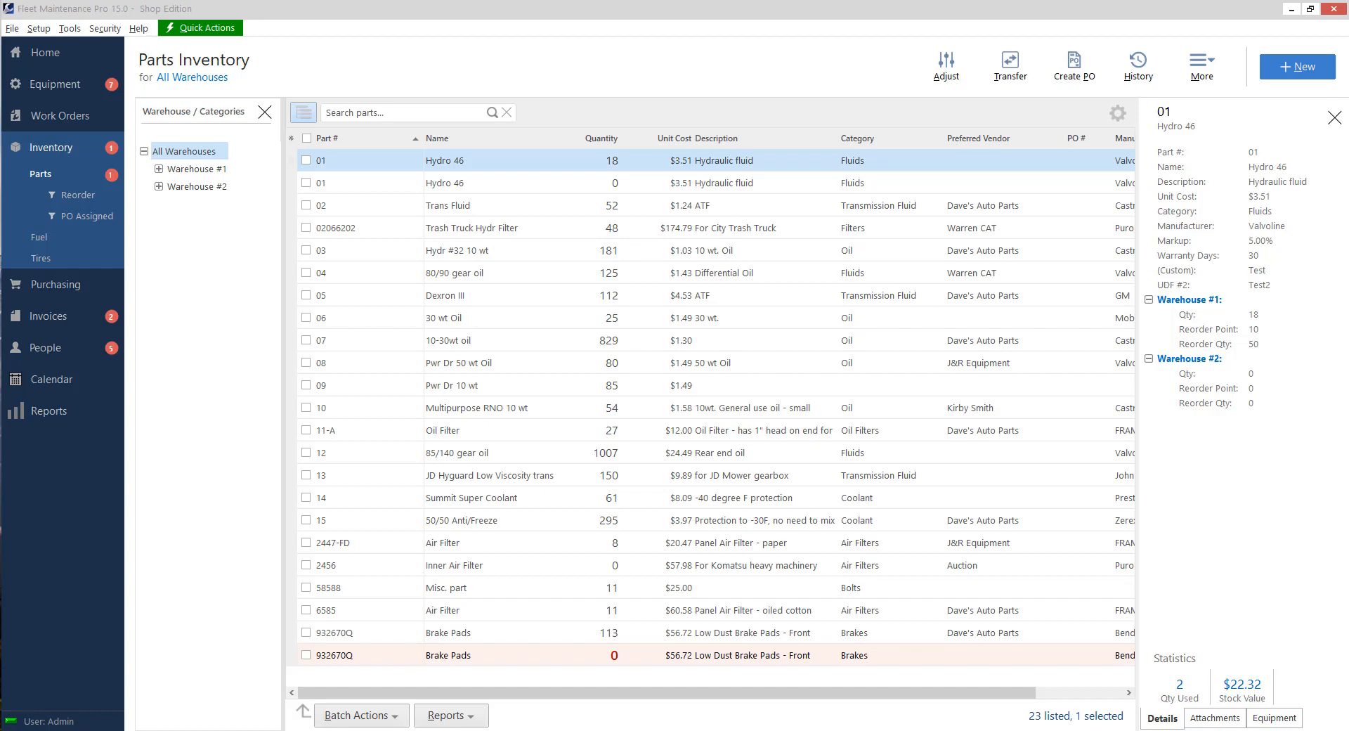
{"action": "mouse_move", "coordinate": [150, 291]}
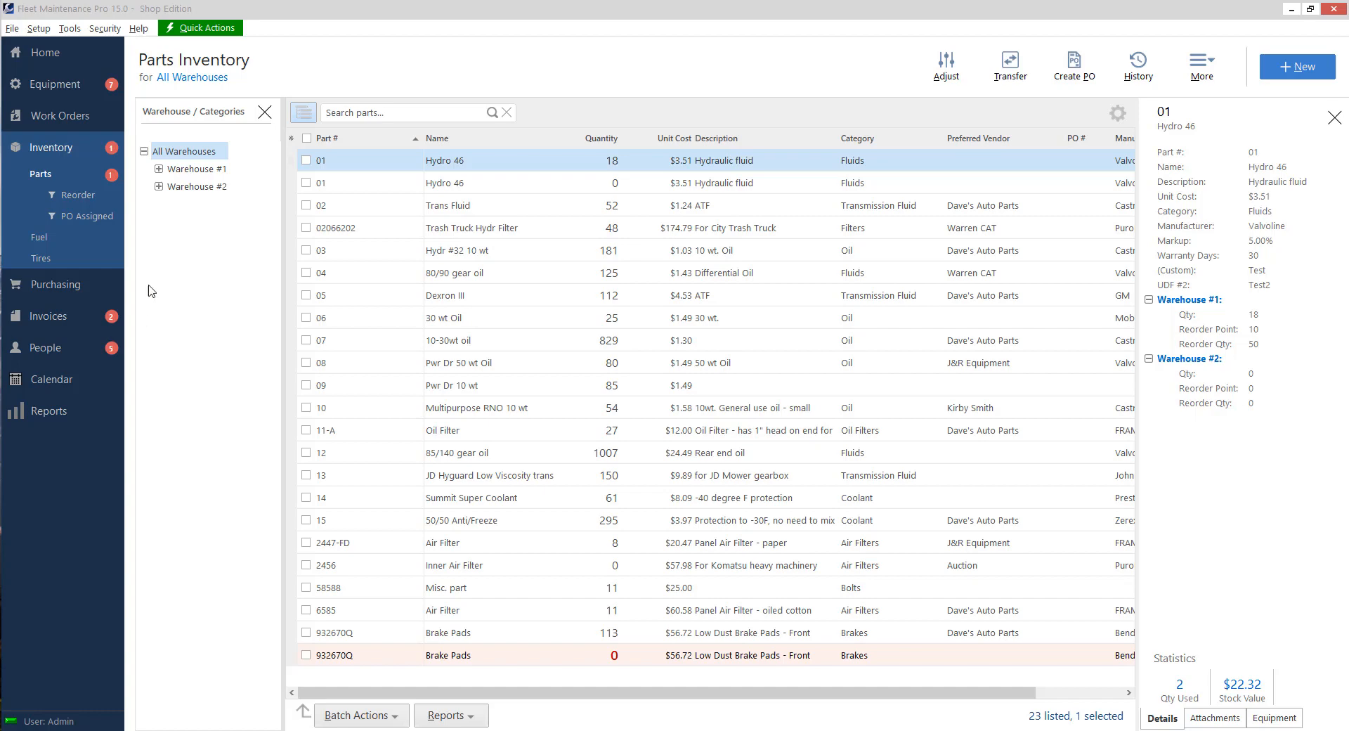
{"action": "mouse_move", "coordinate": [464, 188]}
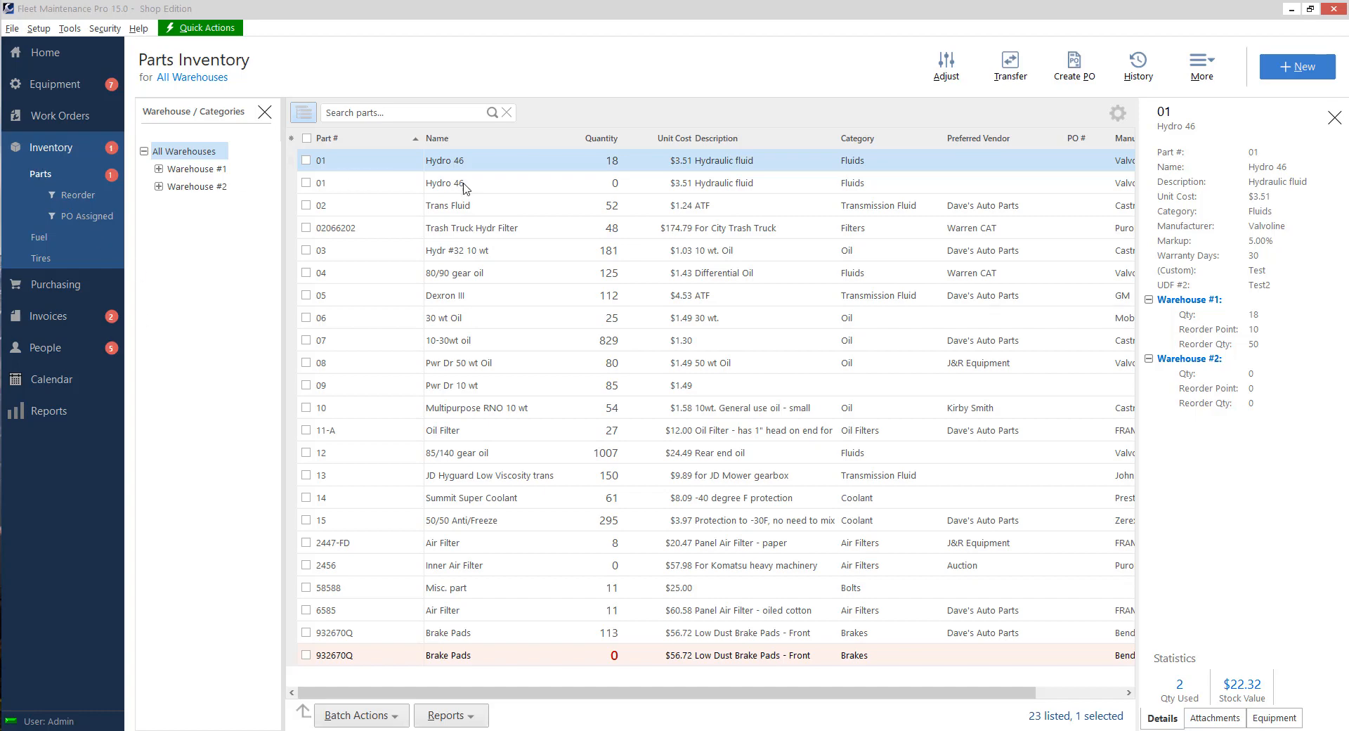
{"action": "mouse_move", "coordinate": [459, 207]}
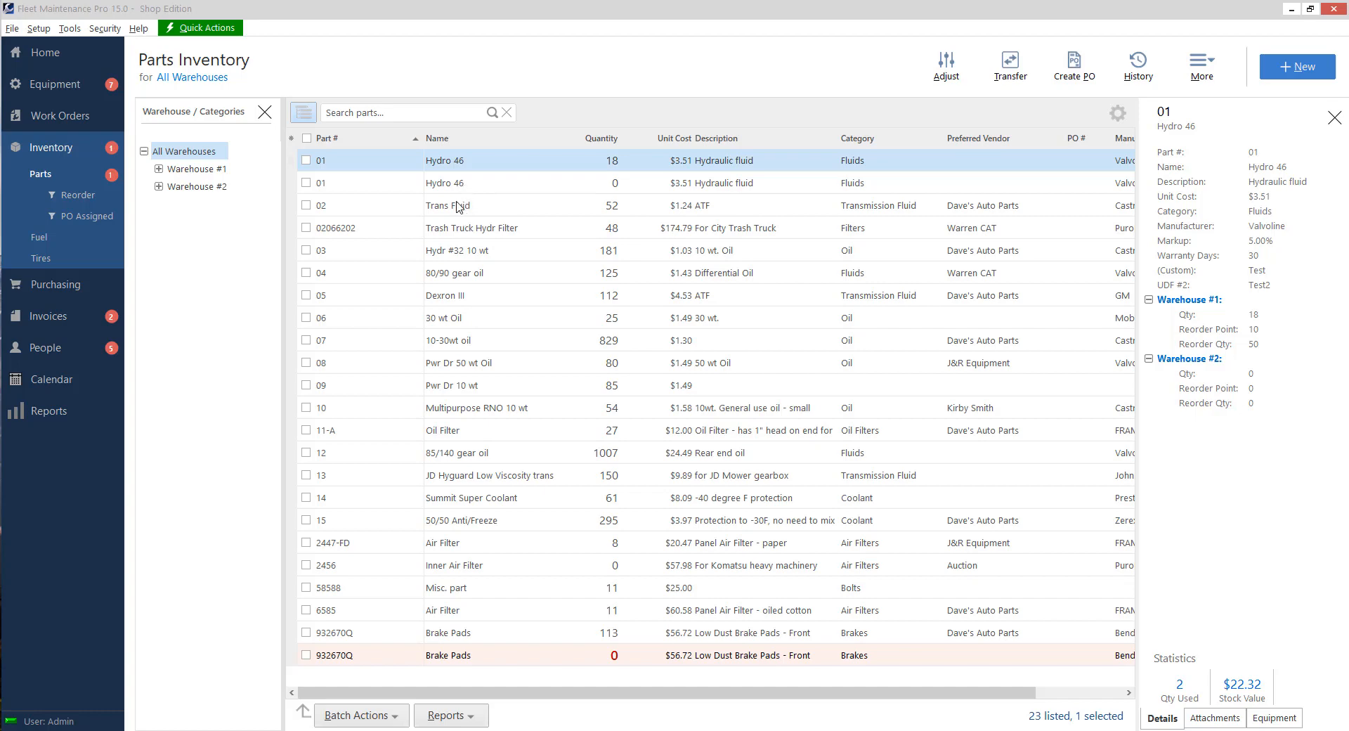
{"action": "mouse_move", "coordinate": [461, 502]}
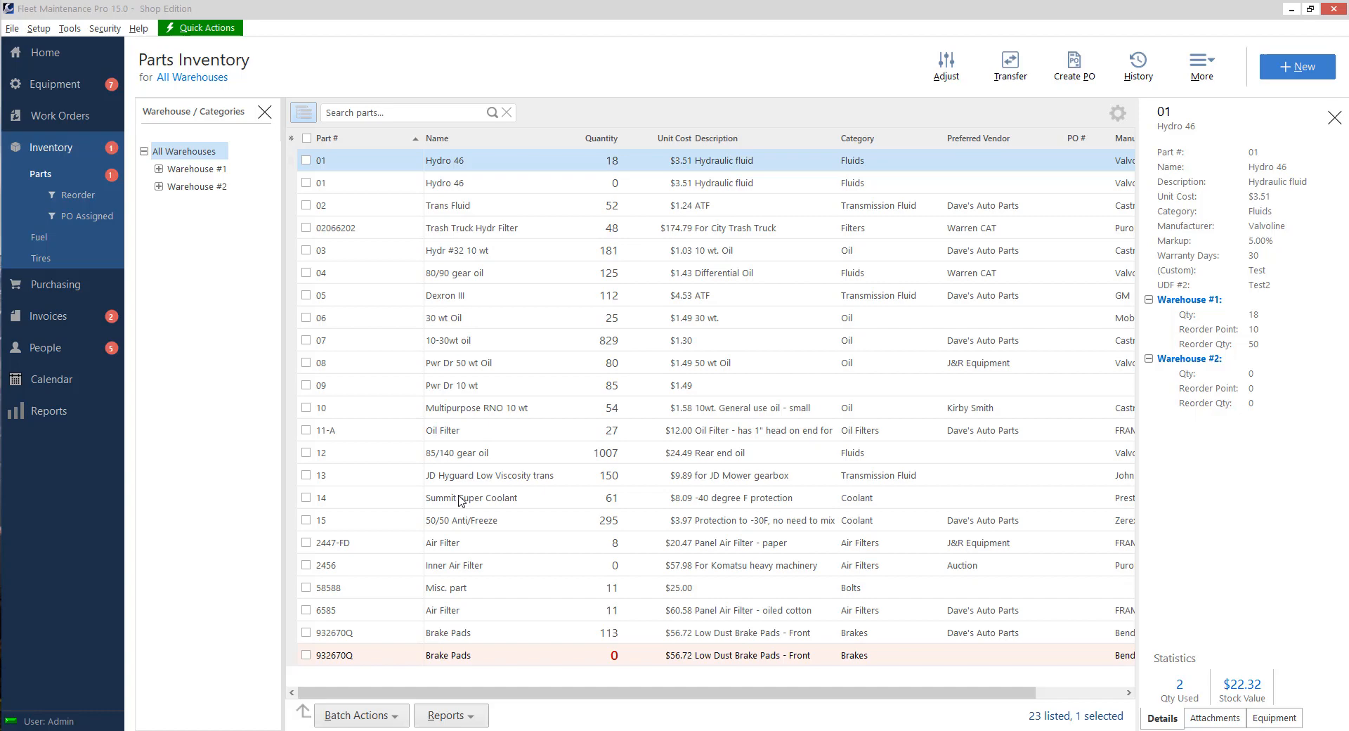
{"action": "mouse_move", "coordinate": [1105, 177]}
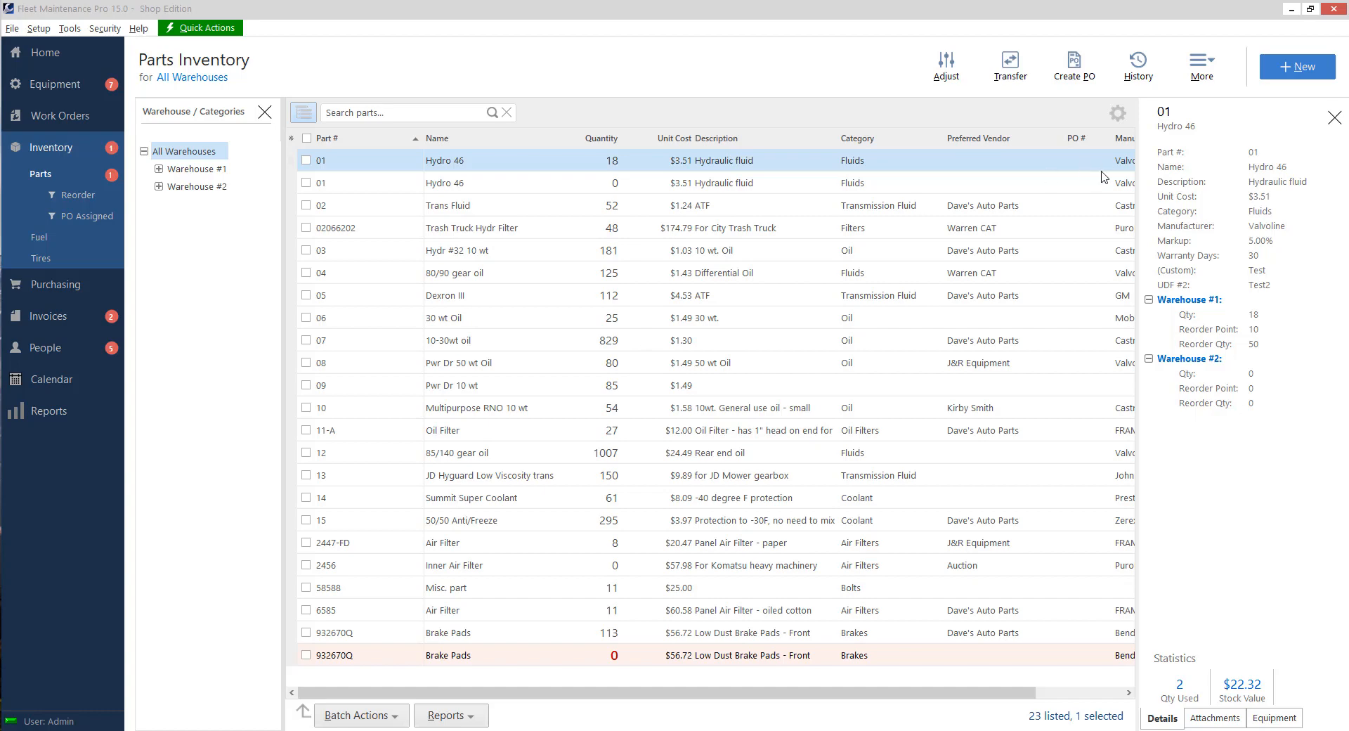
{"action": "mouse_move", "coordinate": [613, 234]}
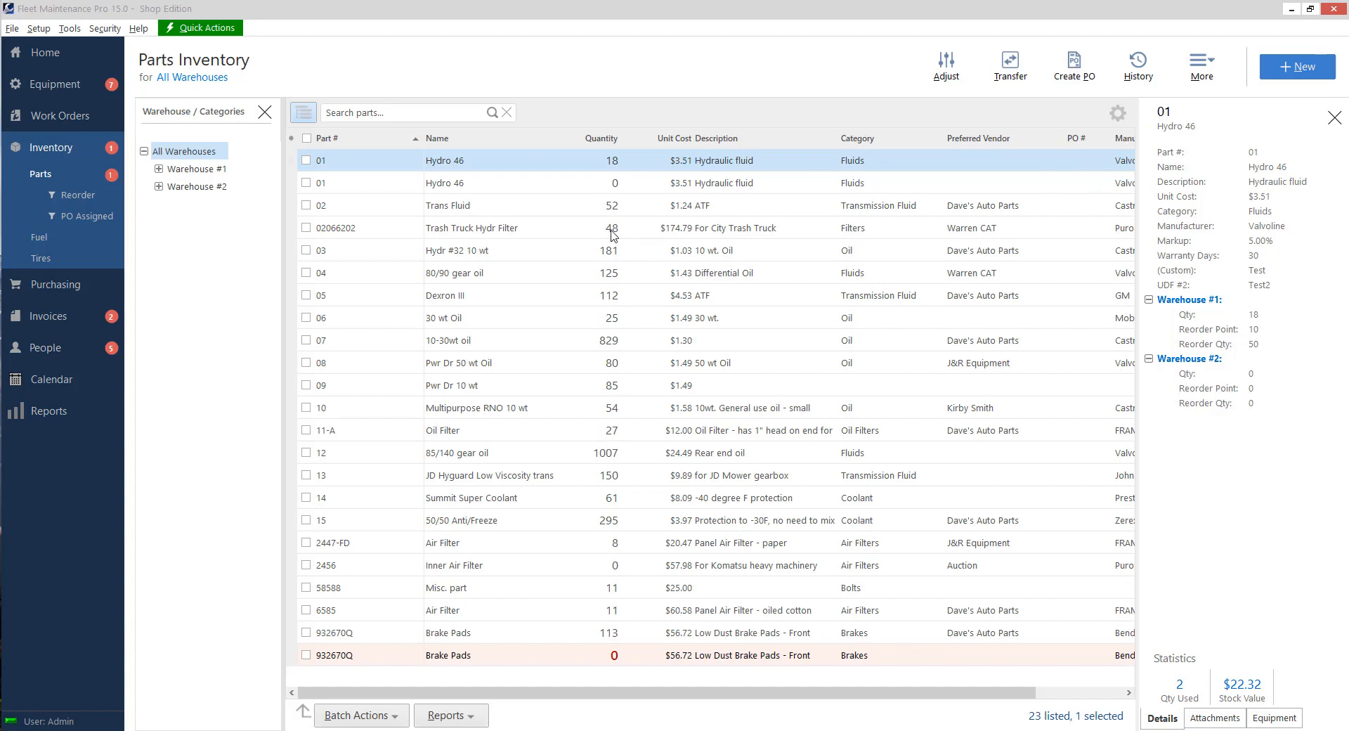
{"action": "mouse_move", "coordinate": [616, 282]}
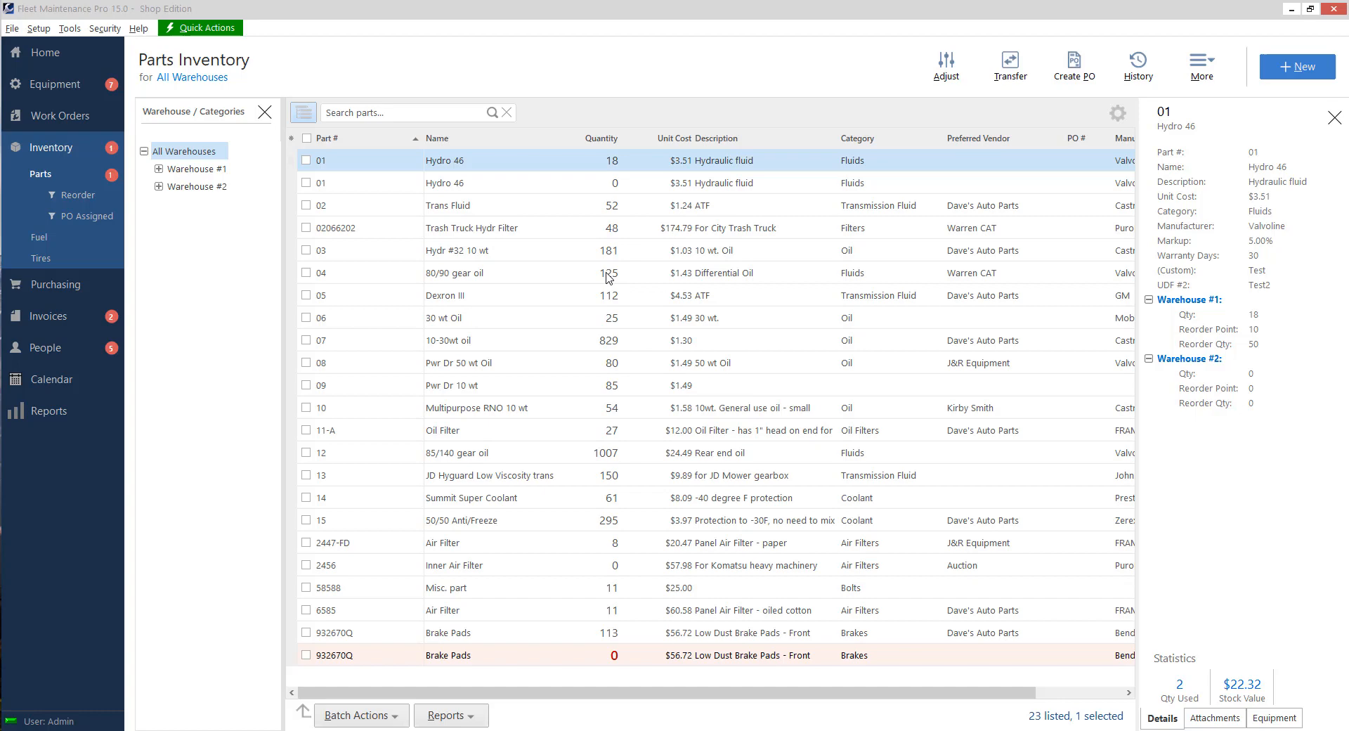
{"action": "mouse_move", "coordinate": [608, 280]}
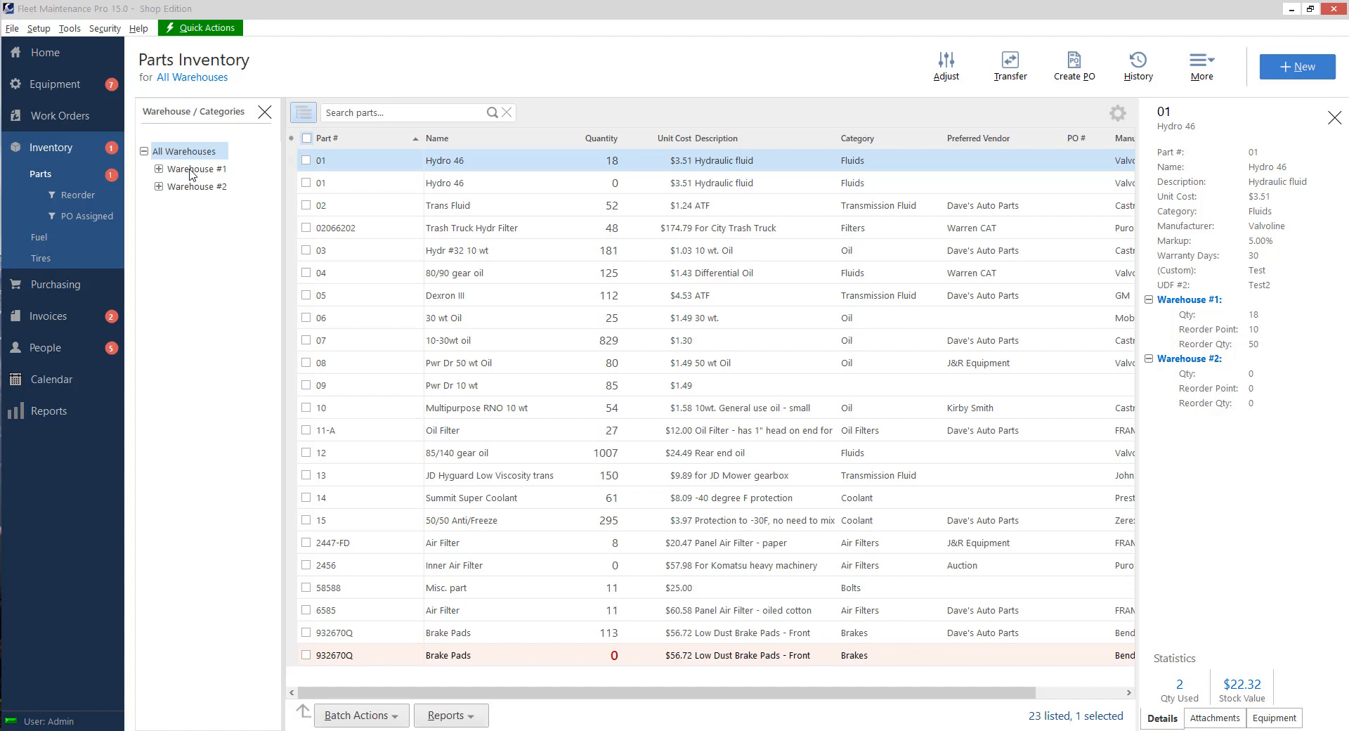
{"action": "mouse_move", "coordinate": [194, 176]}
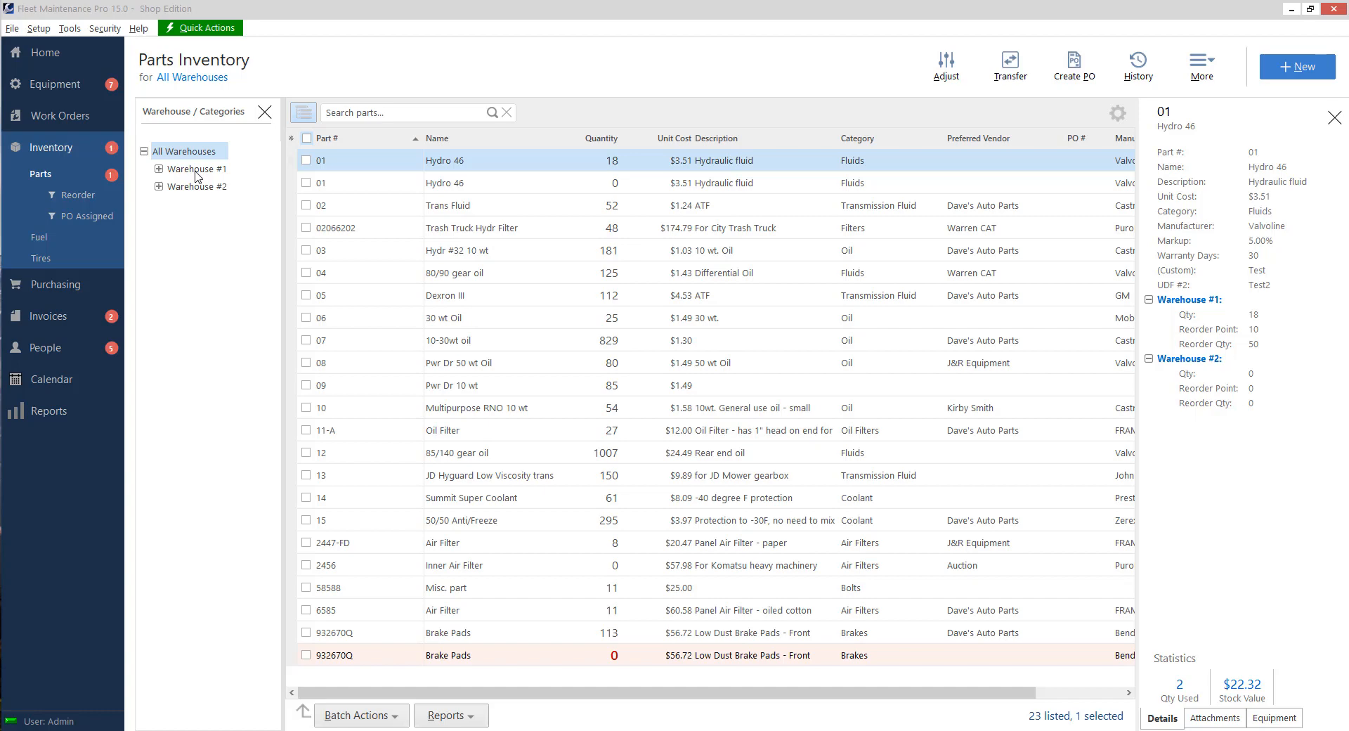
Add a warehouse named 'New Warehouse' and close the Warehouses window
{"action": "left_click", "coordinate": [39, 28]}
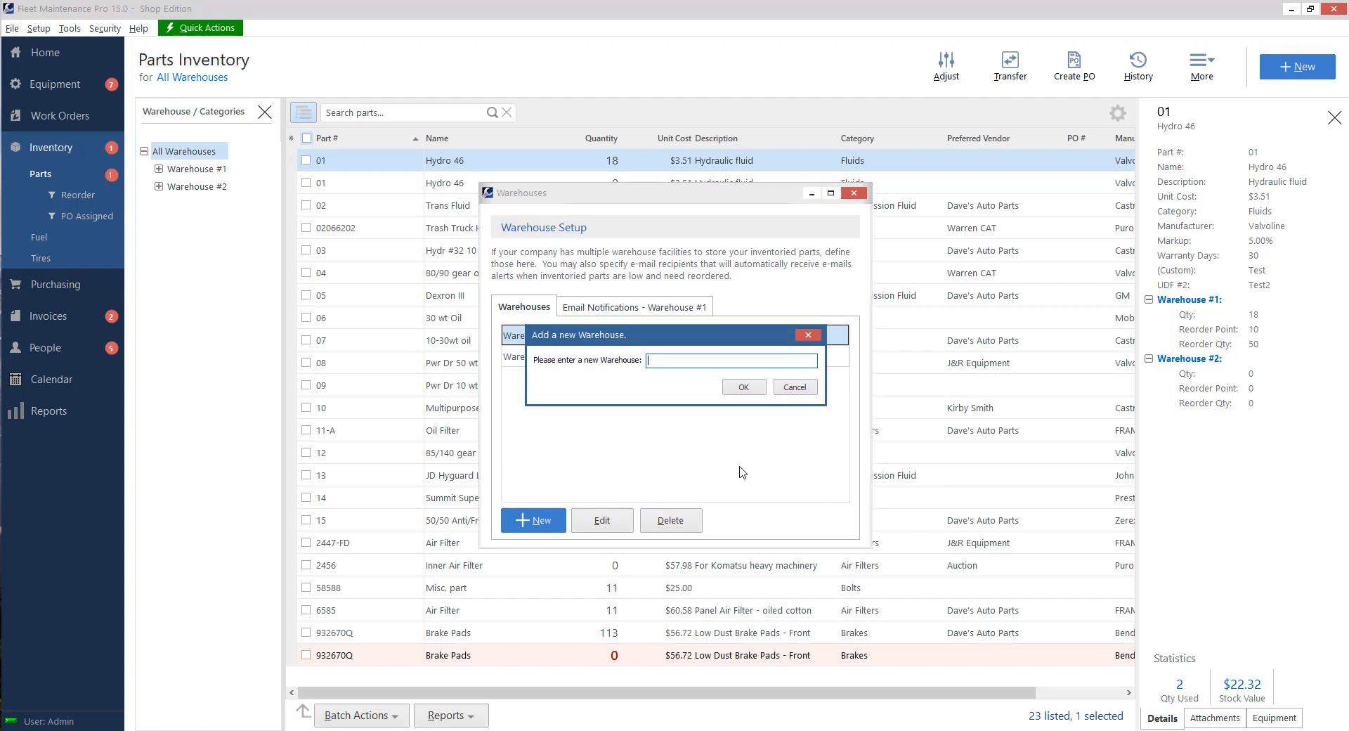
{"action": "mouse_move", "coordinate": [654, 473]}
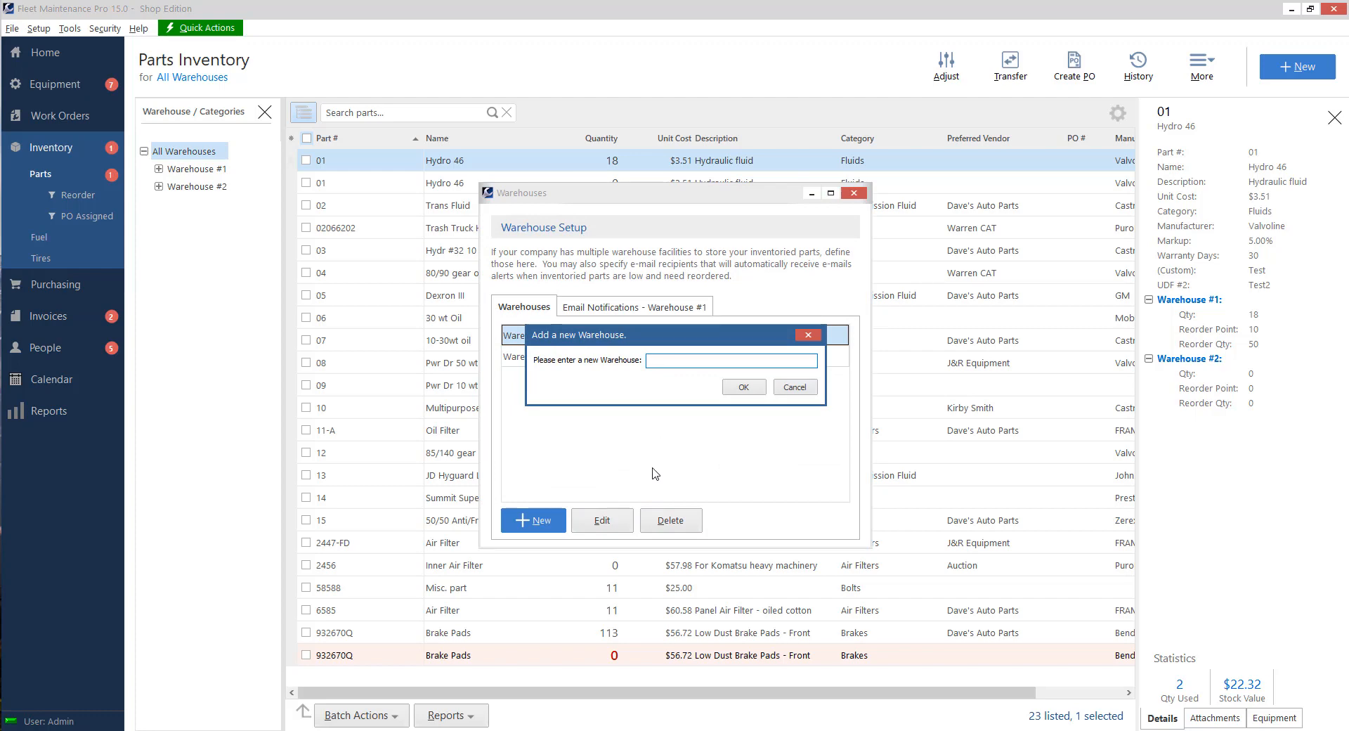
{"action": "type", "text": "New Warehouse"}
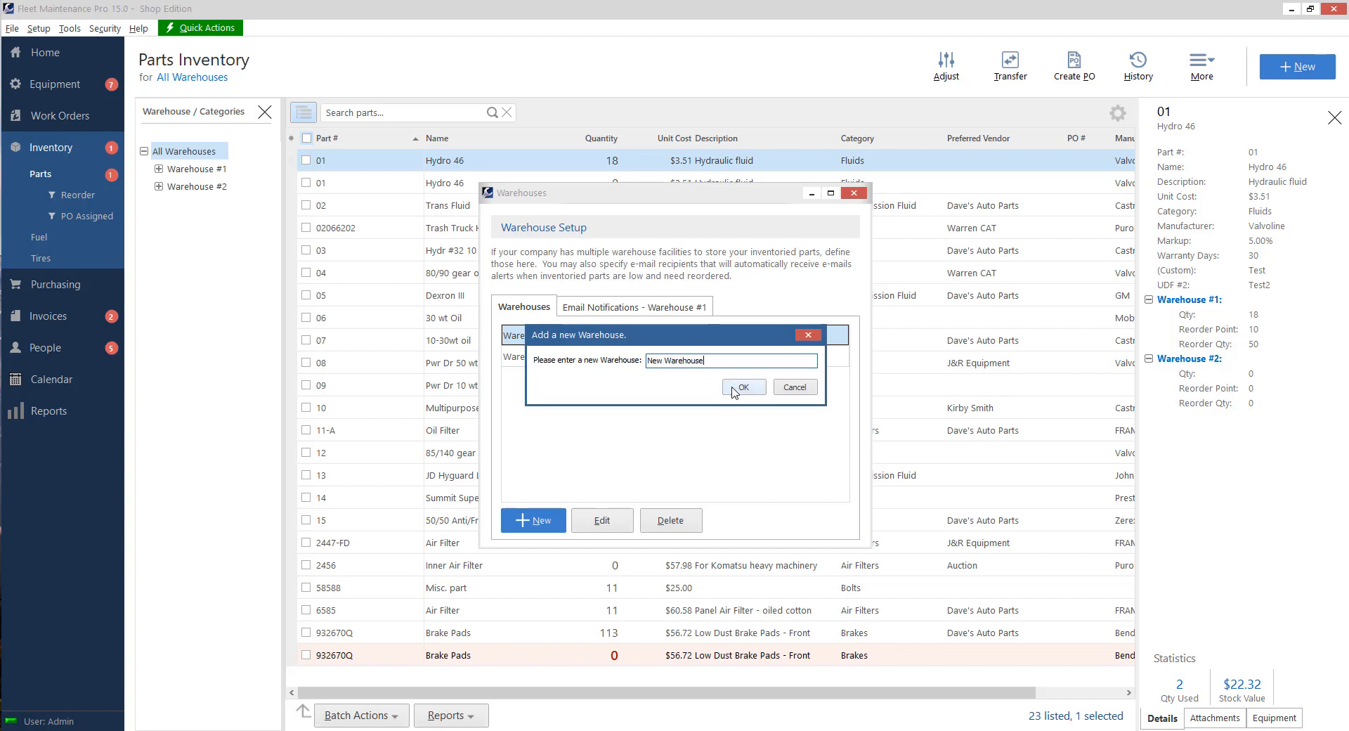
{"action": "left_click", "coordinate": [742, 387]}
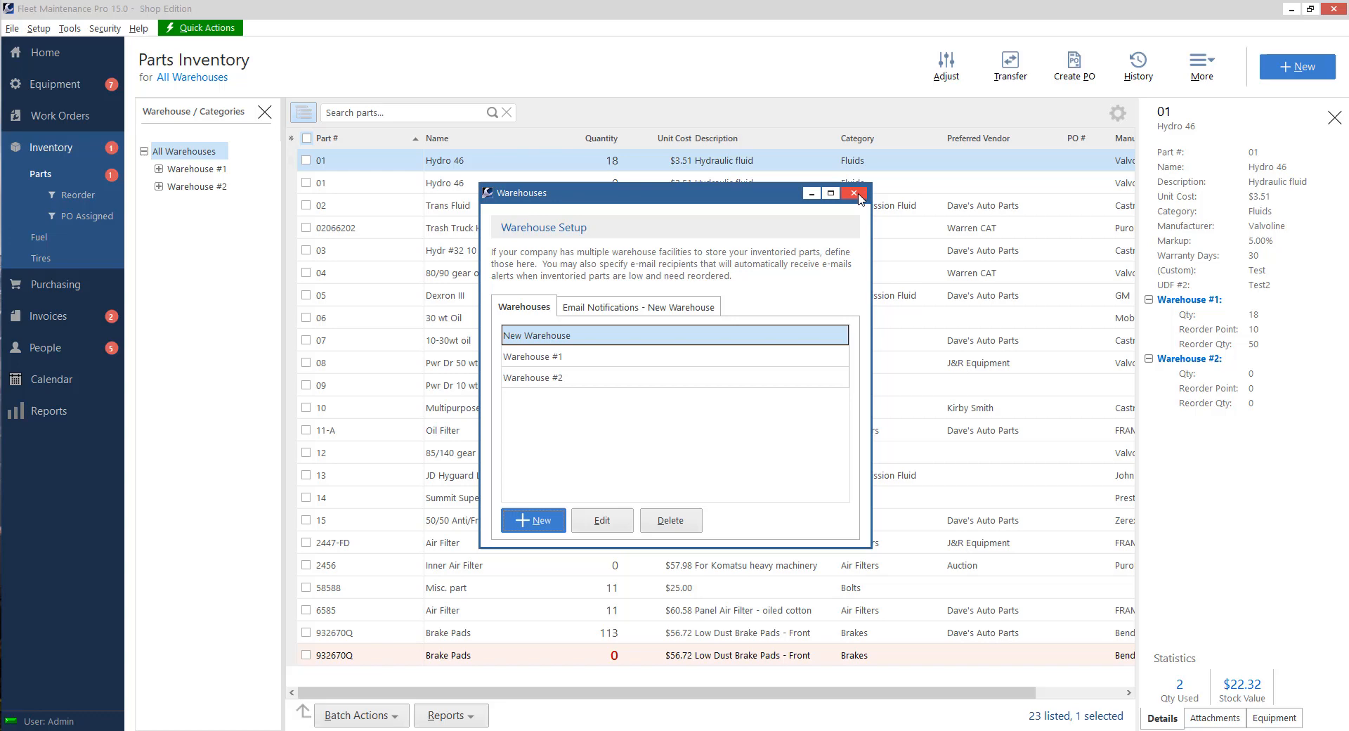
{"action": "left_click", "coordinate": [855, 192]}
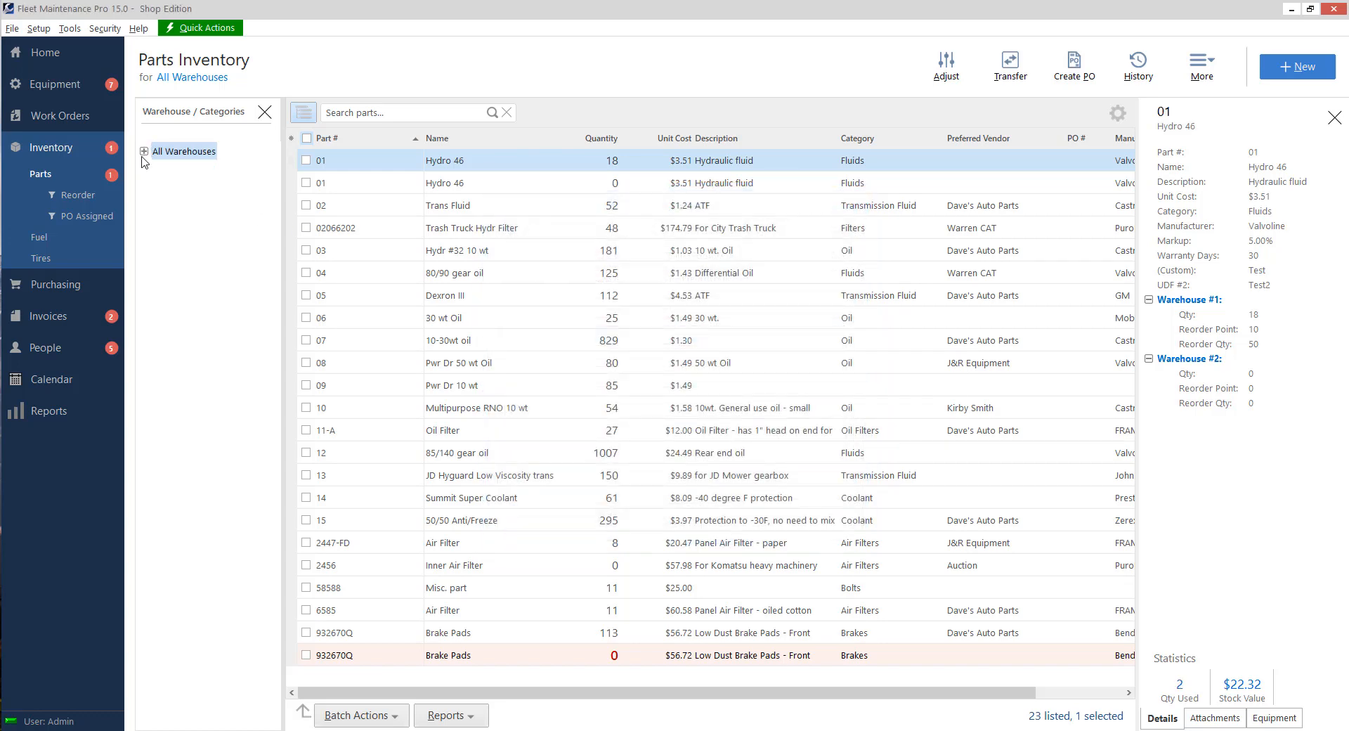
{"action": "left_click", "coordinate": [145, 151]}
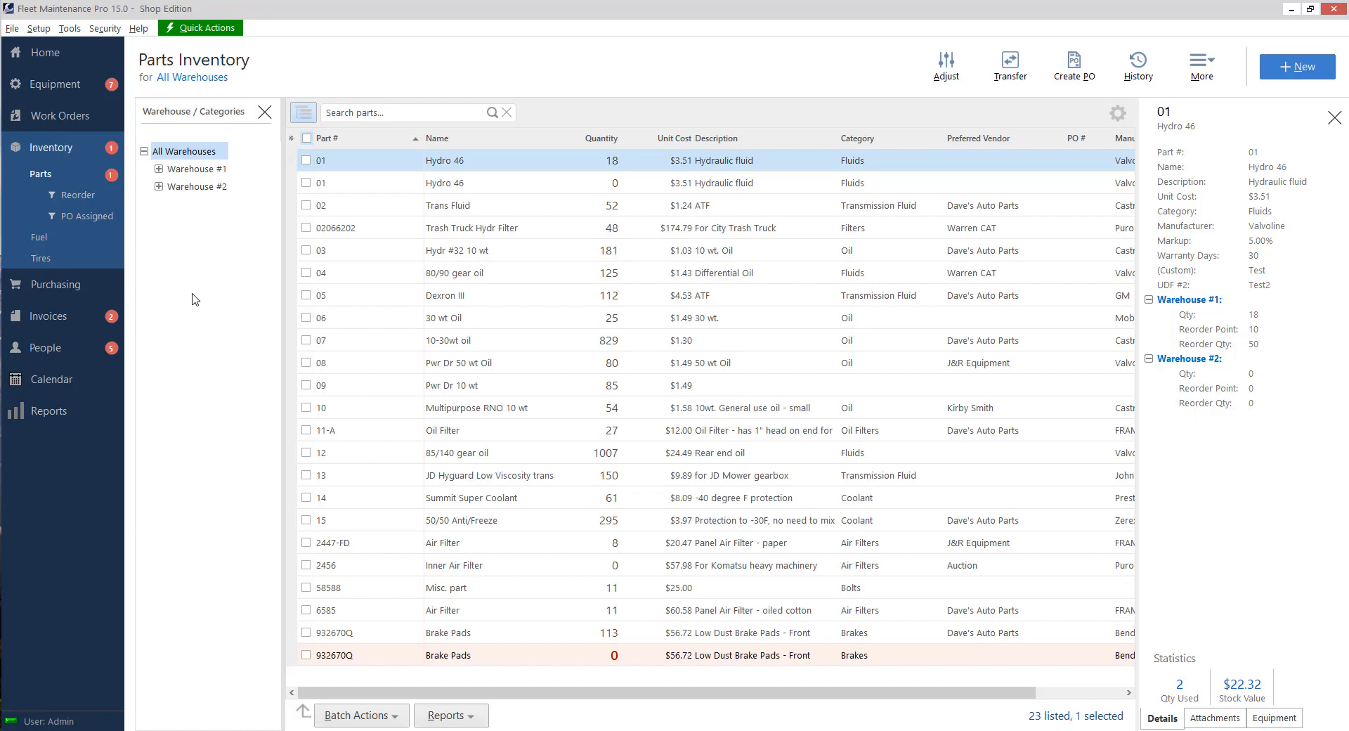
{"action": "mouse_move", "coordinate": [194, 300]}
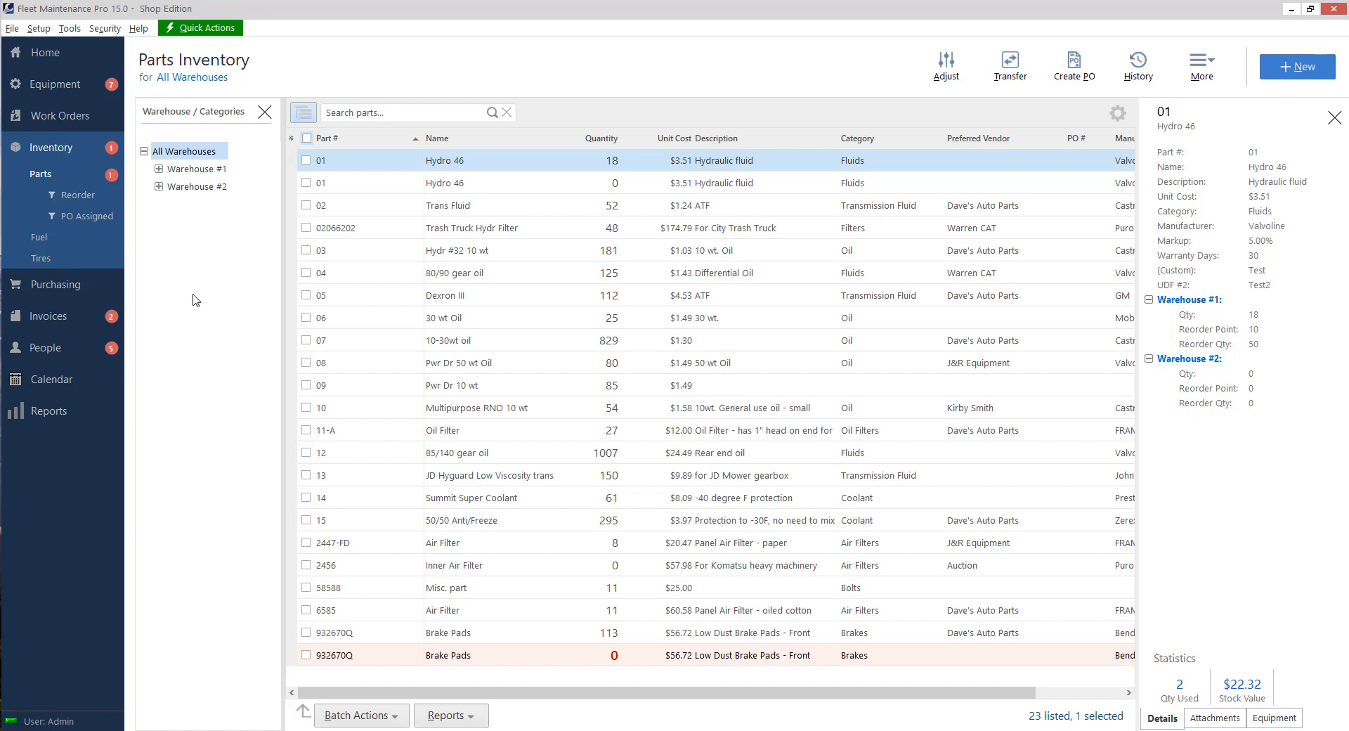
{"action": "mouse_move", "coordinate": [731, 92]}
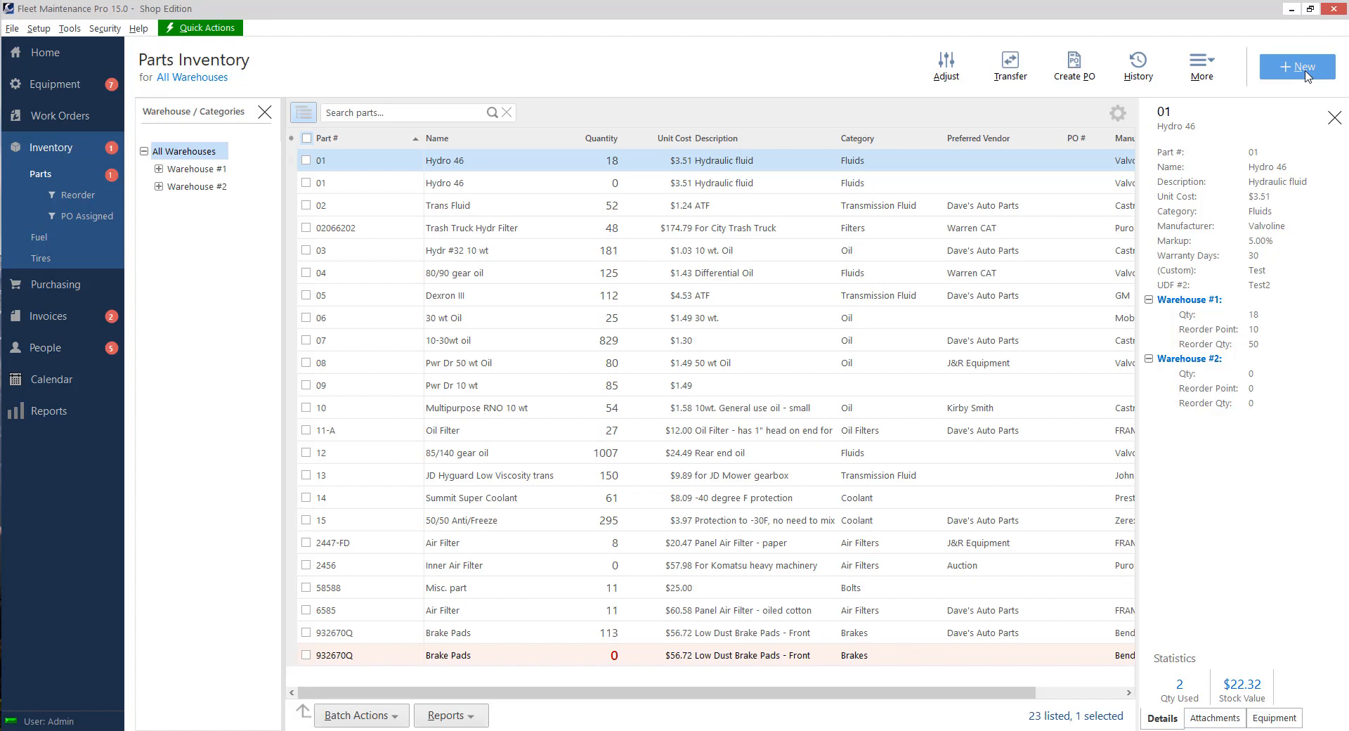
{"action": "mouse_move", "coordinate": [1302, 77]}
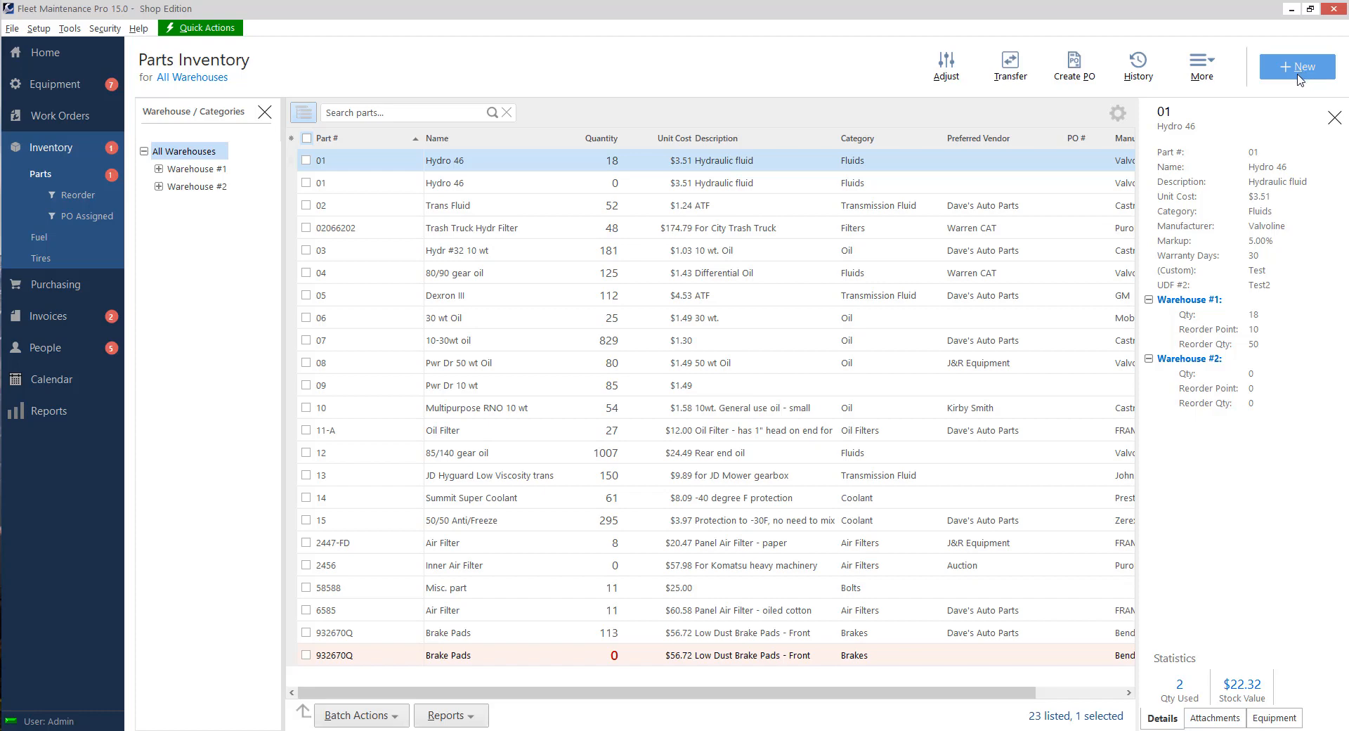
Start a new part with number '001 Test Part', name and description 'Test Part'
{"action": "left_click", "coordinate": [1296, 66]}
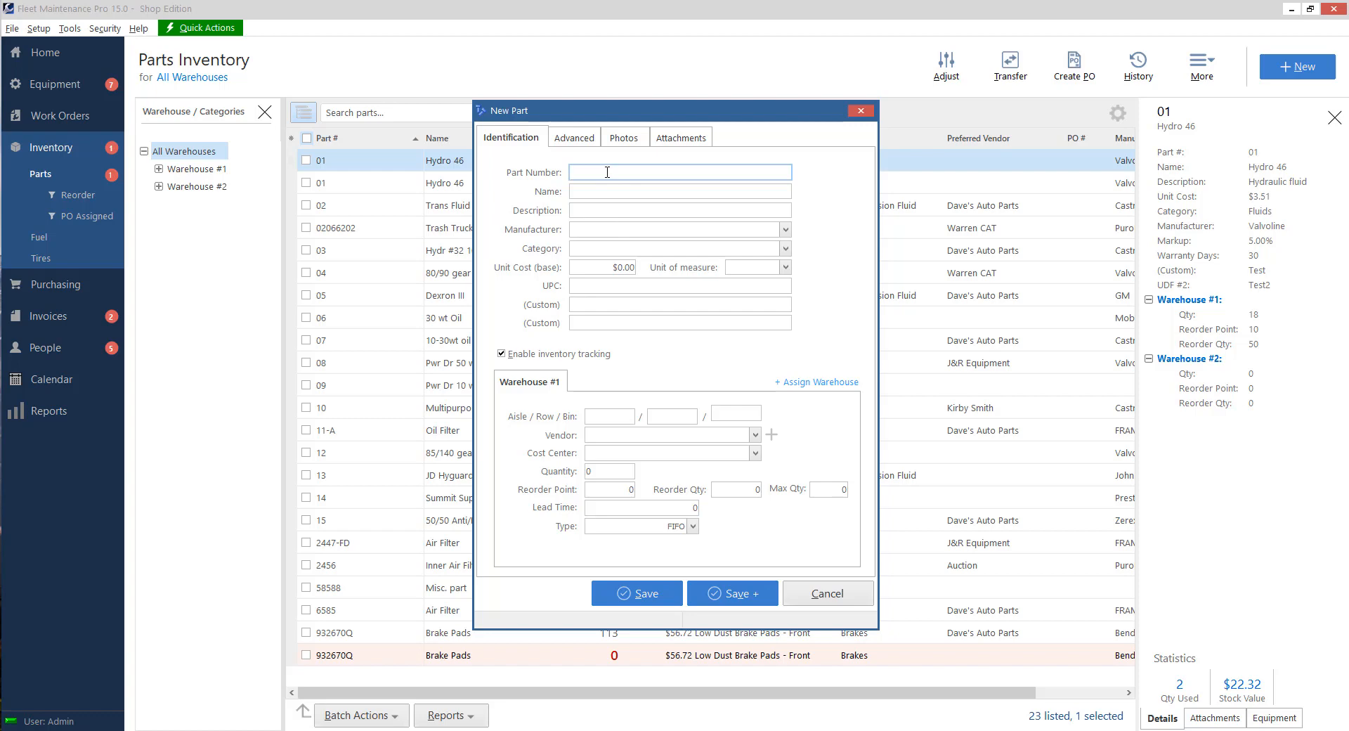
{"action": "type", "text": "001 Test Par"}
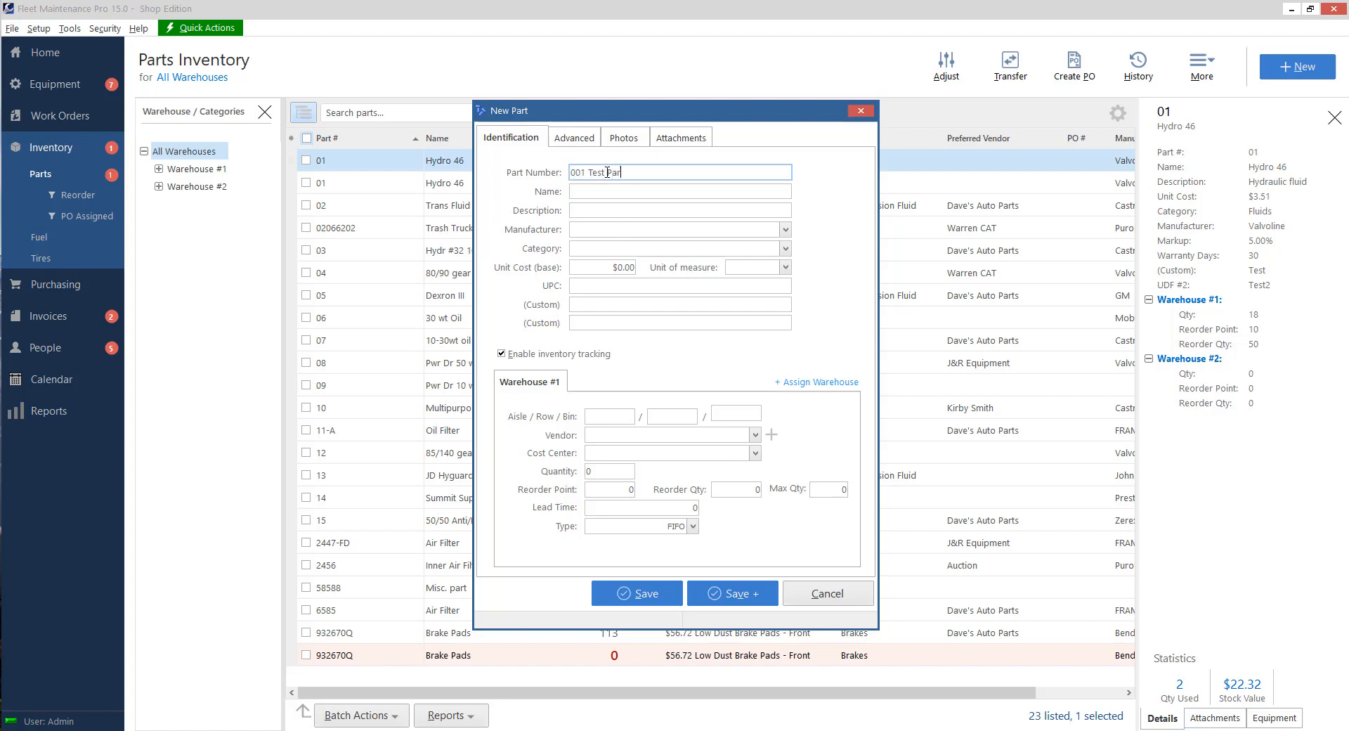
{"action": "left_click", "coordinate": [678, 191]}
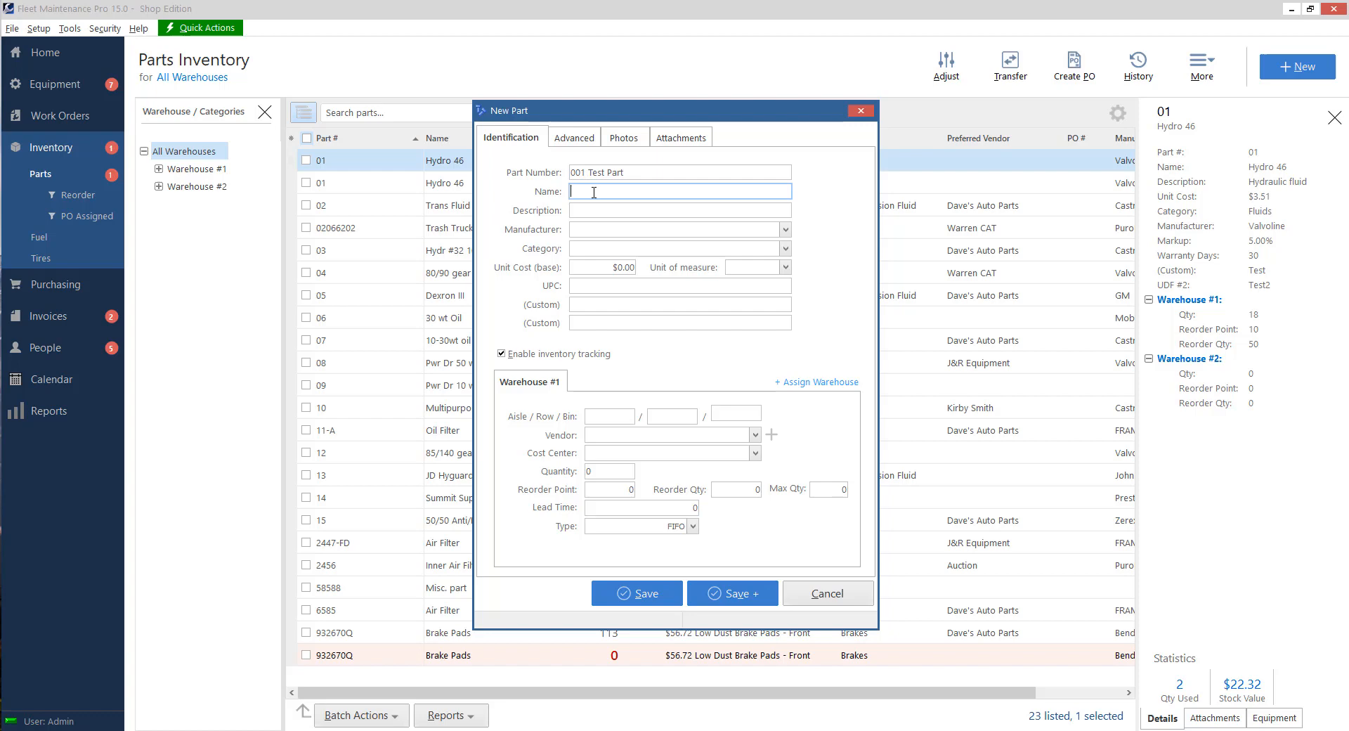
{"action": "type", "text": "Test"}
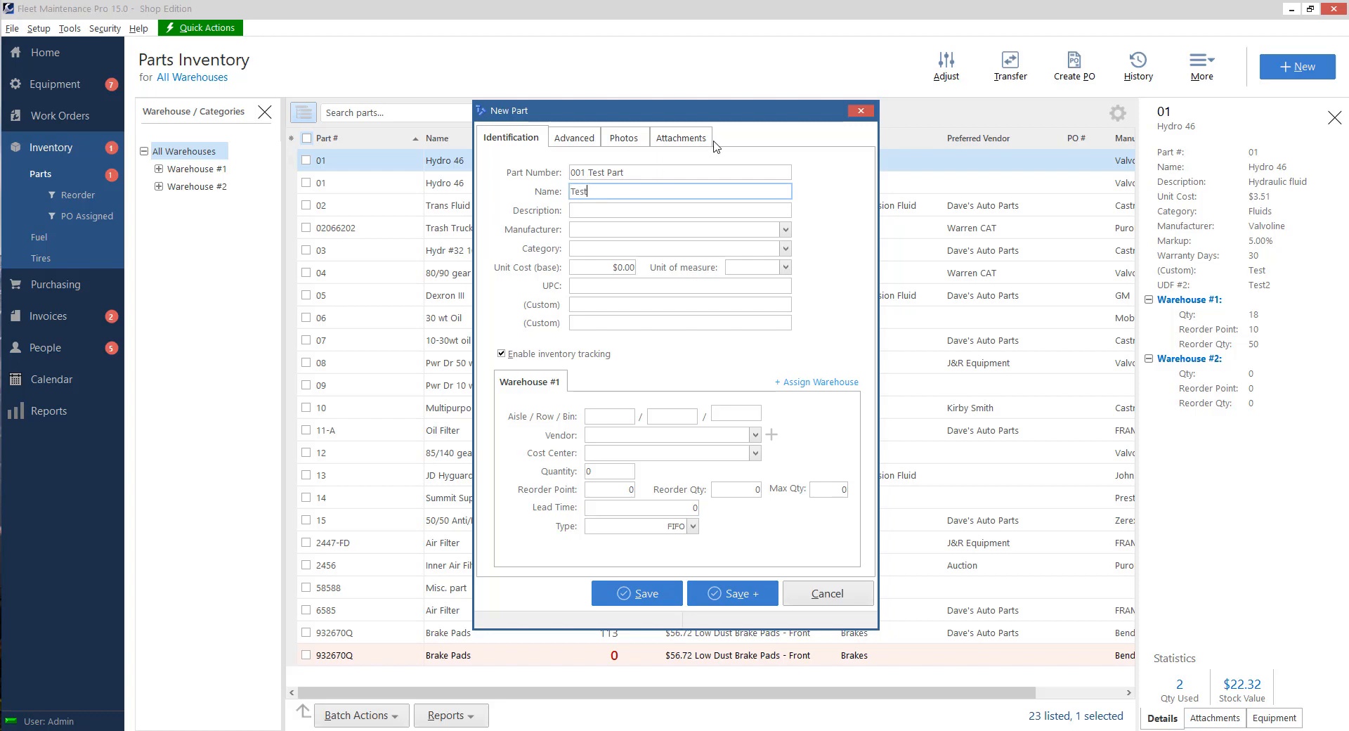
{"action": "type", "text": "Test Part"}
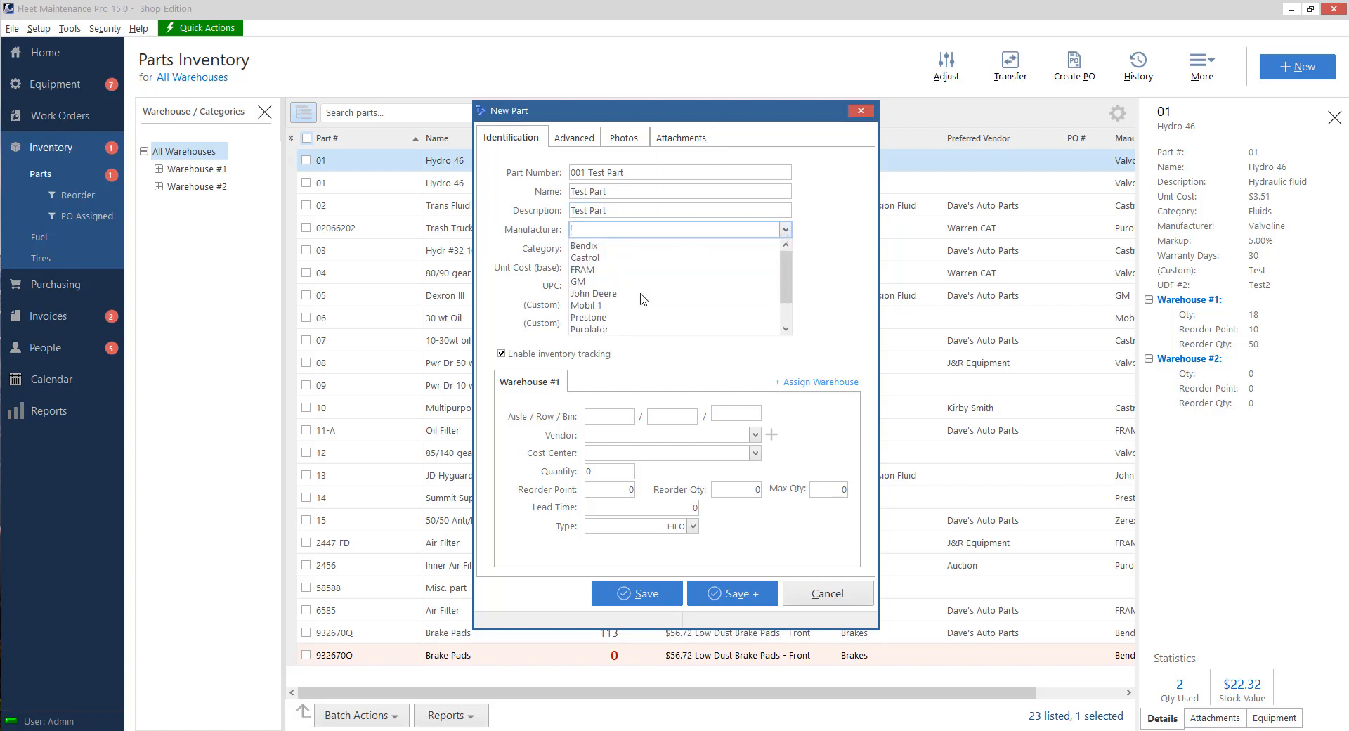
Set the manufacturer to John Deere and move on to the category
{"action": "left_click", "coordinate": [594, 294]}
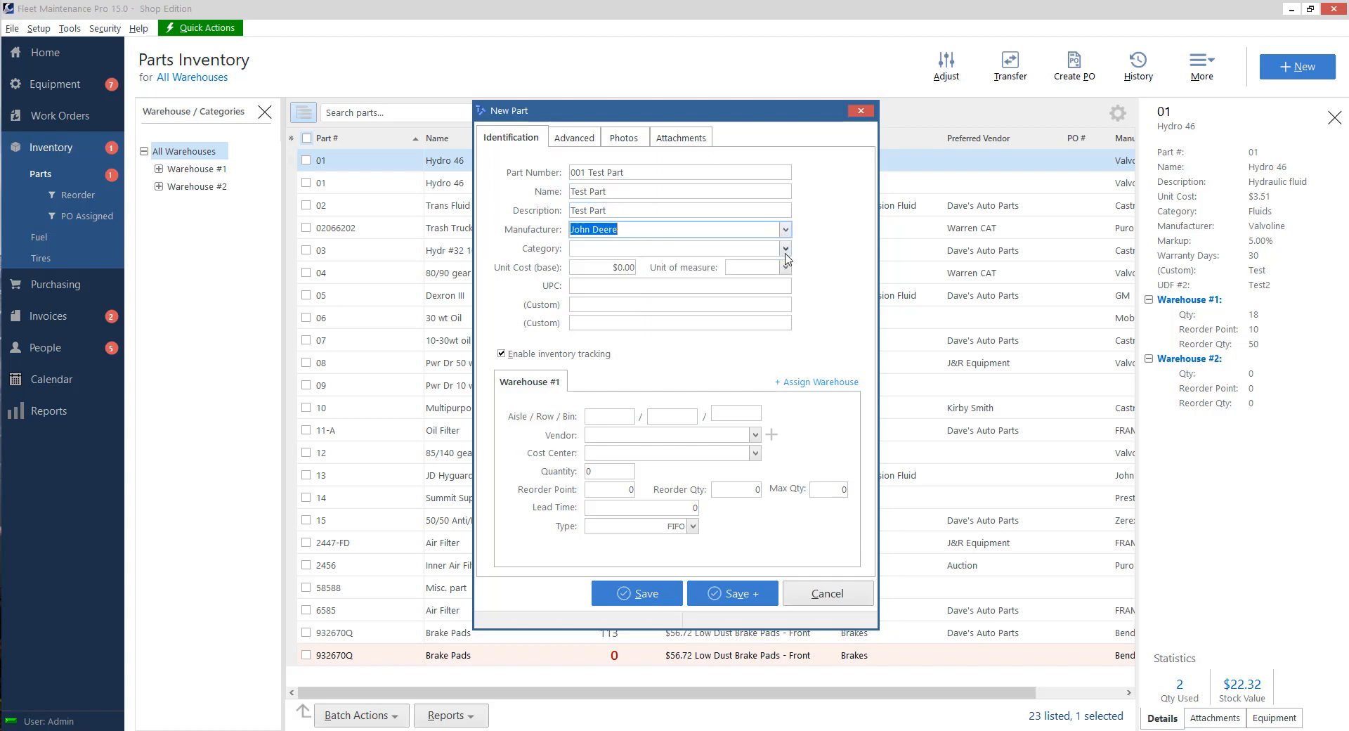
{"action": "left_click", "coordinate": [782, 249]}
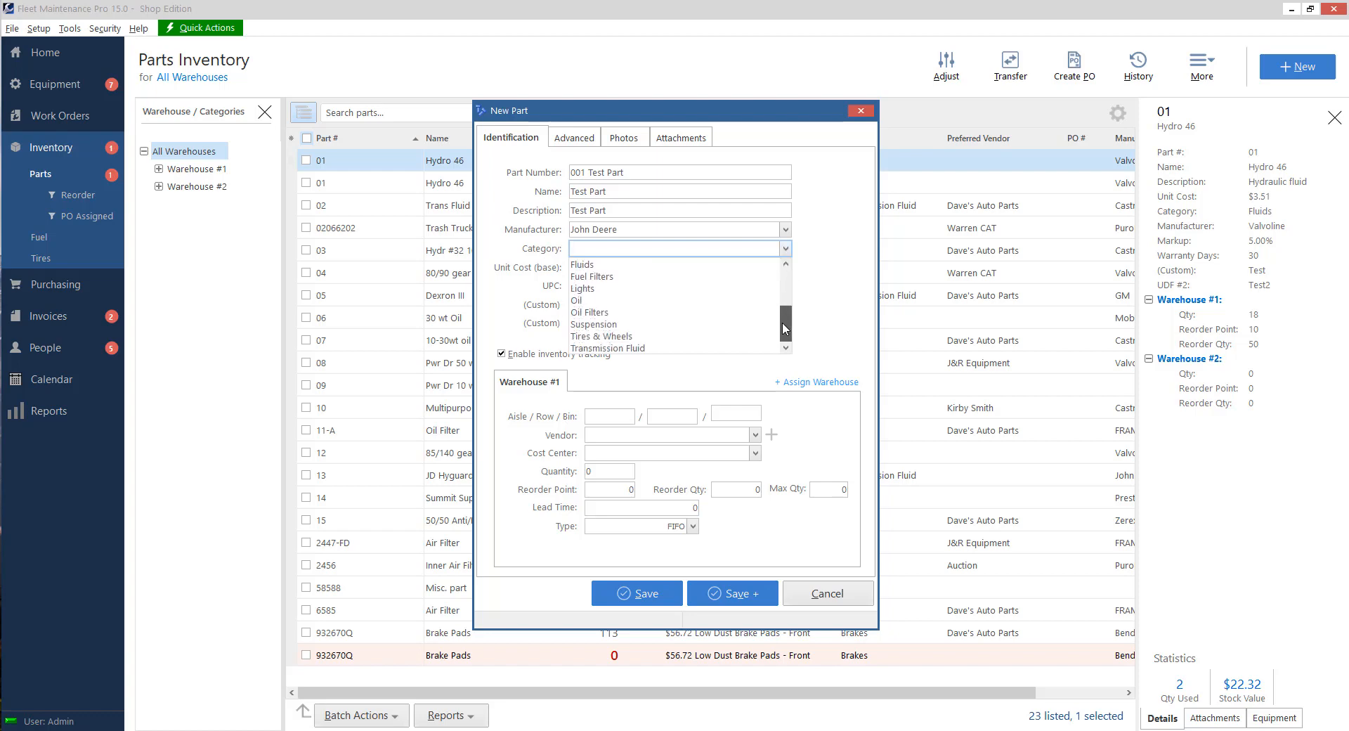
{"action": "mouse_move", "coordinate": [602, 336]}
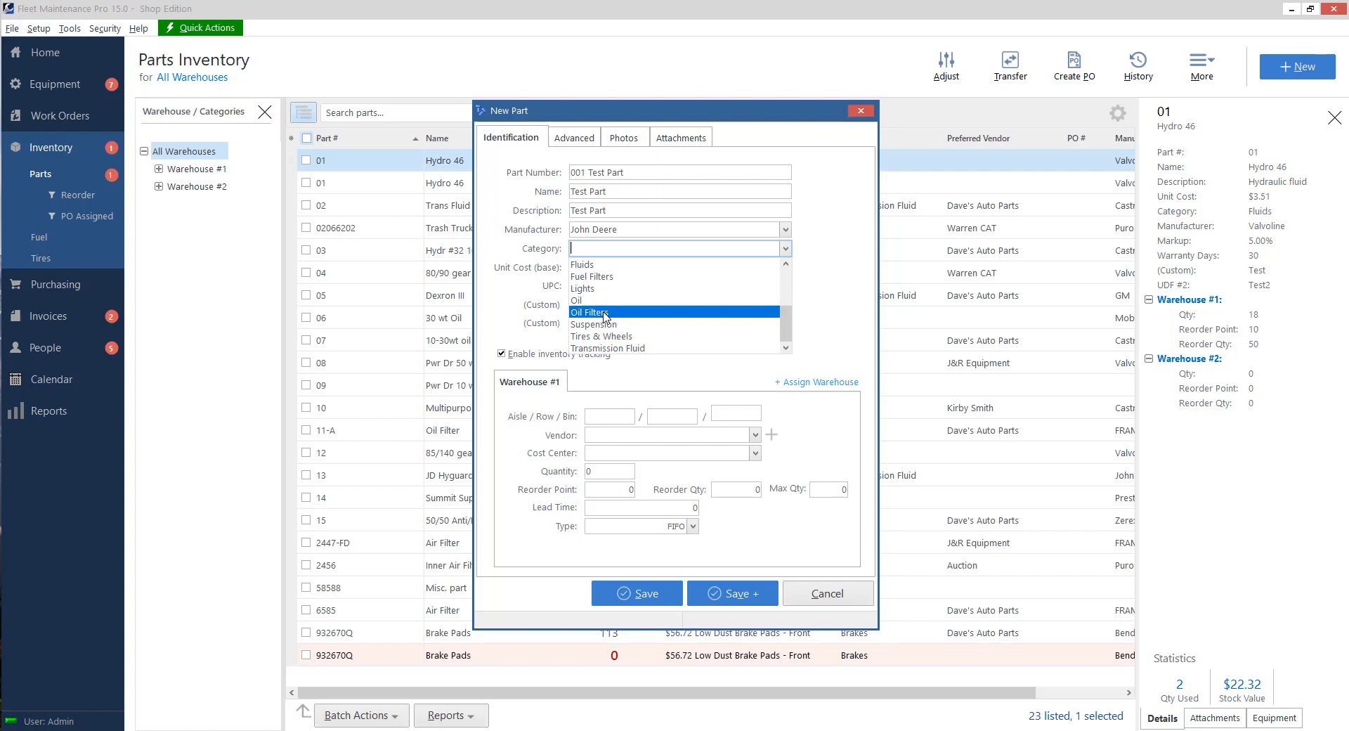
{"action": "mouse_move", "coordinate": [590, 300]}
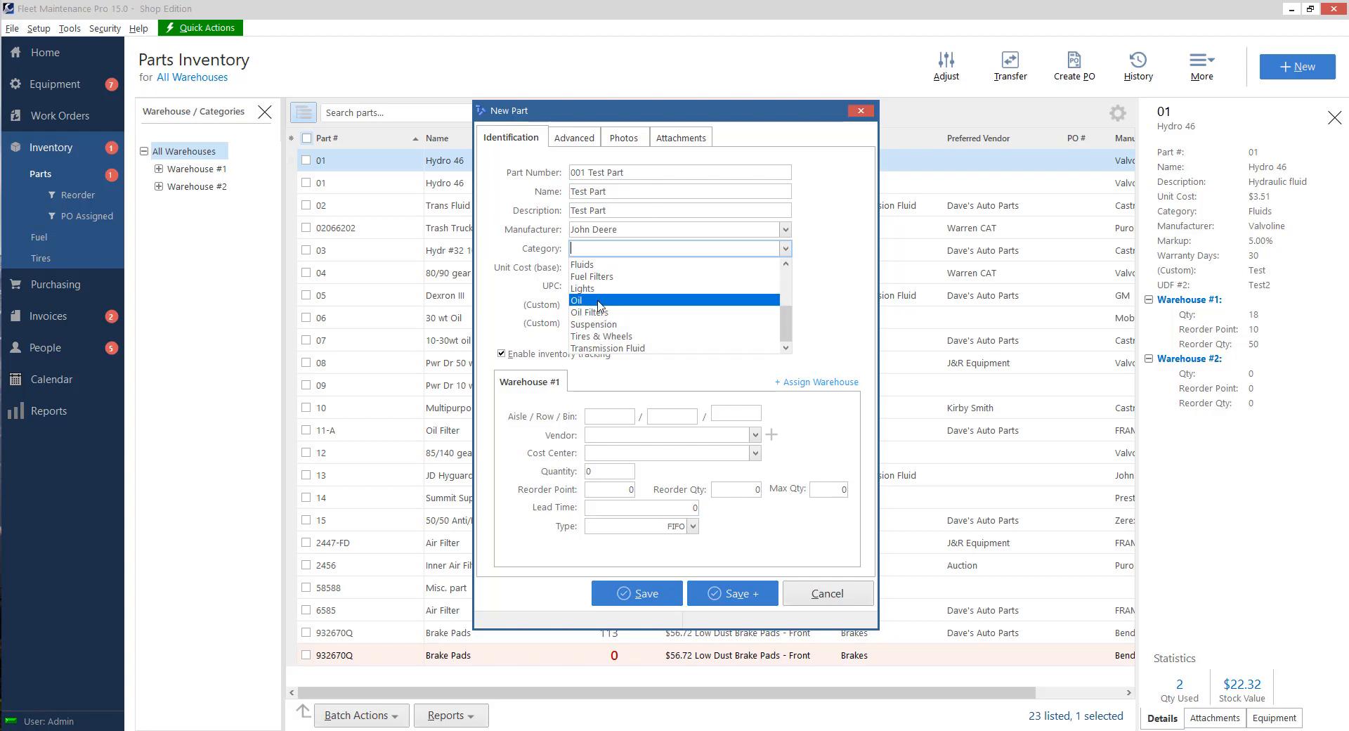
Set the part's category to Oil, base unit cost 5.00 and unit of measure Each
{"action": "left_click", "coordinate": [580, 299]}
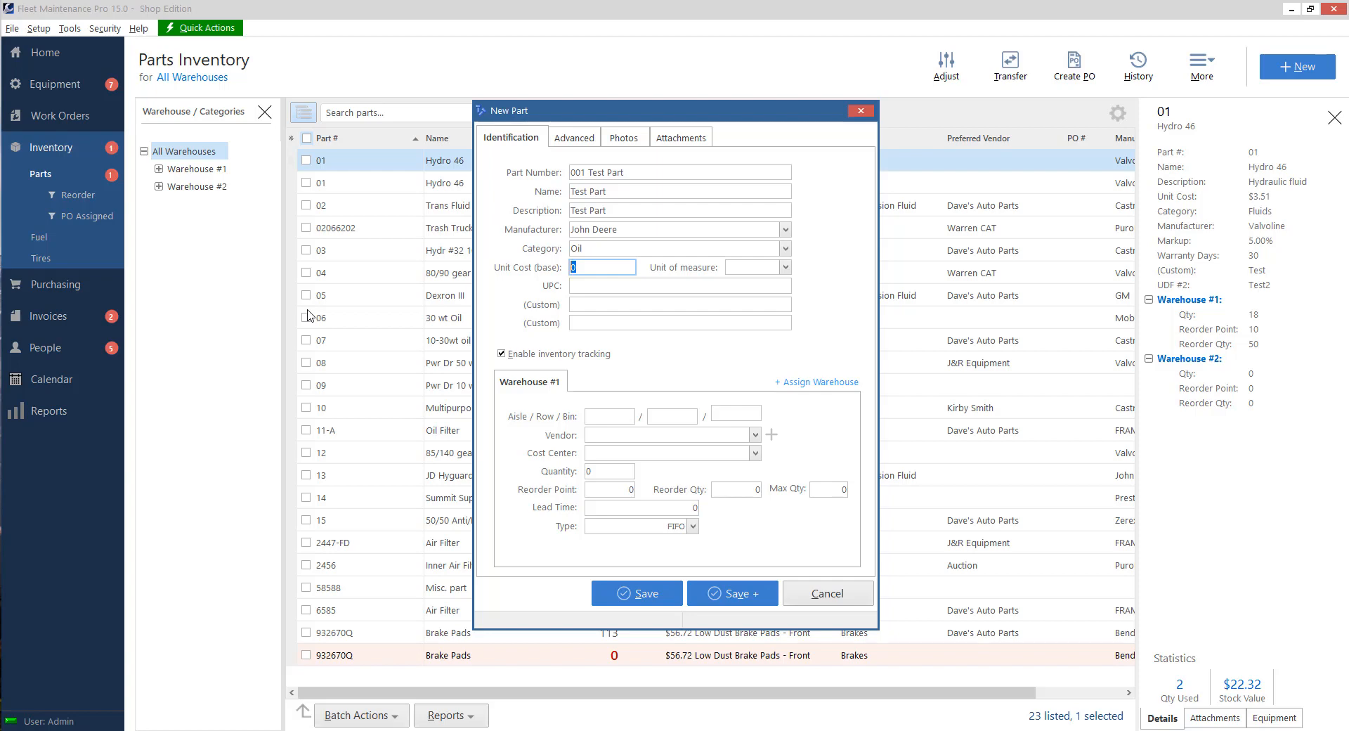
{"action": "type", "text": "5.00"}
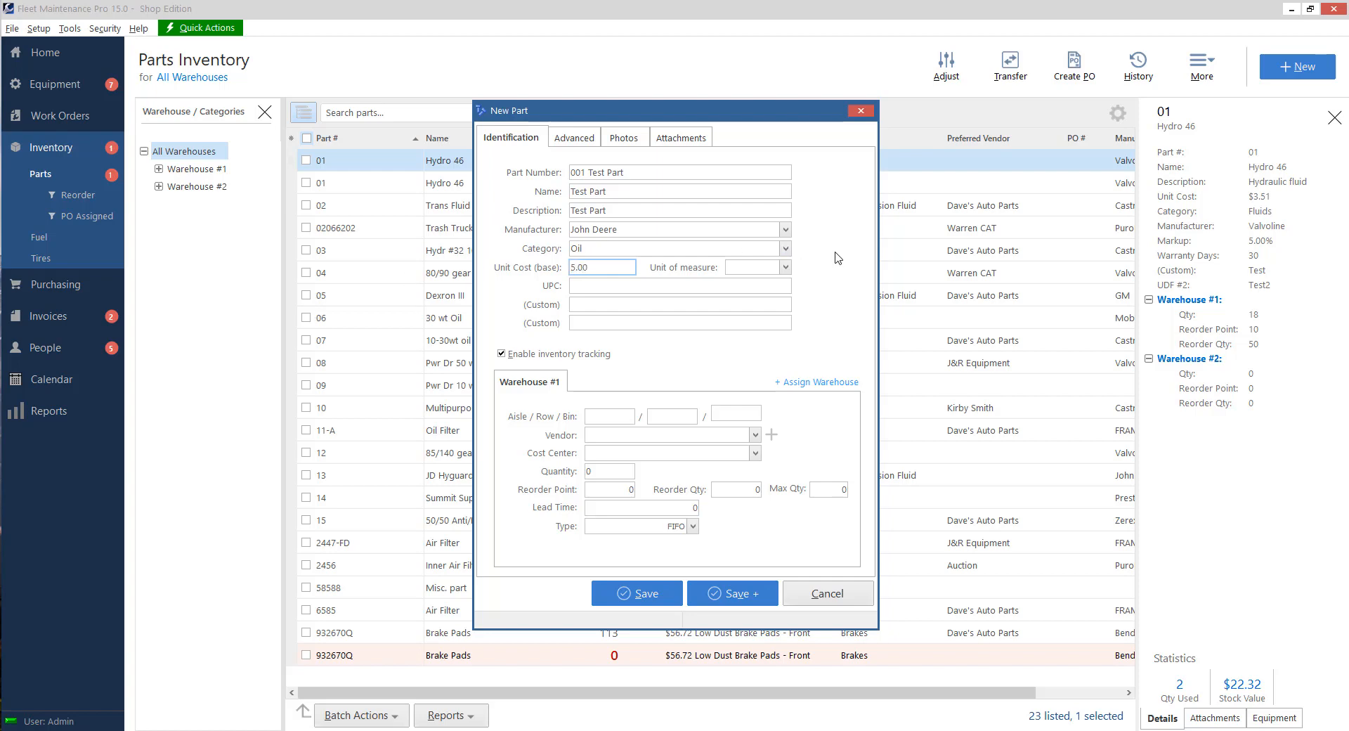
{"action": "left_click", "coordinate": [782, 267]}
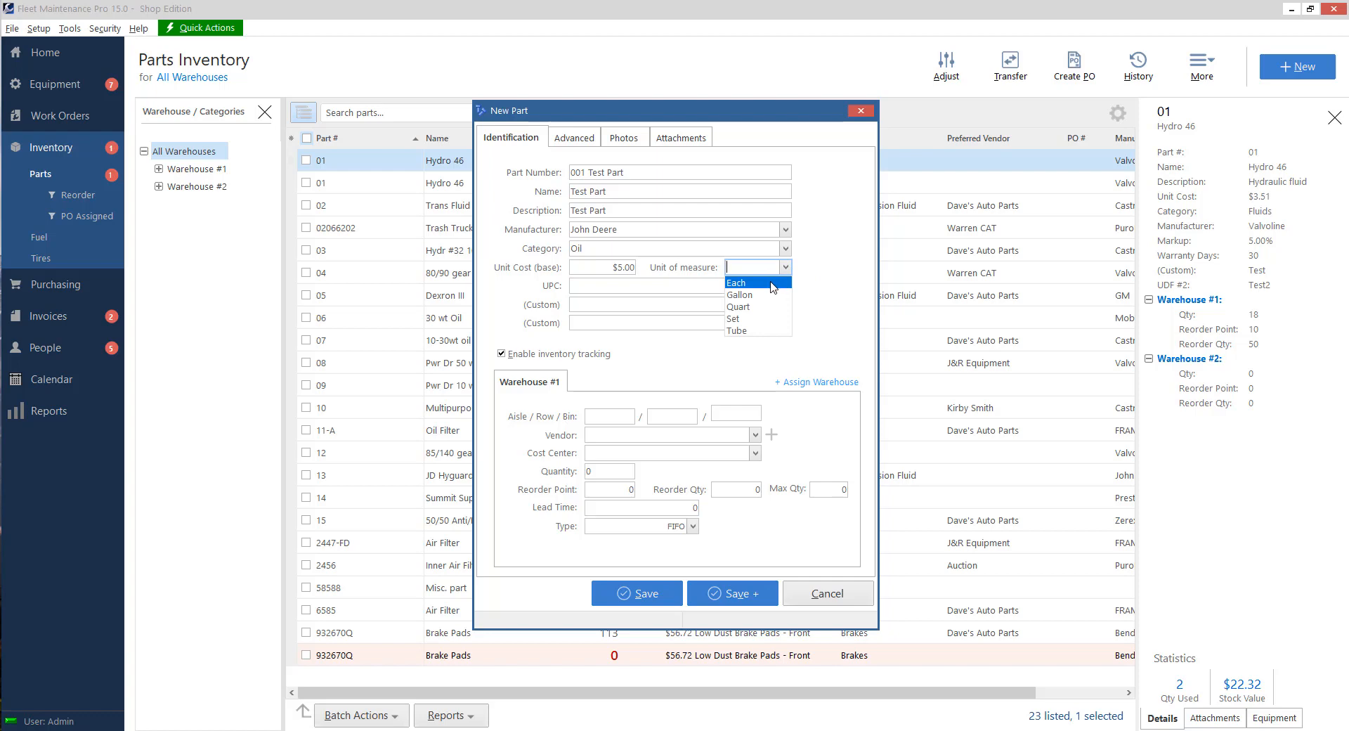
{"action": "mouse_move", "coordinate": [760, 306]}
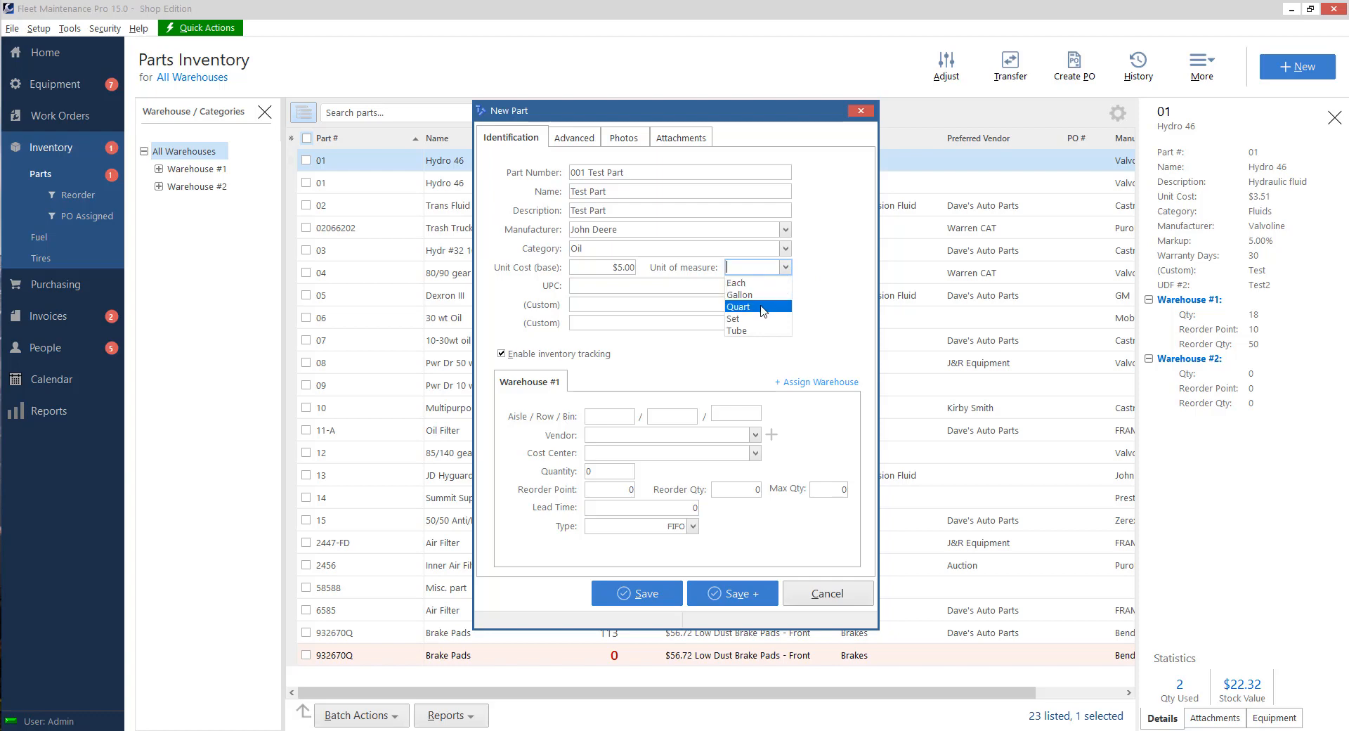
{"action": "mouse_move", "coordinate": [735, 283]}
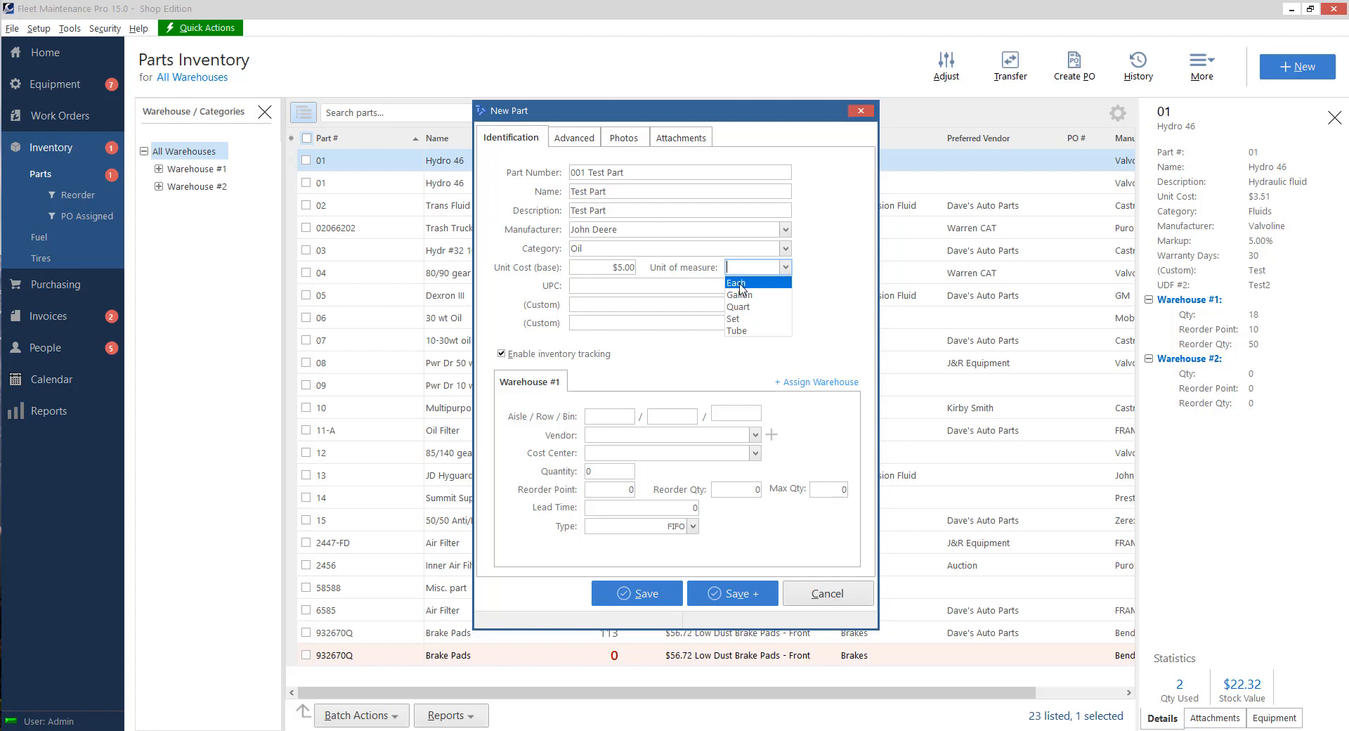
{"action": "left_click", "coordinate": [736, 283]}
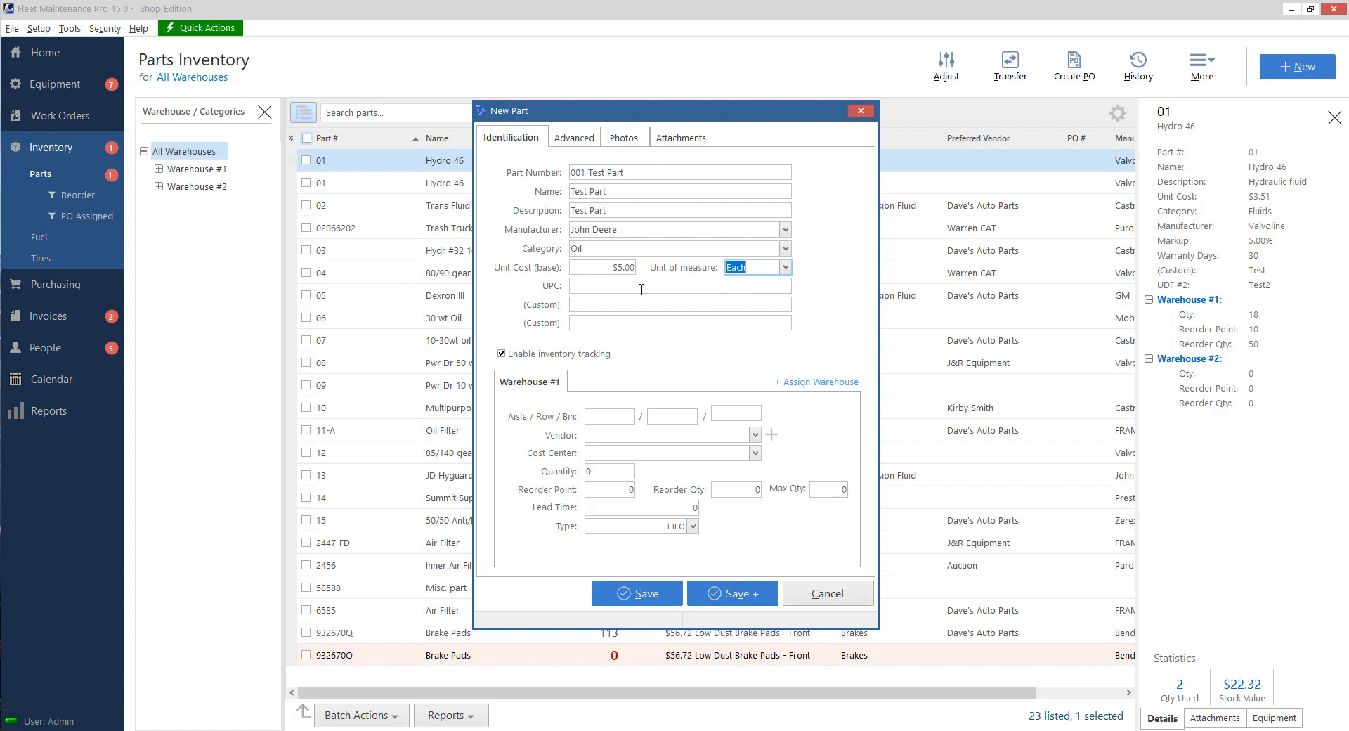
Move to the UPC field and start renaming the first custom field's label
{"action": "left_click", "coordinate": [679, 285]}
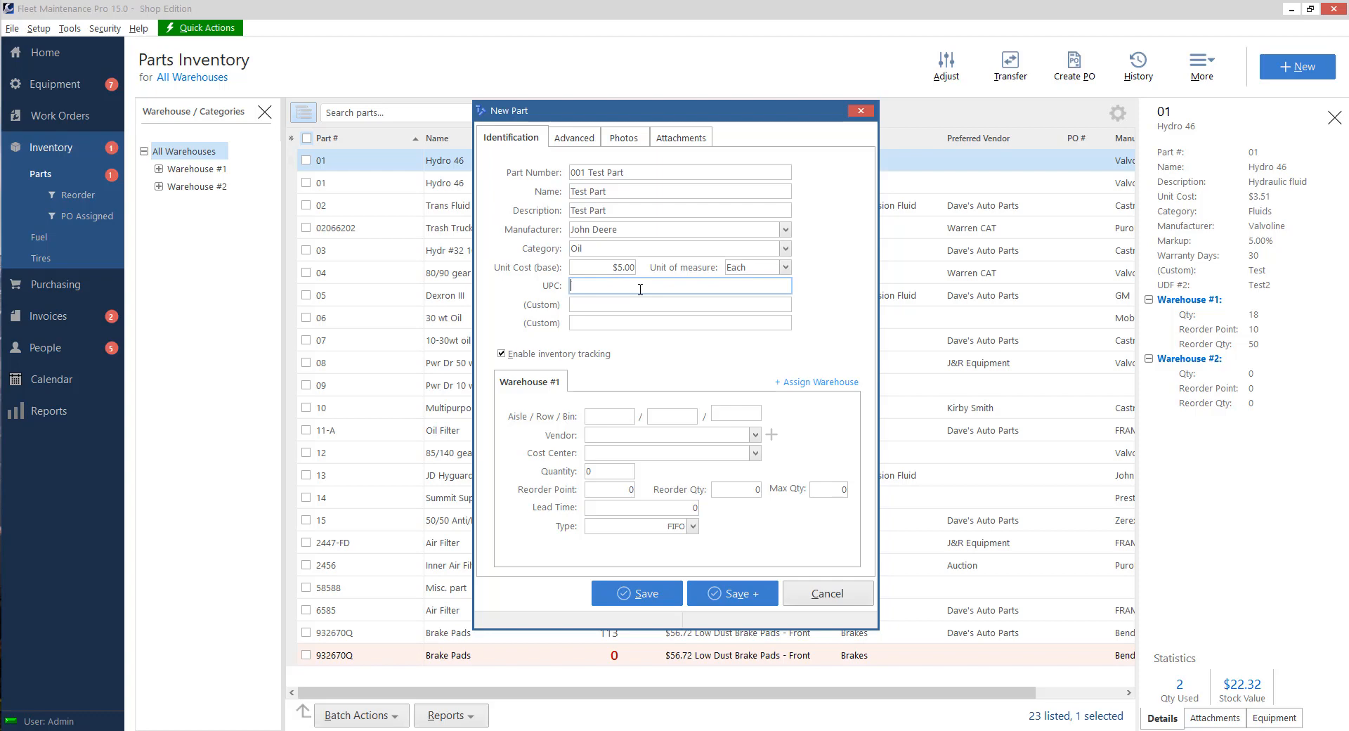
{"action": "left_click", "coordinate": [679, 284]}
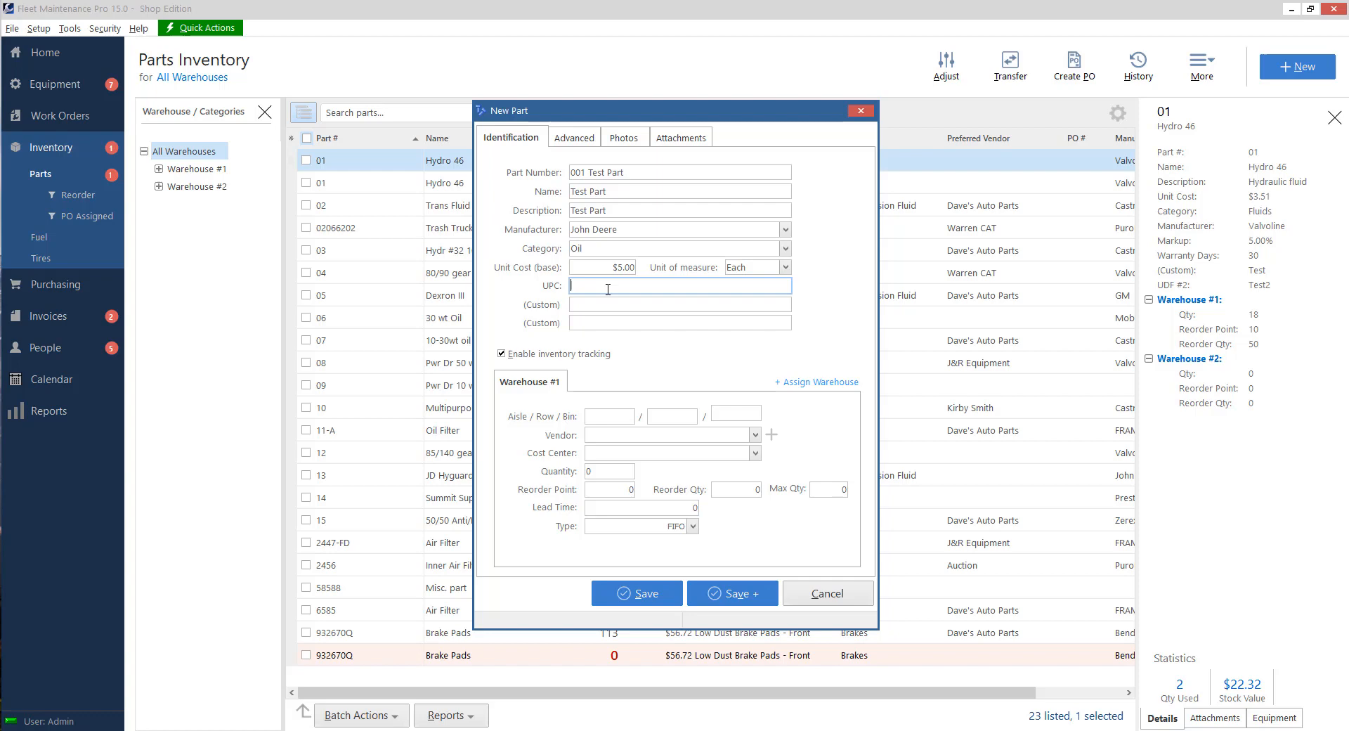
{"action": "left_click", "coordinate": [679, 173]}
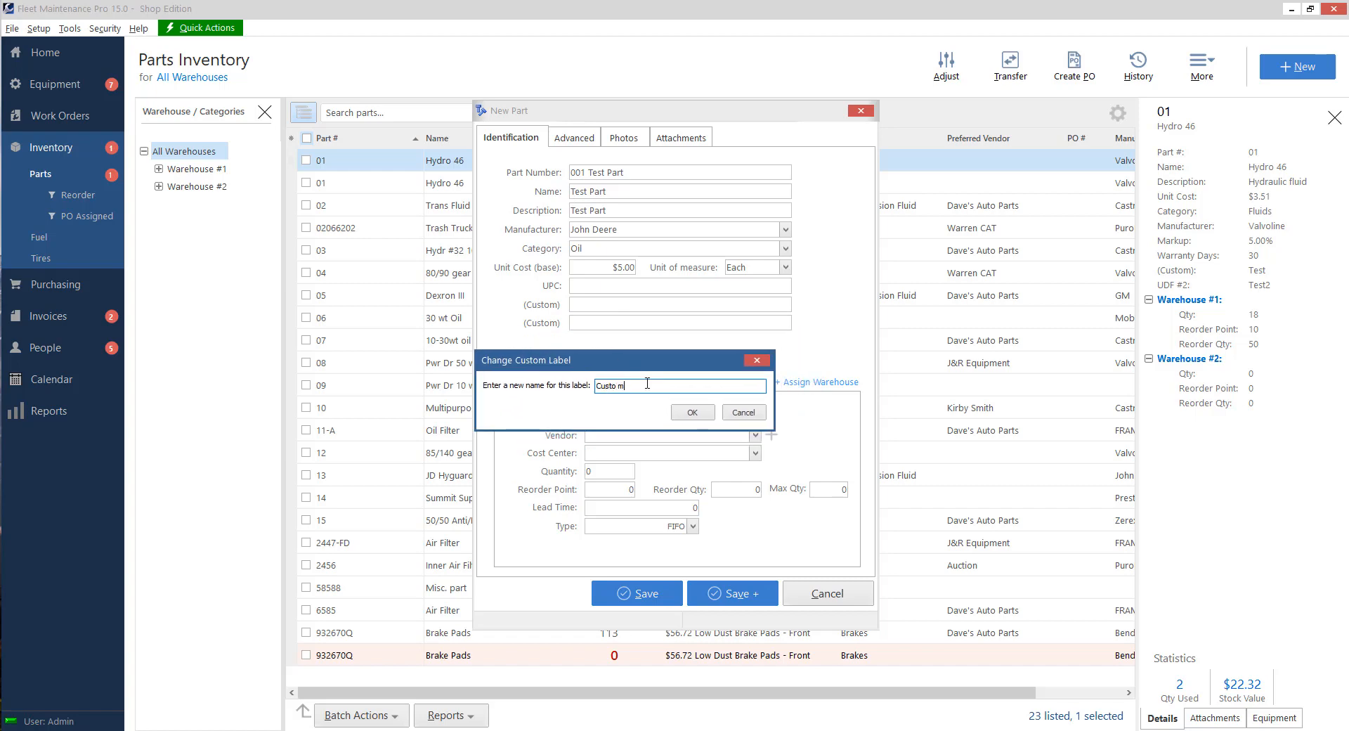
Rename the first custom field to 'Custom Label' and turn off inventory tracking
{"action": "type", "text": "Custom Label"}
{"action": "left_click", "coordinate": [680, 304]}
{"action": "type", "text": "xxzzzzz"}
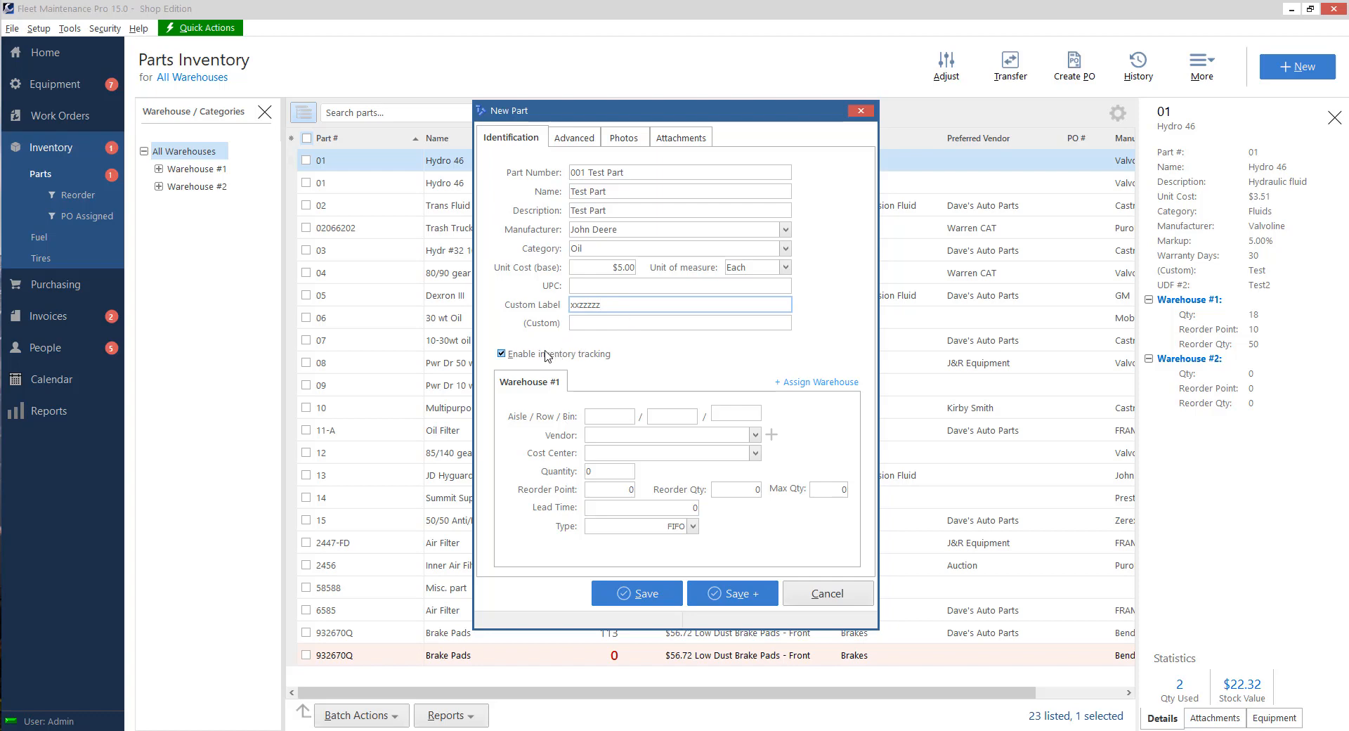
{"action": "left_click", "coordinate": [502, 354]}
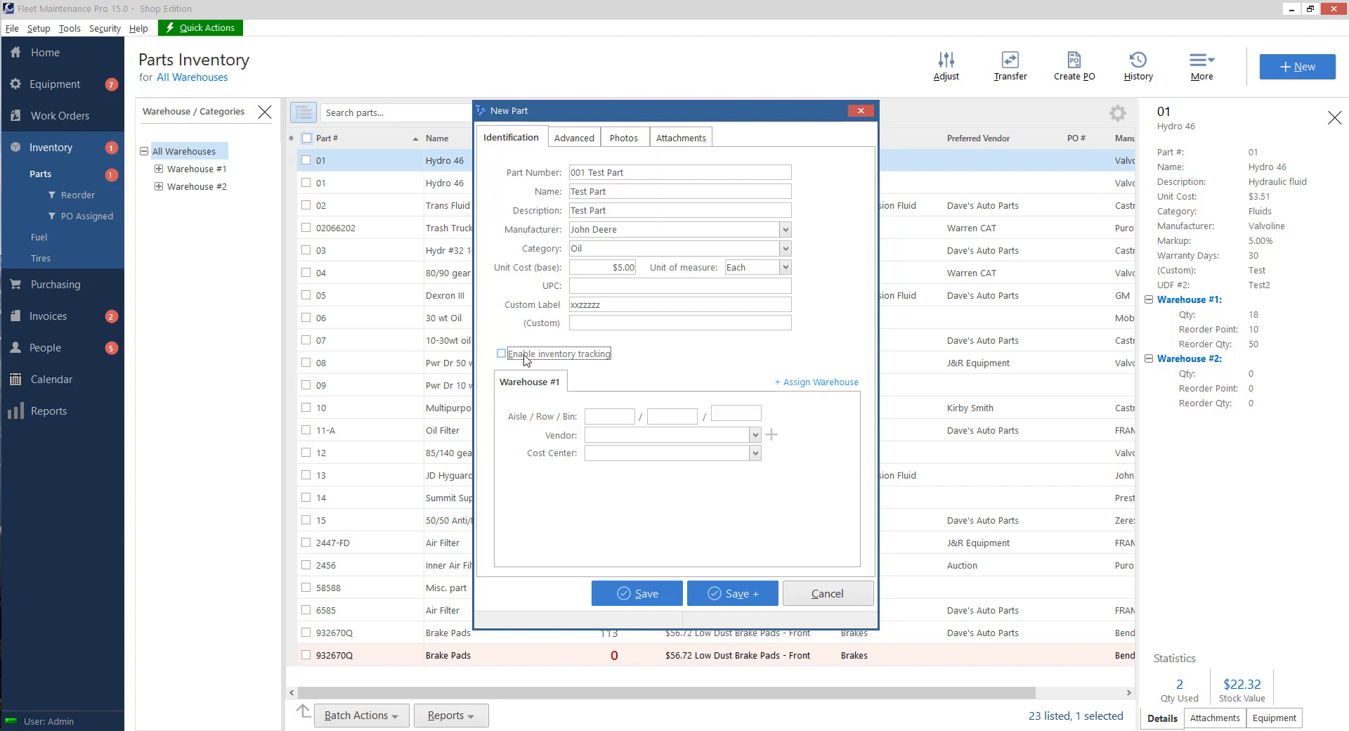
Turn inventory tracking back on and review Warehouse #1 cost center and reorder point defaults
{"action": "left_click", "coordinate": [502, 354]}
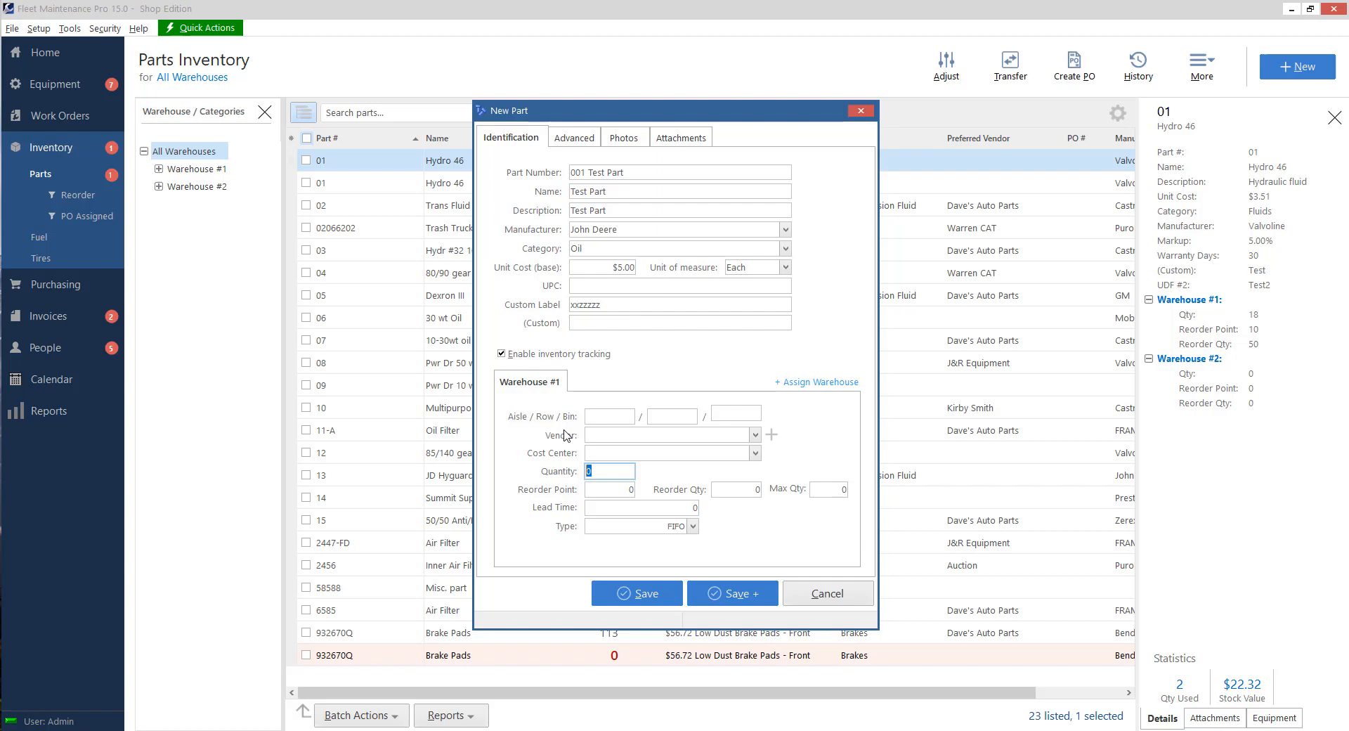
{"action": "mouse_move", "coordinate": [603, 416]}
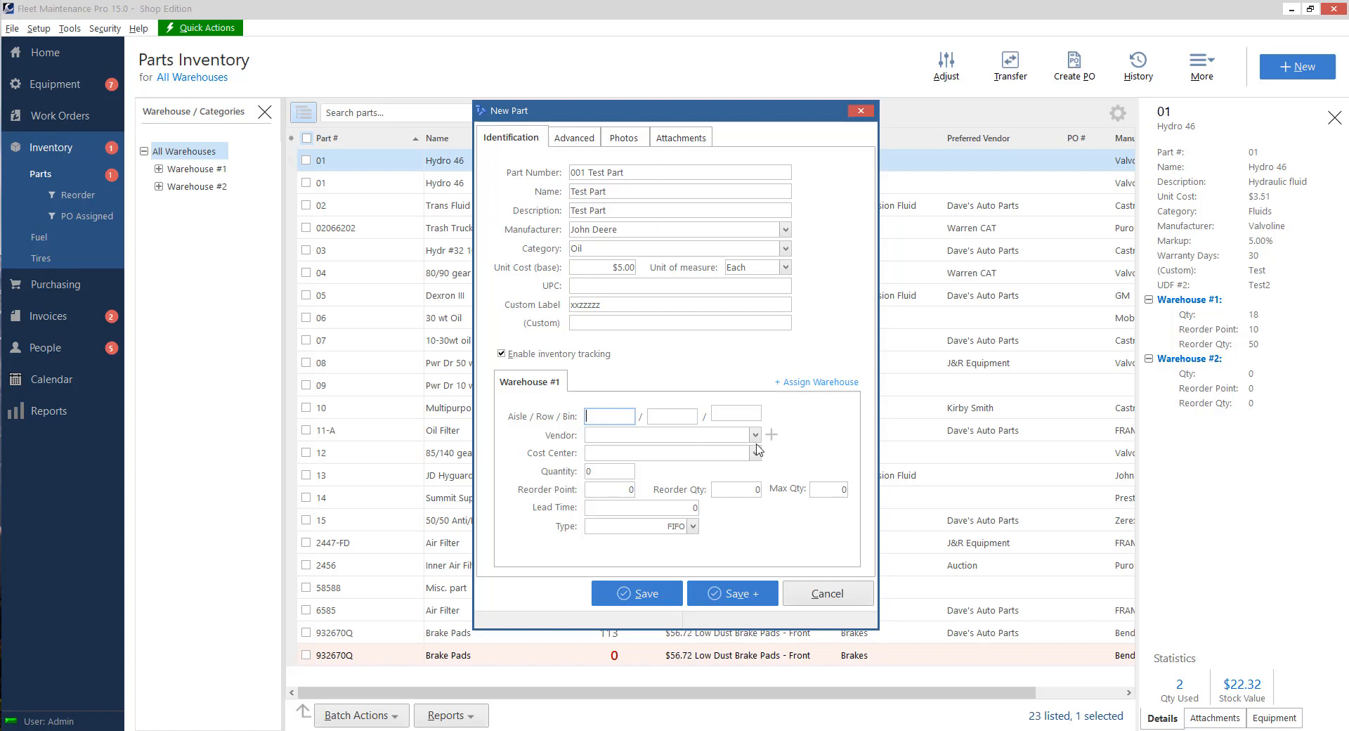
{"action": "left_click", "coordinate": [754, 435]}
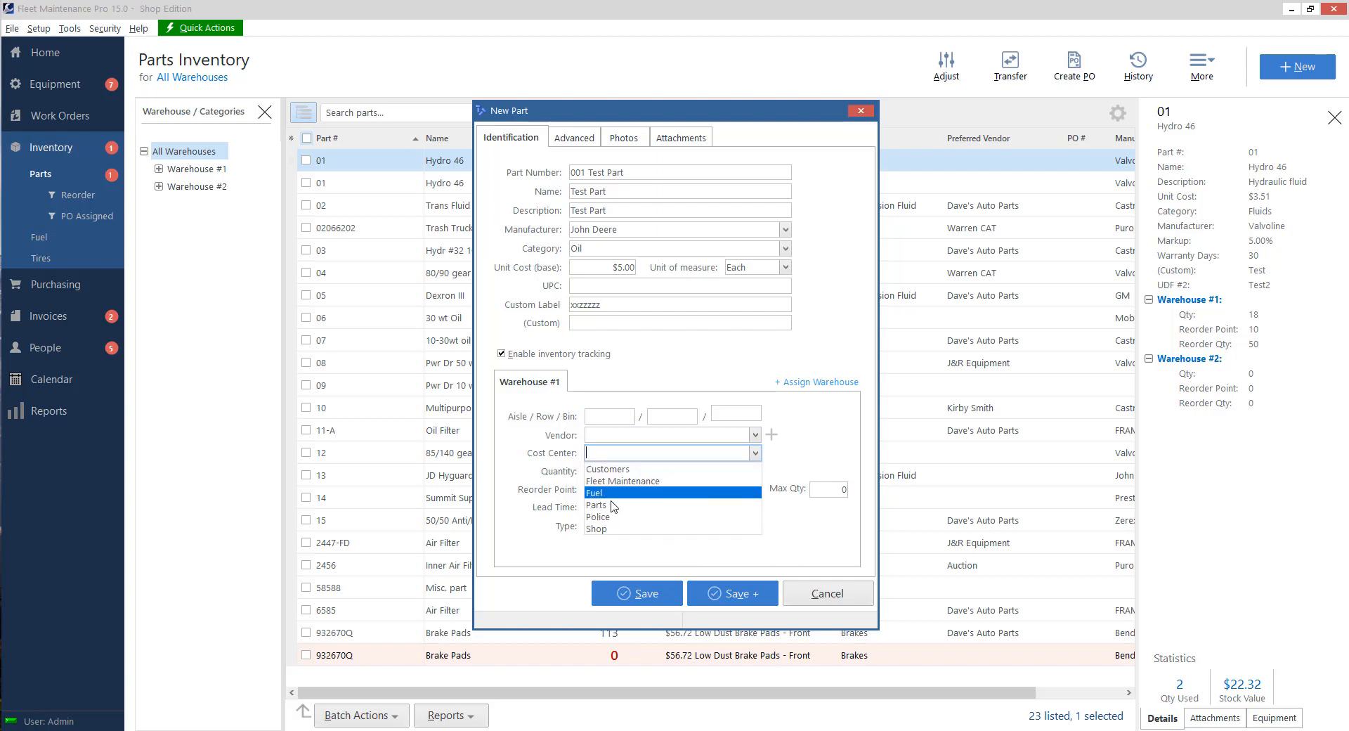
{"action": "mouse_move", "coordinate": [613, 503]}
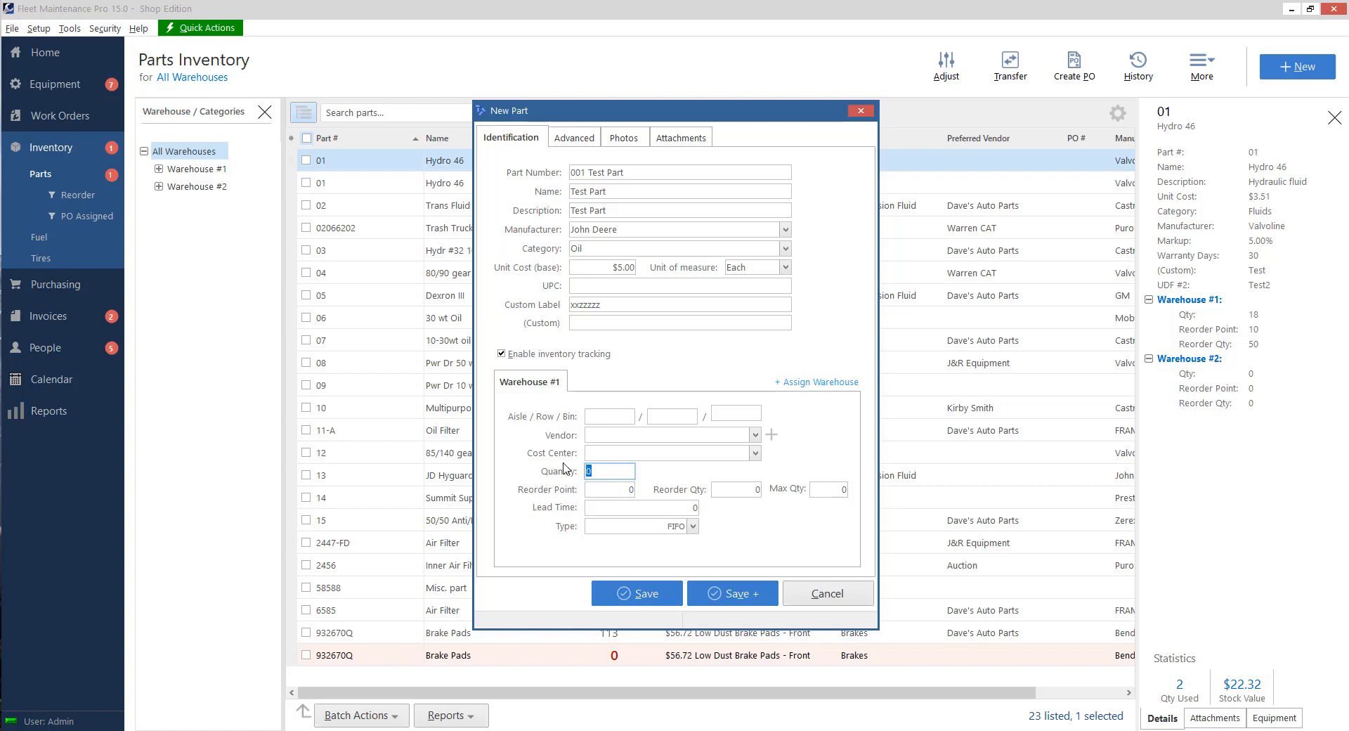
{"action": "left_click", "coordinate": [609, 489]}
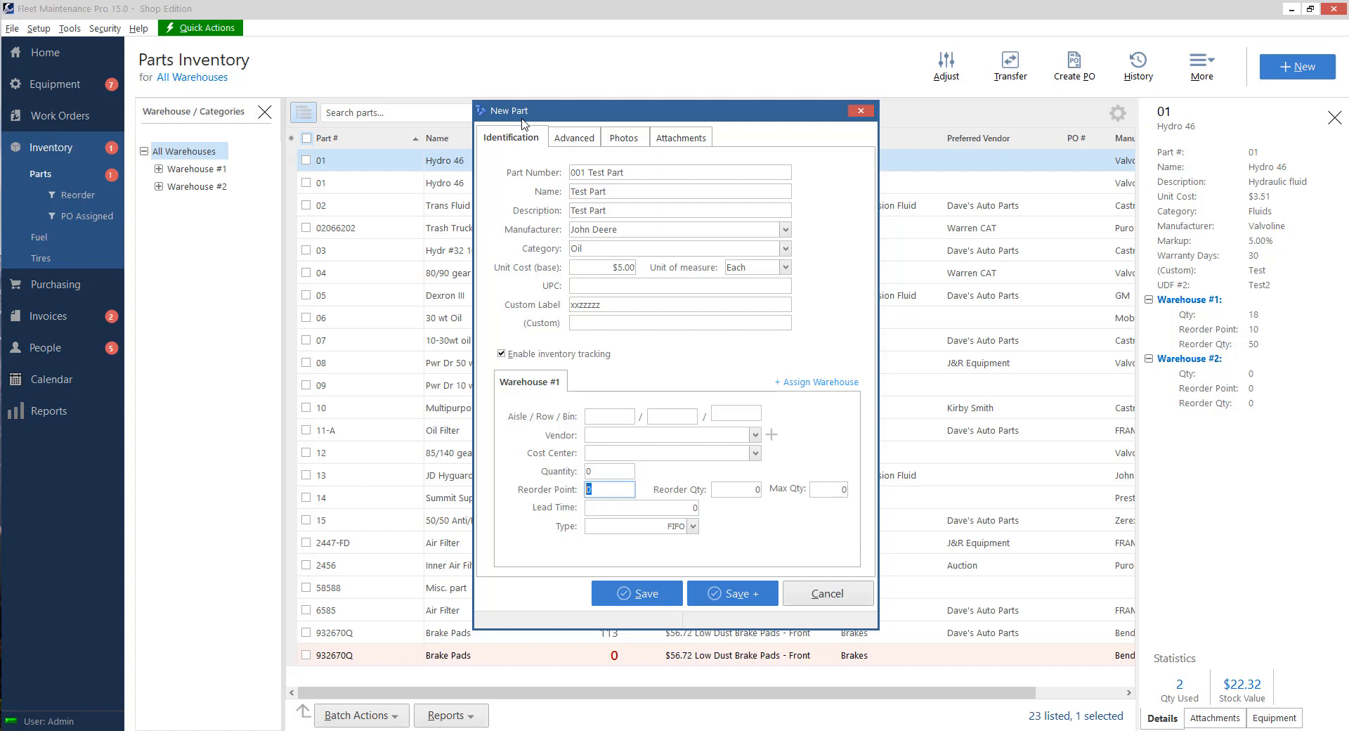
{"action": "mouse_move", "coordinate": [626, 416]}
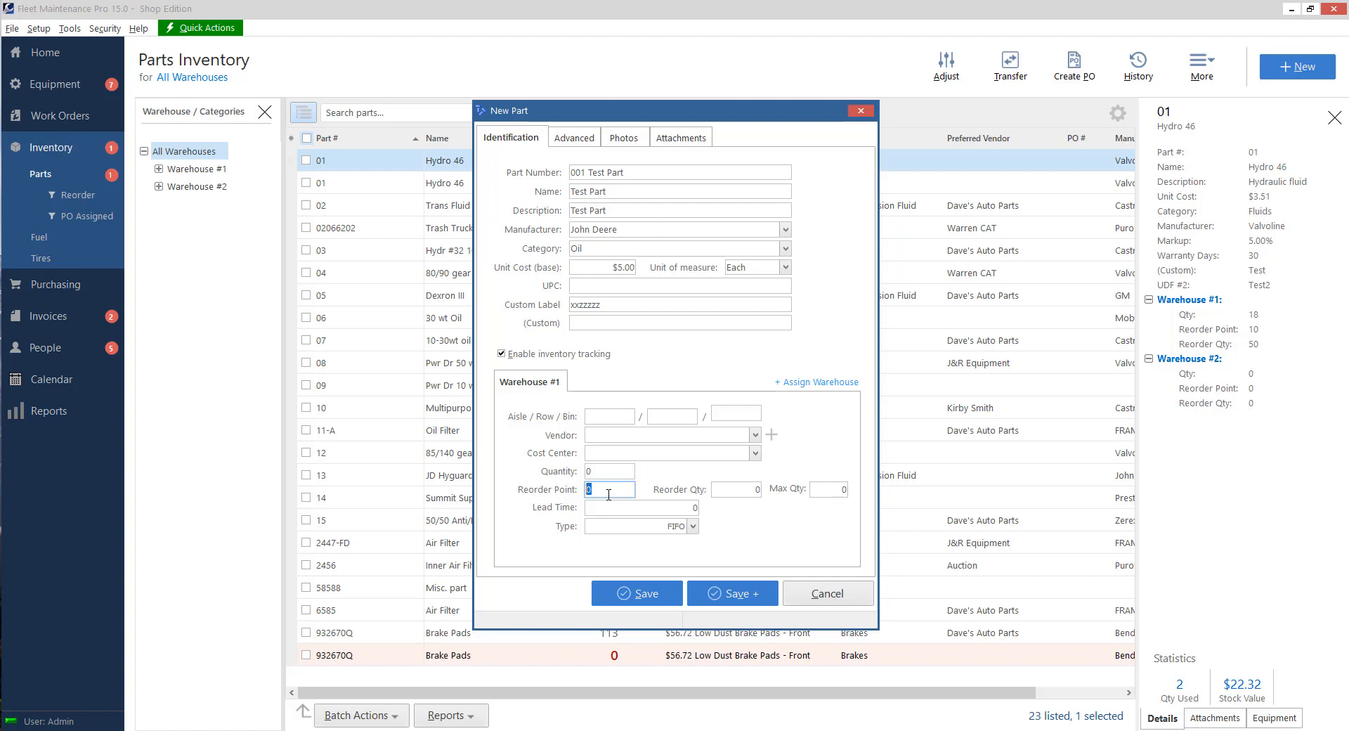
{"action": "mouse_move", "coordinate": [725, 491]}
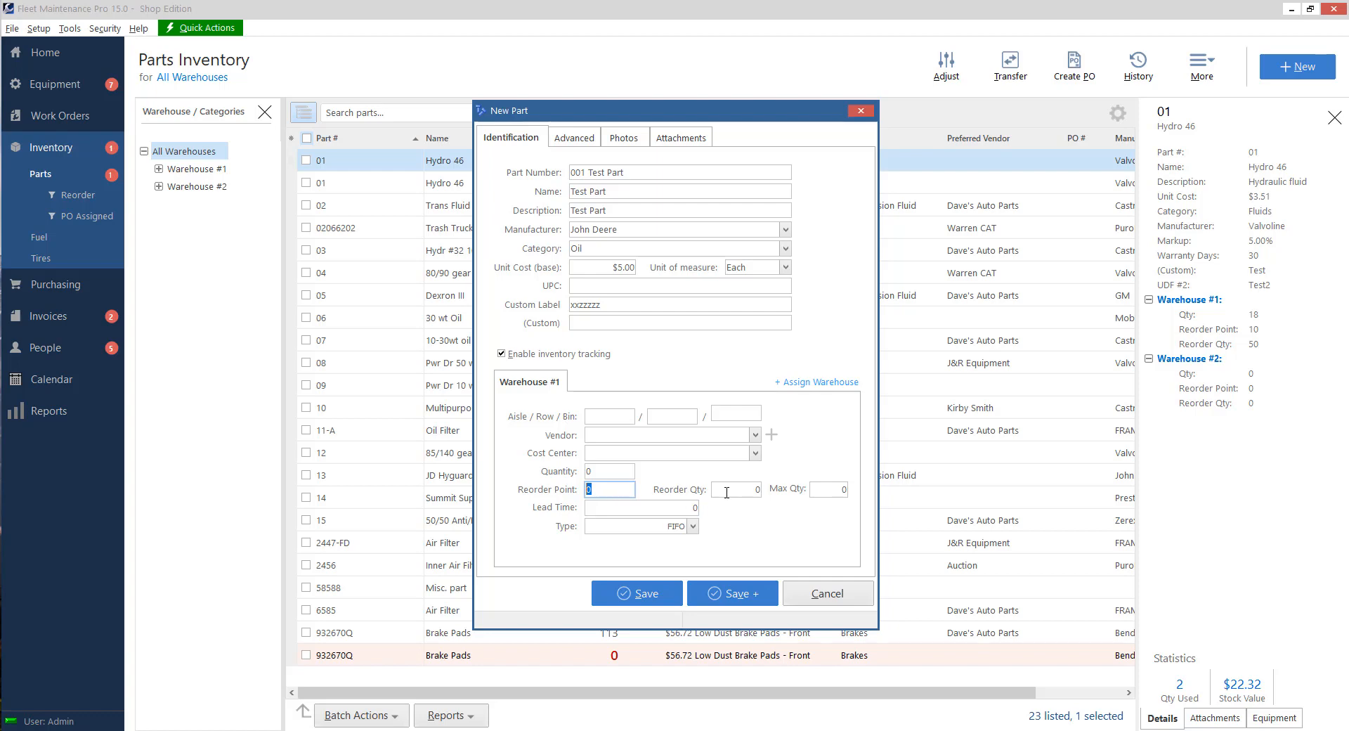
{"action": "left_click", "coordinate": [733, 489]}
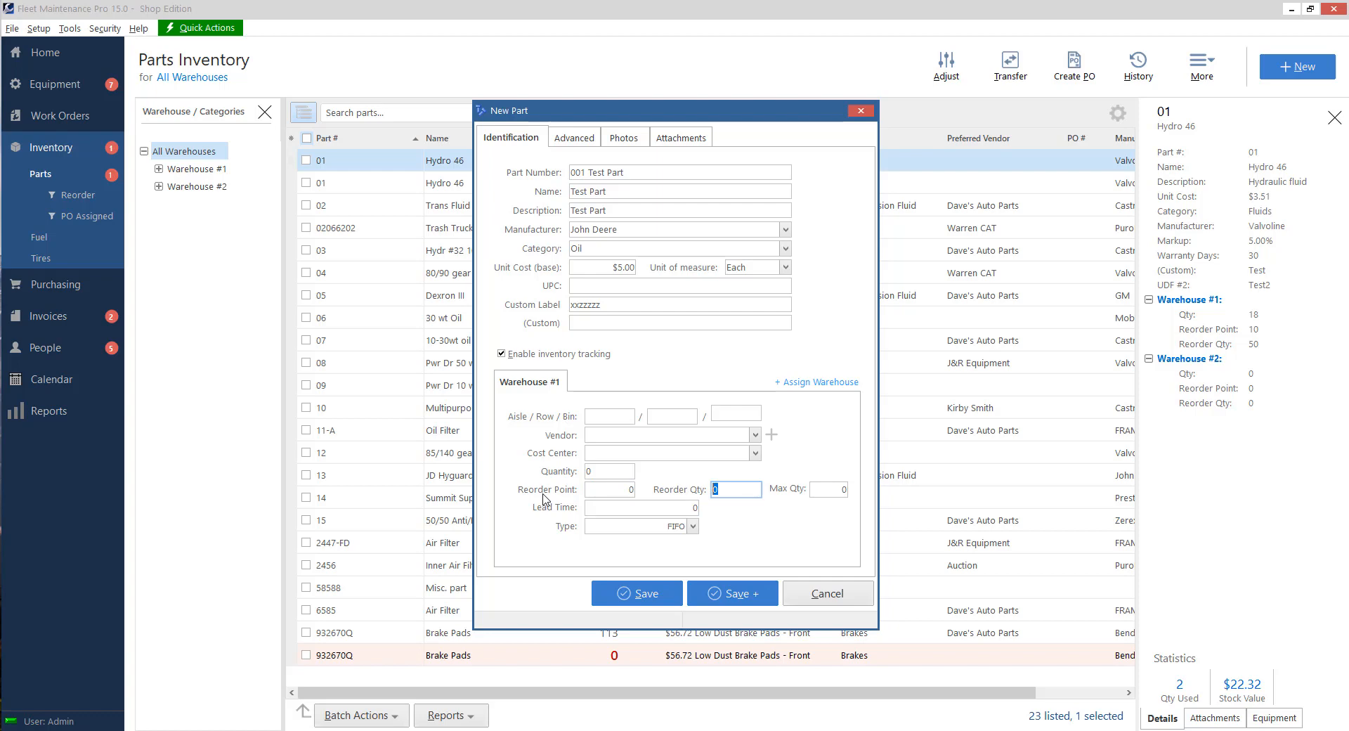
Leave reorder quantity, max quantity and lead time at defaults and keep stock type FIFO
{"action": "left_click", "coordinate": [827, 489]}
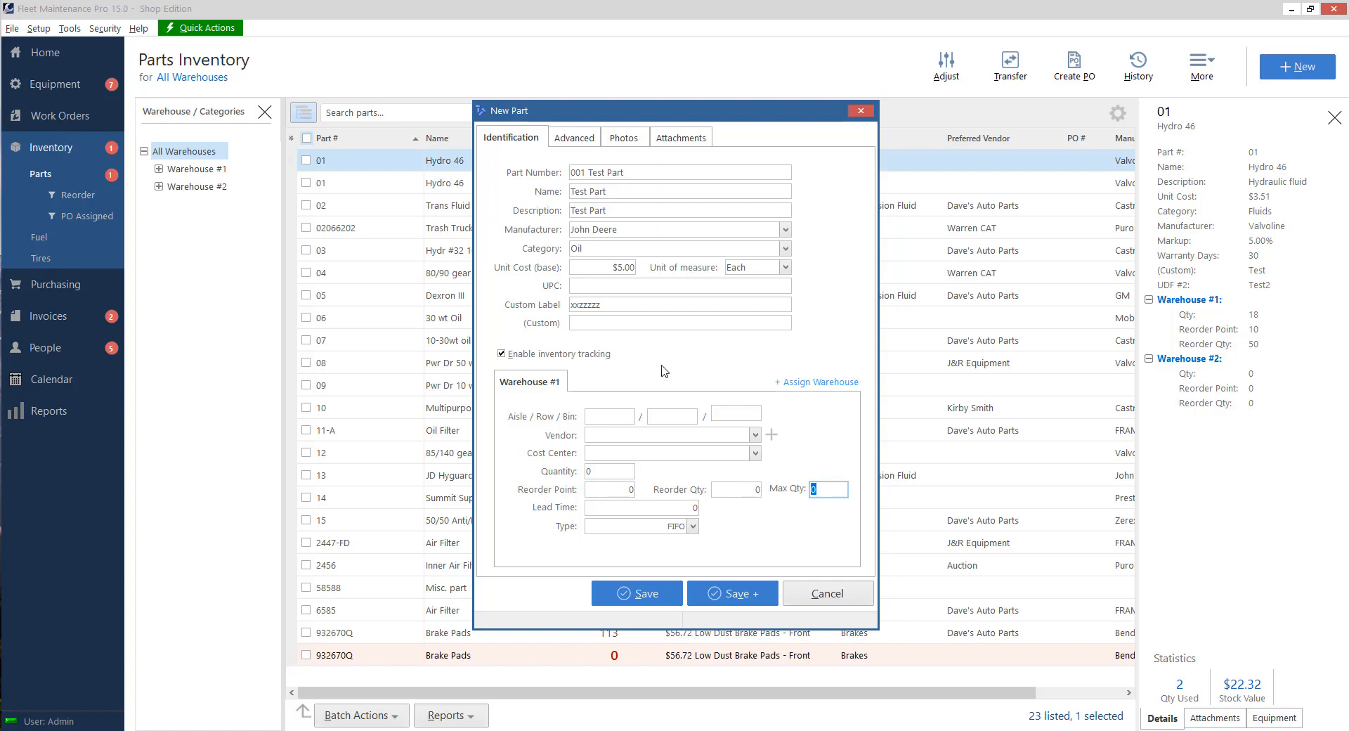
{"action": "mouse_move", "coordinate": [628, 371]}
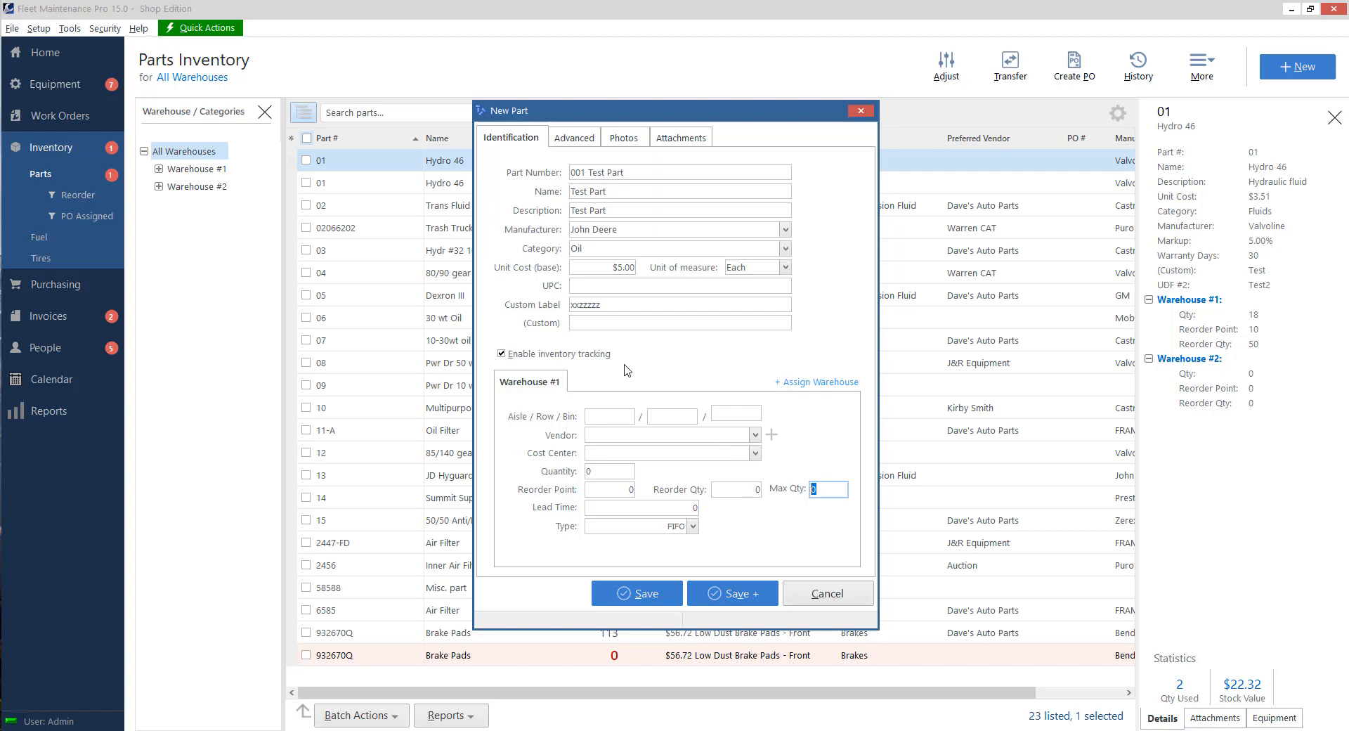
{"action": "left_click", "coordinate": [641, 508]}
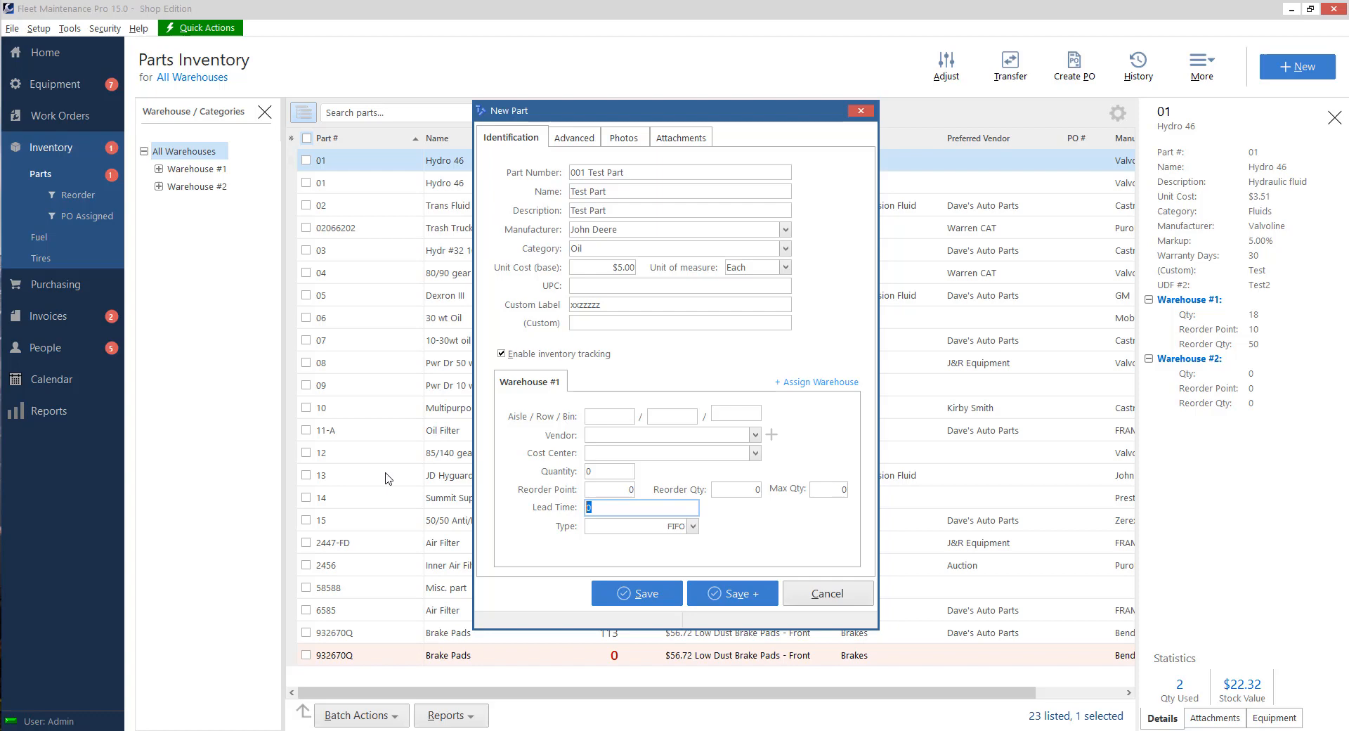
{"action": "mouse_move", "coordinate": [501, 532]}
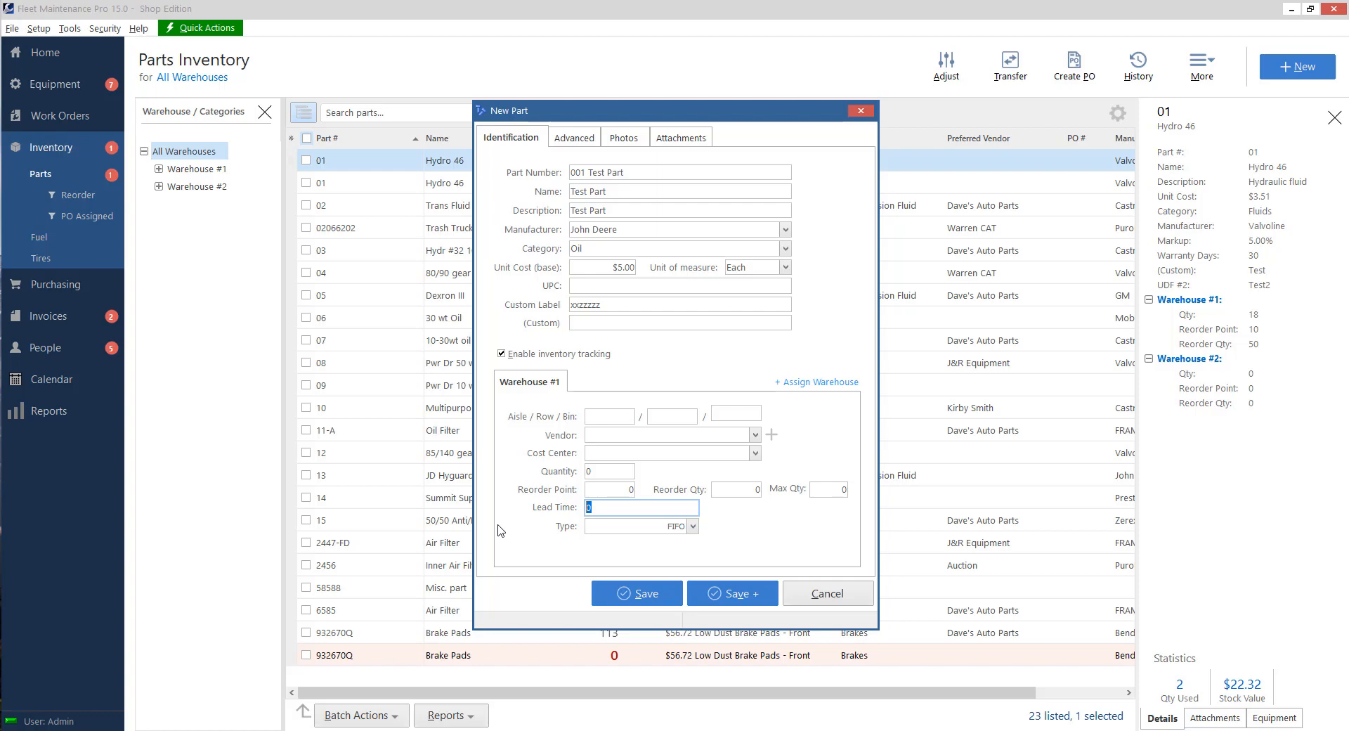
{"action": "left_click", "coordinate": [692, 526]}
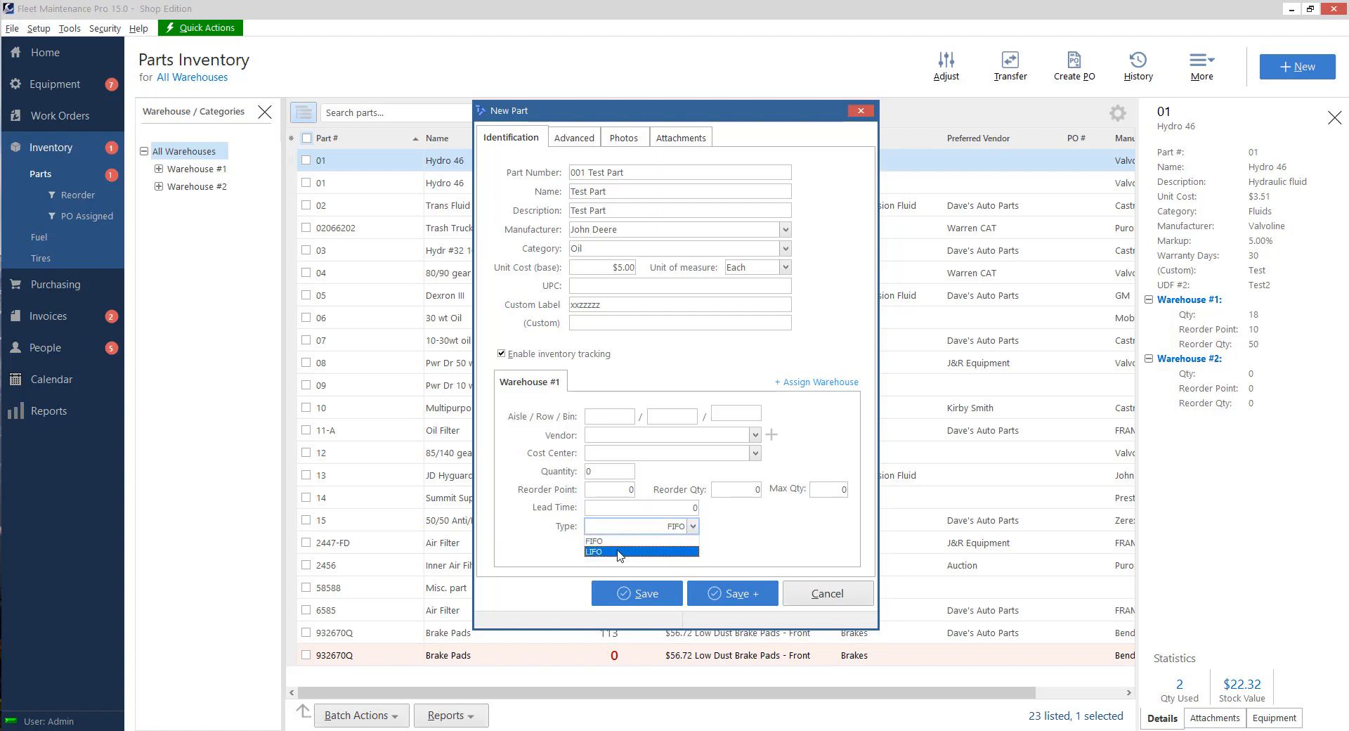
{"action": "left_click", "coordinate": [594, 540]}
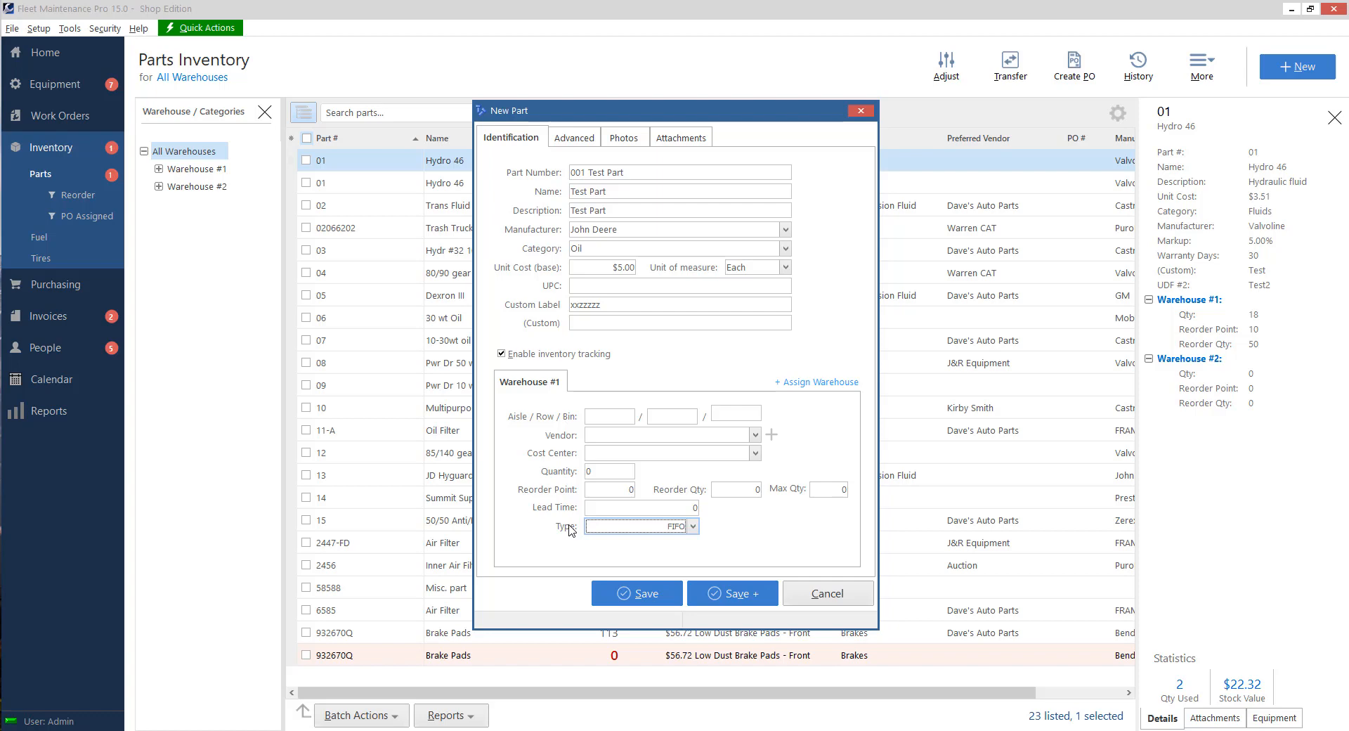
{"action": "mouse_move", "coordinate": [605, 530]}
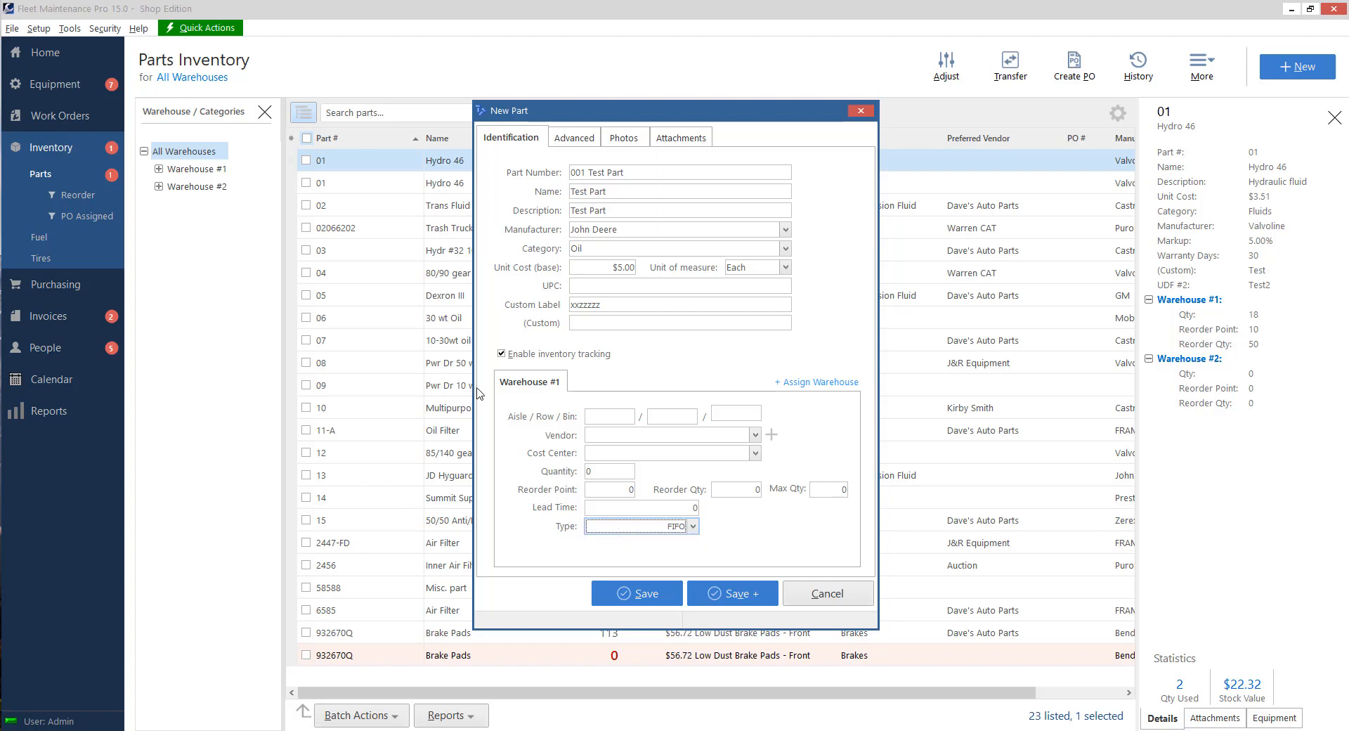
{"action": "mouse_move", "coordinate": [161, 165]}
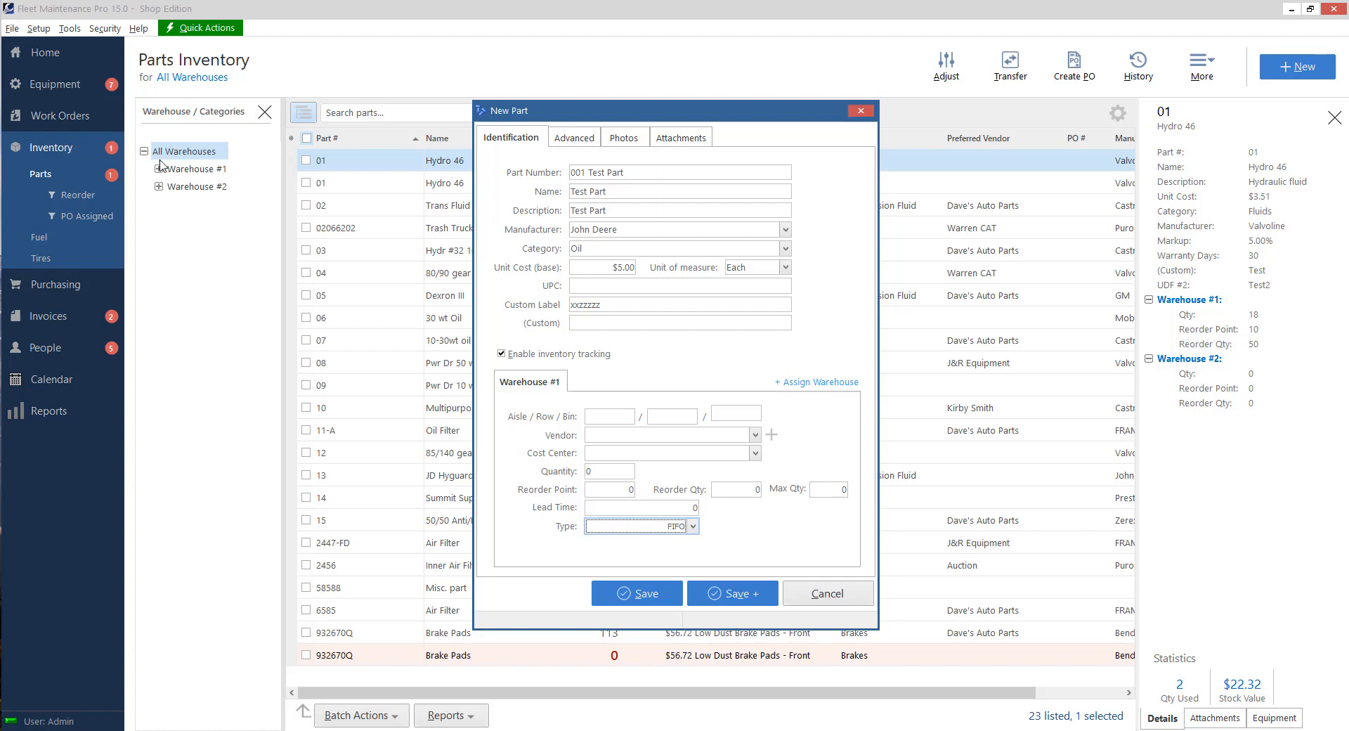
{"action": "mouse_move", "coordinate": [541, 382]}
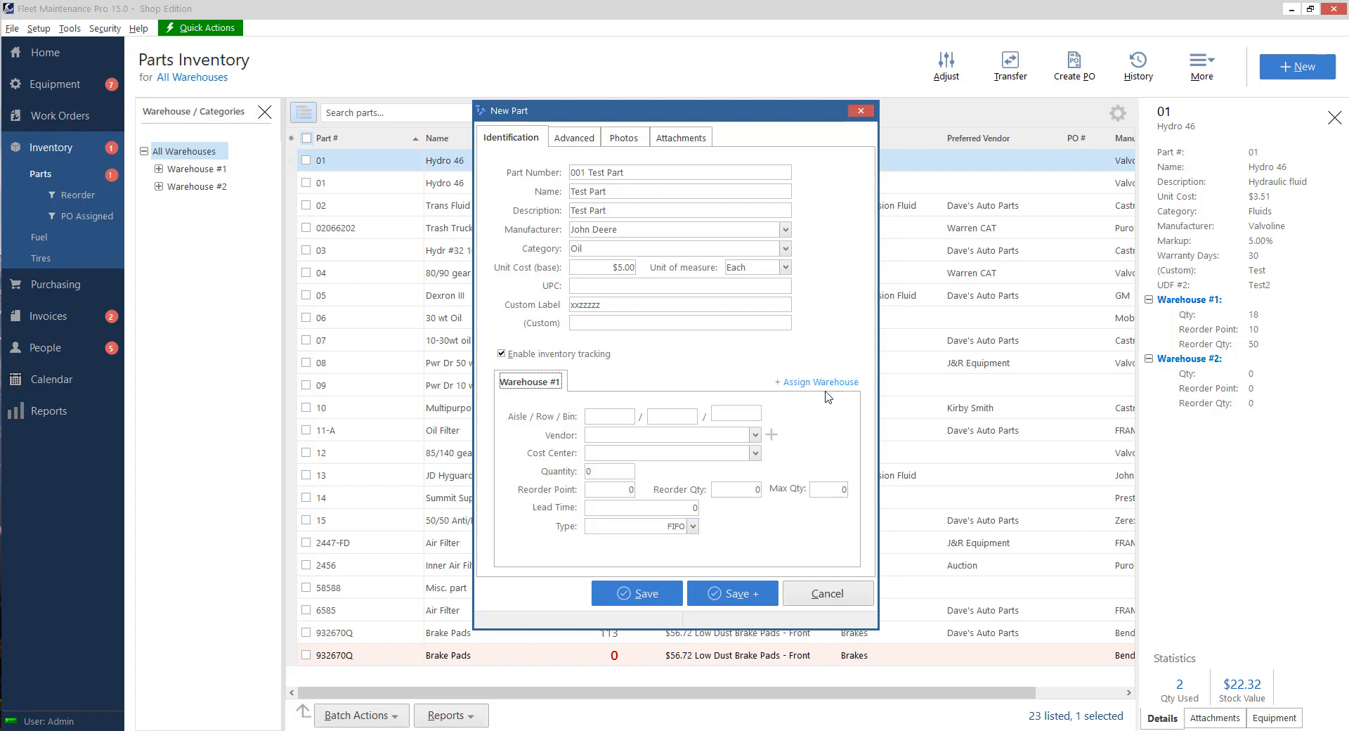
Assign New Warehouse to the part with aisle/row/bin location 1/1/1
{"action": "left_click", "coordinate": [815, 382]}
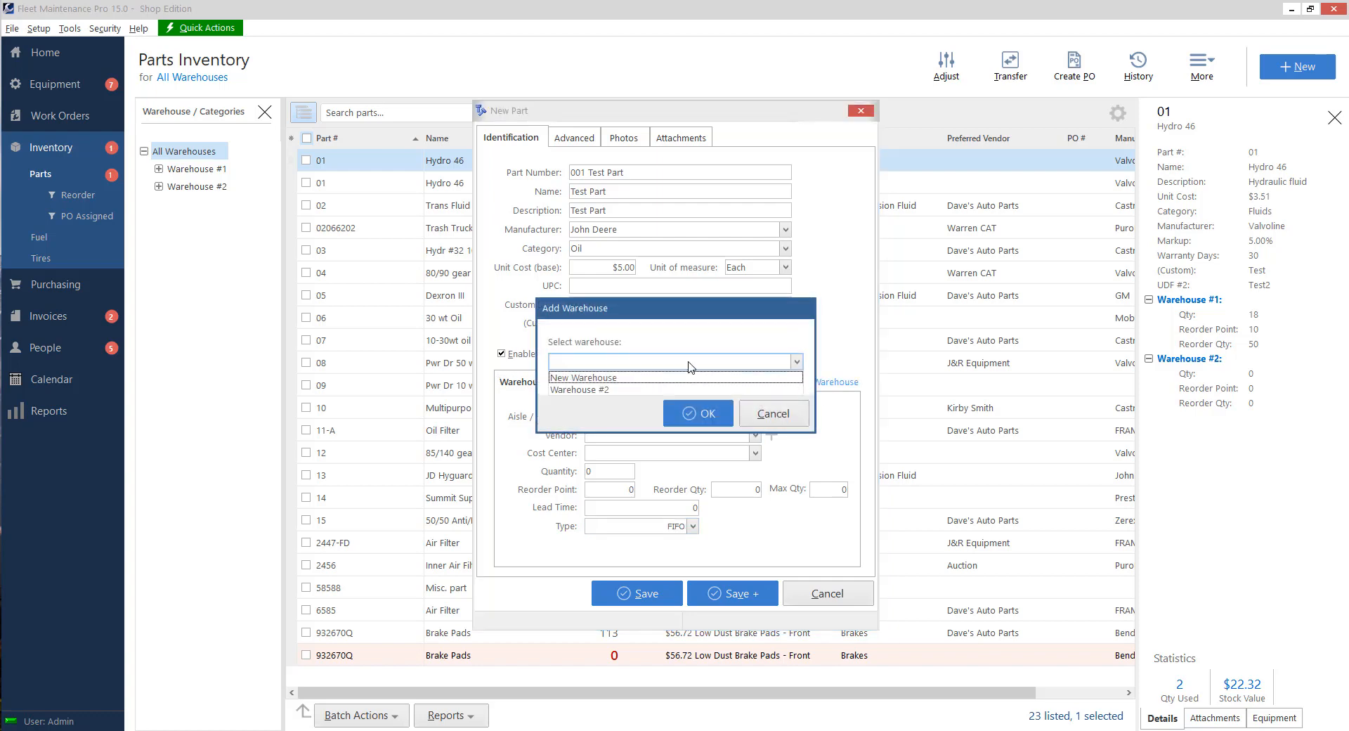
{"action": "left_click", "coordinate": [583, 377]}
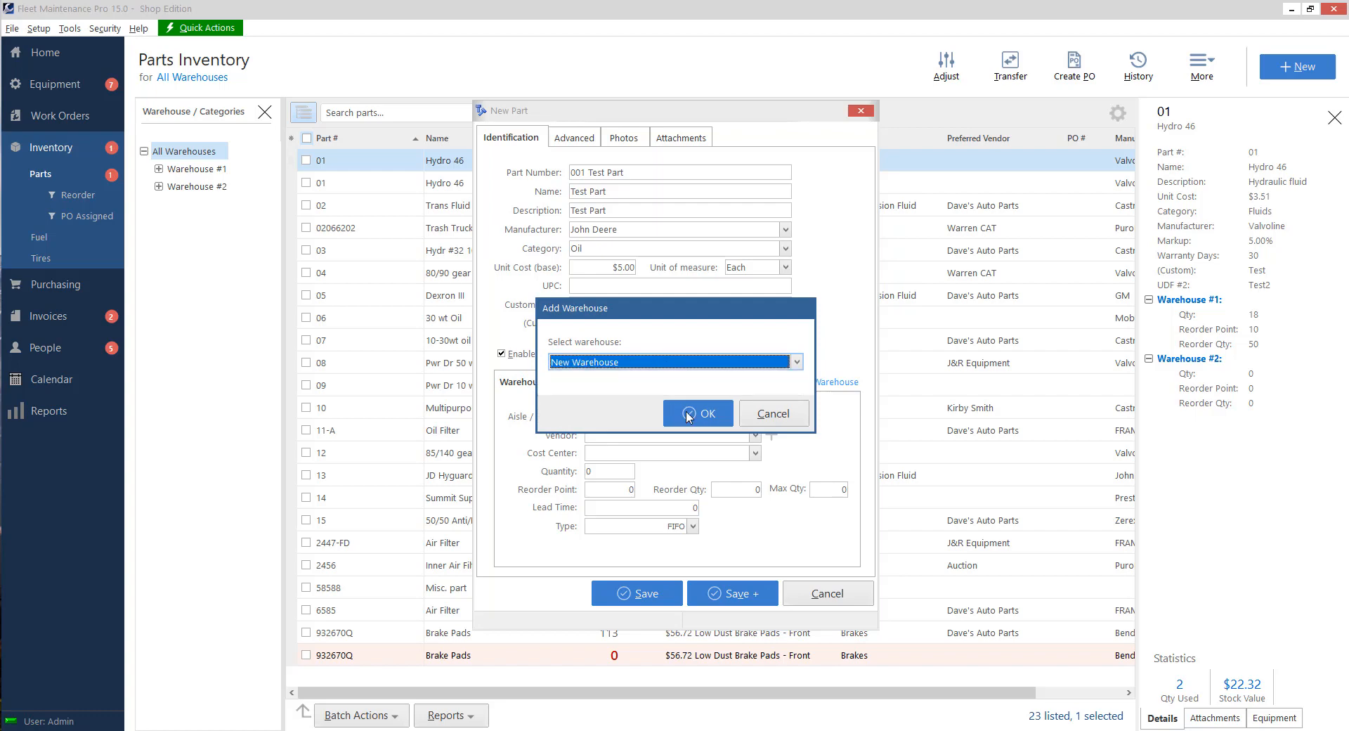
{"action": "left_click", "coordinate": [699, 413]}
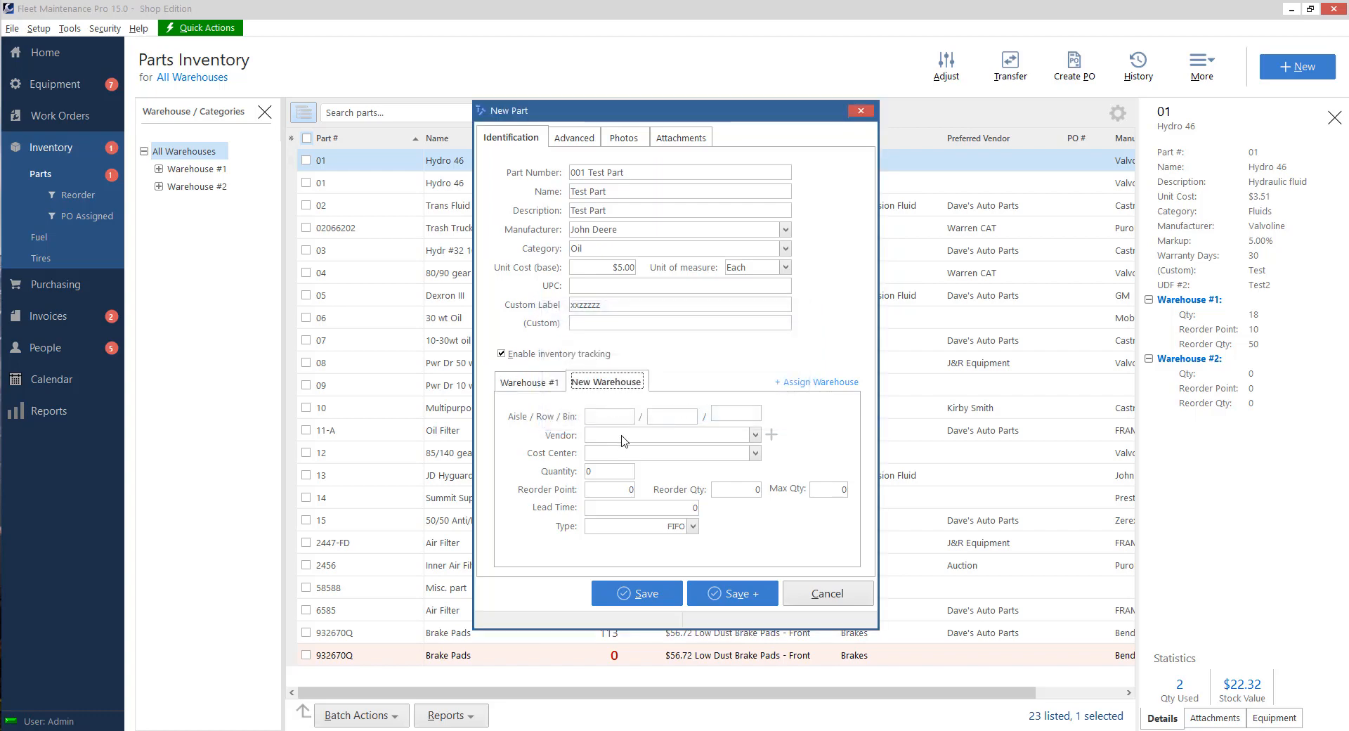
{"action": "type", "text": "1"}
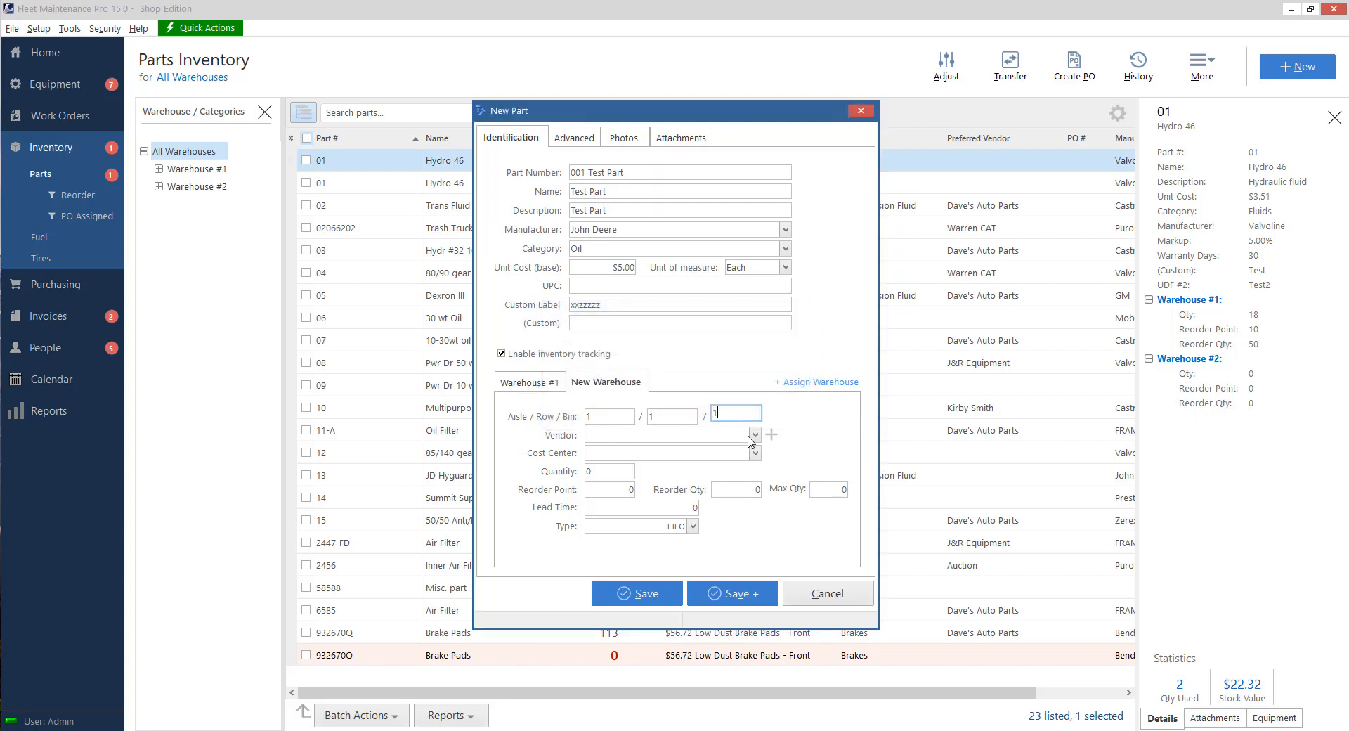
Set cost center Customers and reorder point 5, then bring up removal of the Warehouse #1 tab
{"action": "left_click", "coordinate": [754, 452]}
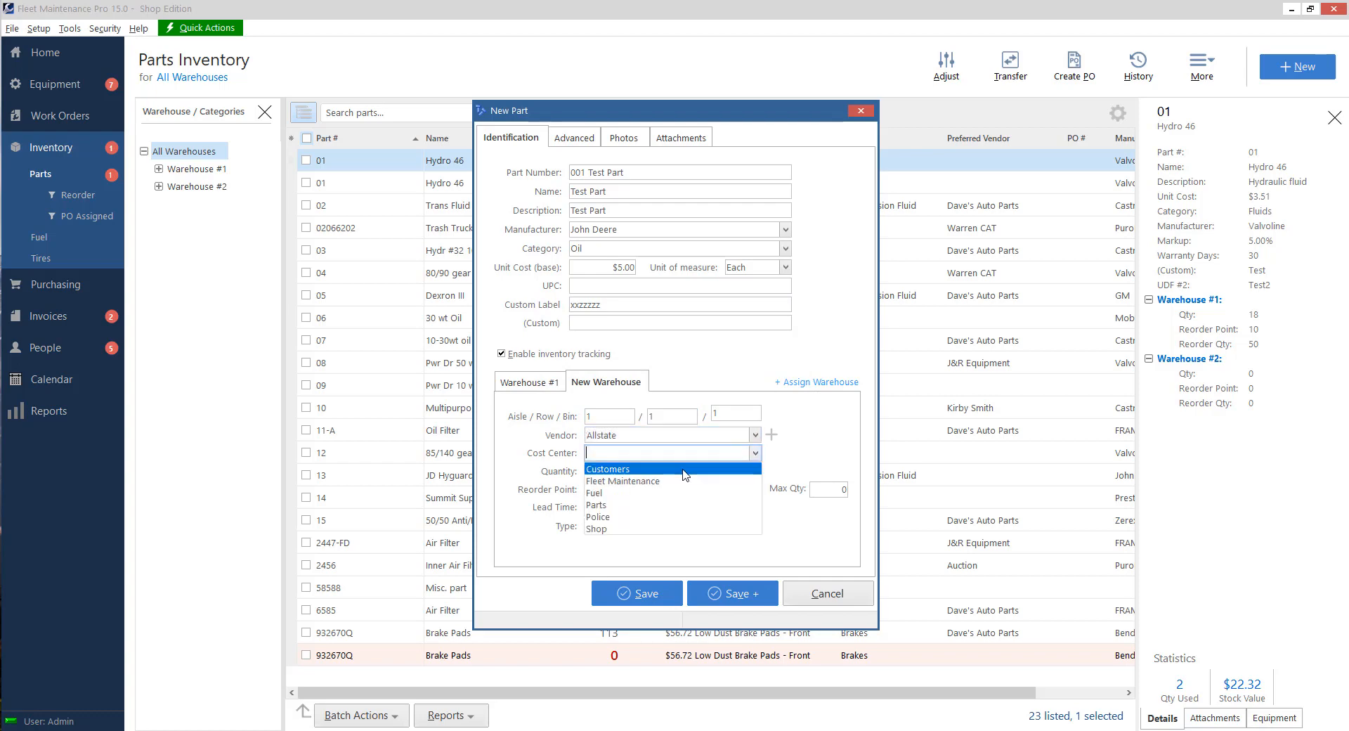
{"action": "left_click", "coordinate": [609, 468]}
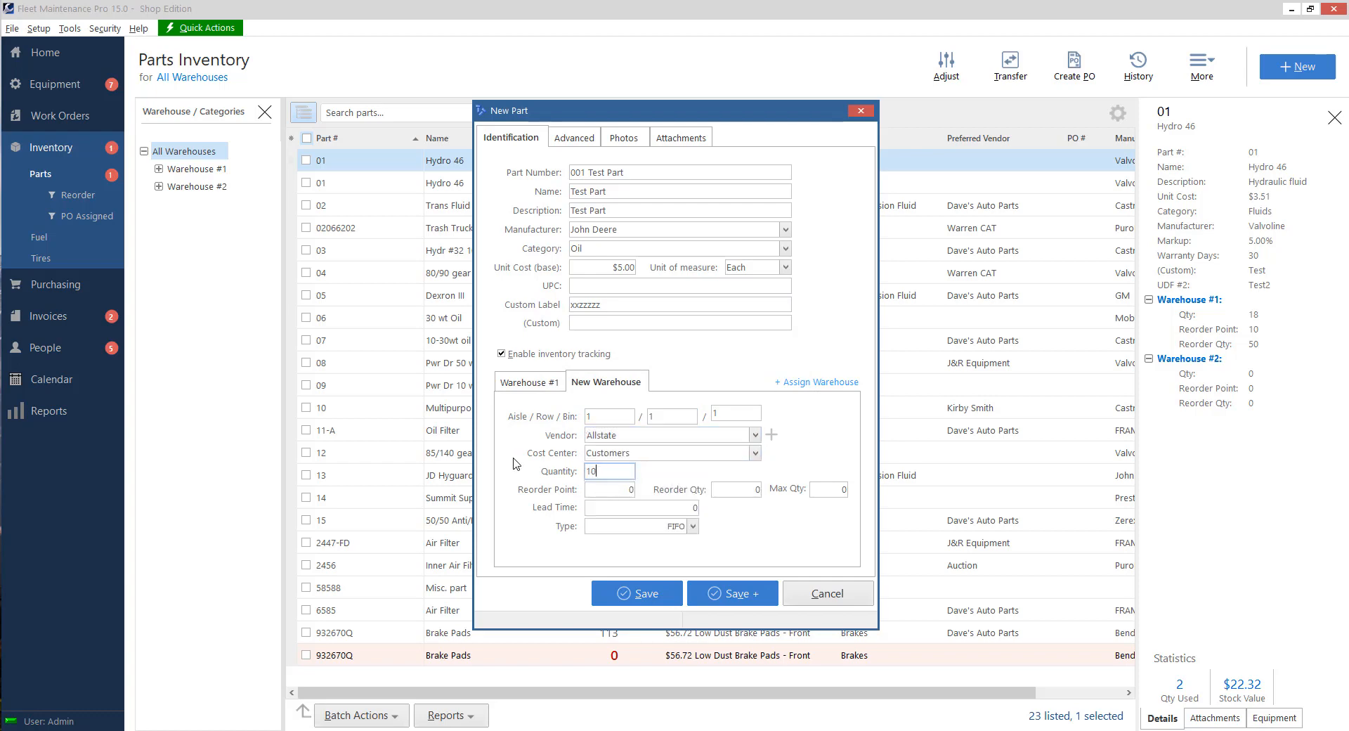
{"action": "type", "text": "5"}
{"action": "left_click", "coordinate": [735, 489]}
{"action": "type", "text": "10"}
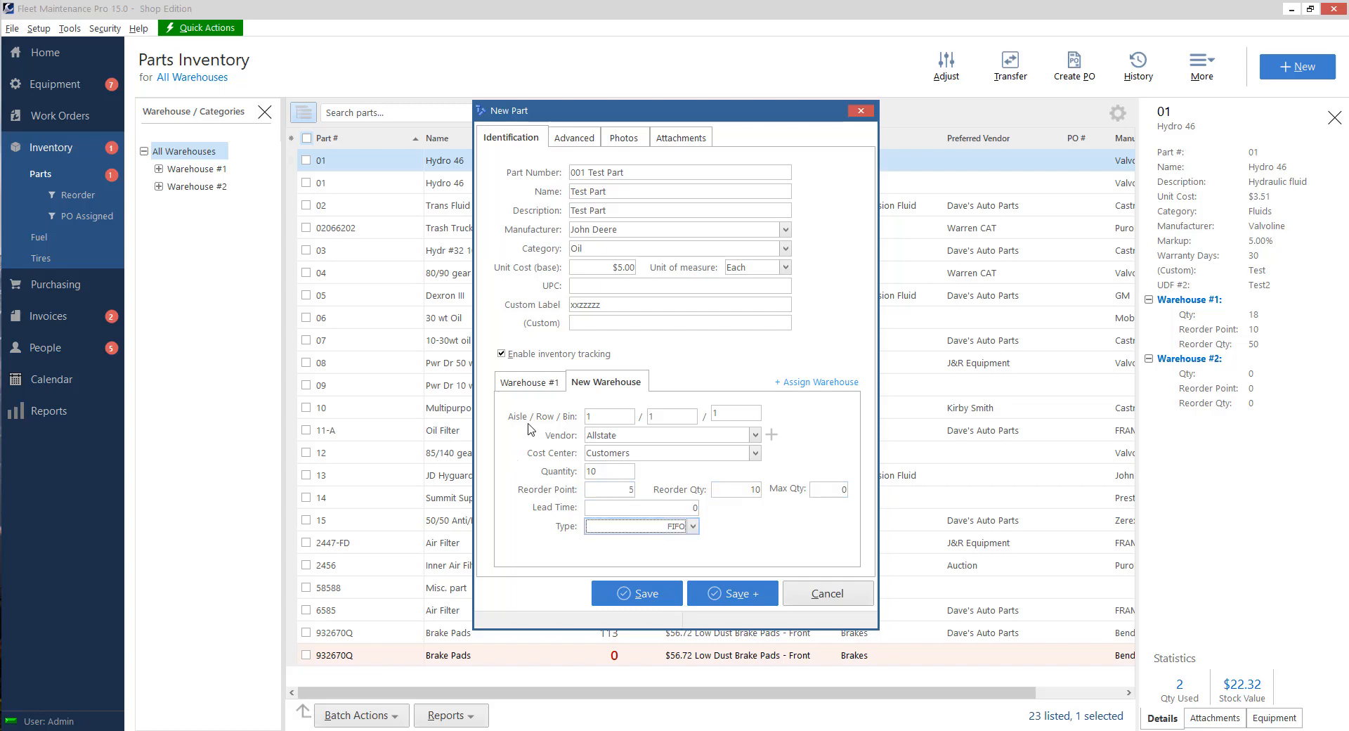
{"action": "left_click", "coordinate": [529, 381]}
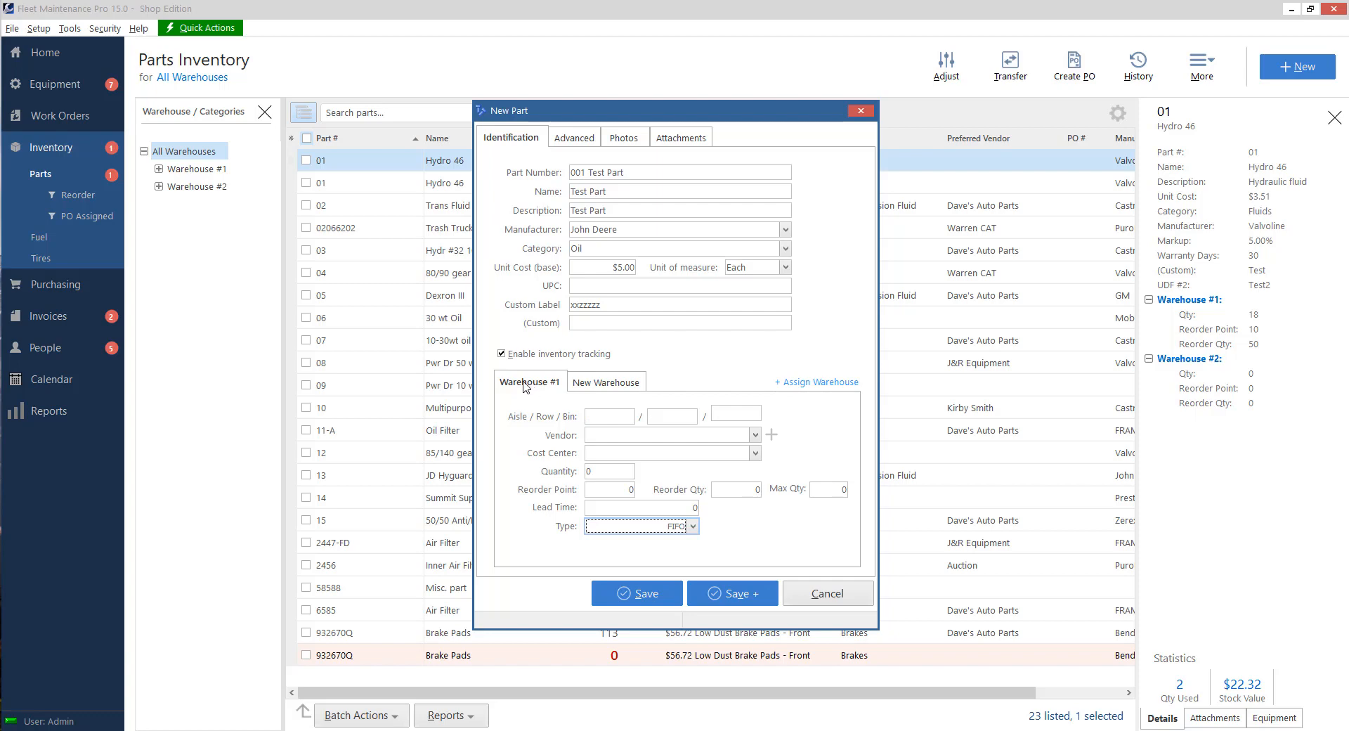
{"action": "right_click", "coordinate": [530, 382]}
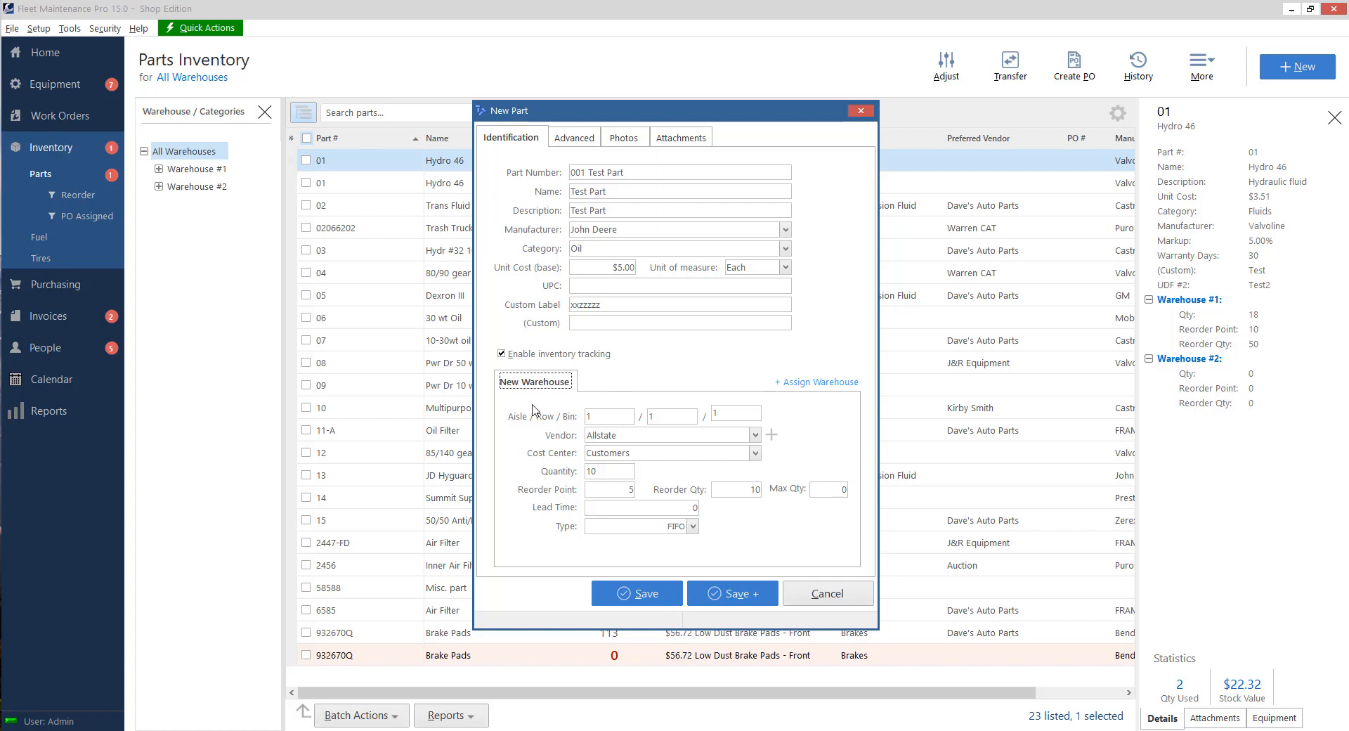
{"action": "mouse_move", "coordinate": [586, 517]}
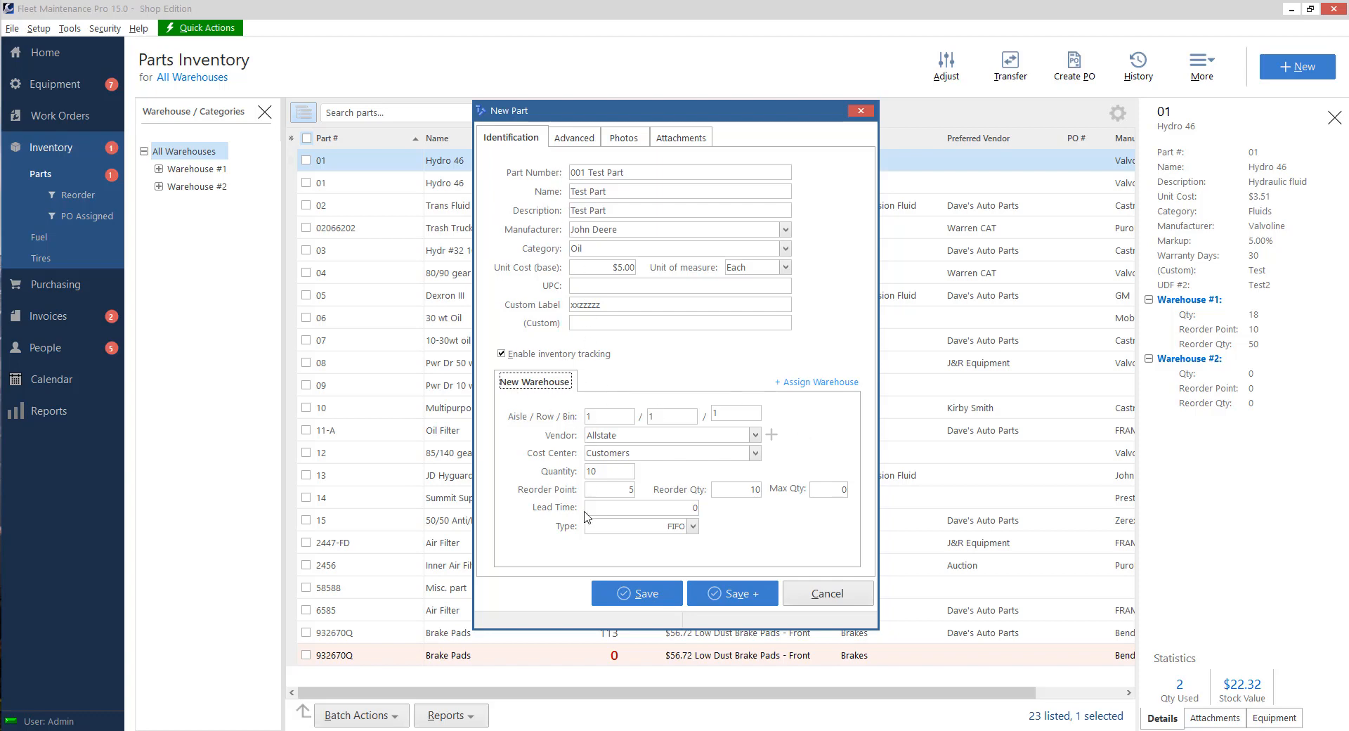
{"action": "mouse_move", "coordinate": [560, 154]}
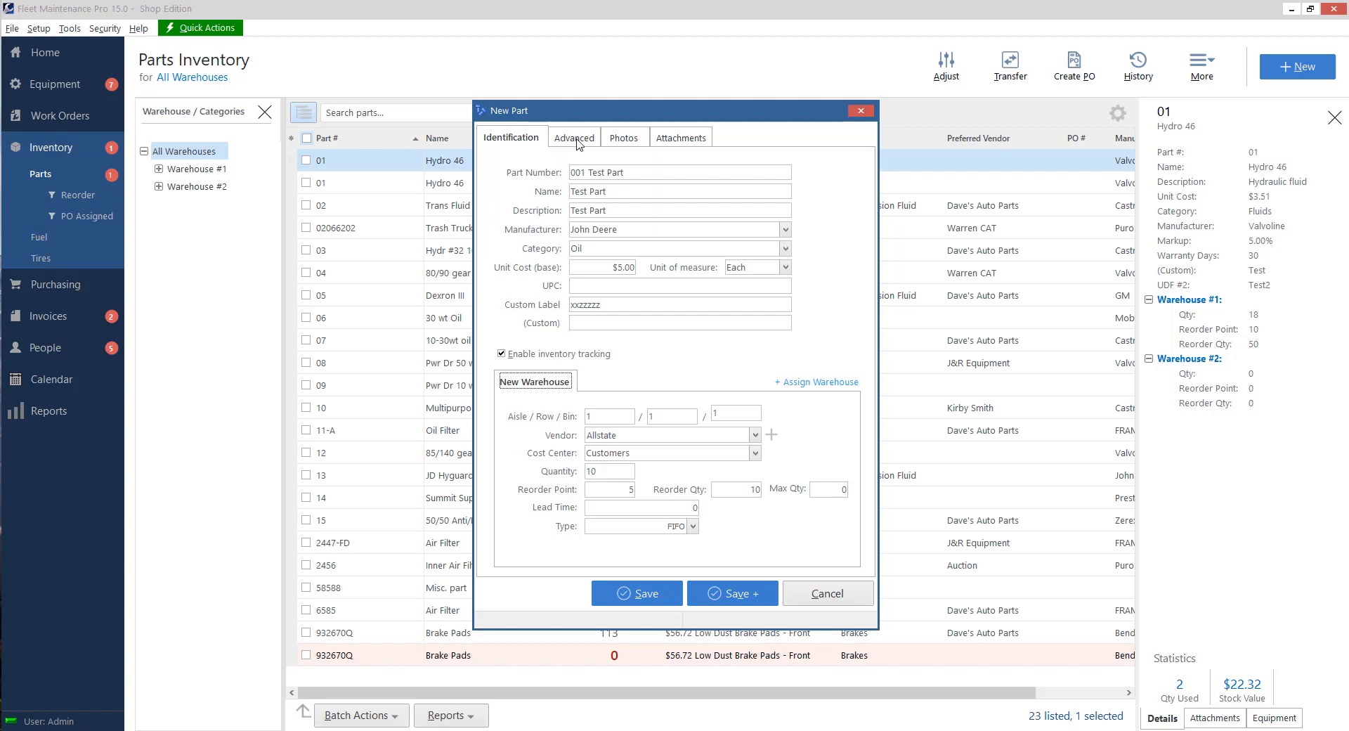
{"action": "left_click", "coordinate": [572, 137]}
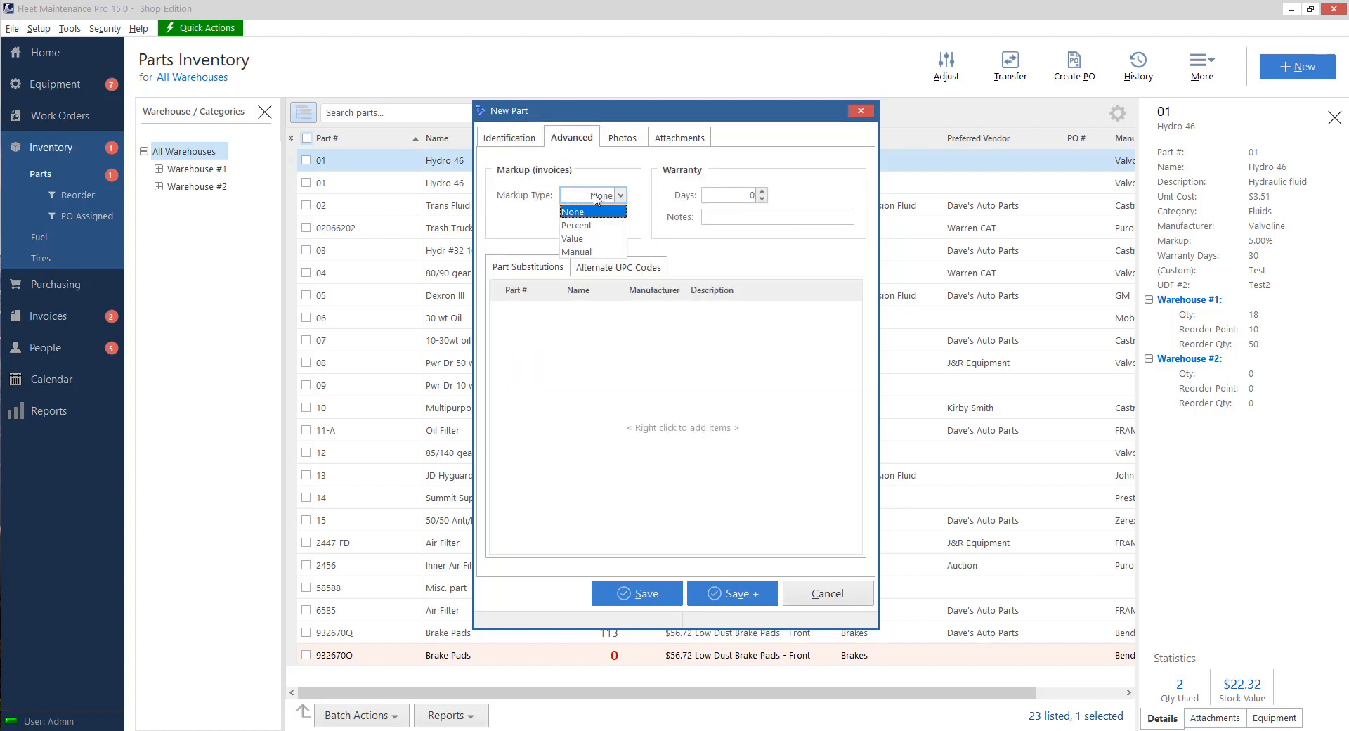
{"action": "mouse_move", "coordinate": [591, 224]}
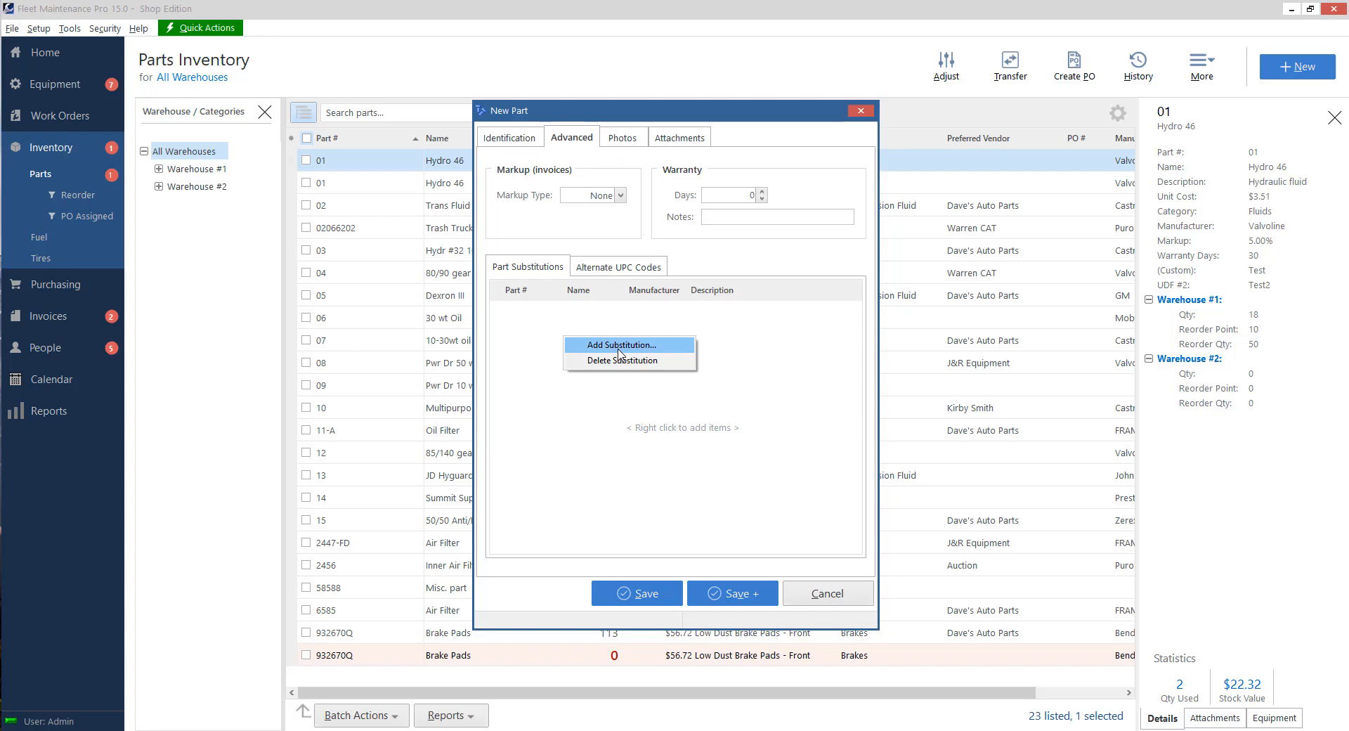
{"action": "left_click", "coordinate": [617, 266]}
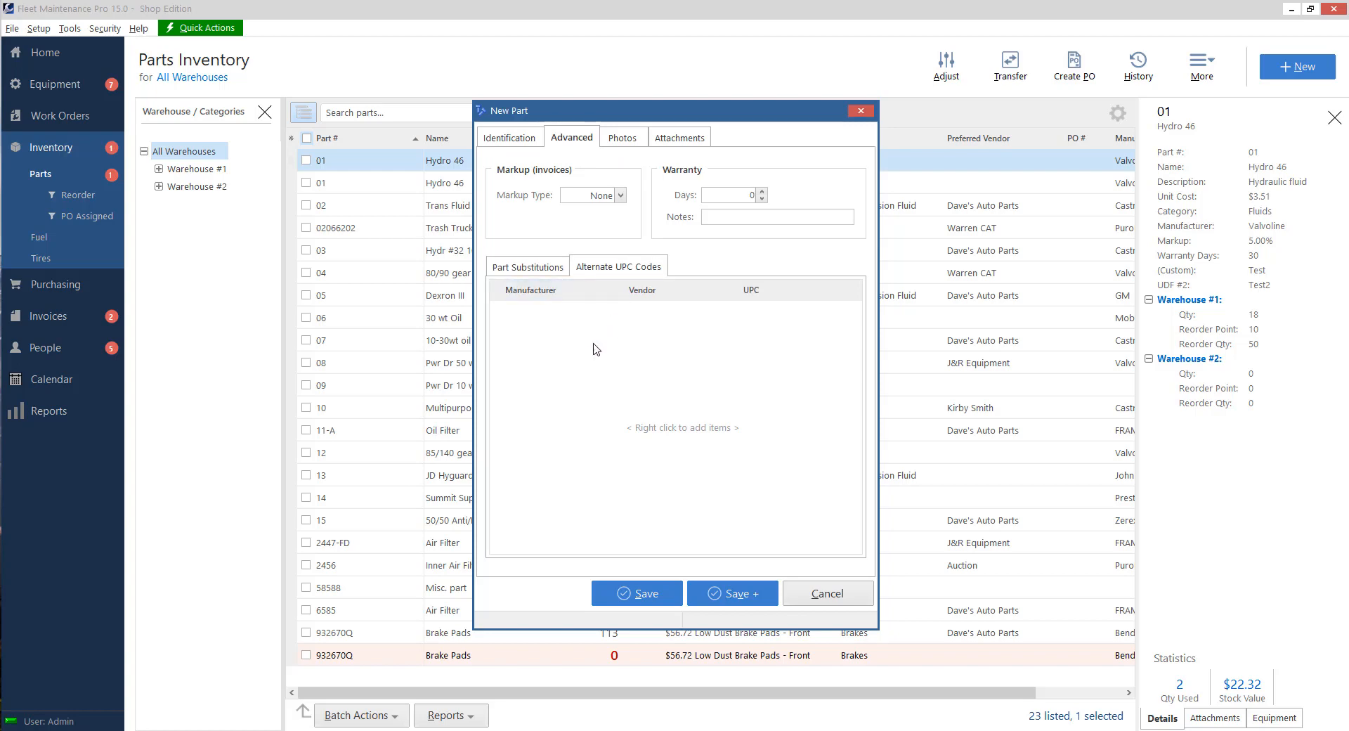
{"action": "mouse_move", "coordinate": [583, 354]}
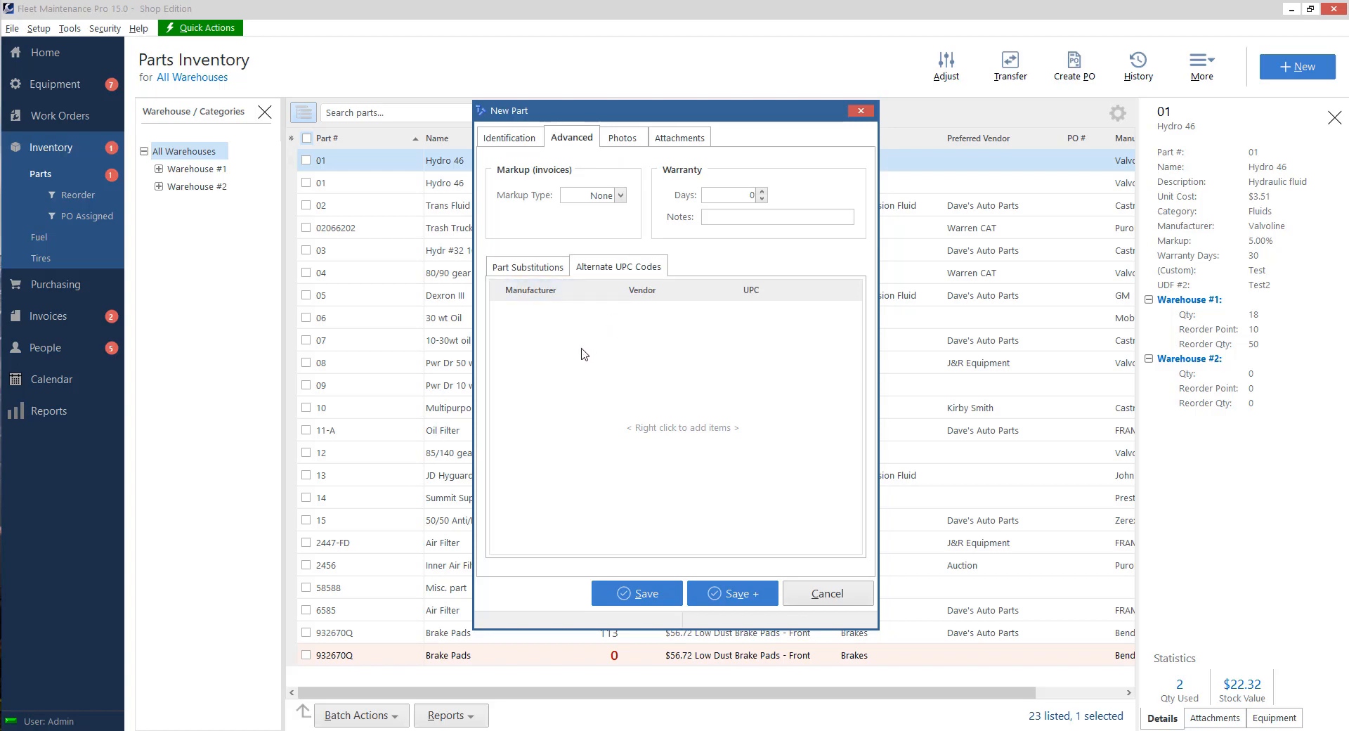
{"action": "mouse_move", "coordinate": [555, 468]}
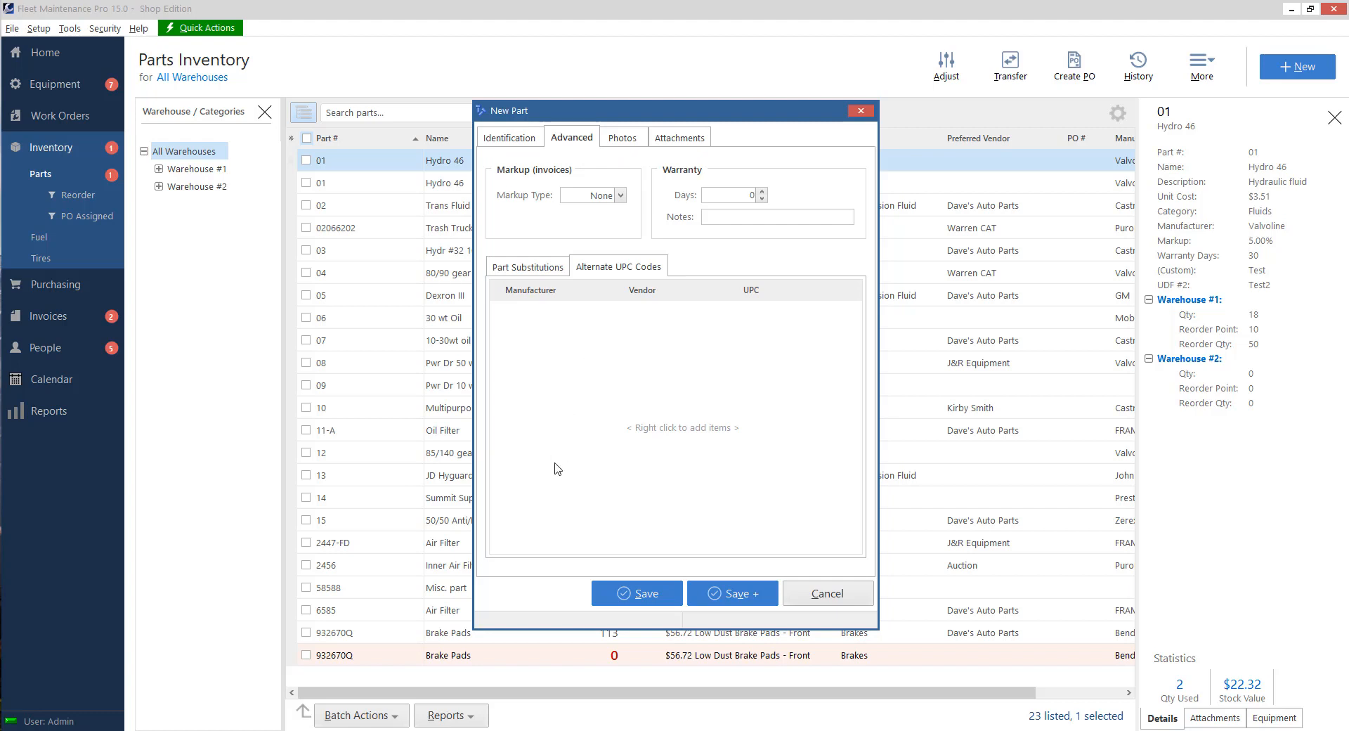
{"action": "mouse_move", "coordinate": [649, 125]}
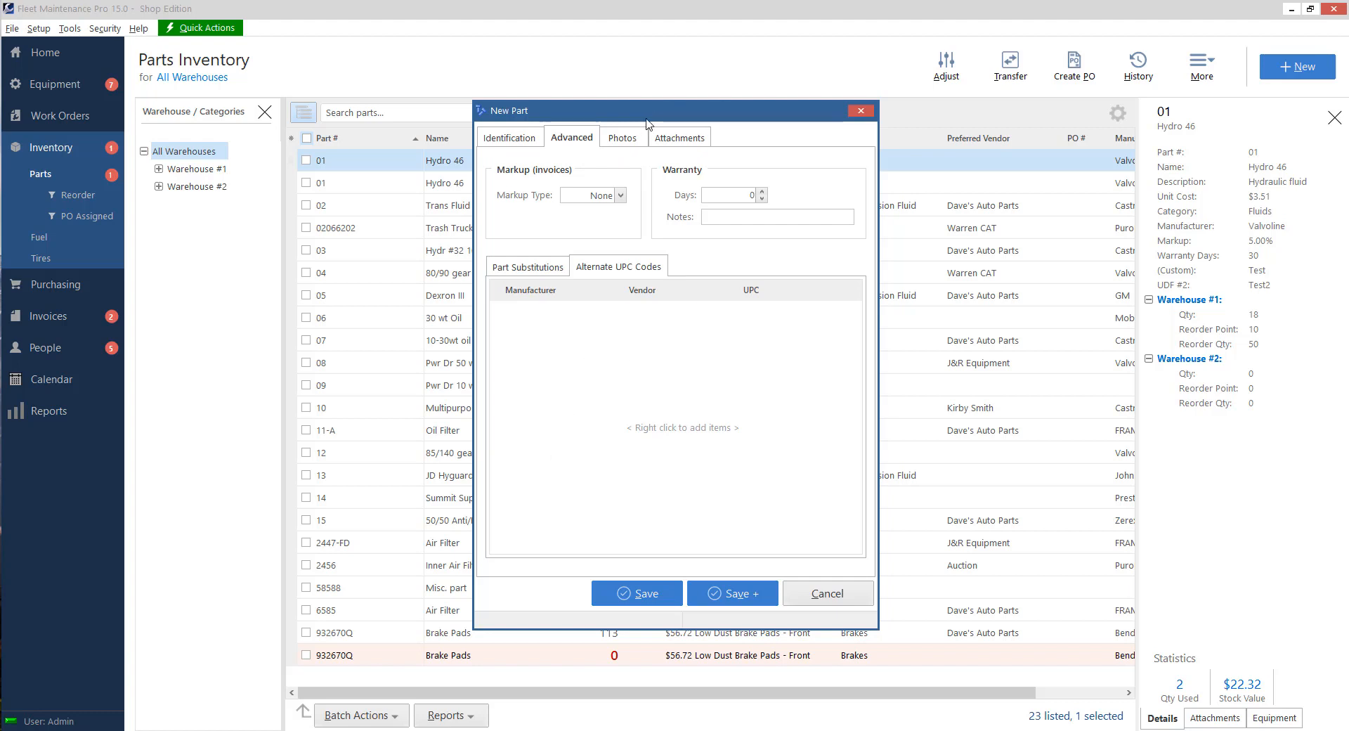
{"action": "left_click", "coordinate": [621, 137]}
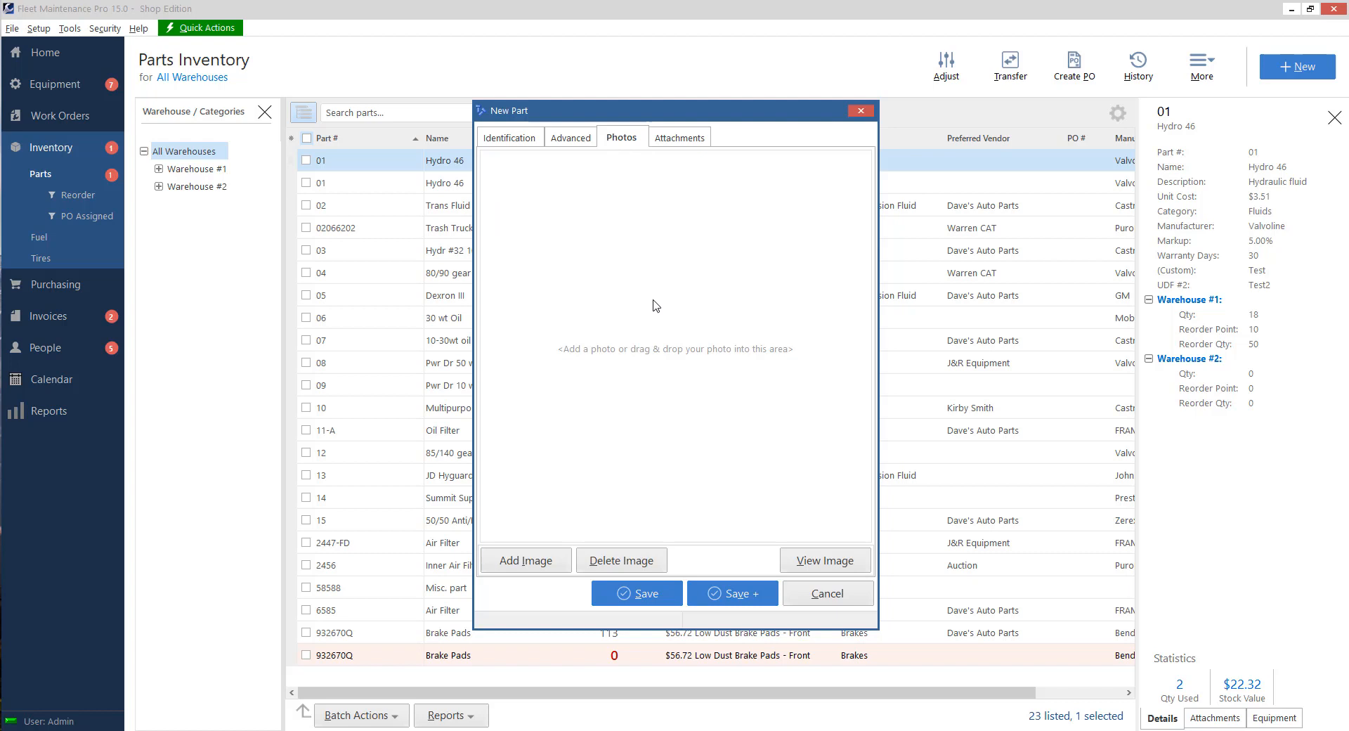
{"action": "mouse_move", "coordinate": [638, 287]}
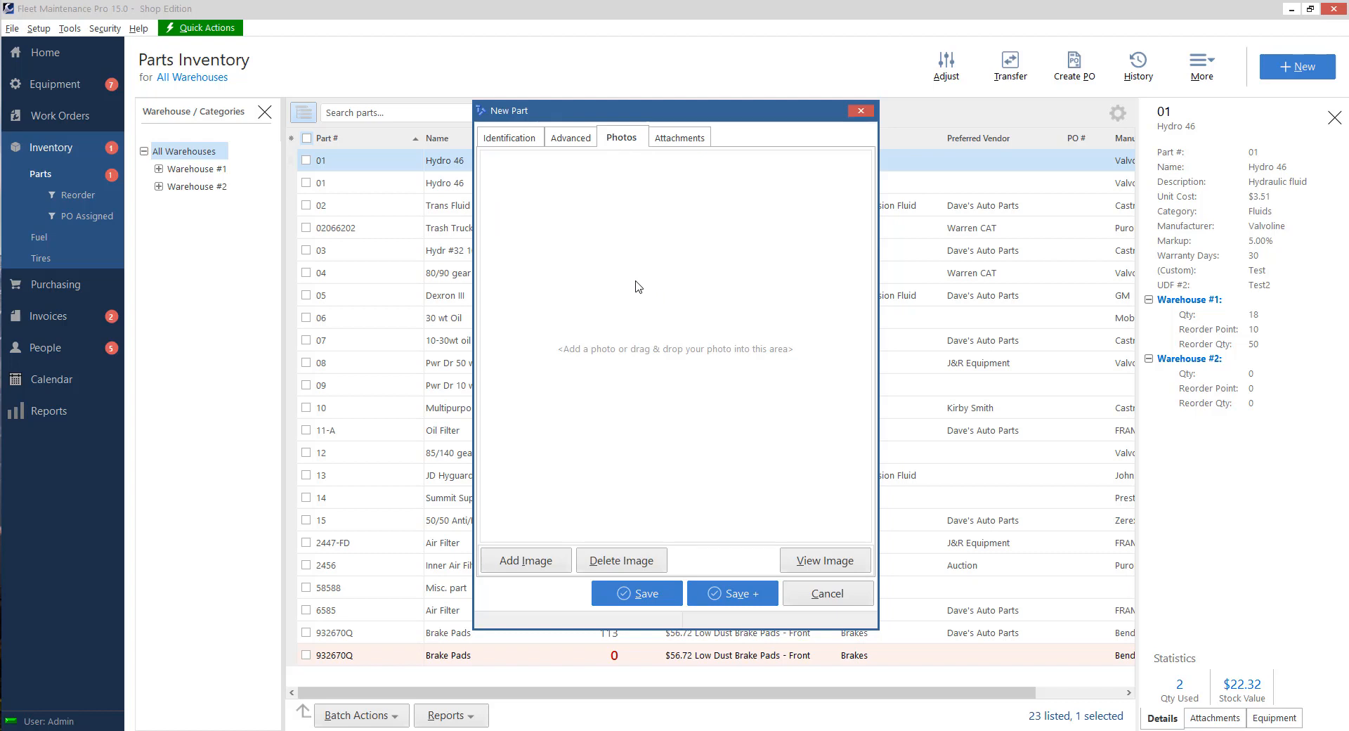
{"action": "left_click", "coordinate": [679, 137]}
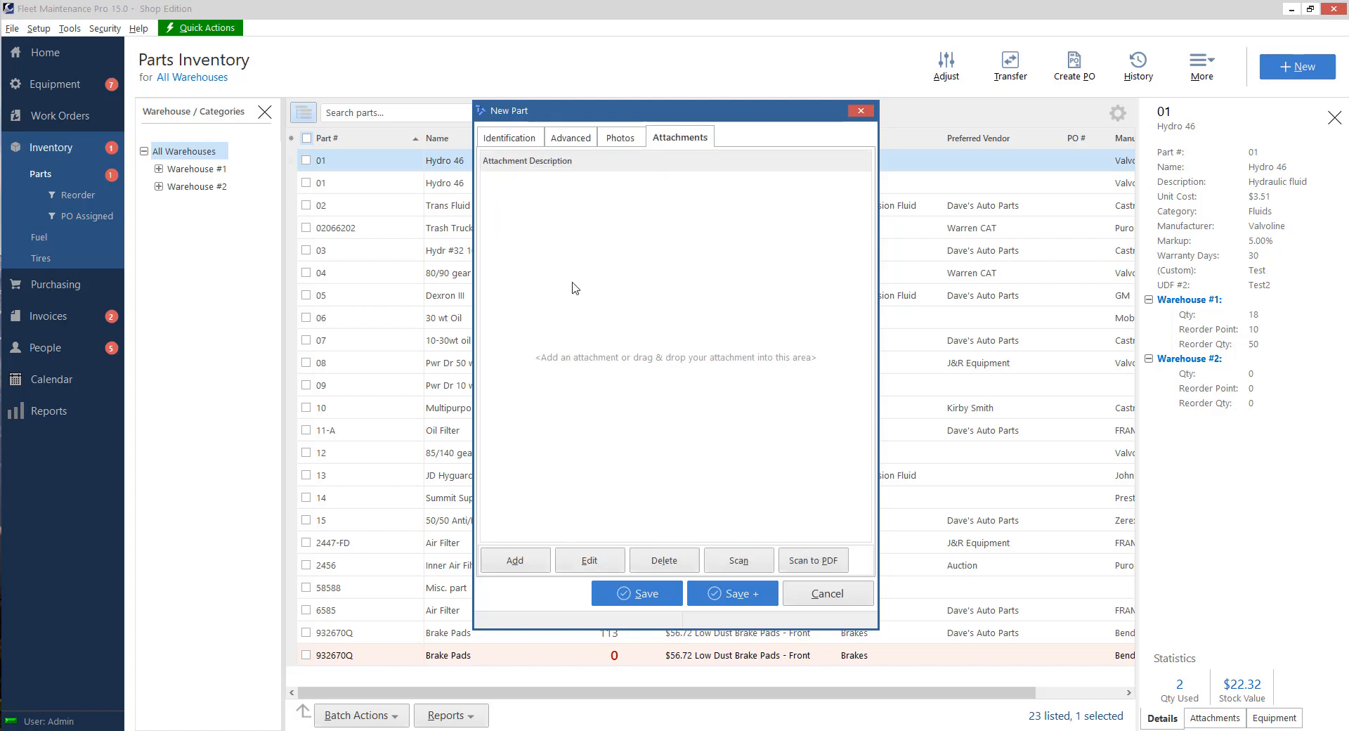
{"action": "mouse_move", "coordinate": [594, 260]}
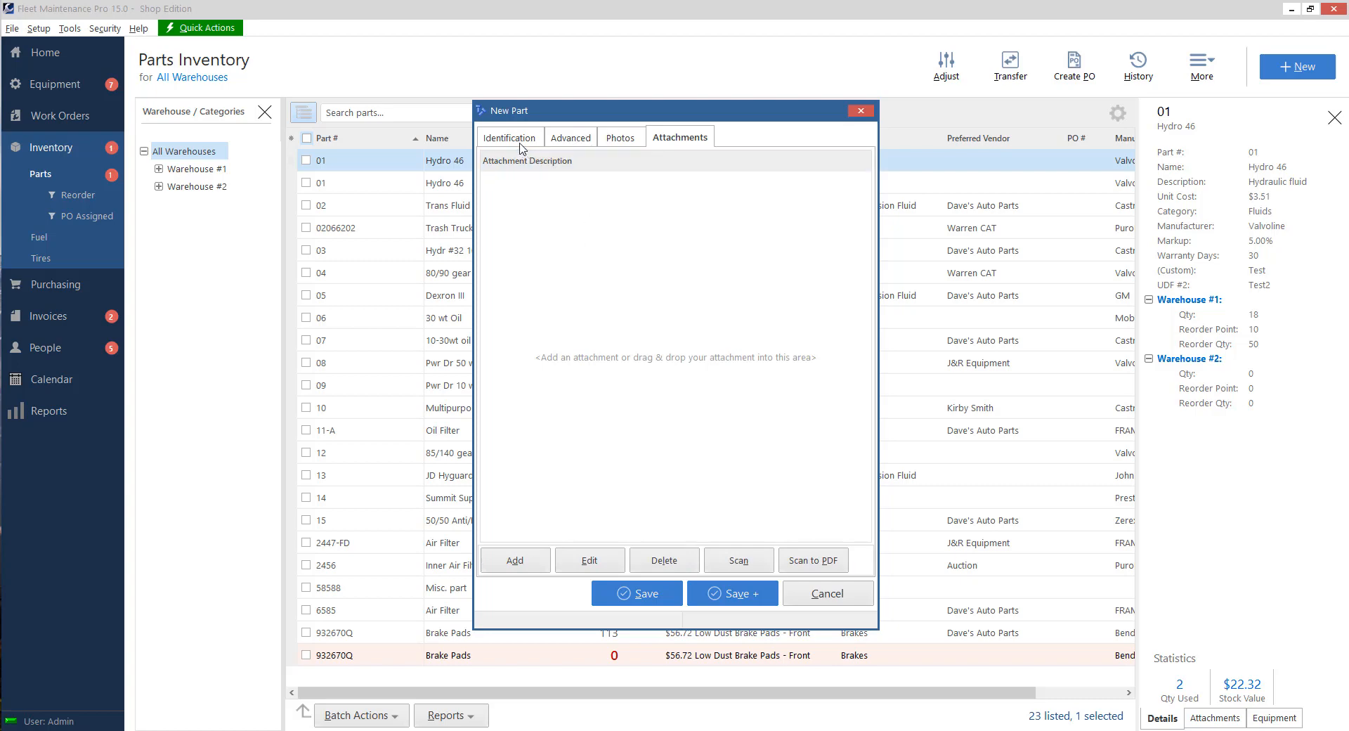
{"action": "left_click", "coordinate": [510, 137]}
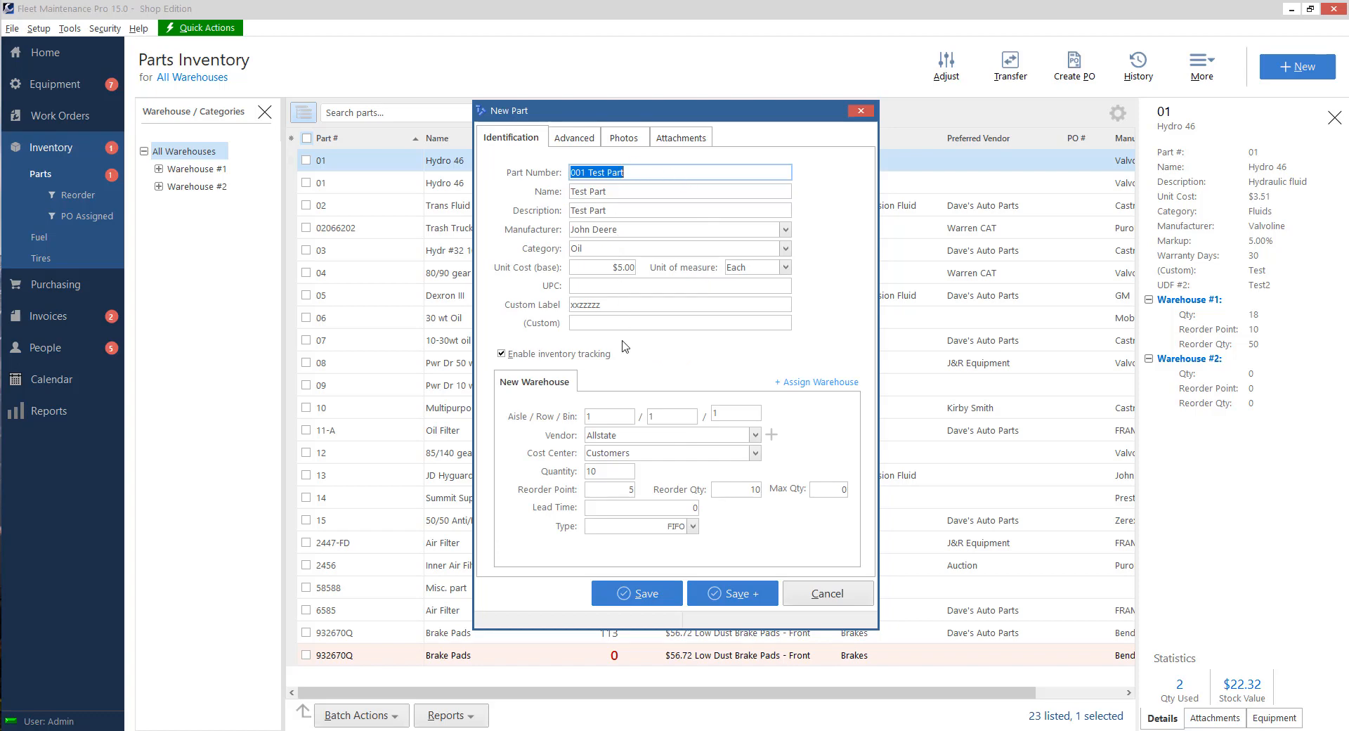
{"action": "mouse_move", "coordinate": [637, 593]}
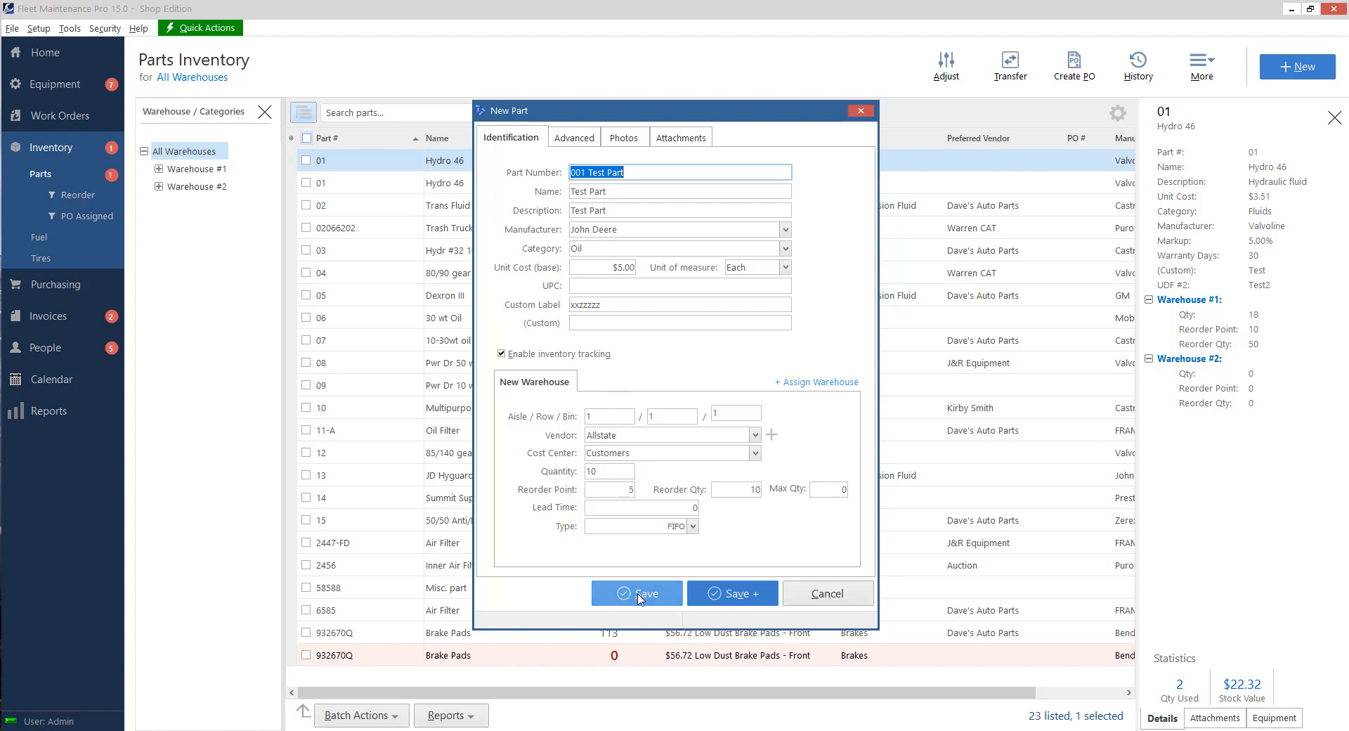
{"action": "mouse_move", "coordinate": [777, 360]}
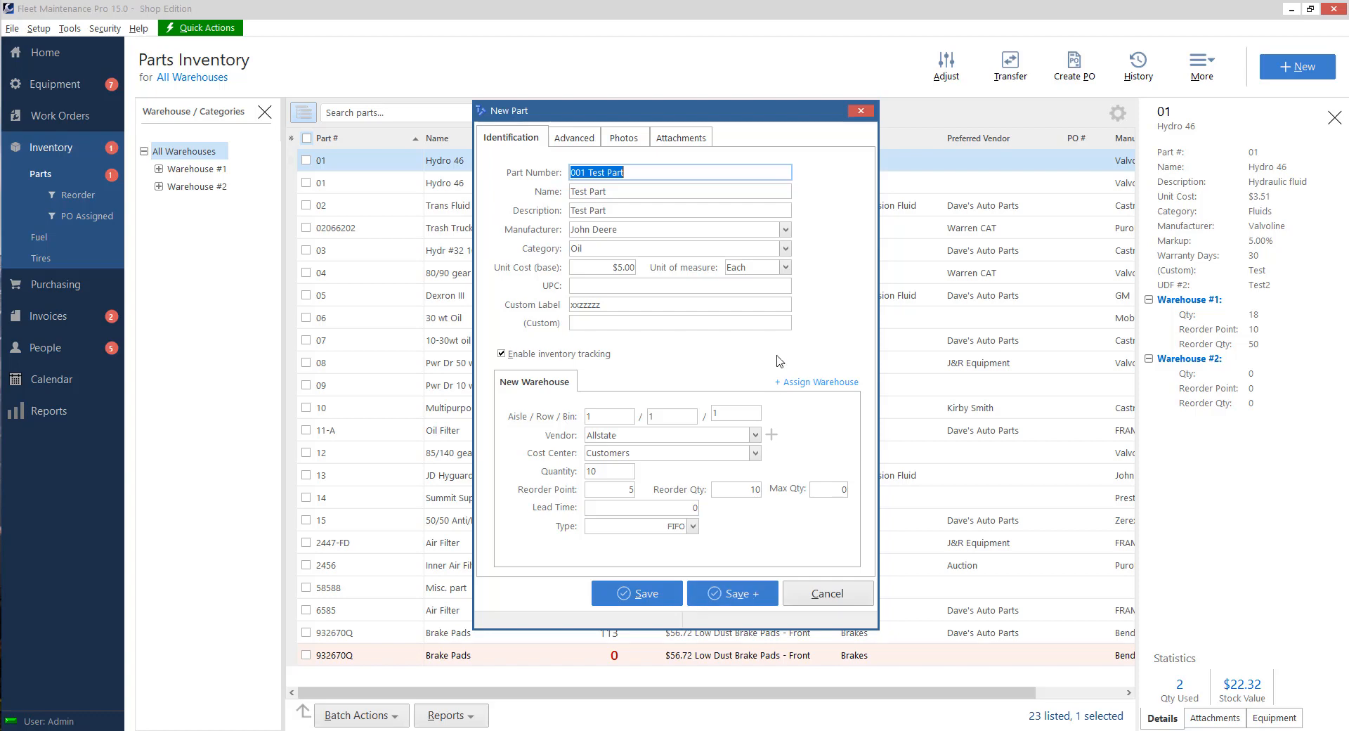
{"action": "mouse_move", "coordinate": [536, 479]}
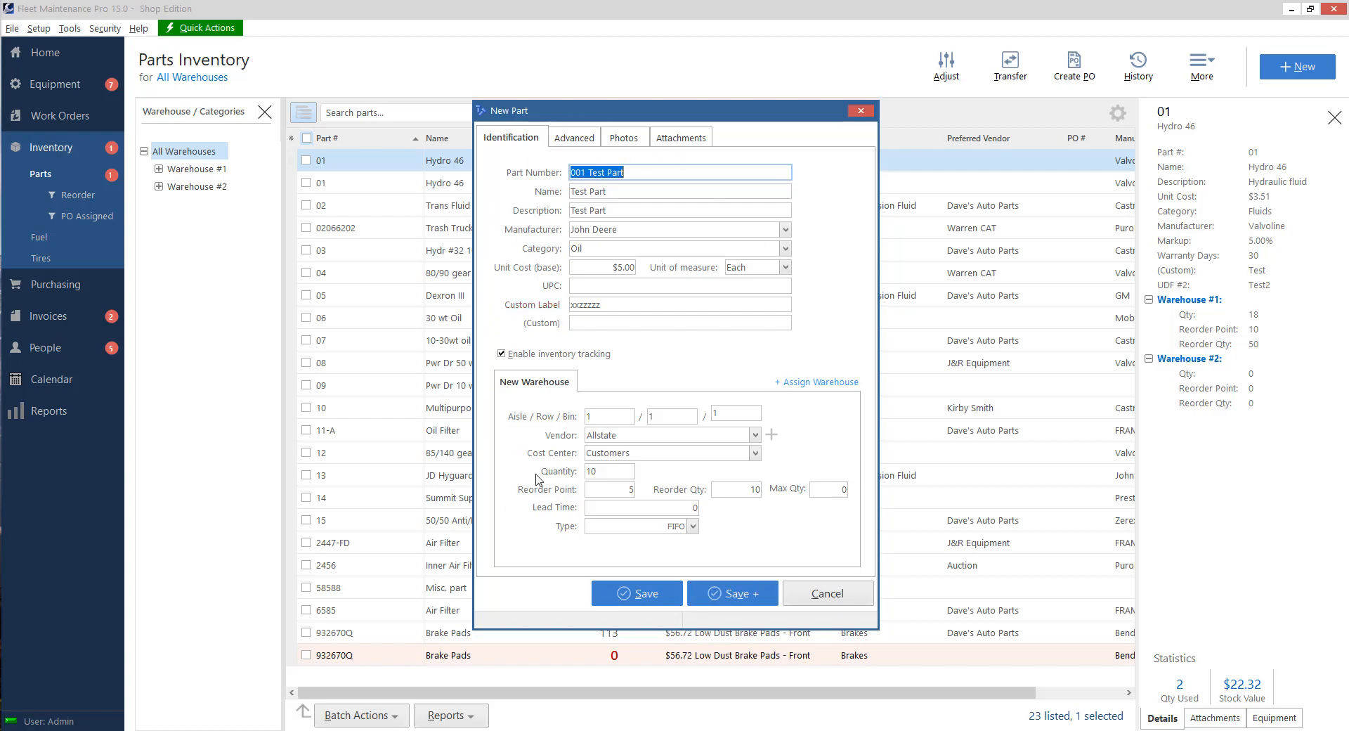
{"action": "mouse_move", "coordinate": [1342, 62]}
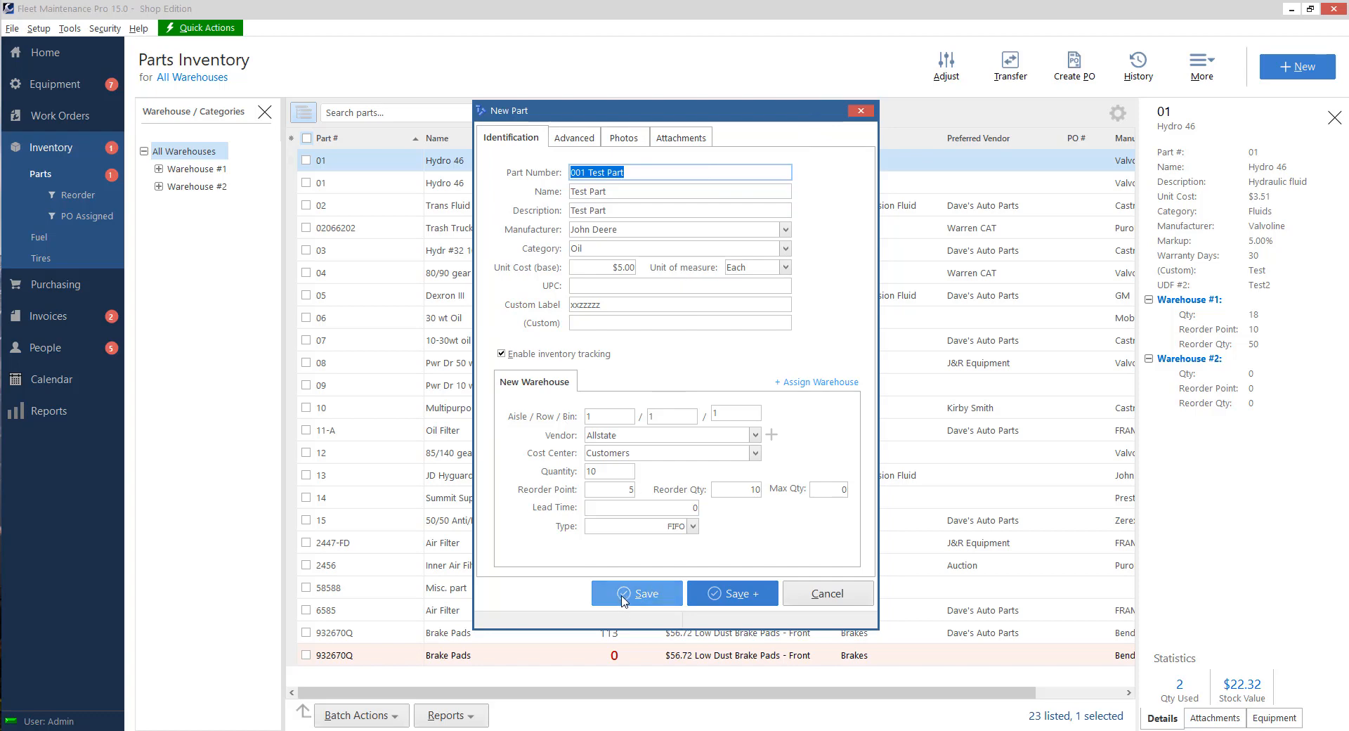
Save 001 Test Part and show the parts stocked in New Warehouse
{"action": "left_click", "coordinate": [636, 593]}
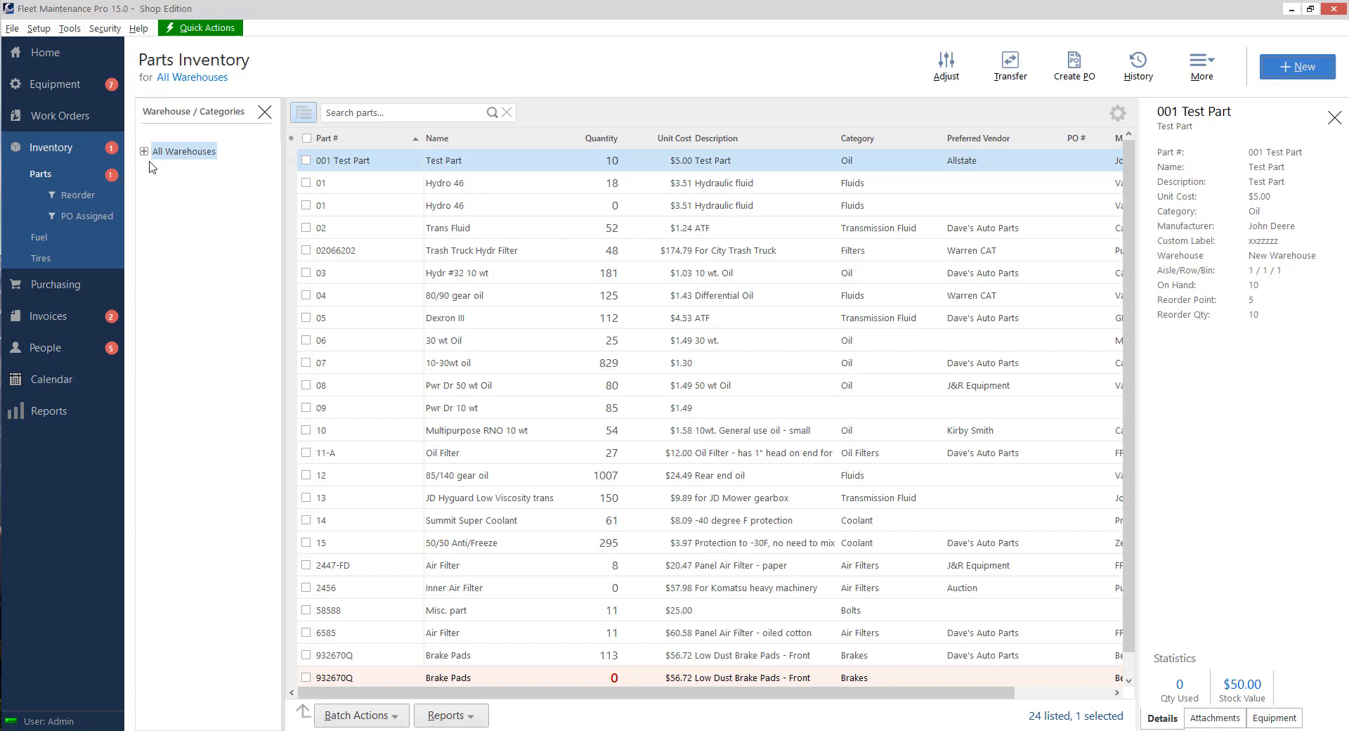
{"action": "left_click", "coordinate": [145, 152]}
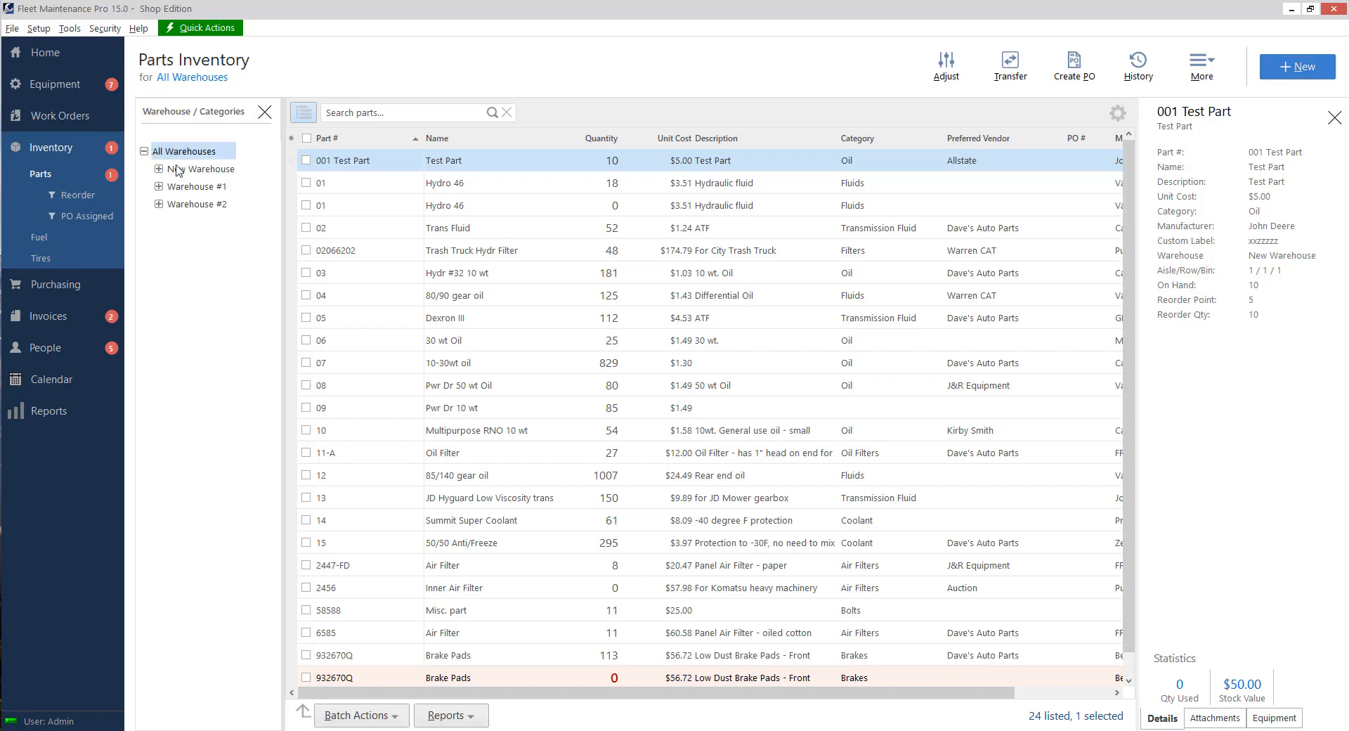
{"action": "left_click", "coordinate": [202, 169]}
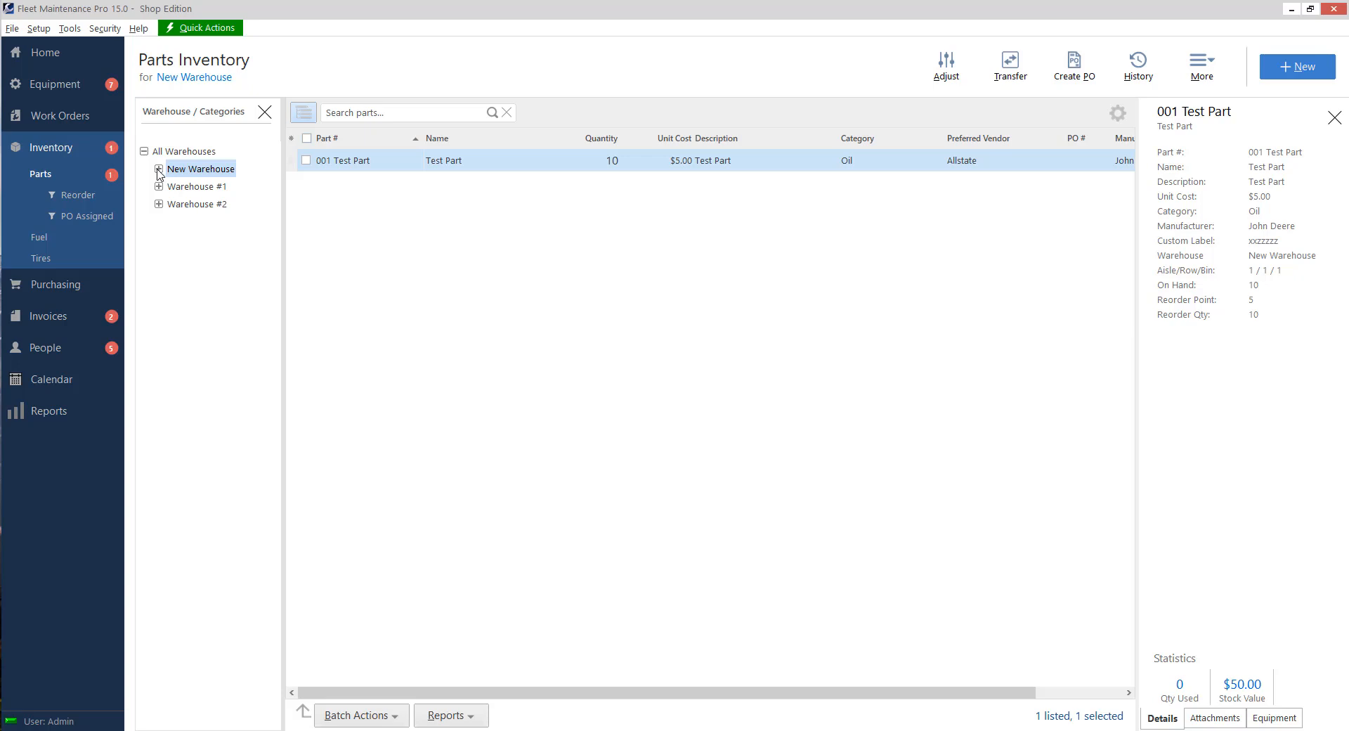
Expand New Warehouse to show its Oil category and leave the part's edit form unchanged
{"action": "left_click", "coordinate": [158, 169]}
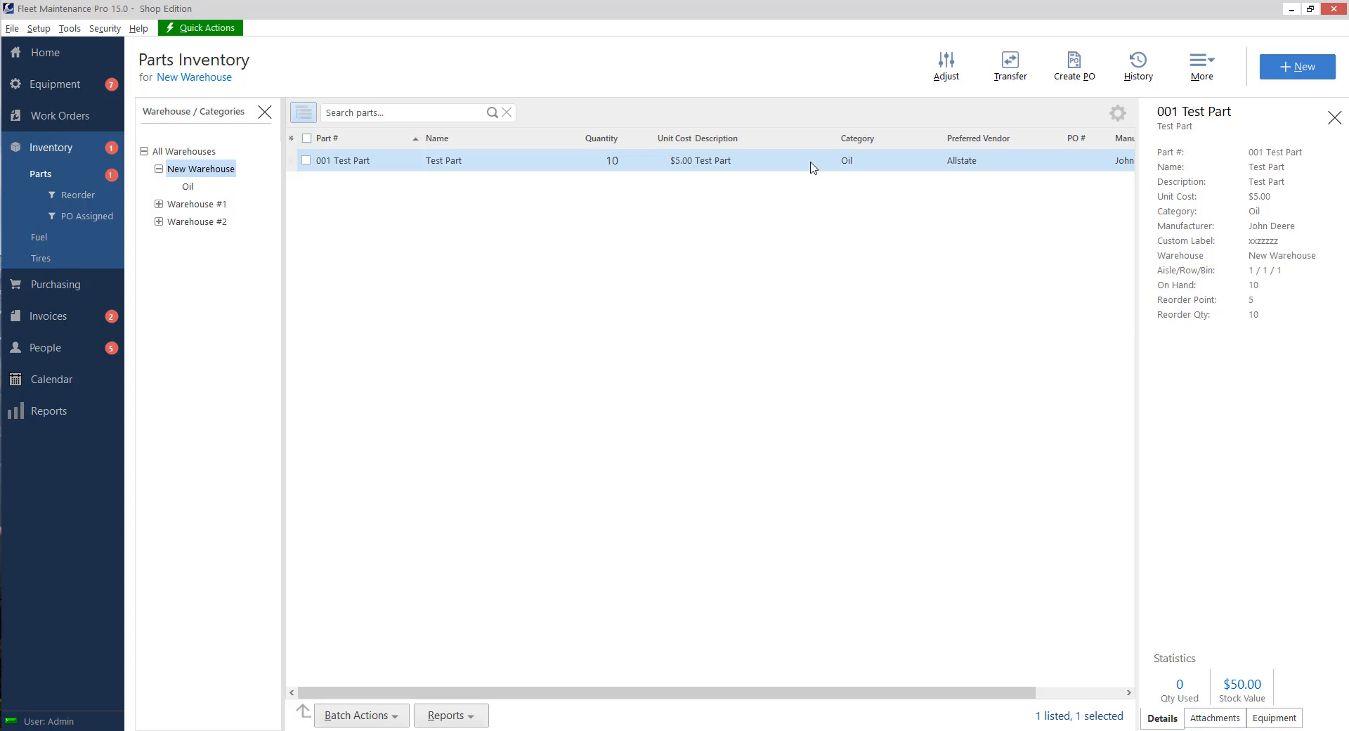
{"action": "mouse_move", "coordinate": [866, 168]}
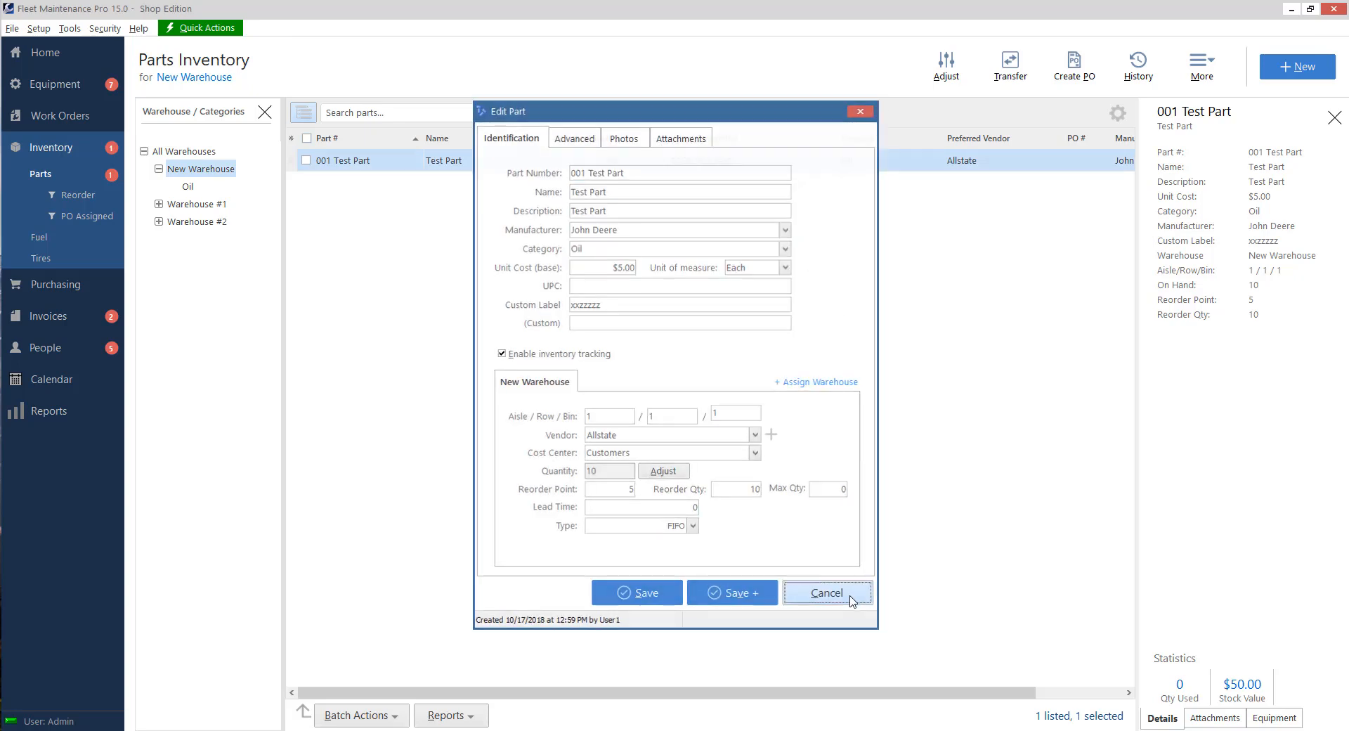
{"action": "left_click", "coordinate": [826, 592]}
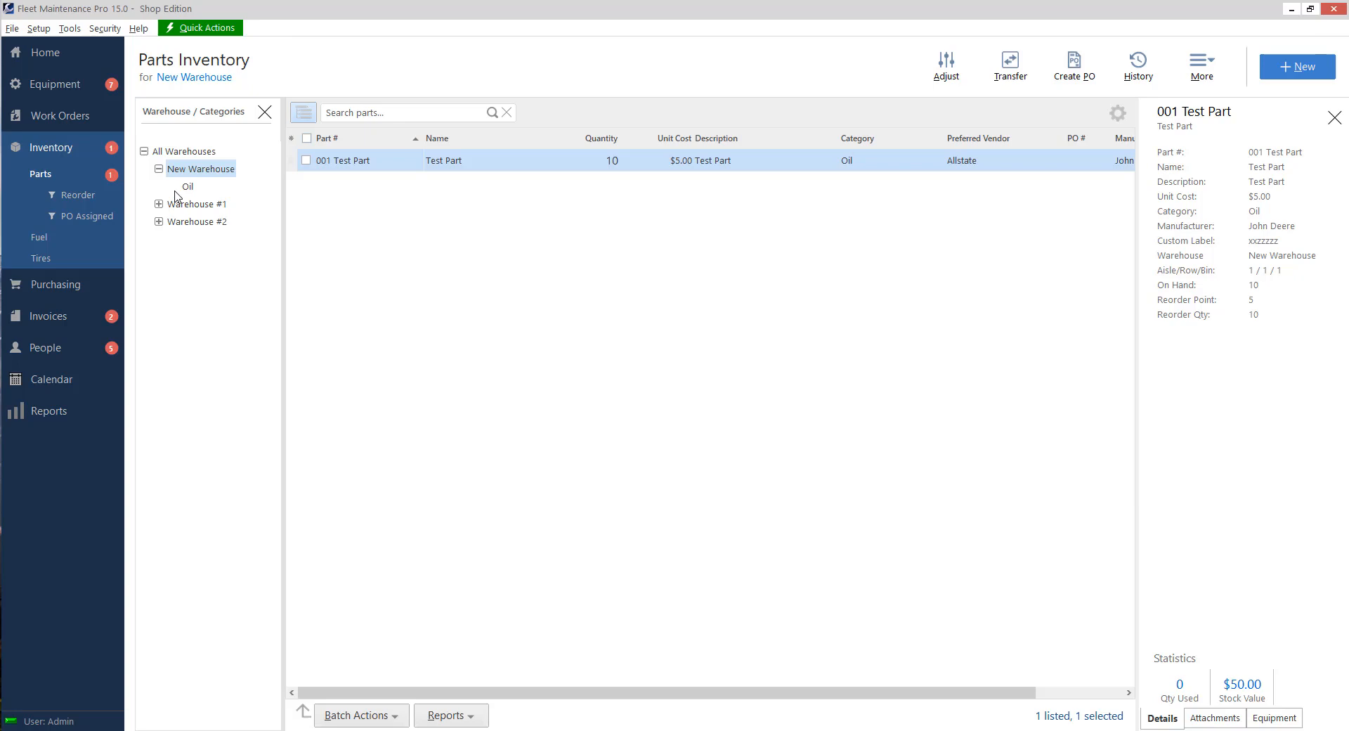
{"action": "mouse_move", "coordinate": [616, 170]}
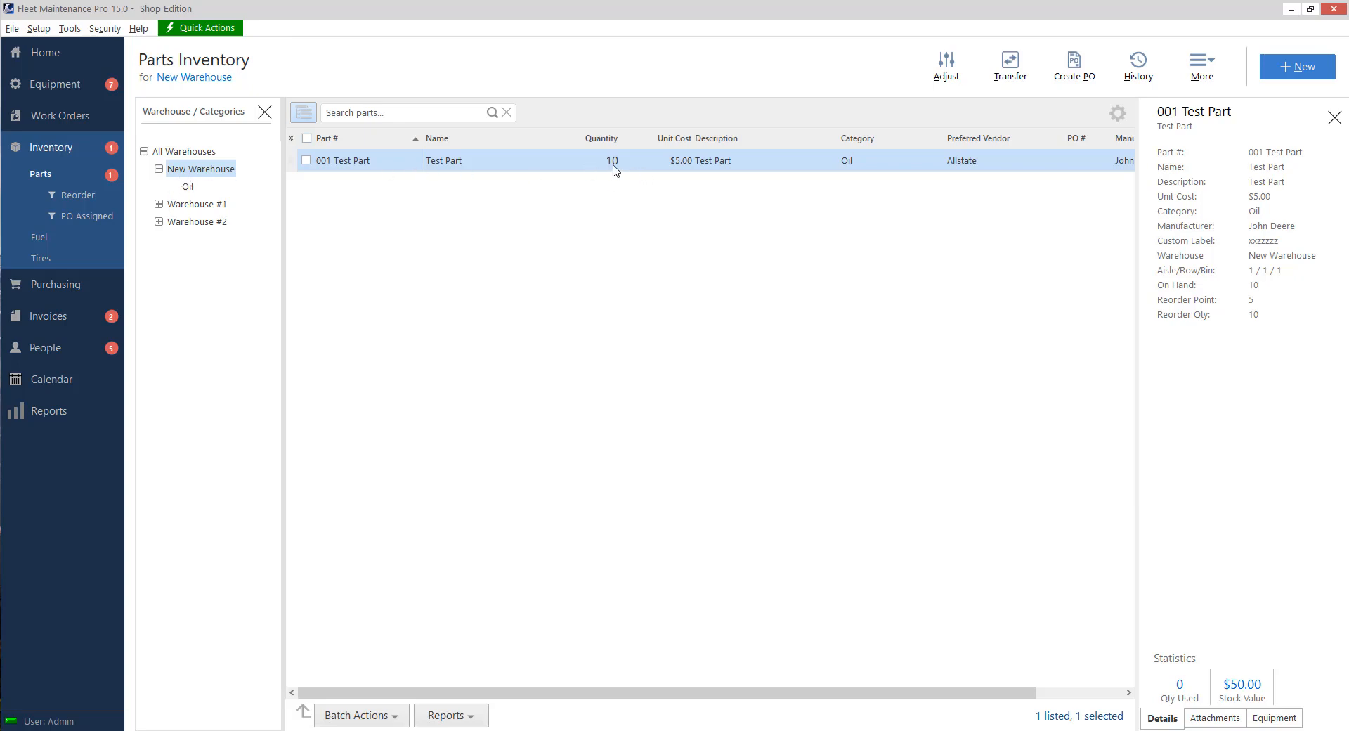
{"action": "mouse_move", "coordinate": [633, 166]}
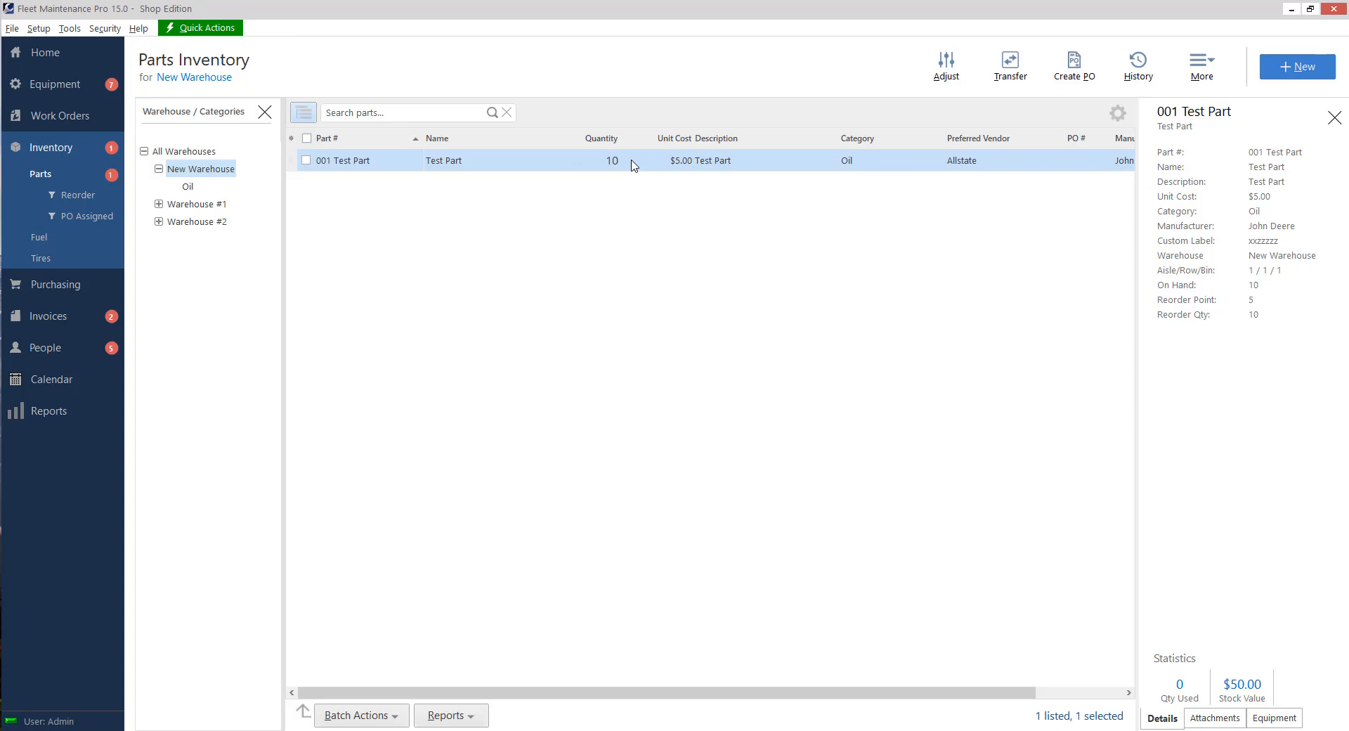
{"action": "mouse_move", "coordinate": [141, 134]}
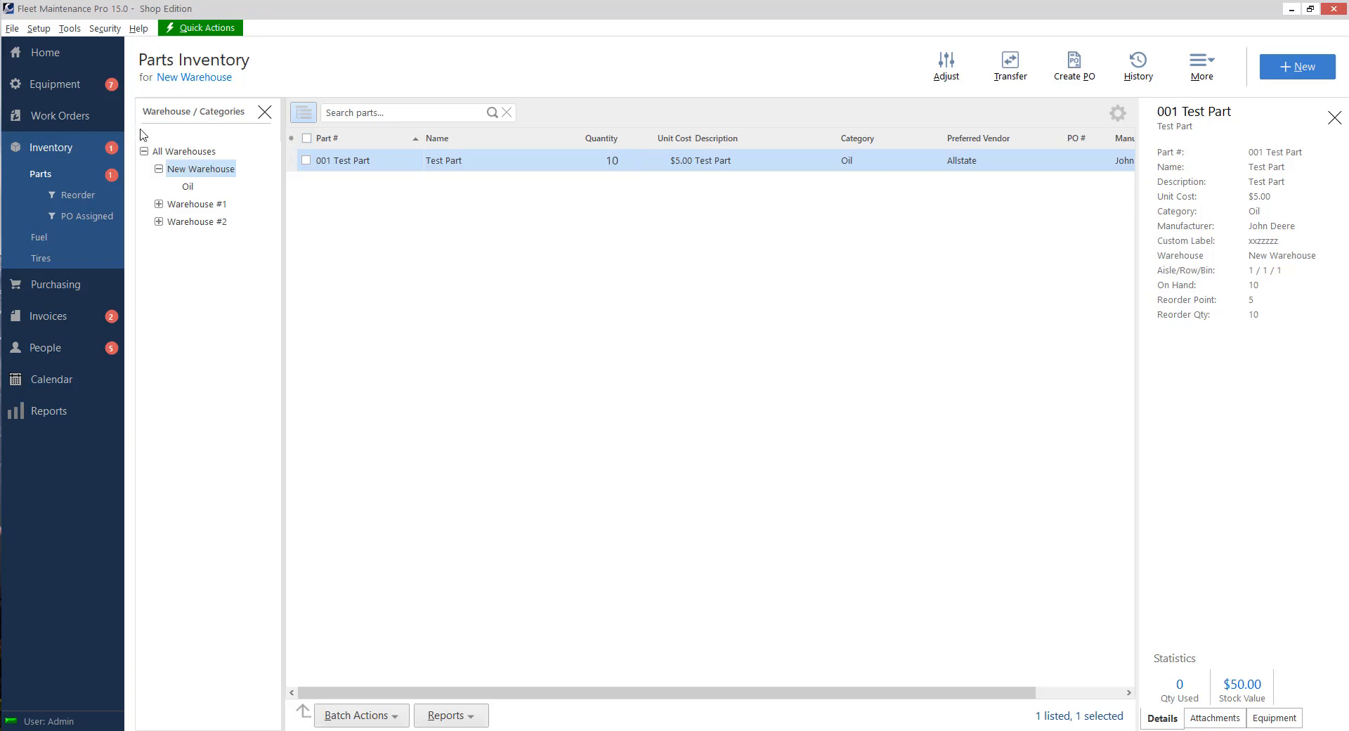
Issue a new work order for the 001 New equipment unit
{"action": "left_click", "coordinate": [55, 84]}
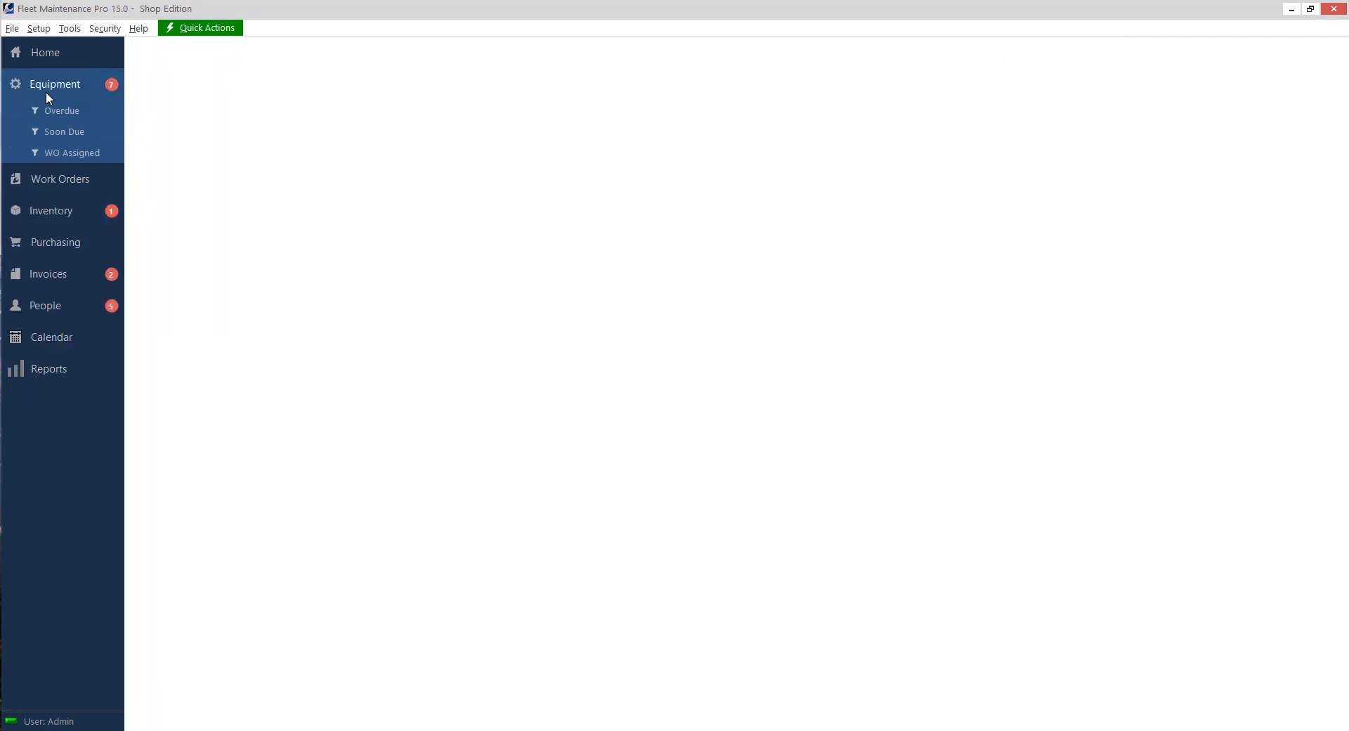
{"action": "left_click", "coordinate": [55, 84]}
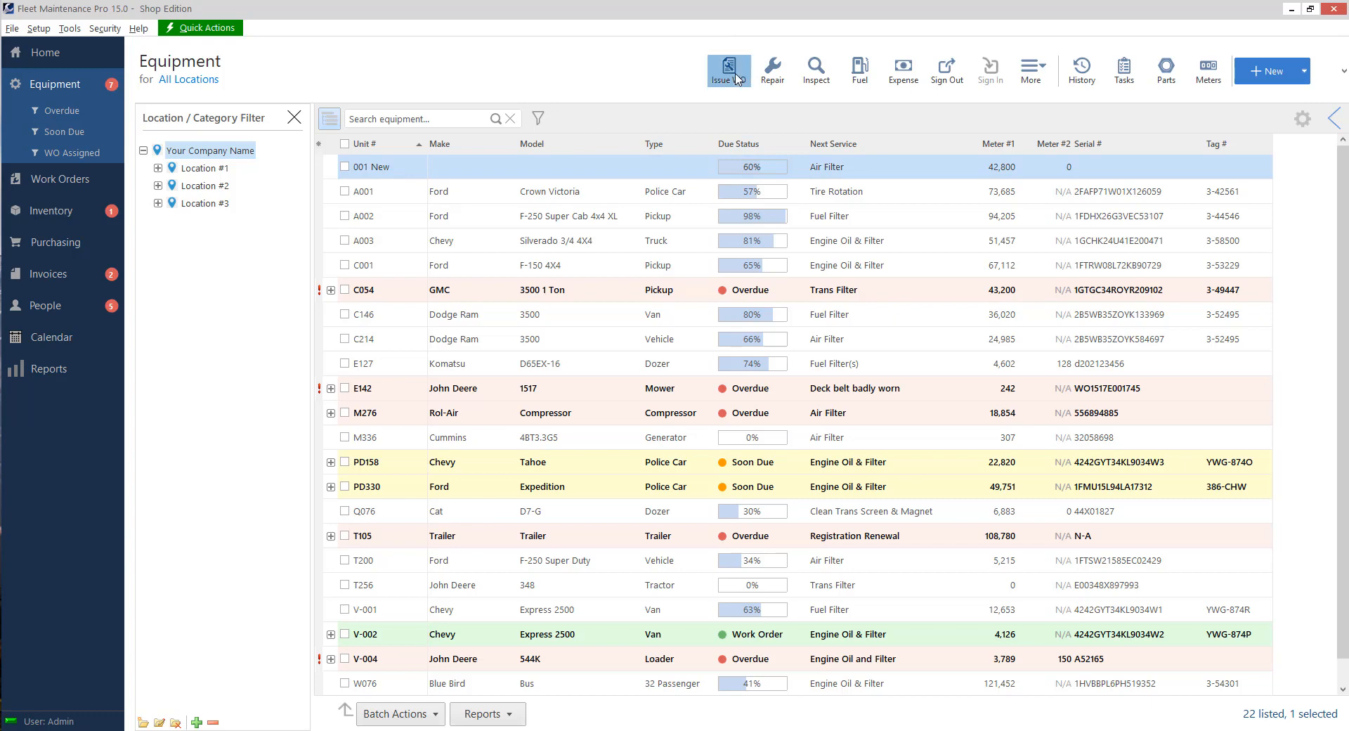
{"action": "left_click", "coordinate": [728, 70]}
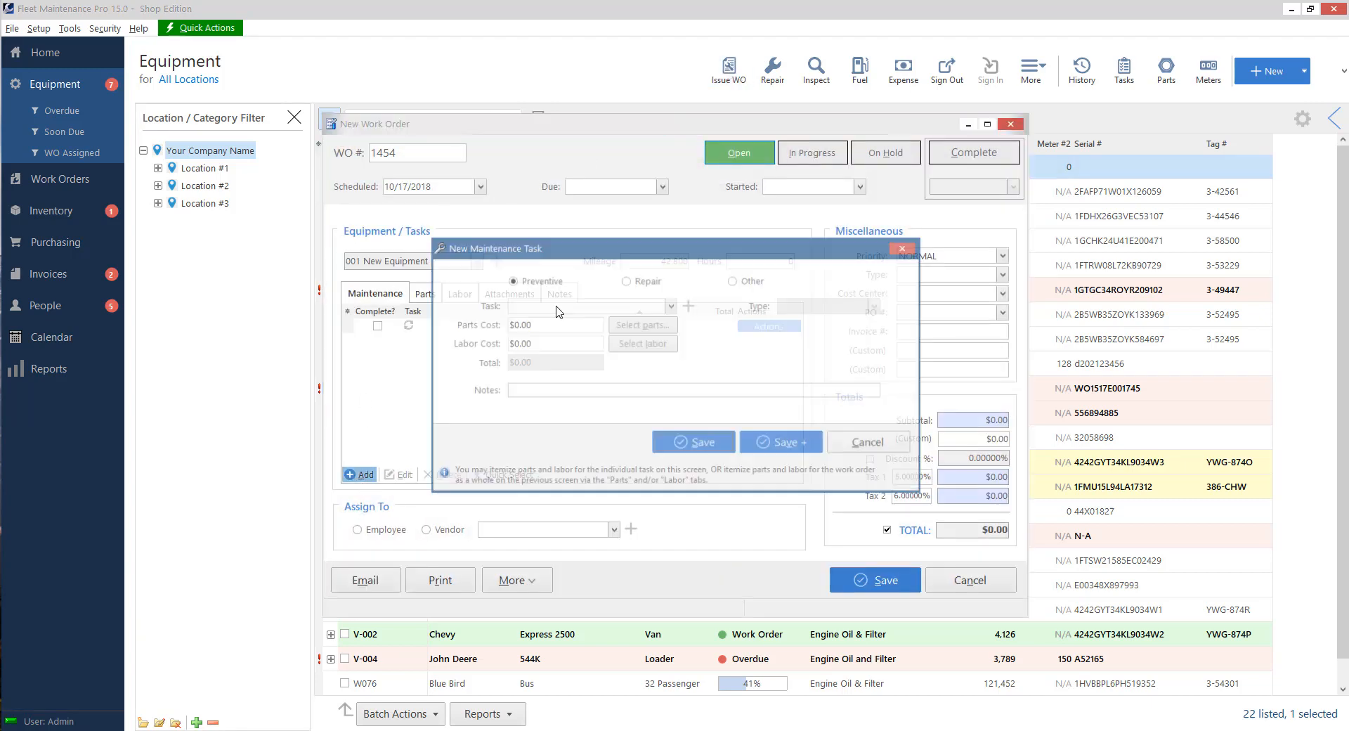
Add a Brake Shoes repair task and bring up its parts list
{"action": "left_click", "coordinate": [627, 279]}
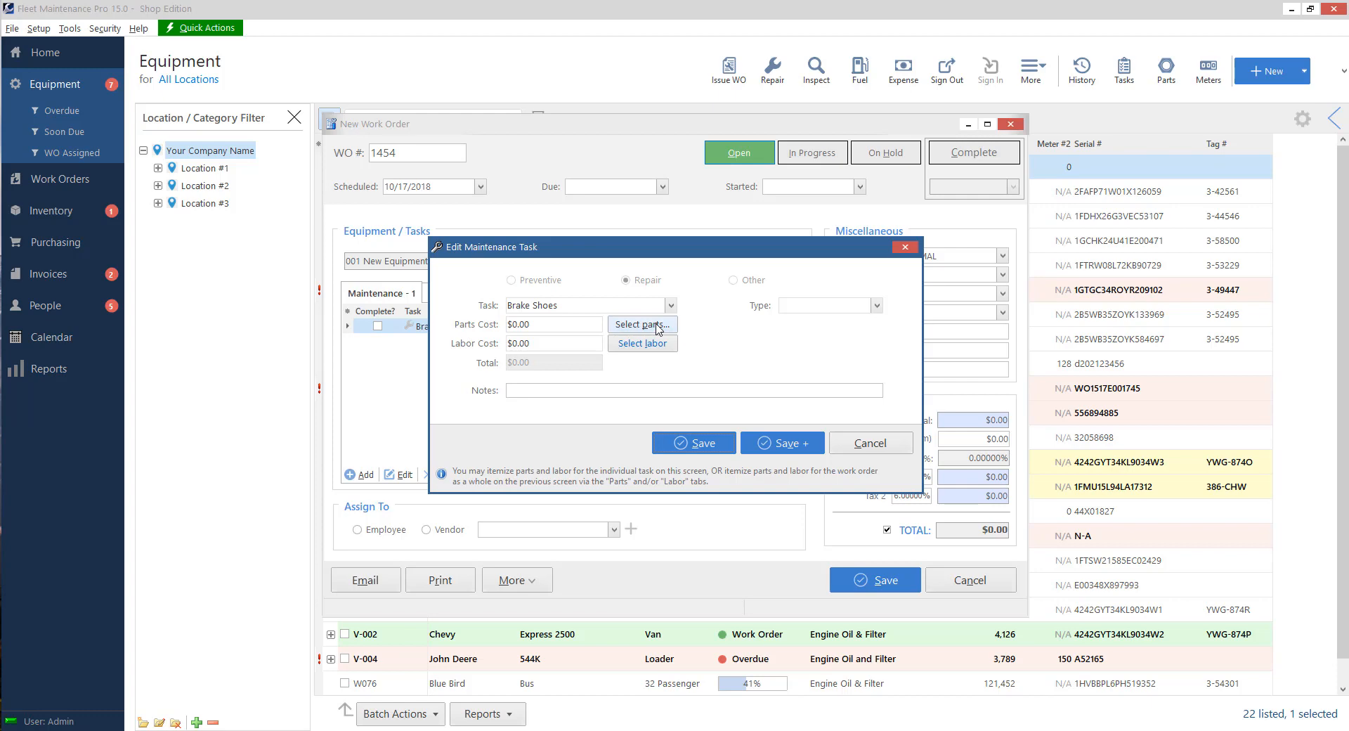
{"action": "left_click", "coordinate": [642, 324]}
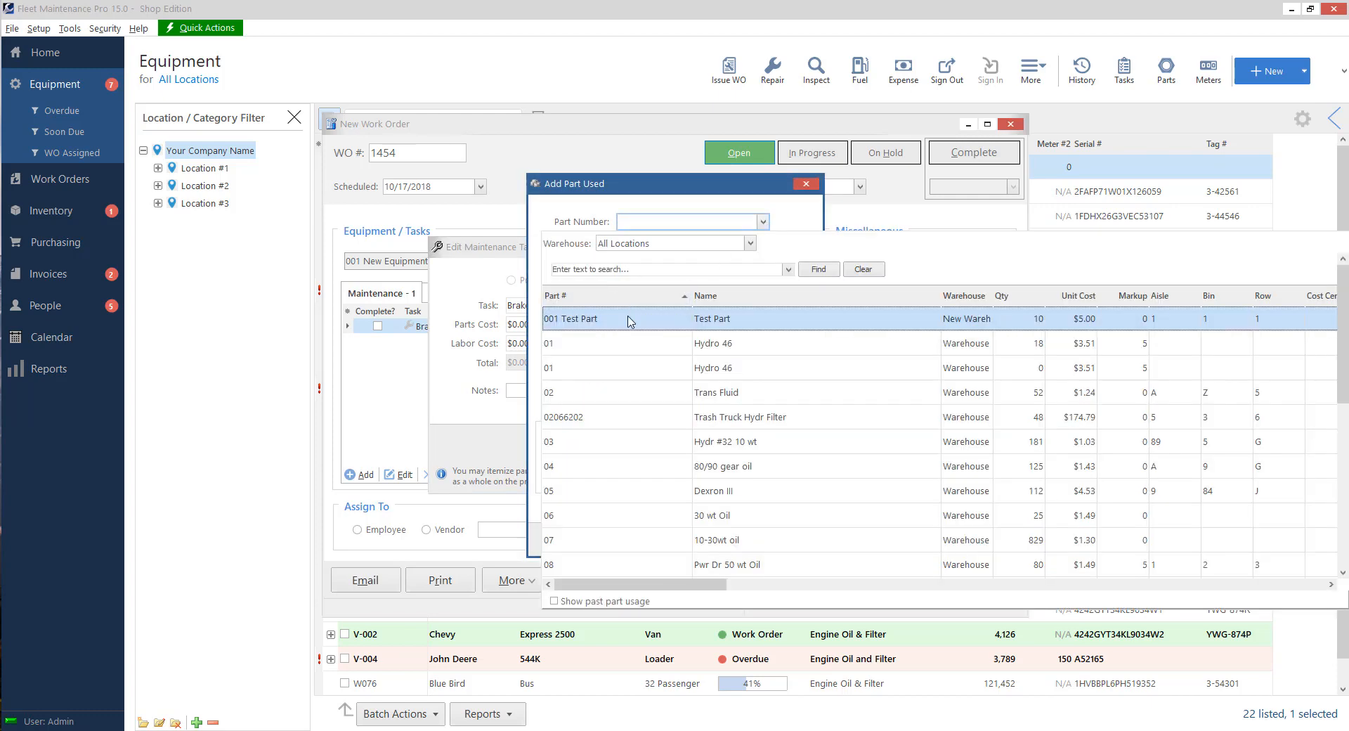
Add 001 Test Part to the task with quantity 6, warranty unmarked, and save it
{"action": "double_click", "coordinate": [602, 318]}
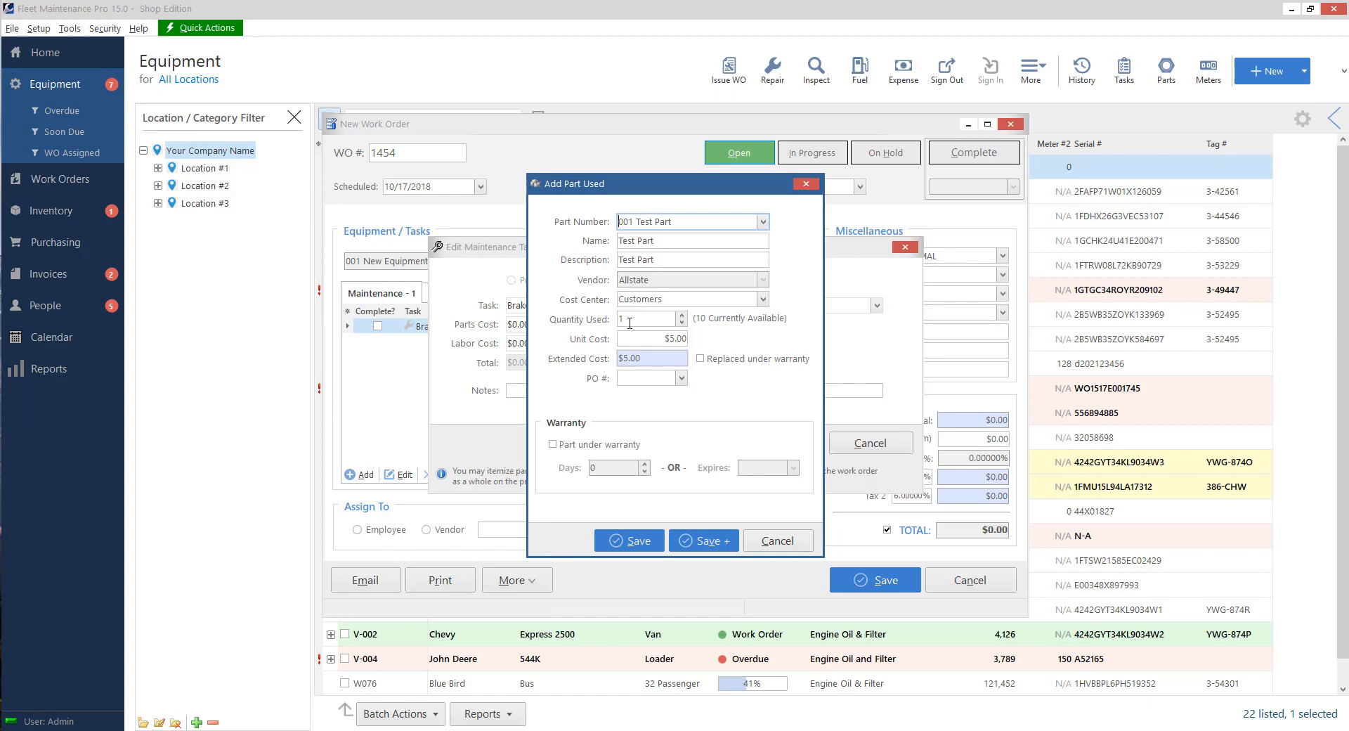
{"action": "left_click", "coordinate": [645, 319]}
{"action": "type", "text": "6"}
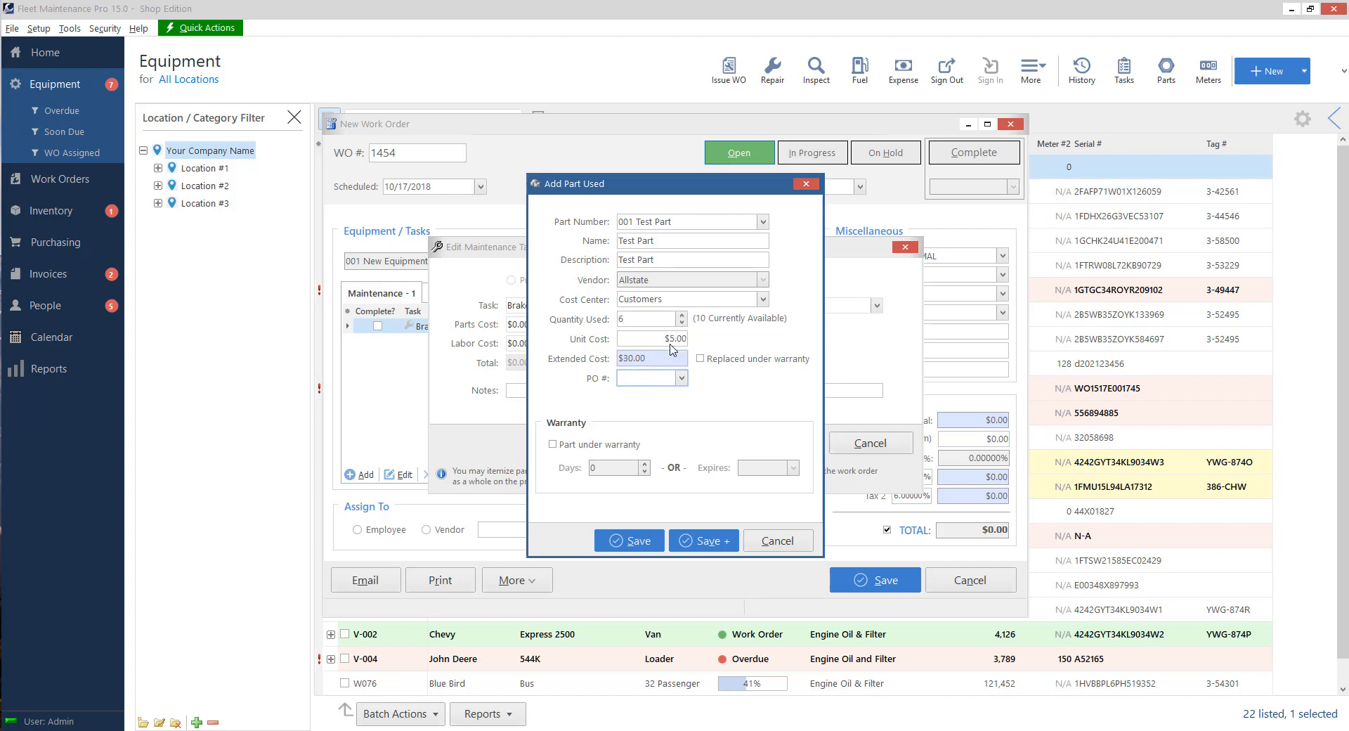
{"action": "type", "text": "5"}
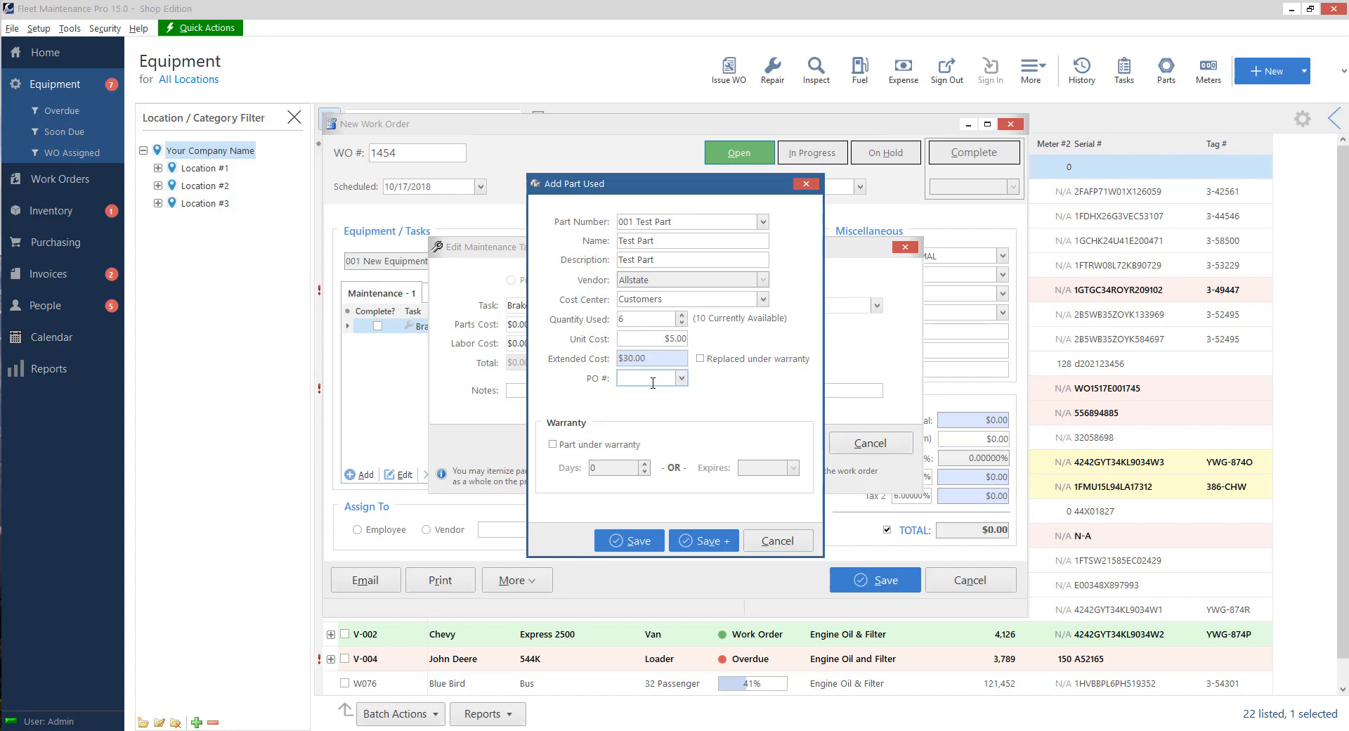
{"action": "left_click", "coordinate": [552, 444]}
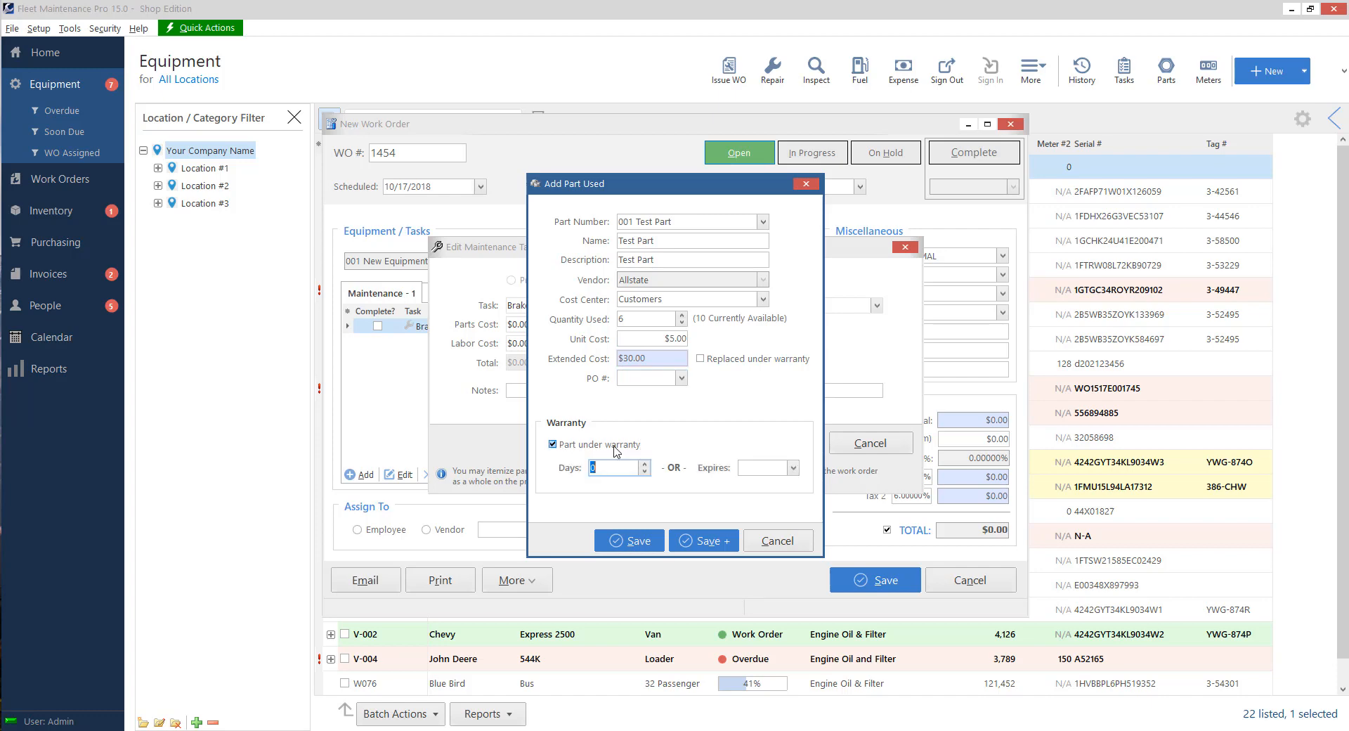
{"action": "left_click", "coordinate": [552, 444]}
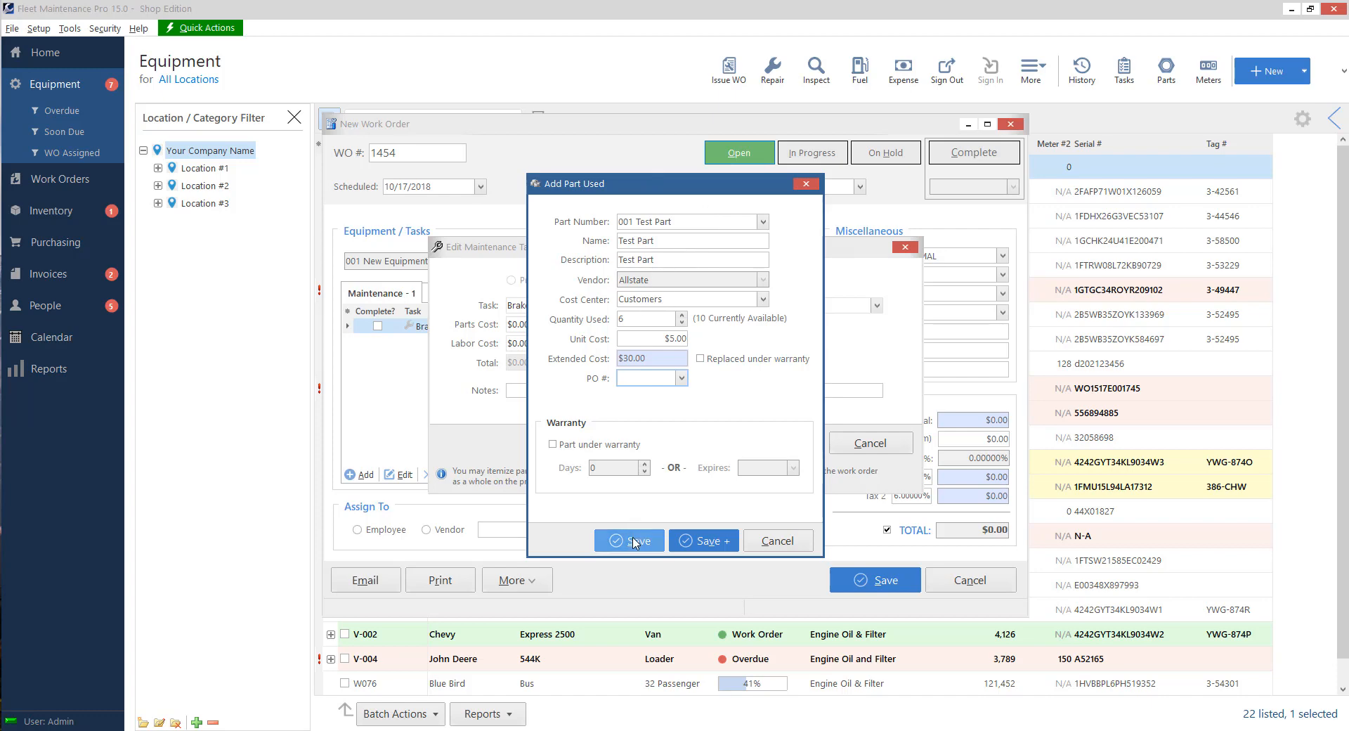
{"action": "left_click", "coordinate": [628, 541]}
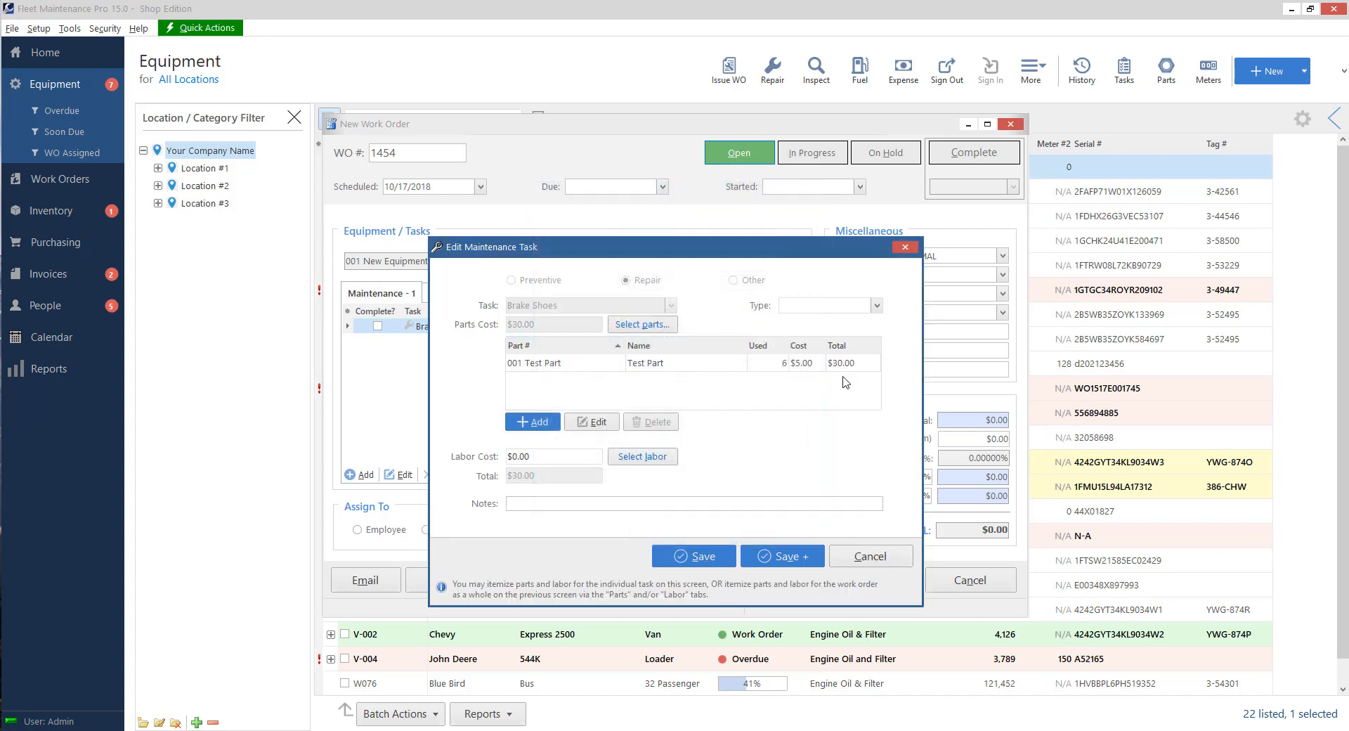
Save the Brake Shoes task and work order 1454, then return to the Parts inventory showing 4 Test Parts on hand
{"action": "left_click", "coordinate": [693, 555]}
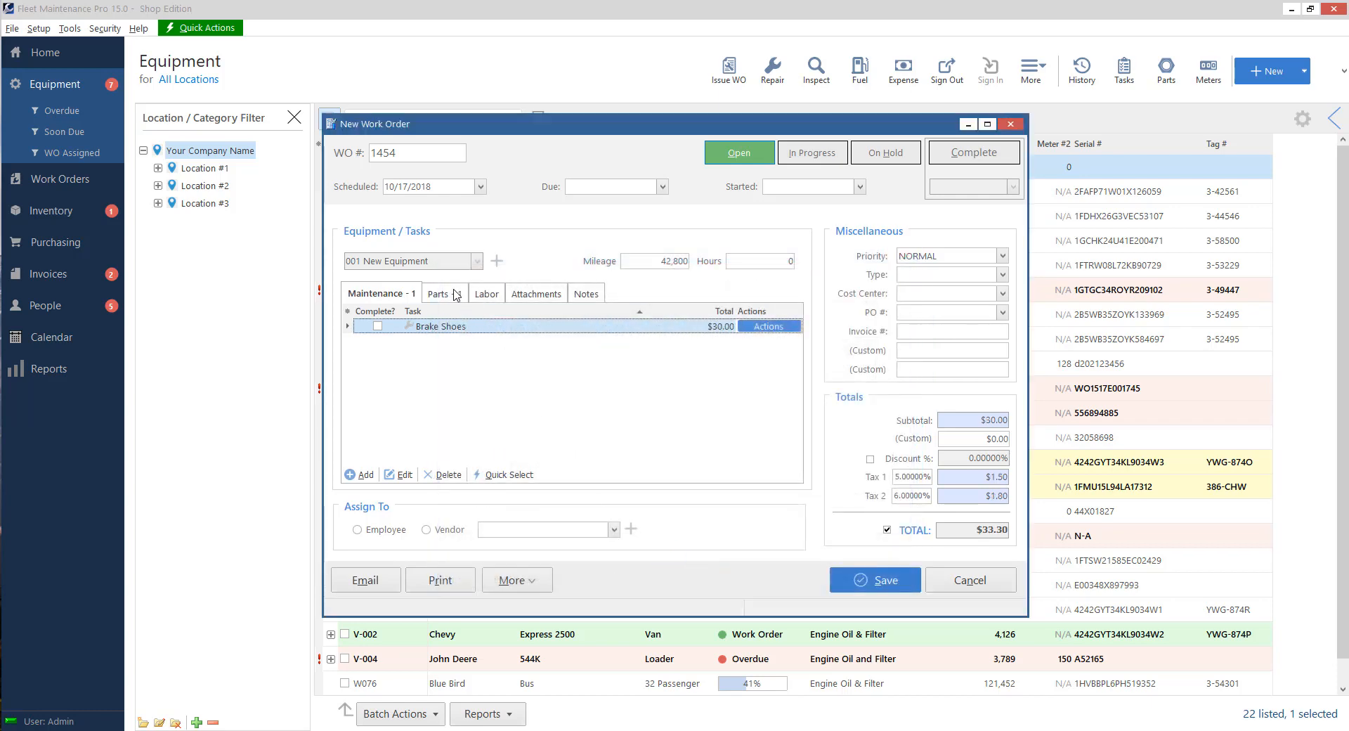
{"action": "left_click", "coordinate": [438, 294]}
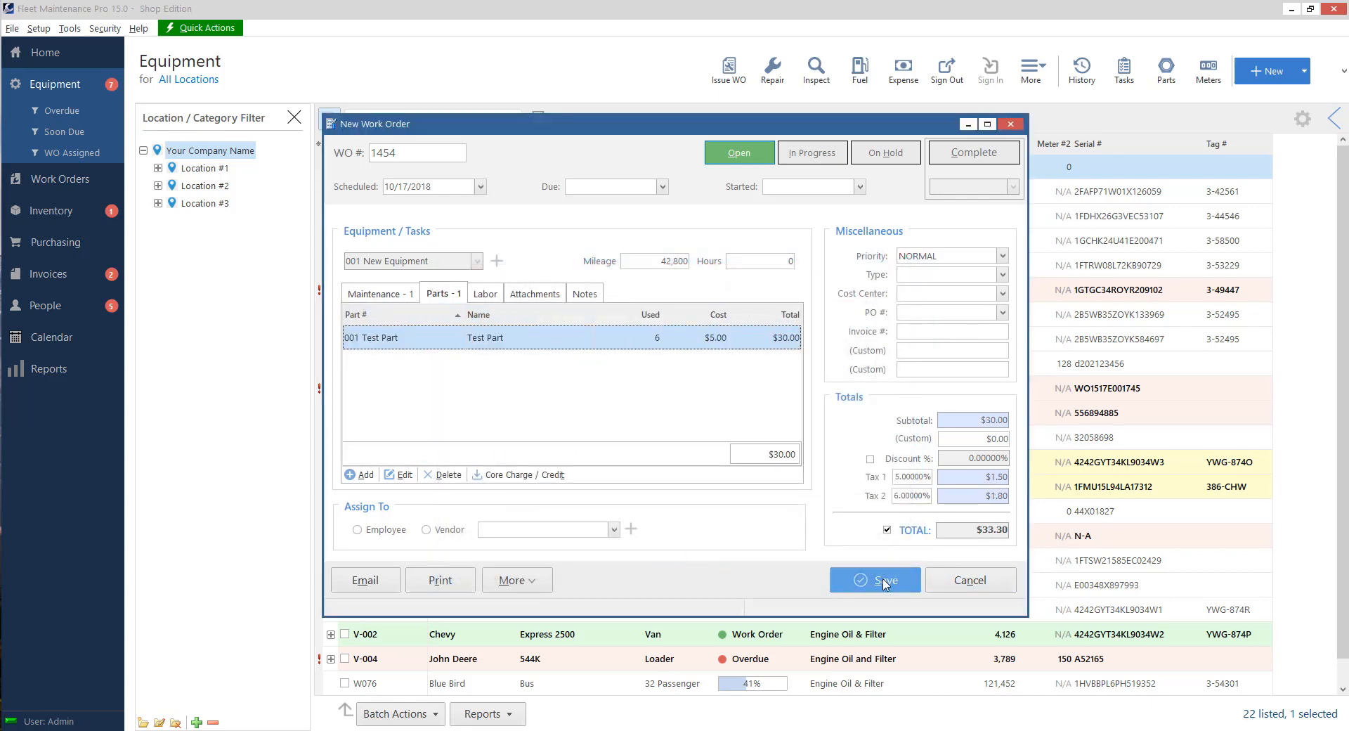
{"action": "mouse_move", "coordinate": [901, 571]}
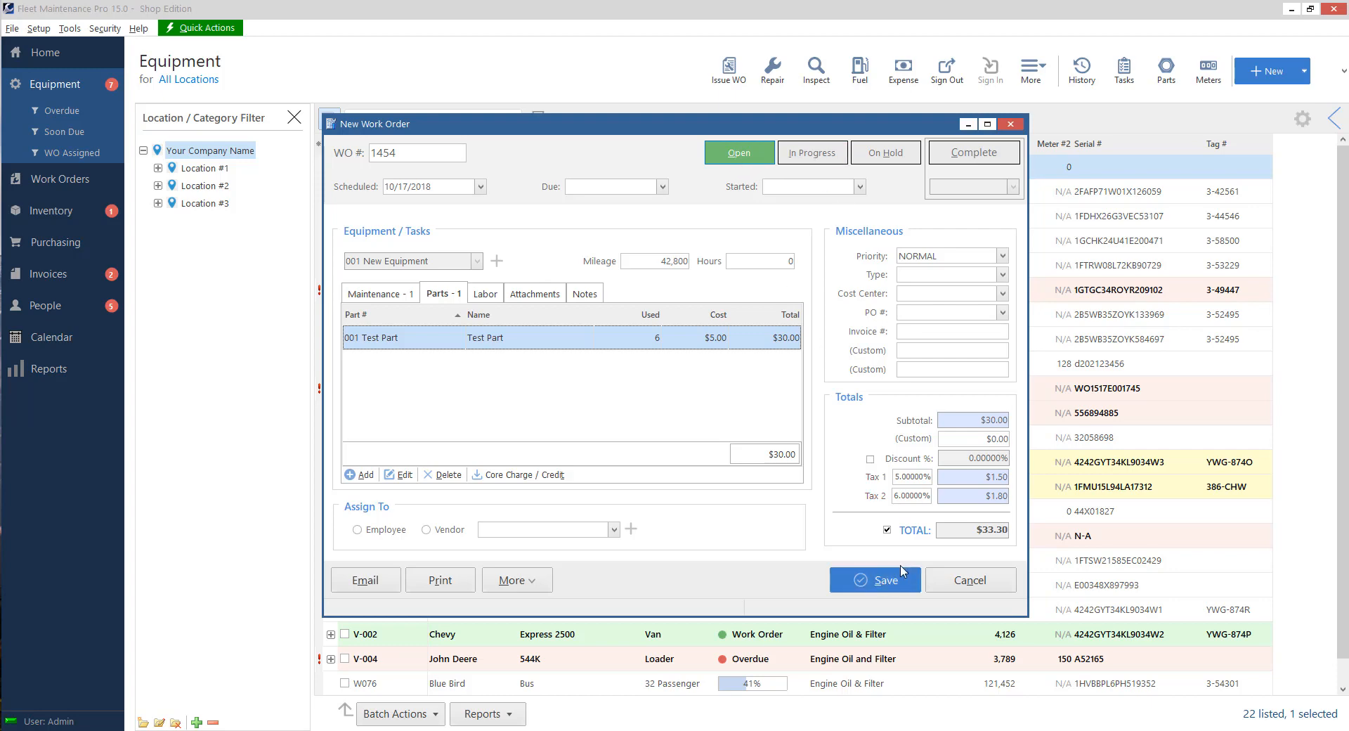
{"action": "left_click", "coordinate": [440, 579]}
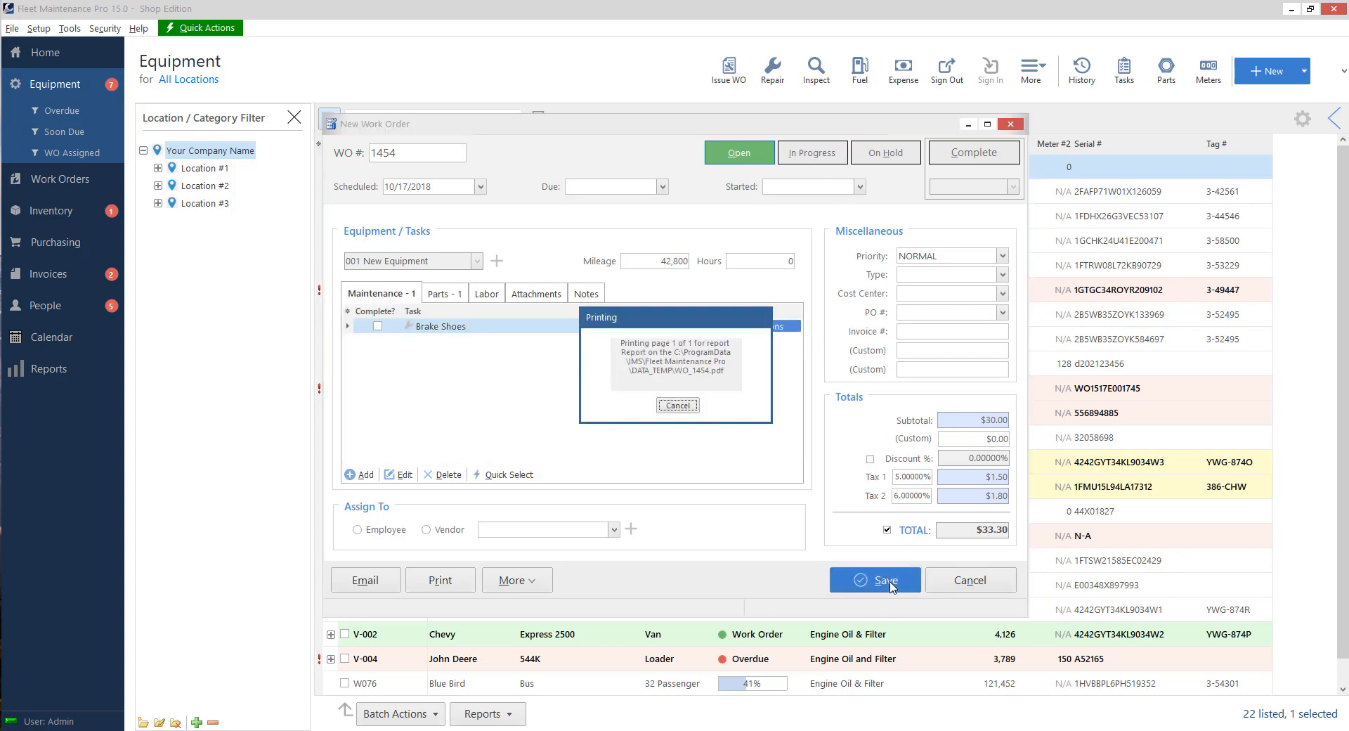
{"action": "left_click", "coordinate": [677, 405]}
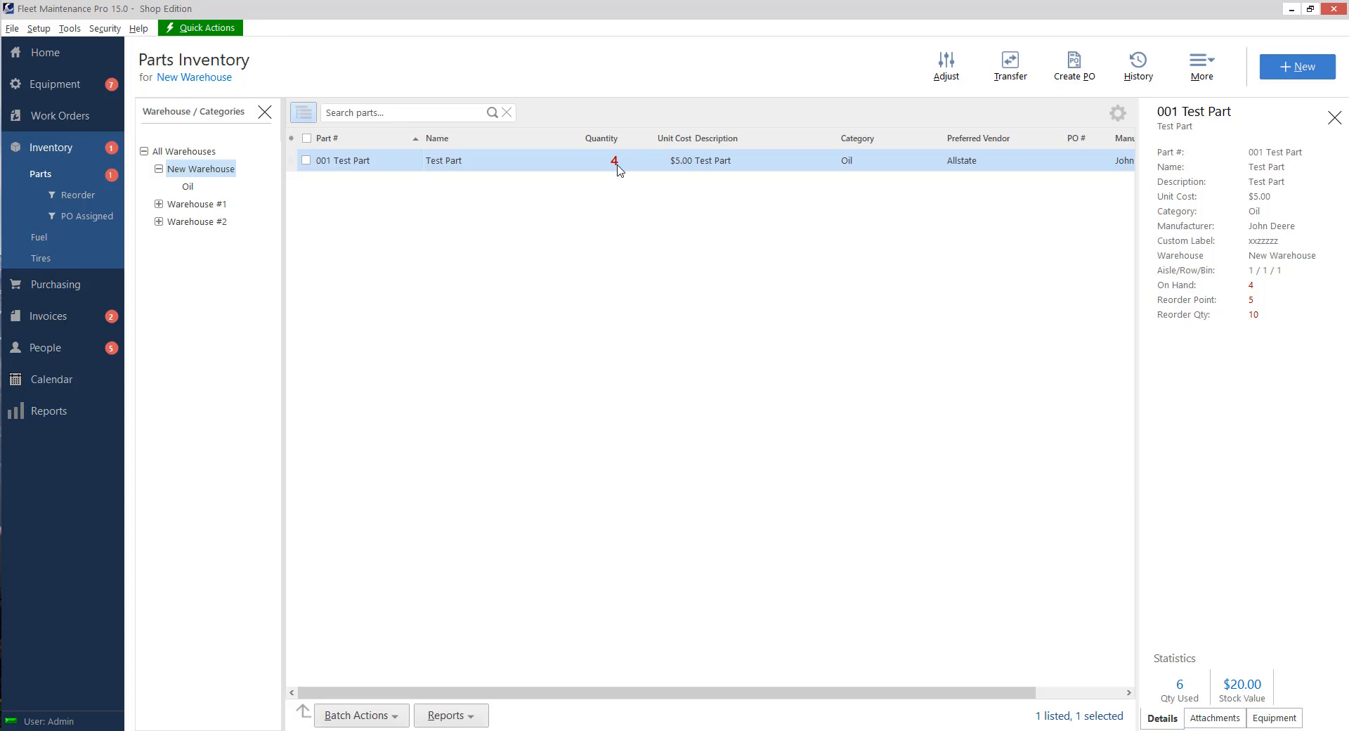
{"action": "mouse_move", "coordinate": [84, 125]}
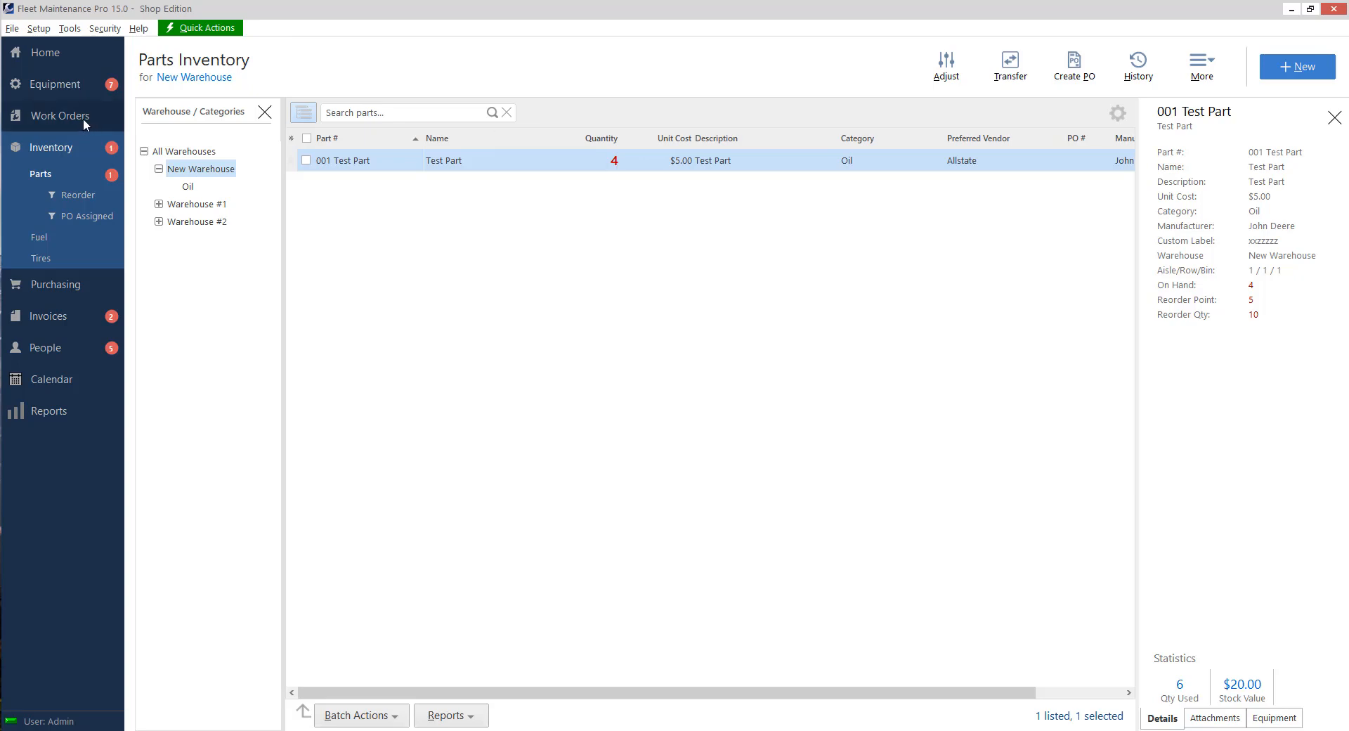
Mark work order 1454 Complete from the Work Orders list and save it
{"action": "left_click", "coordinate": [60, 115]}
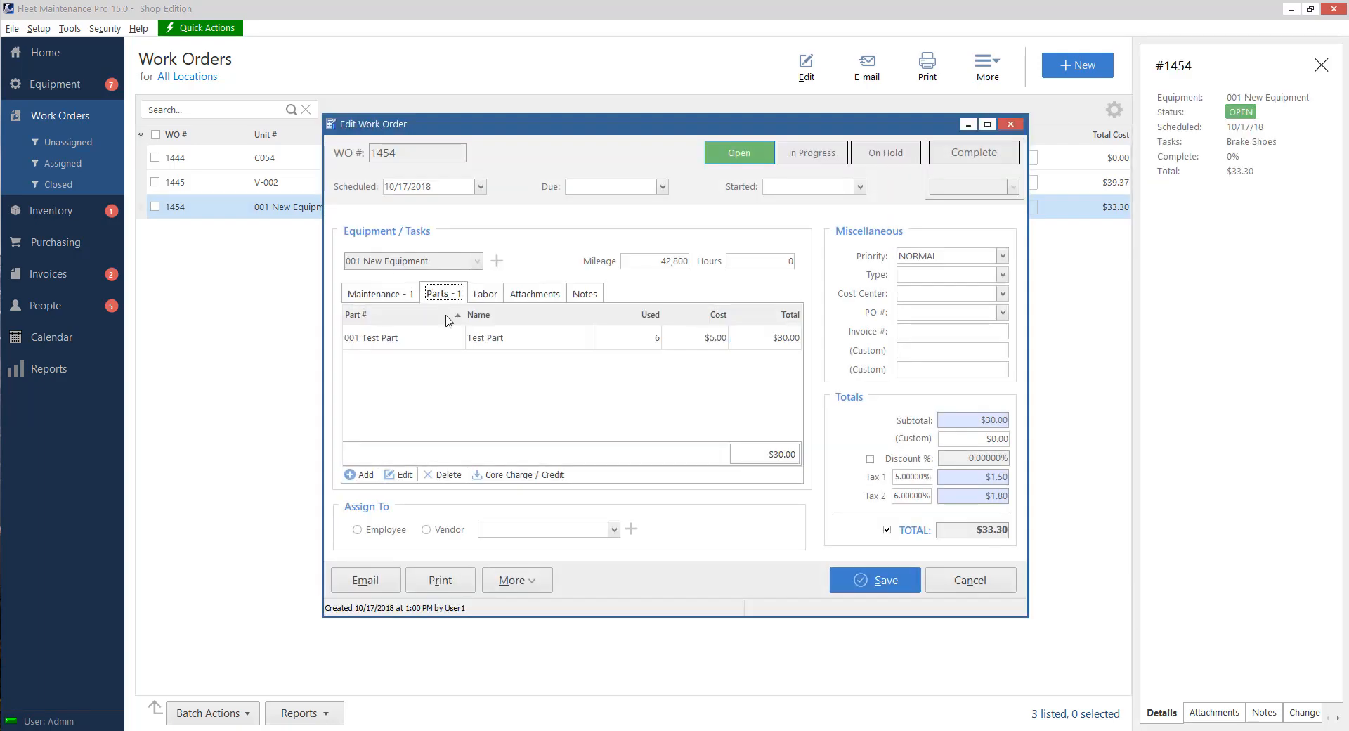
{"action": "mouse_move", "coordinate": [630, 345]}
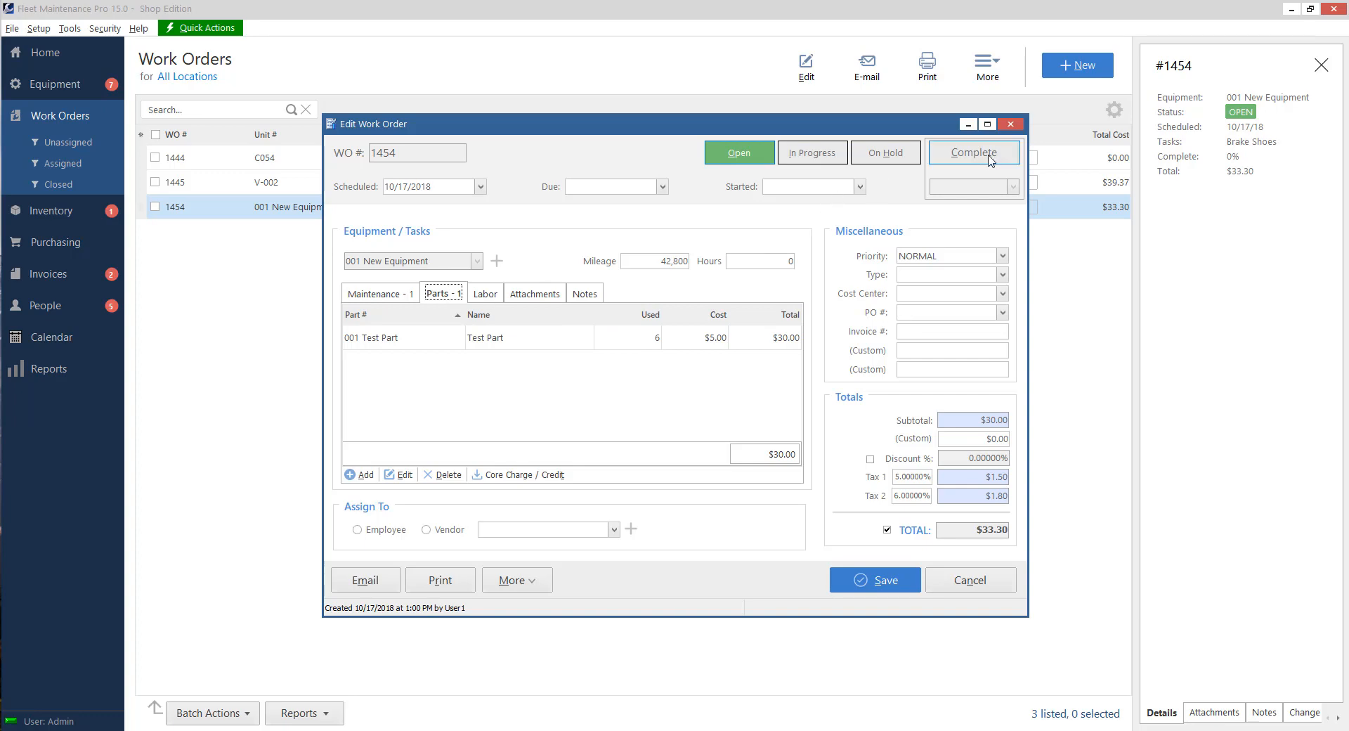
{"action": "left_click", "coordinate": [973, 153]}
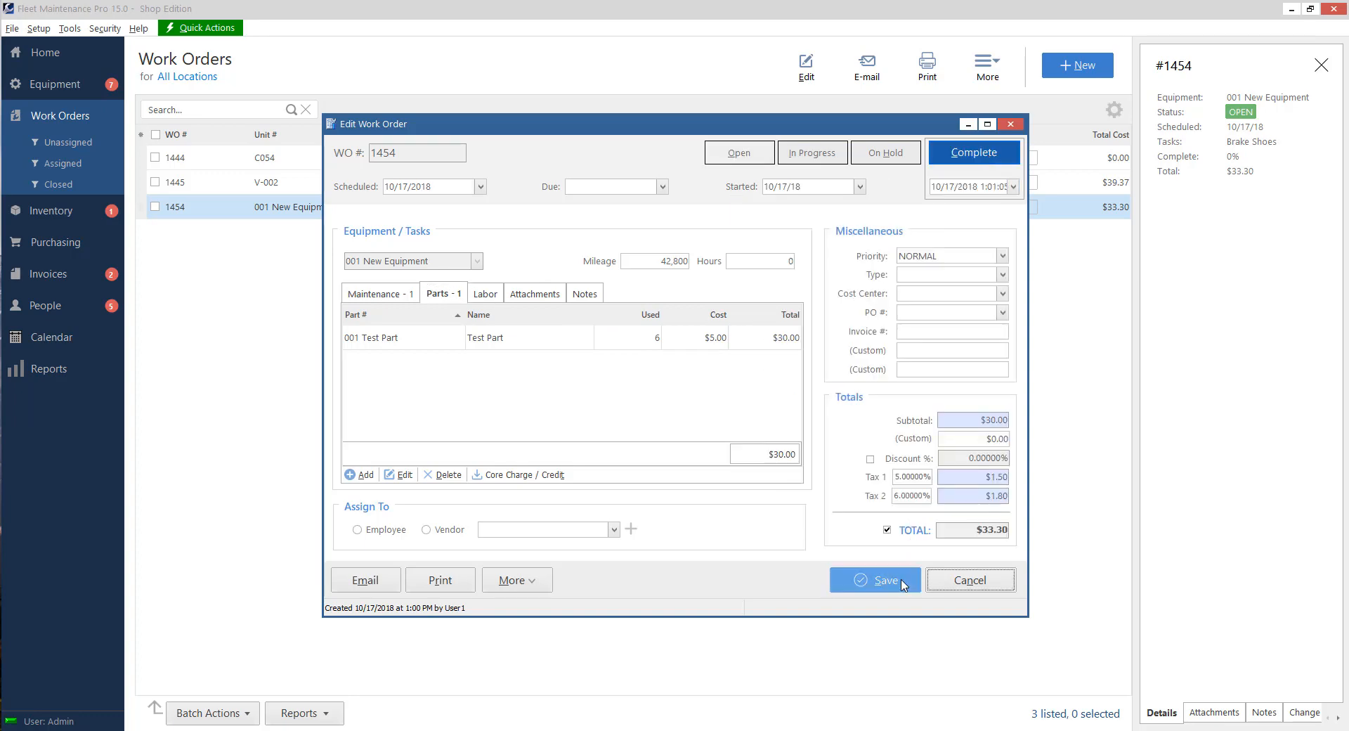
{"action": "left_click", "coordinate": [874, 579]}
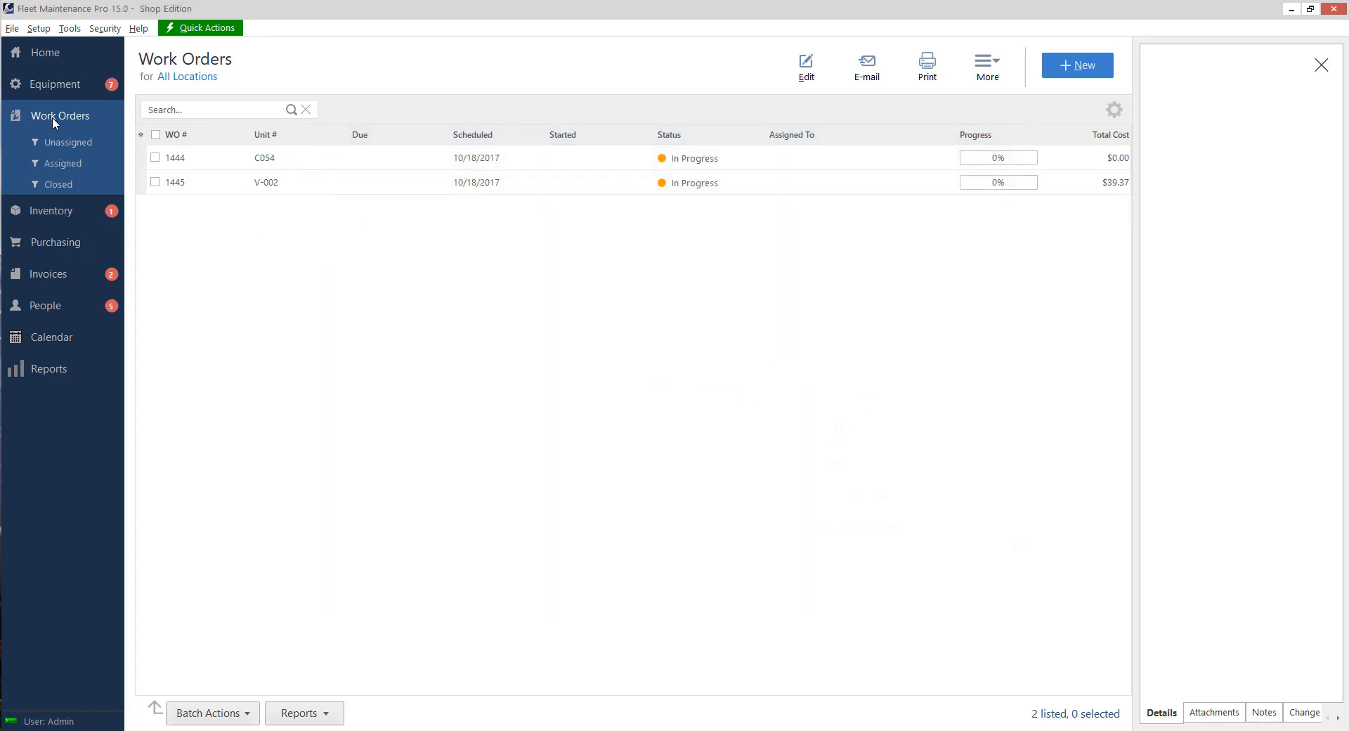
{"action": "left_click", "coordinate": [50, 146]}
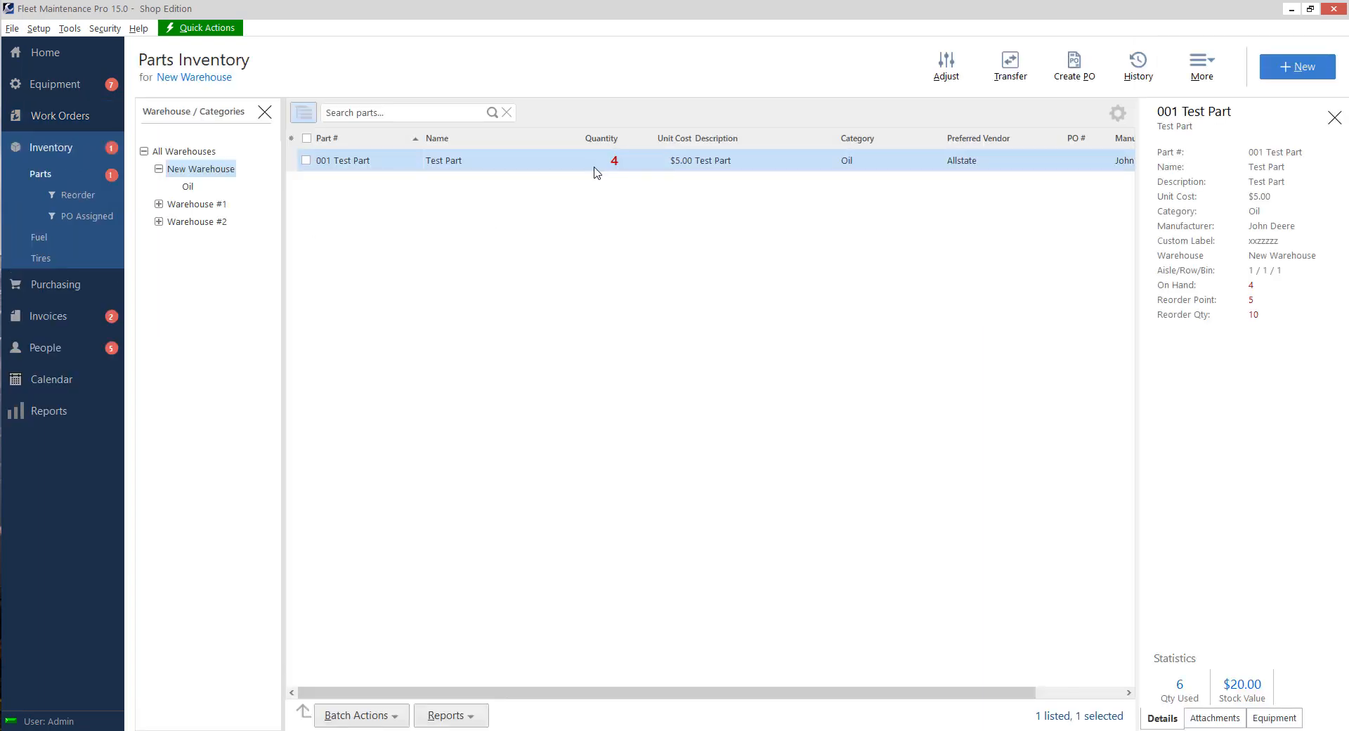
{"action": "mouse_move", "coordinate": [518, 169]}
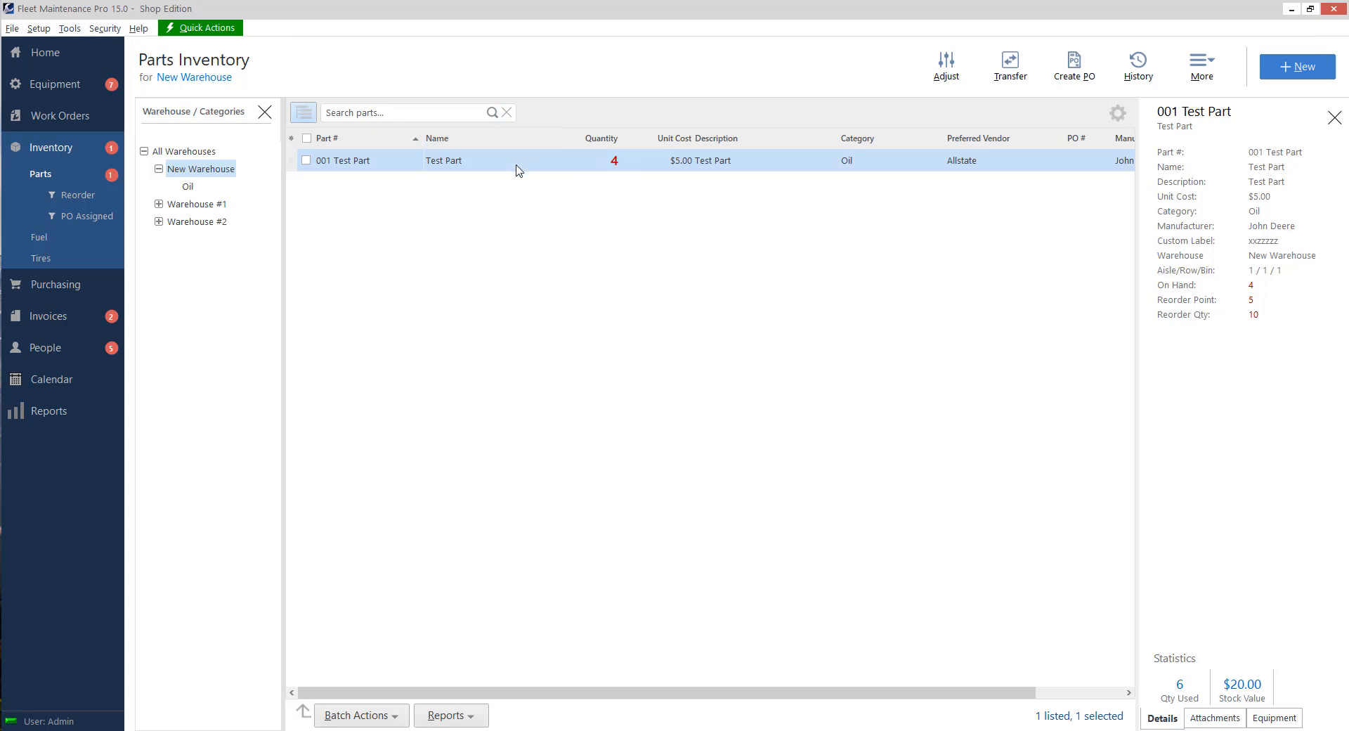
{"action": "mouse_move", "coordinate": [570, 175]}
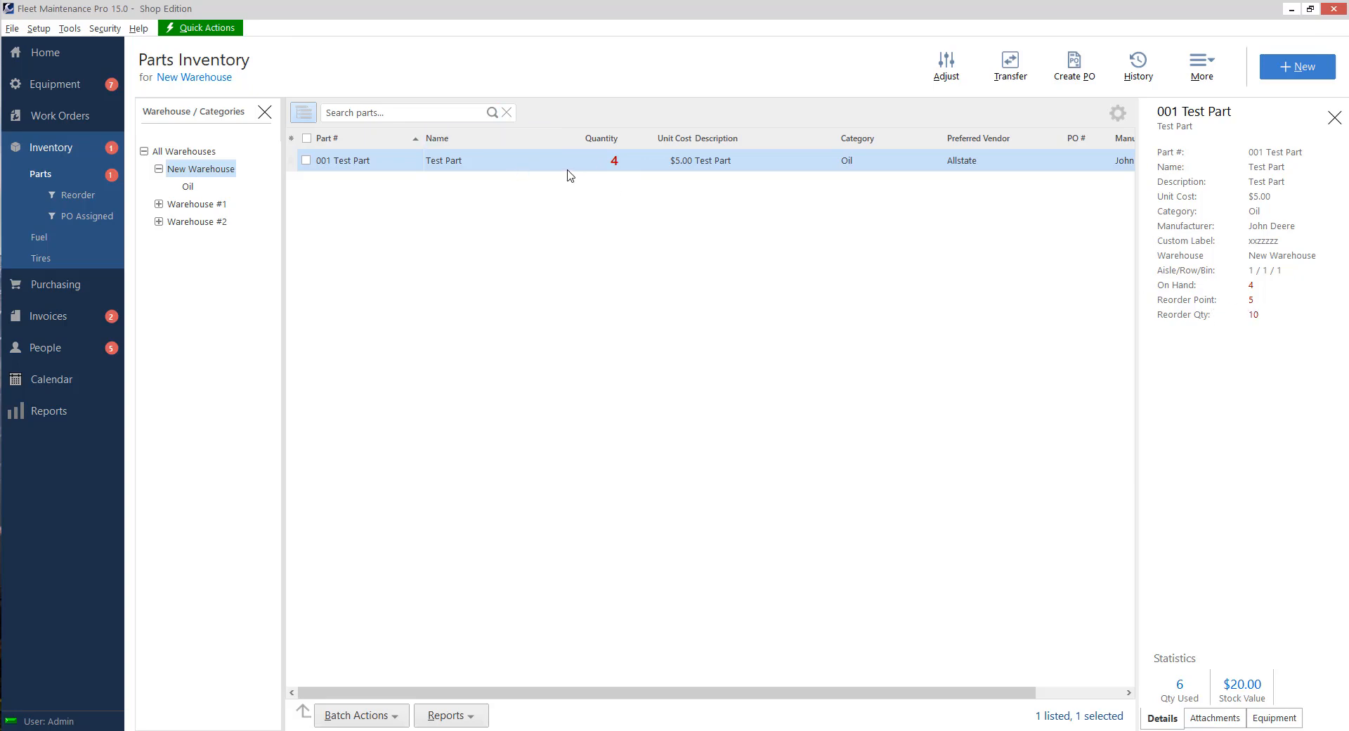
{"action": "mouse_move", "coordinate": [522, 241]}
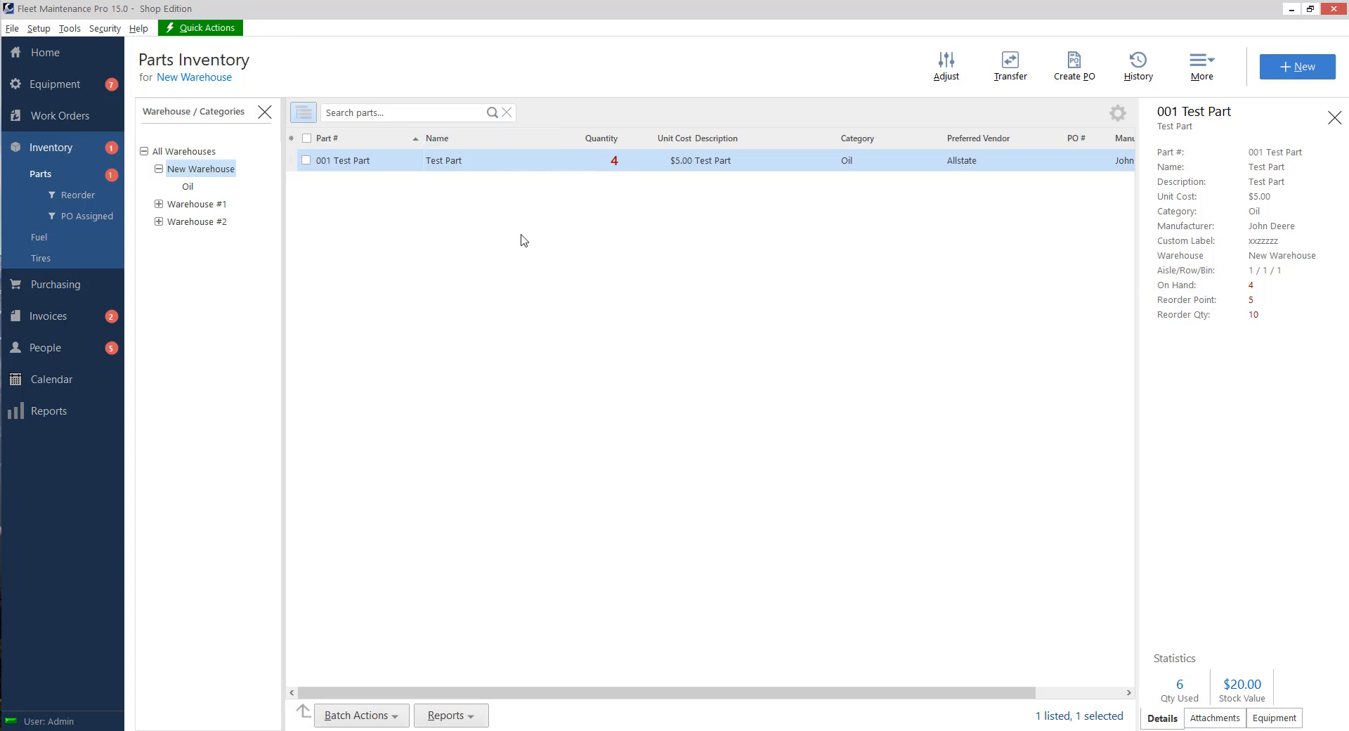
{"action": "mouse_move", "coordinate": [73, 61]}
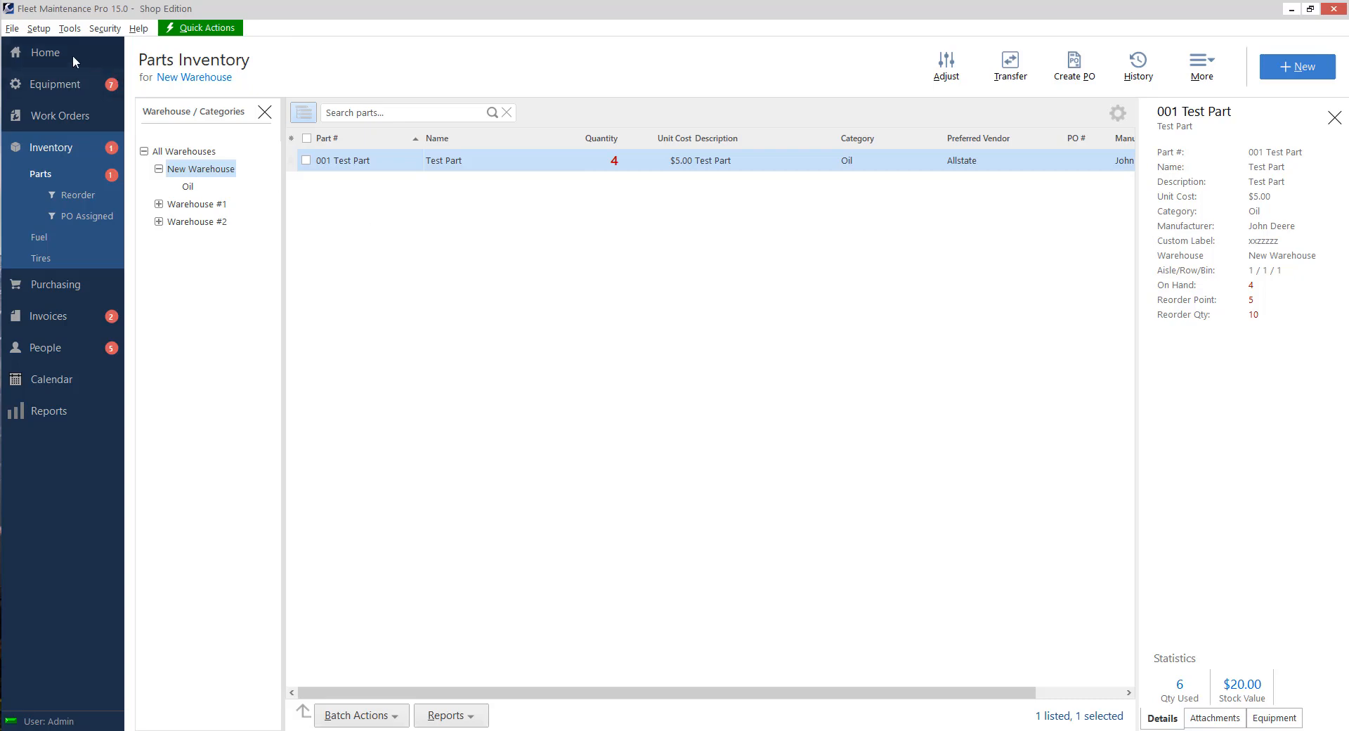
{"action": "left_click", "coordinate": [45, 52]}
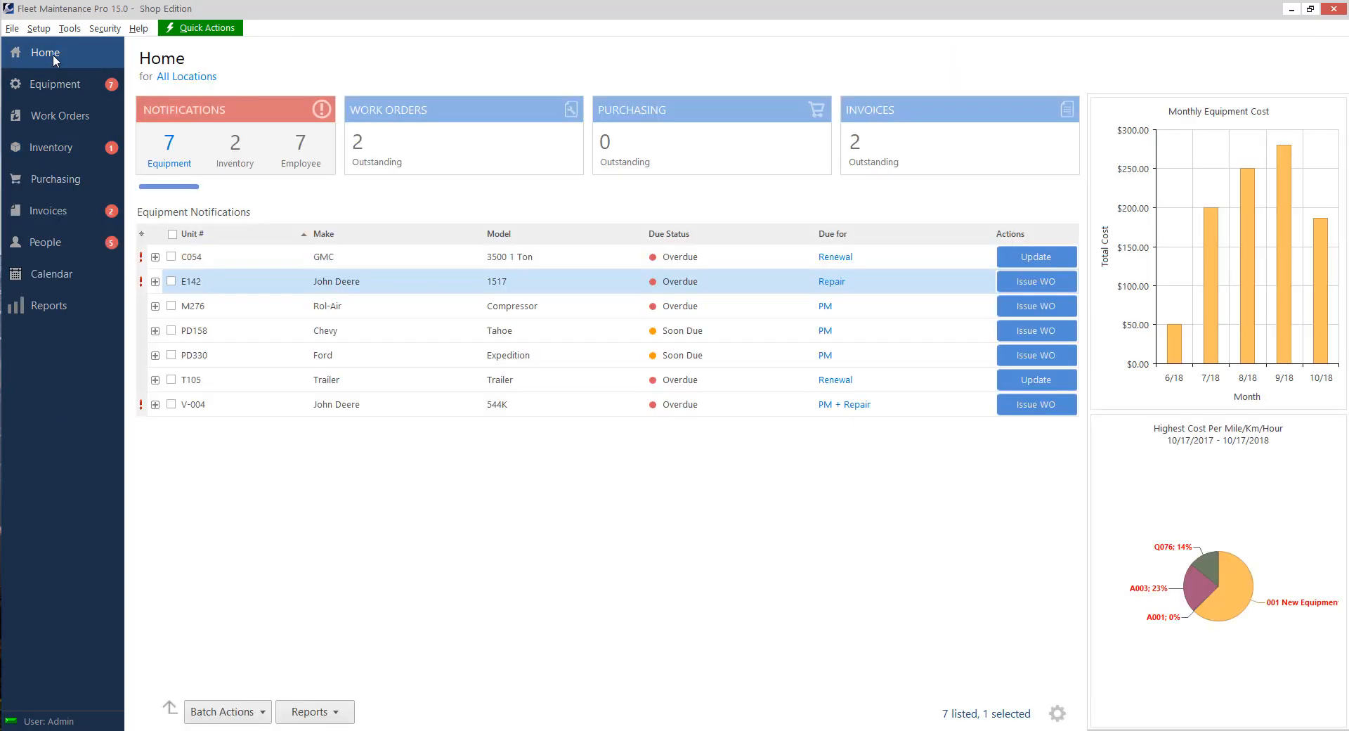
{"action": "left_click", "coordinate": [234, 146]}
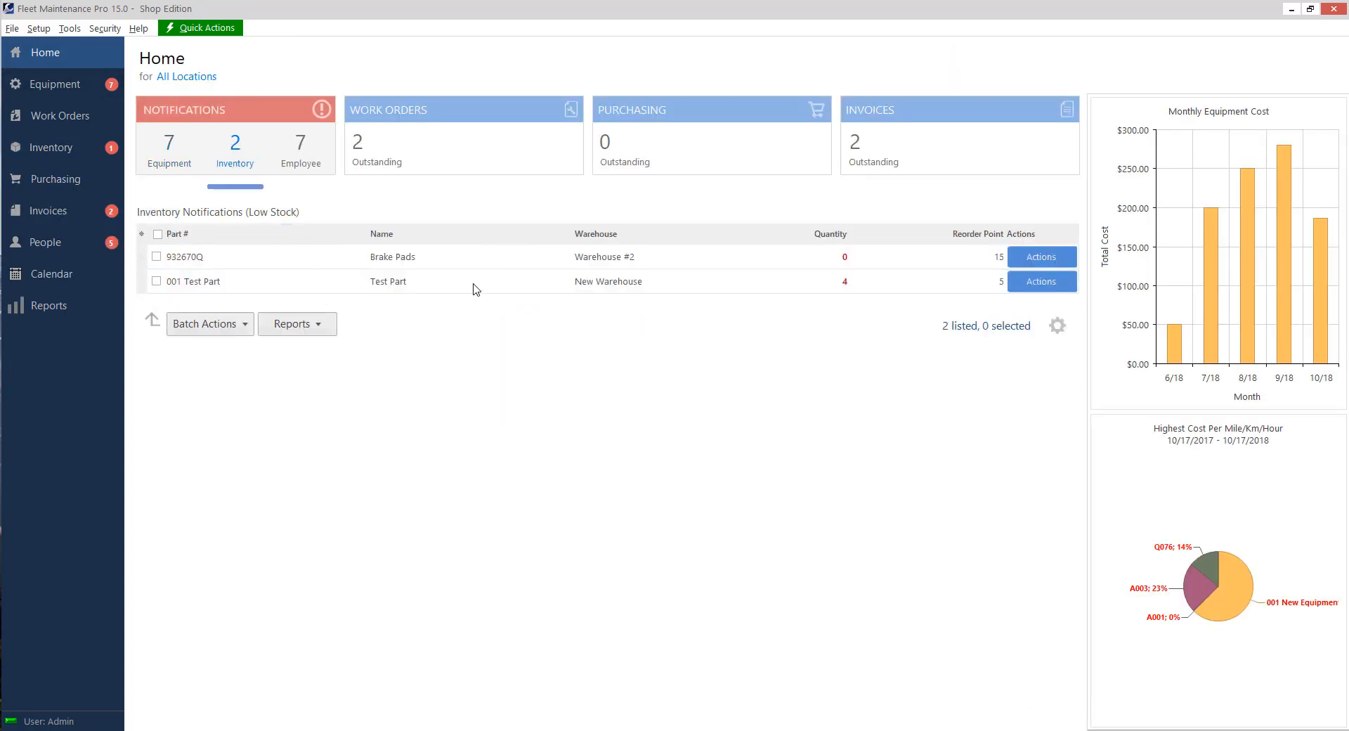
{"action": "left_click", "coordinate": [387, 281]}
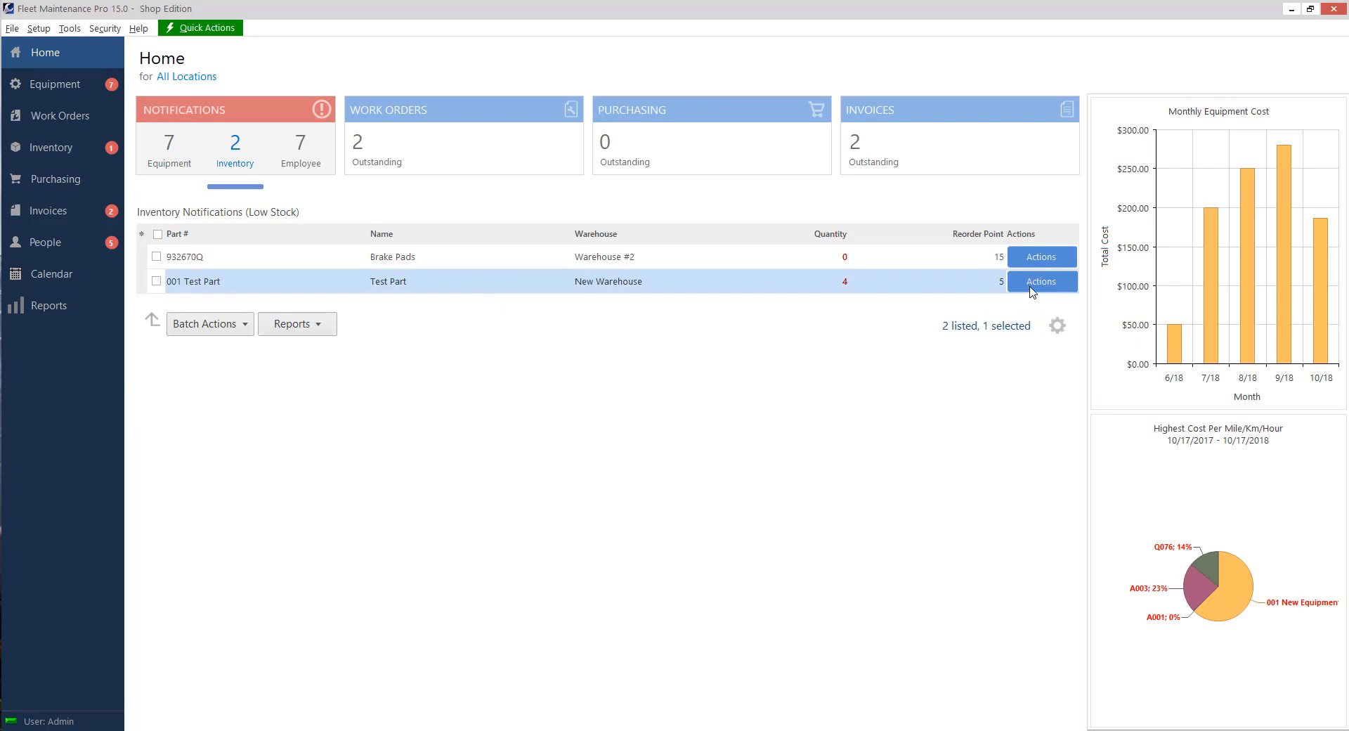
{"action": "mouse_move", "coordinate": [1023, 292]}
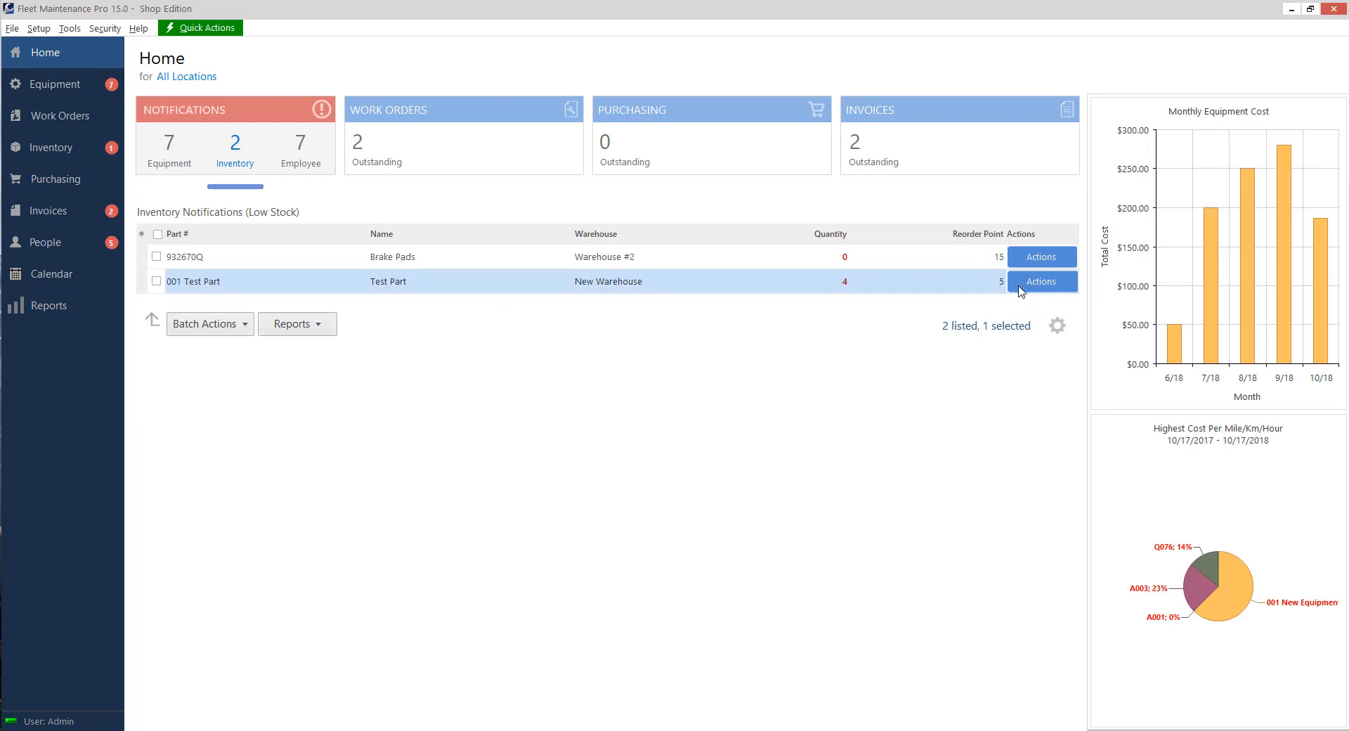
{"action": "left_click", "coordinate": [1039, 281]}
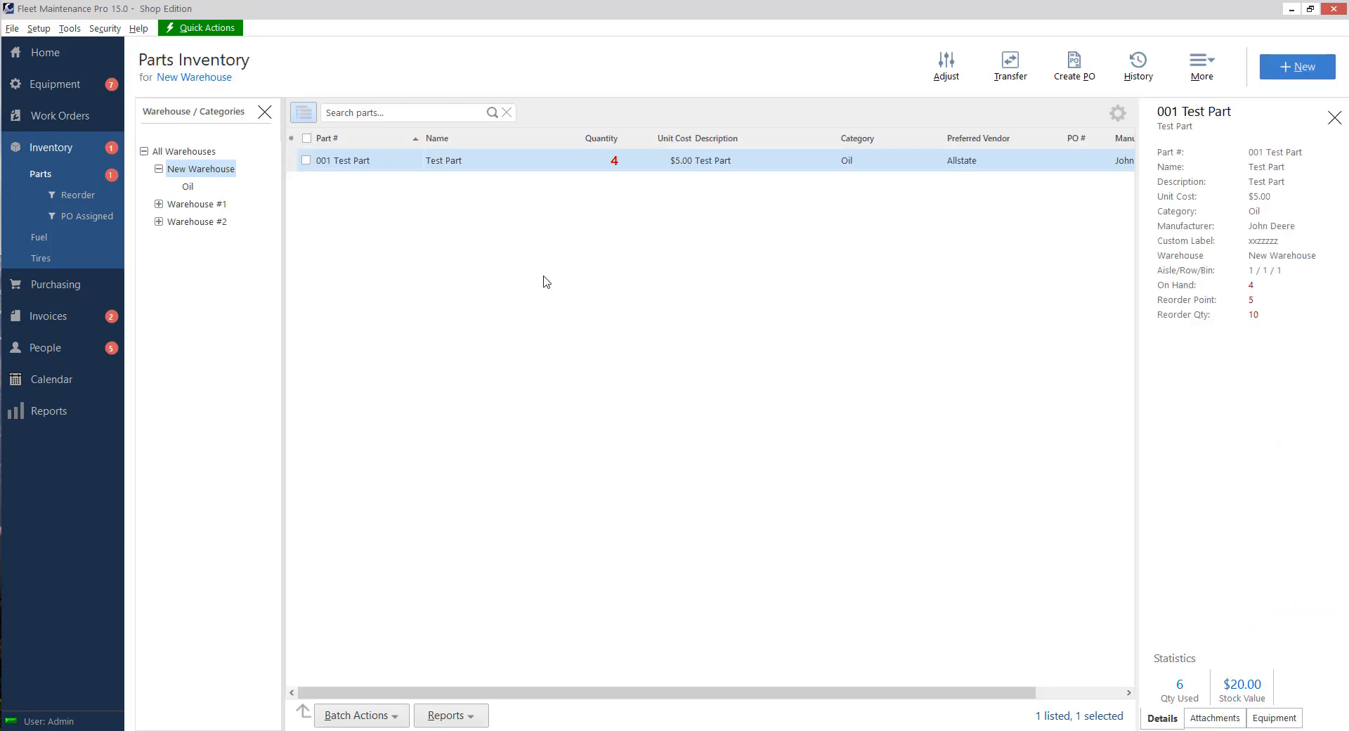
{"action": "mouse_move", "coordinate": [724, 310]}
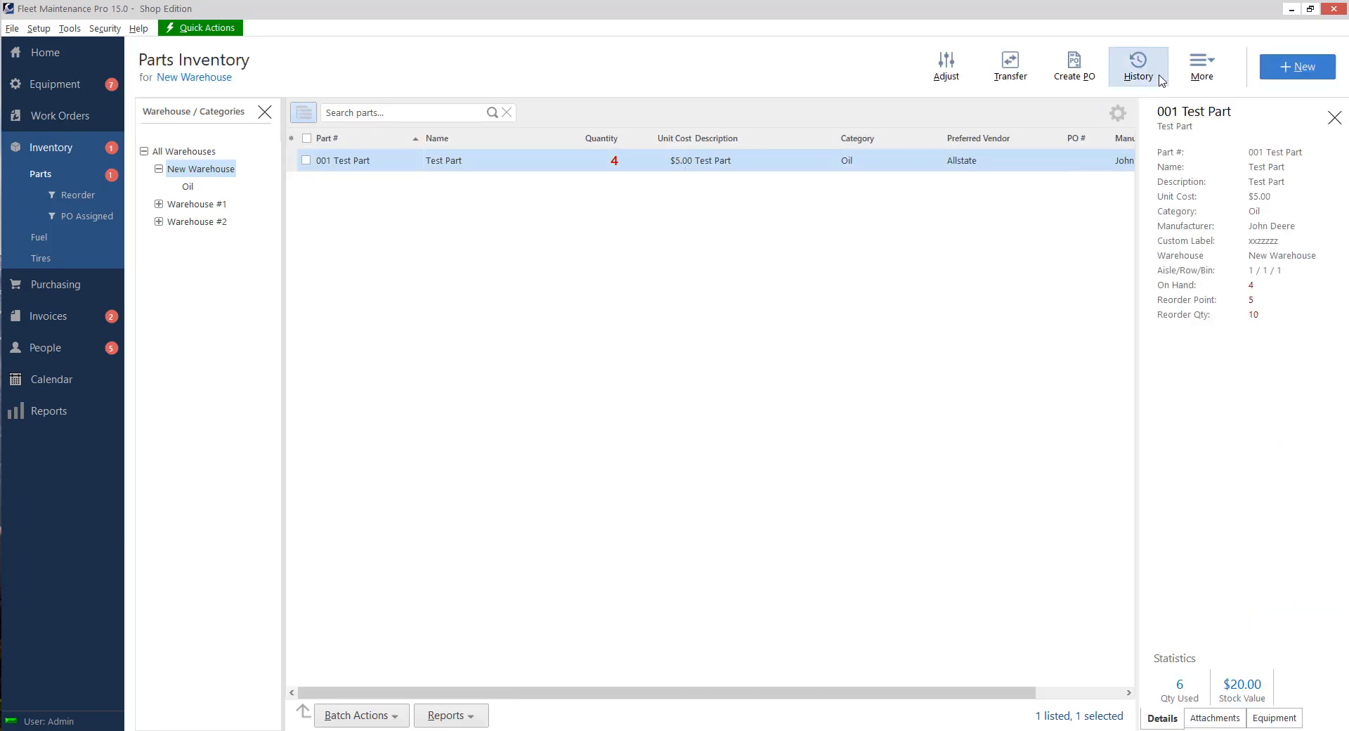
{"action": "left_click", "coordinate": [1138, 65]}
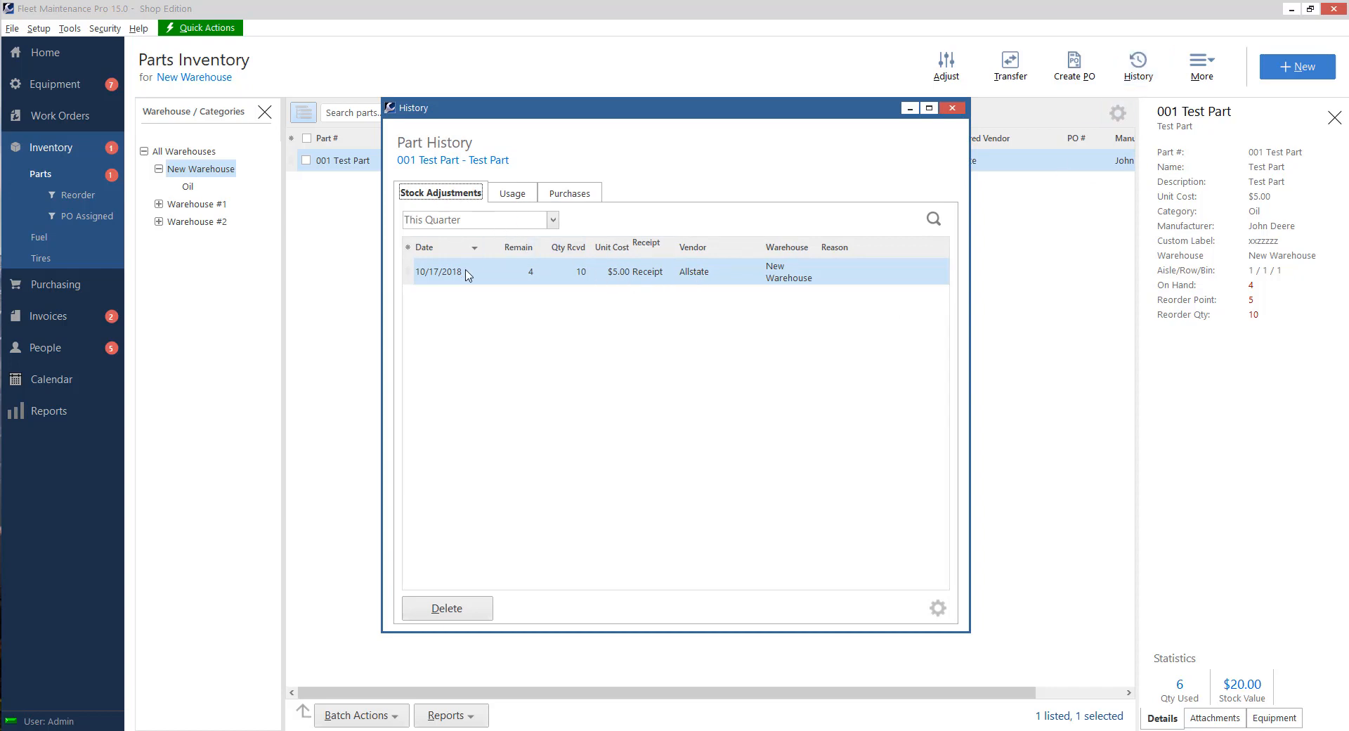
{"action": "mouse_move", "coordinate": [497, 283]}
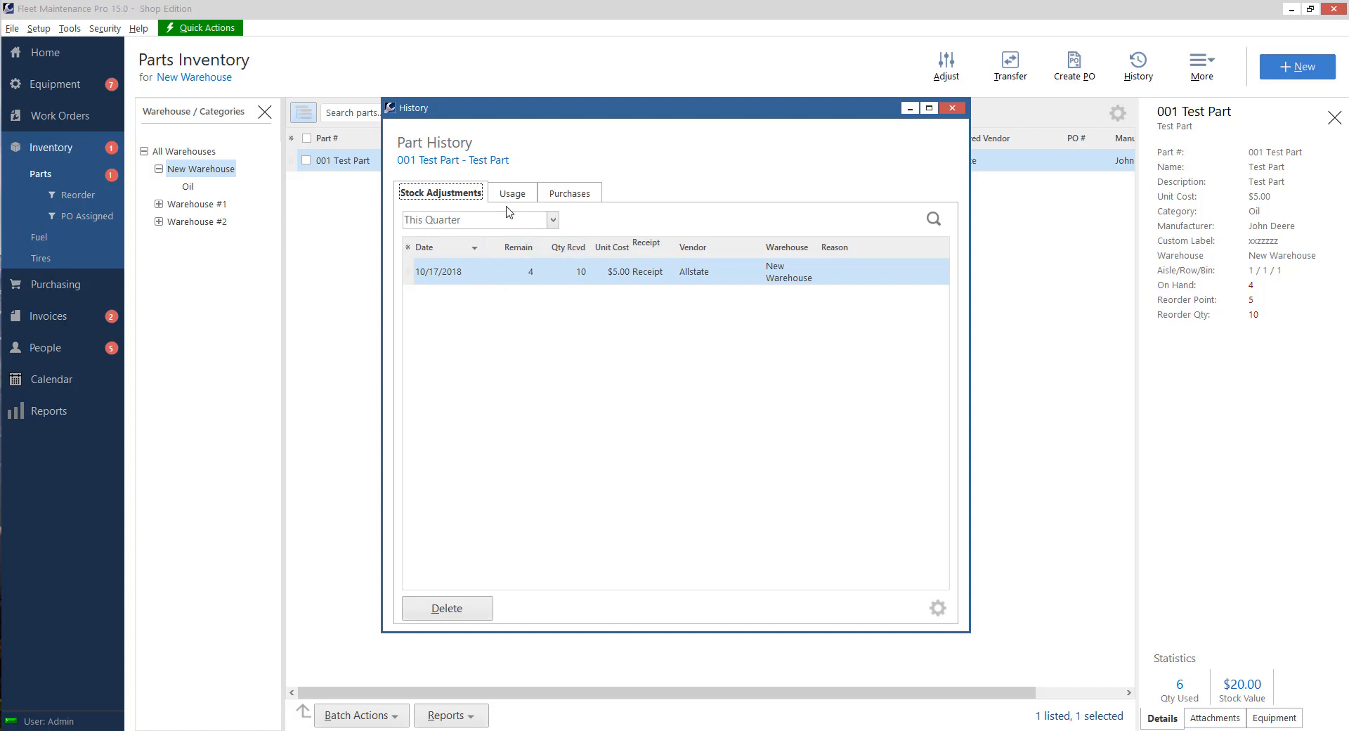
{"action": "left_click", "coordinate": [506, 191]}
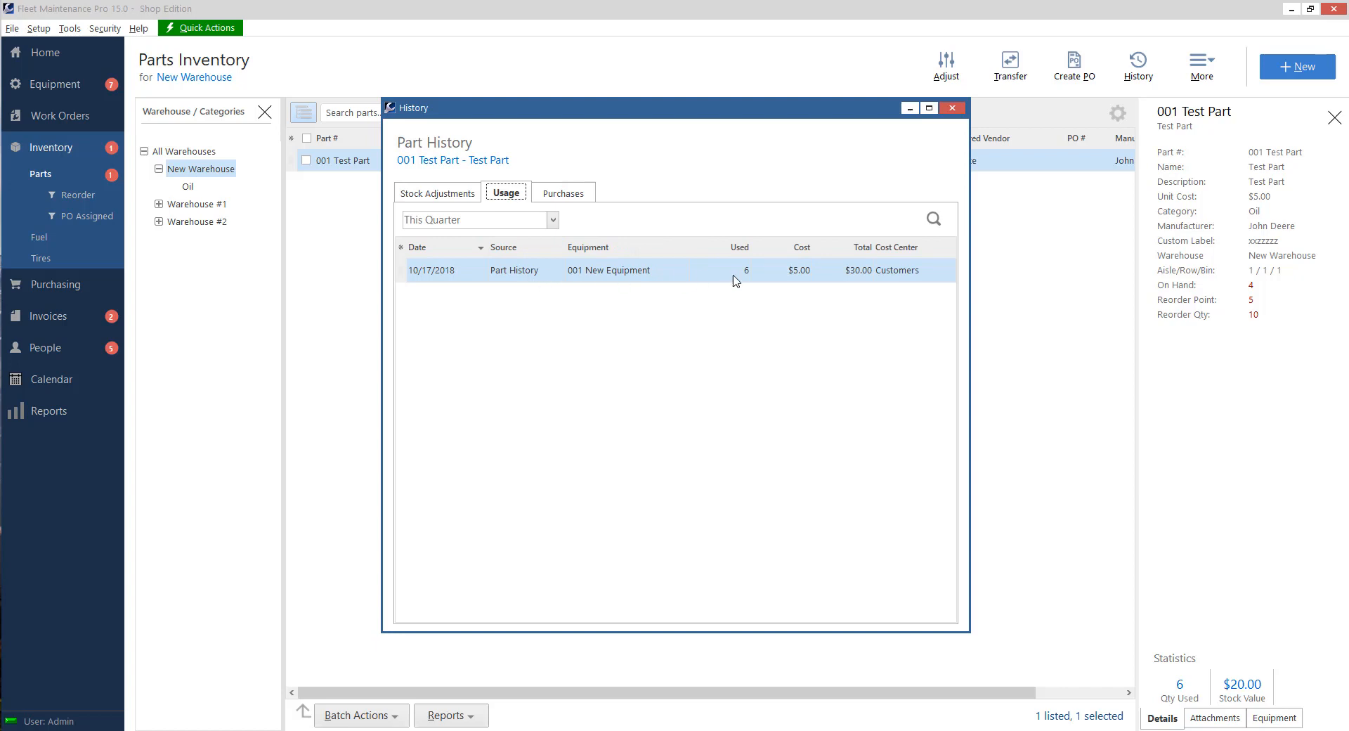
{"action": "mouse_move", "coordinate": [813, 275]}
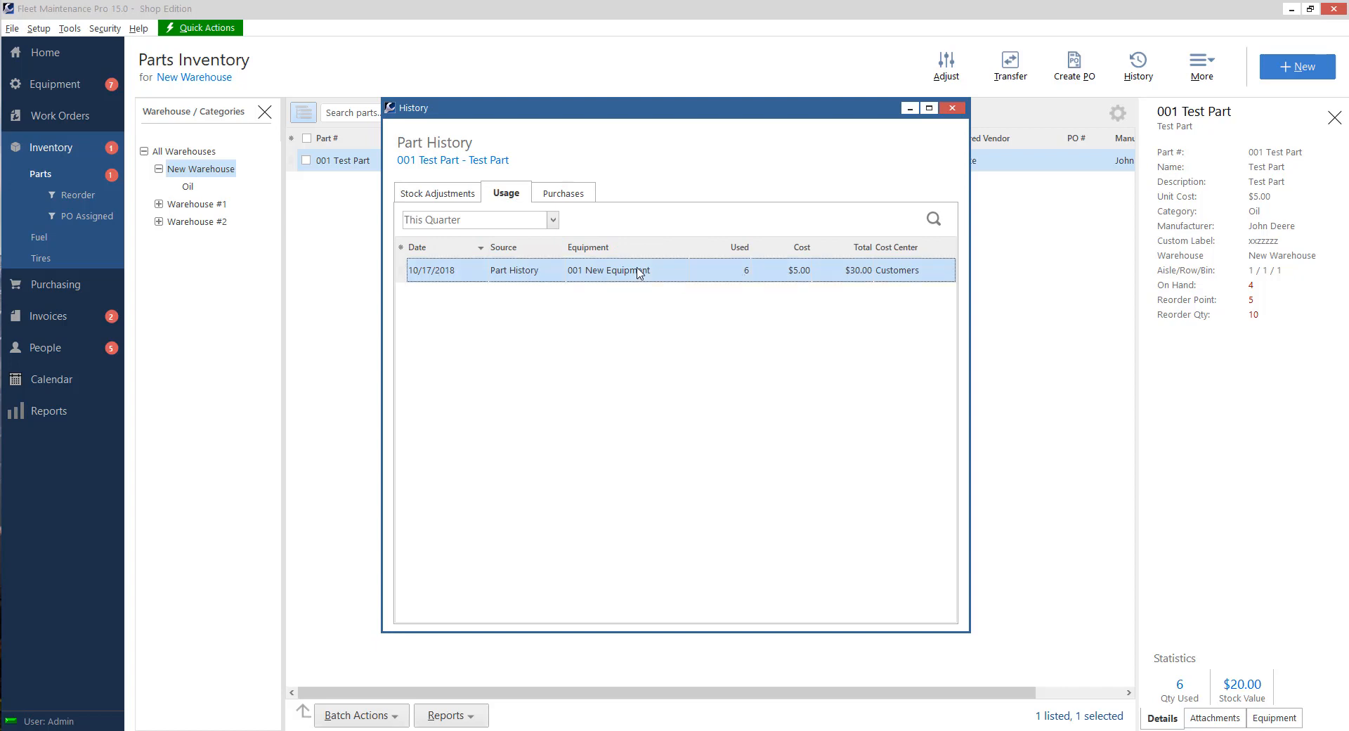
{"action": "left_click", "coordinate": [952, 107]}
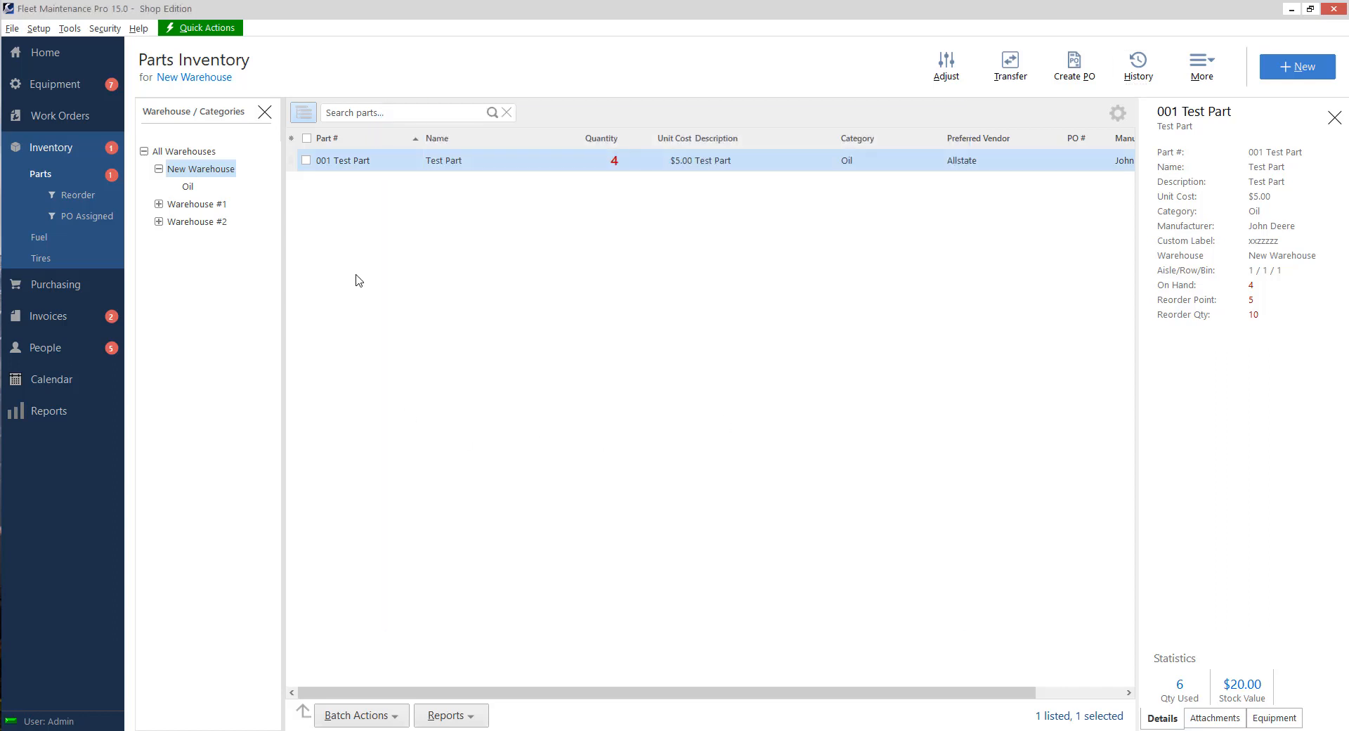
{"action": "mouse_move", "coordinate": [574, 402]}
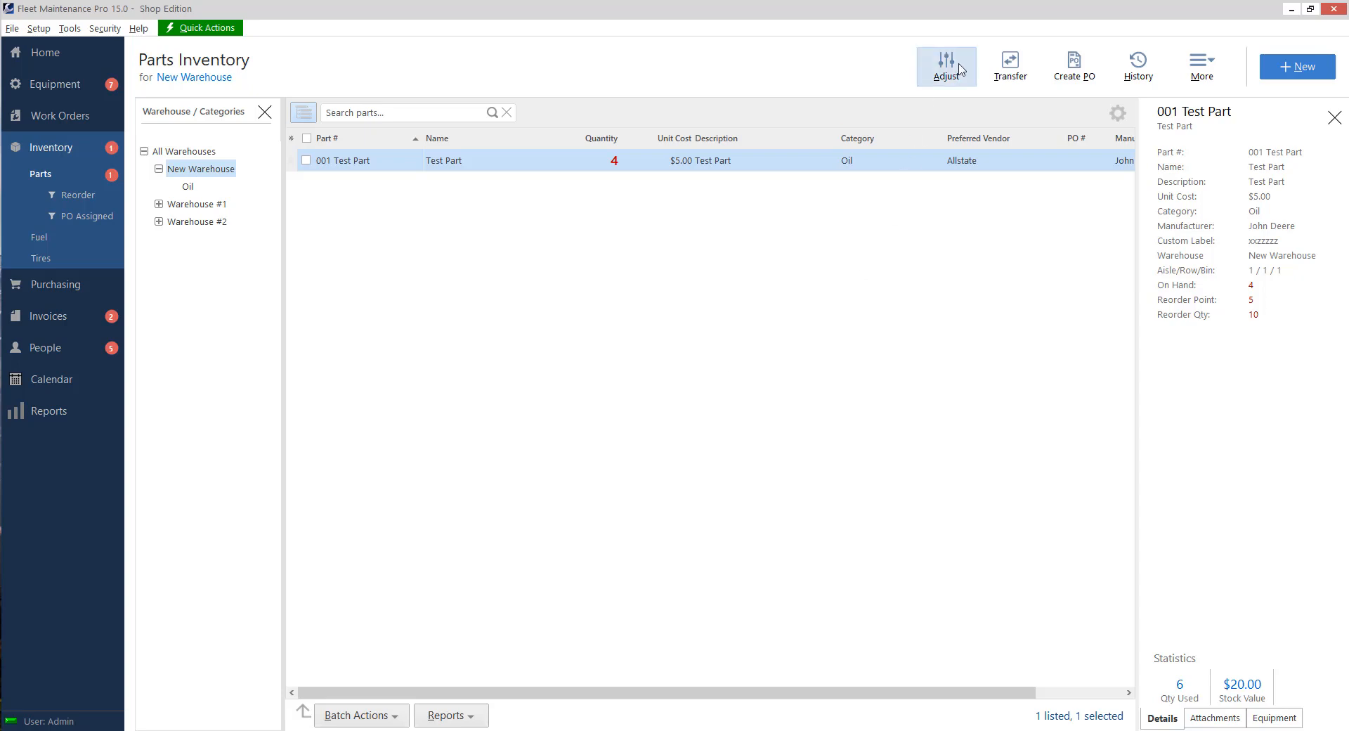
Record a Receipt adjustment of 10 Test Parts at $7.50 unit cost and save it
{"action": "left_click", "coordinate": [946, 65]}
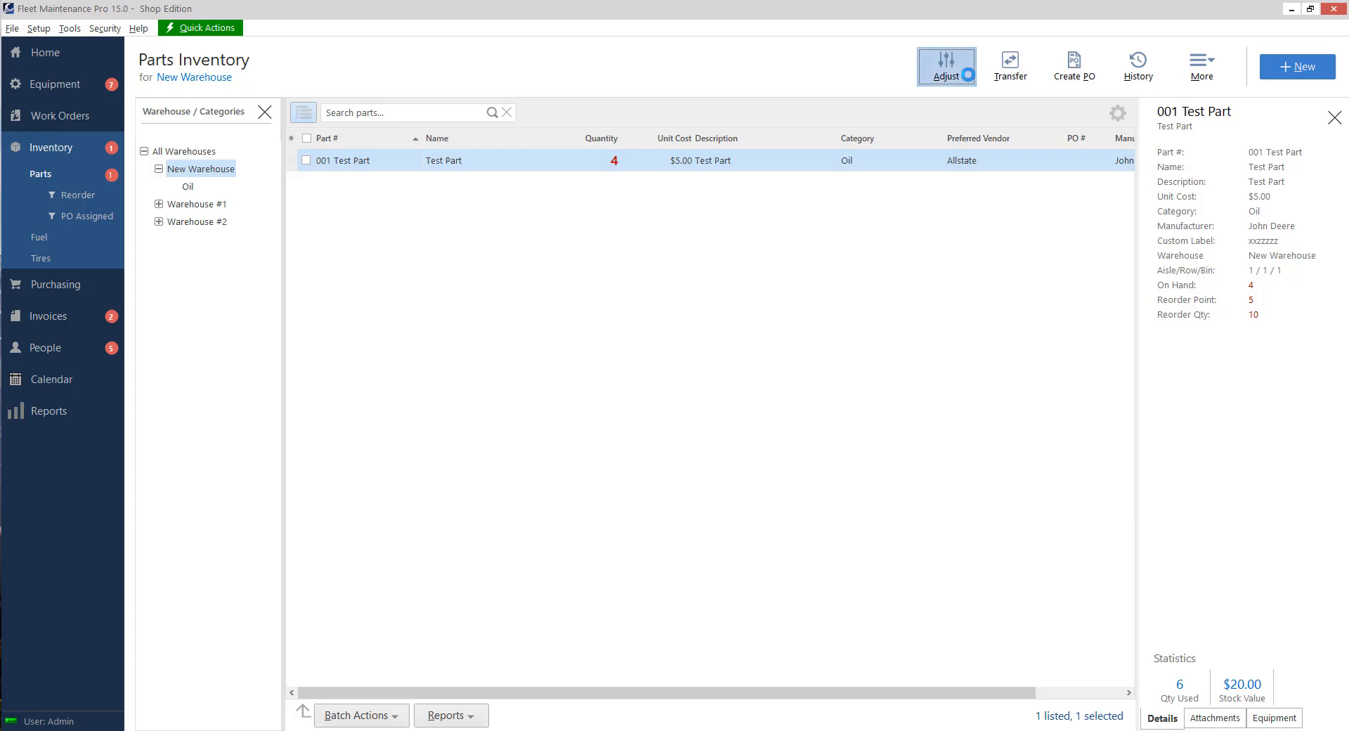
{"action": "left_click", "coordinate": [944, 65]}
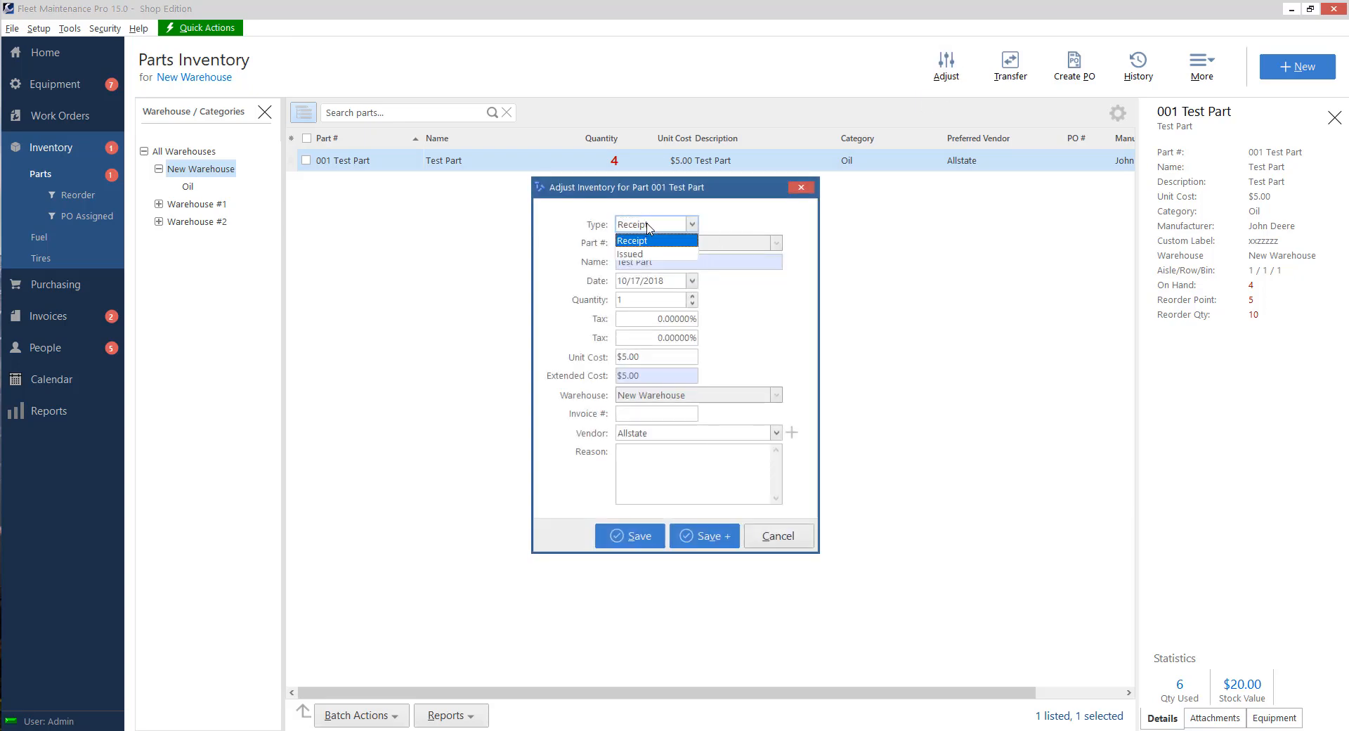
{"action": "left_click", "coordinate": [633, 223]}
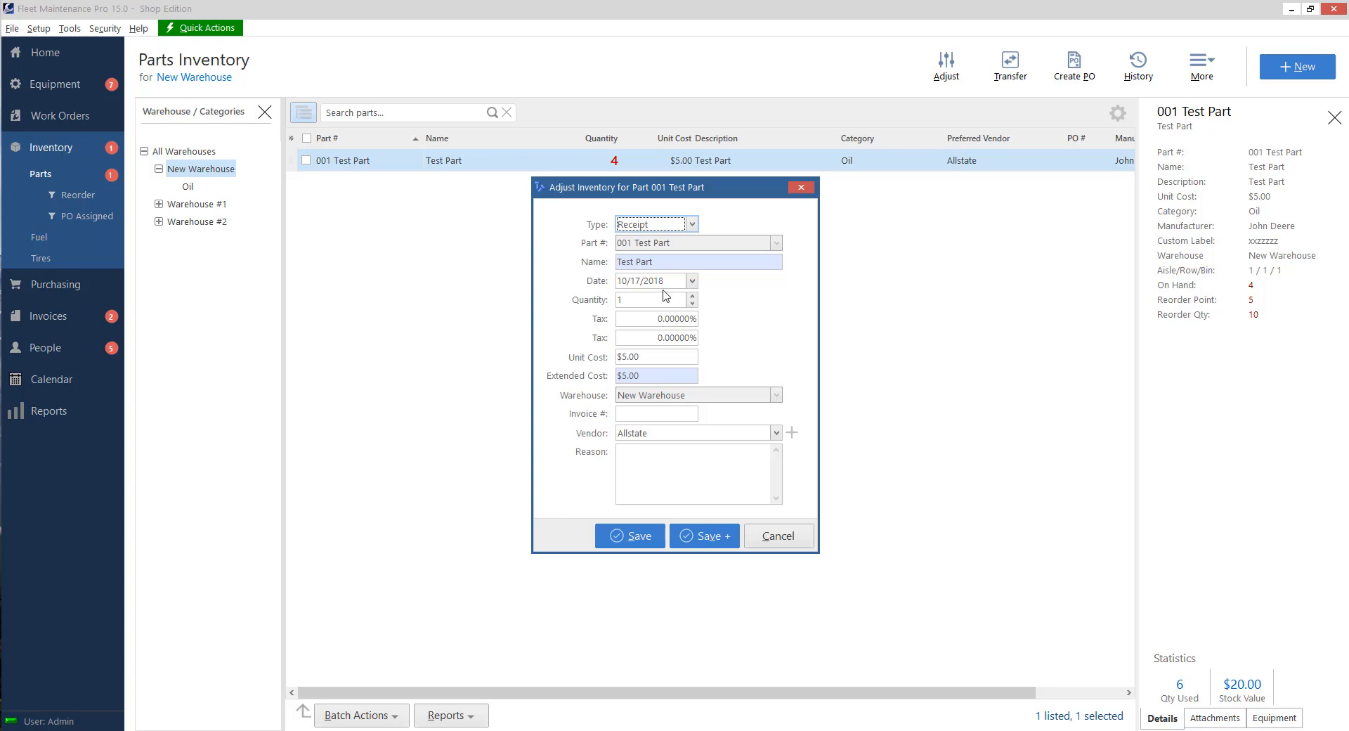
{"action": "left_click", "coordinate": [649, 300]}
{"action": "type", "text": "0"}
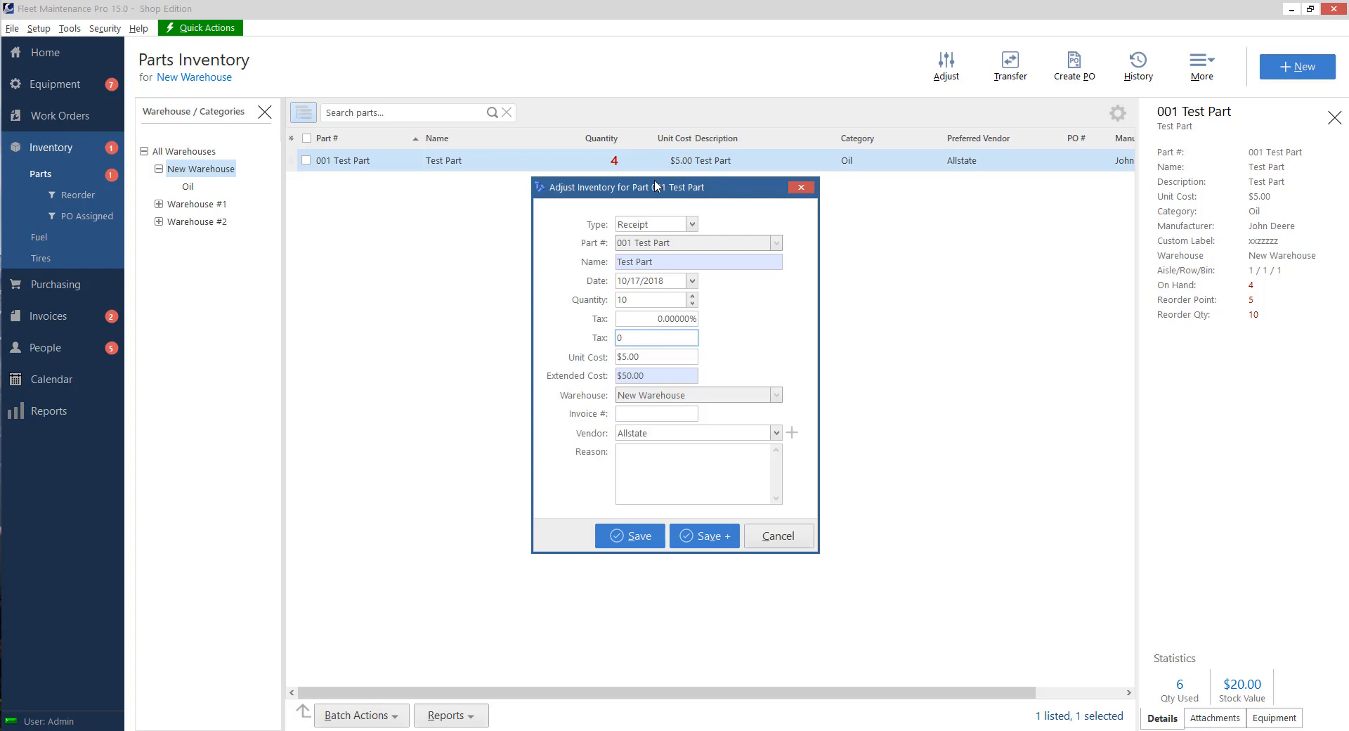
{"action": "left_click", "coordinate": [656, 337]}
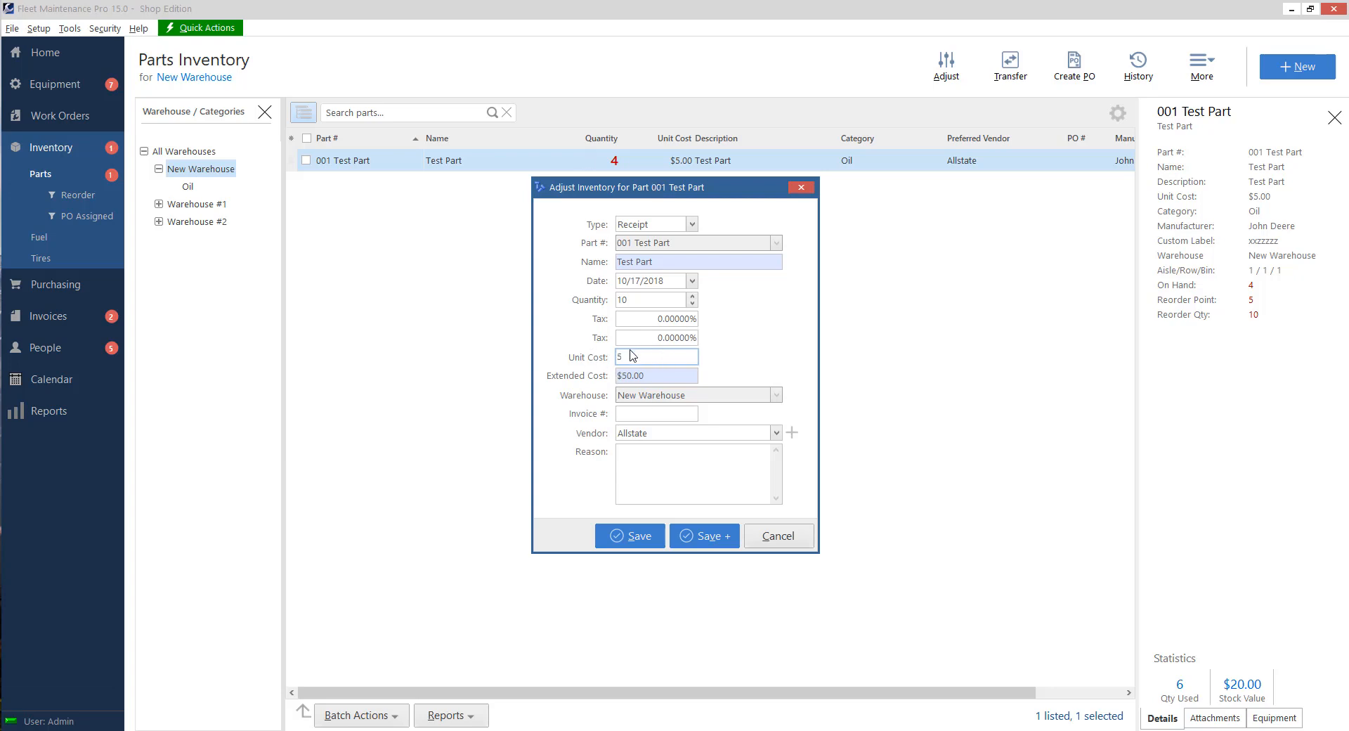
{"action": "type", "text": "4"}
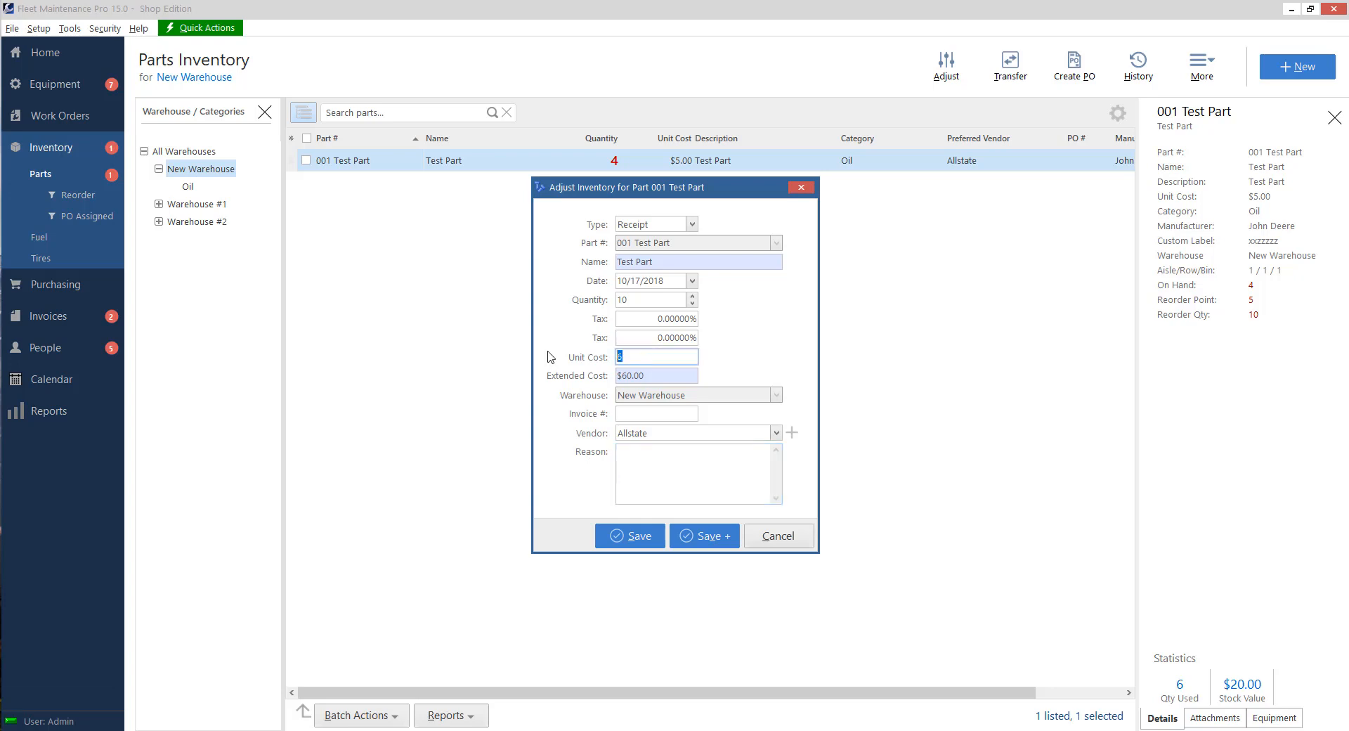
{"action": "type", "text": "7.50"}
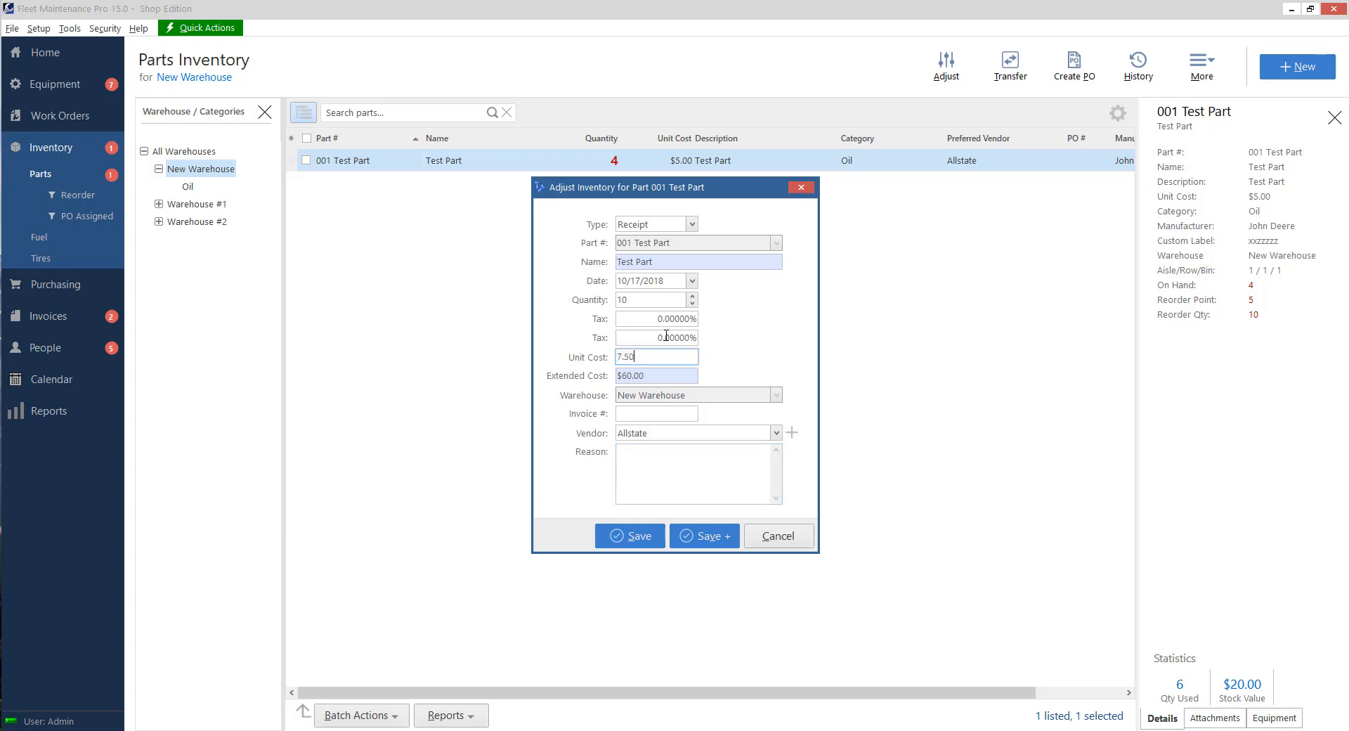
{"action": "left_click", "coordinate": [629, 535]}
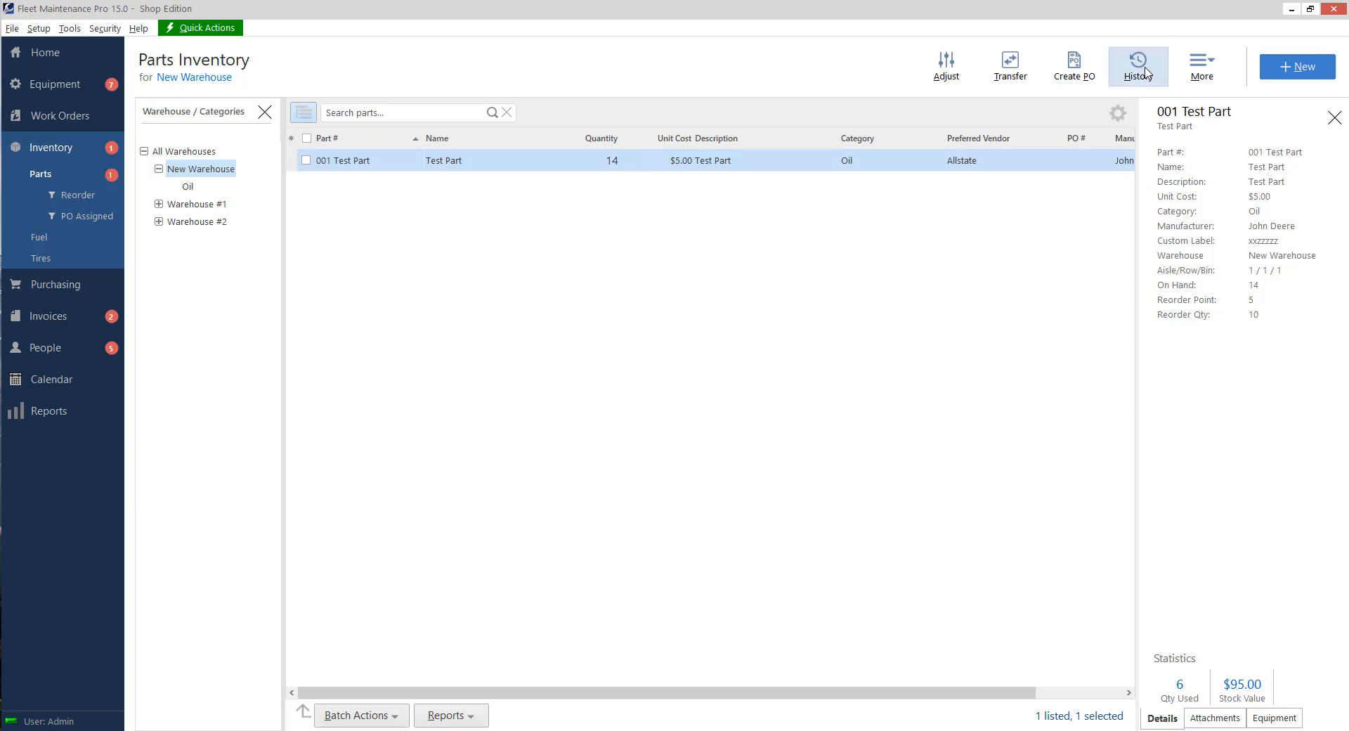
Review 001 Test Part's history showing the $5.00 and $7.50 receipts, then select the 001 New equipment unit
{"action": "left_click", "coordinate": [1138, 65]}
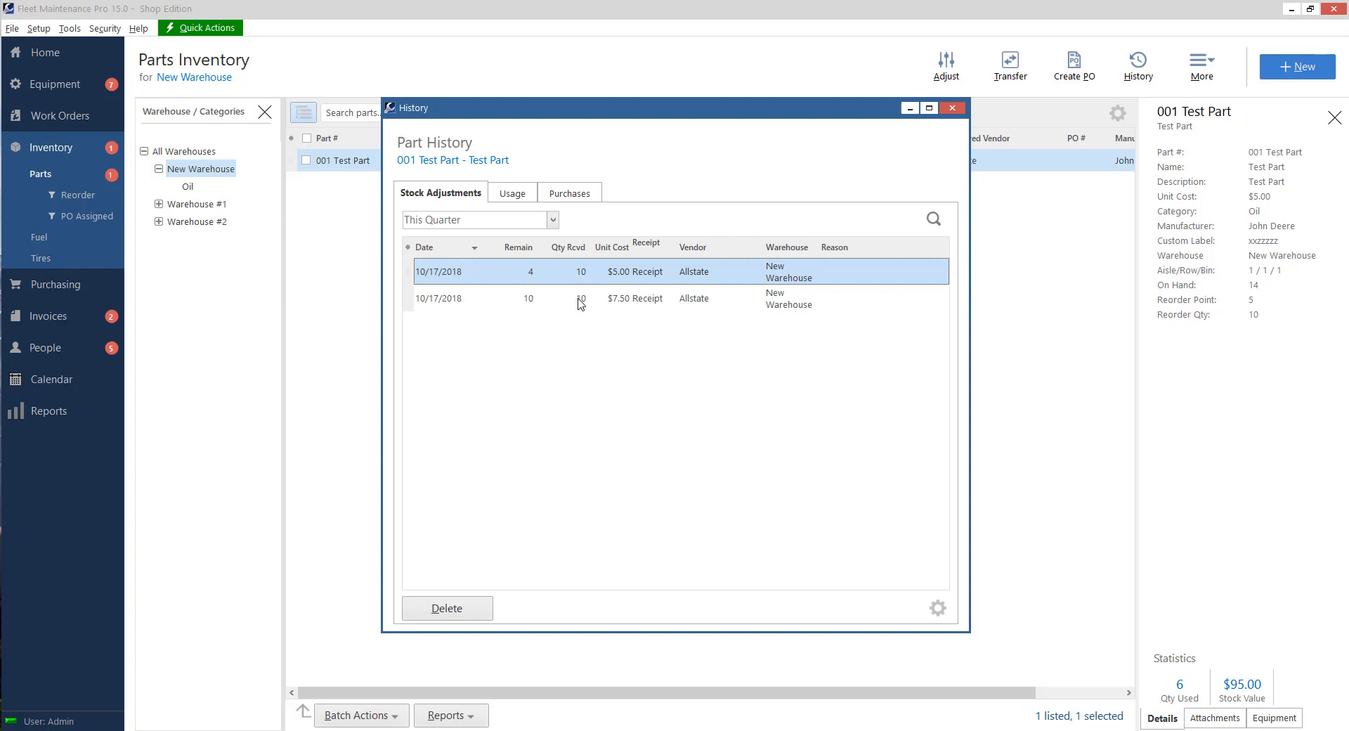
{"action": "left_click", "coordinate": [529, 298]}
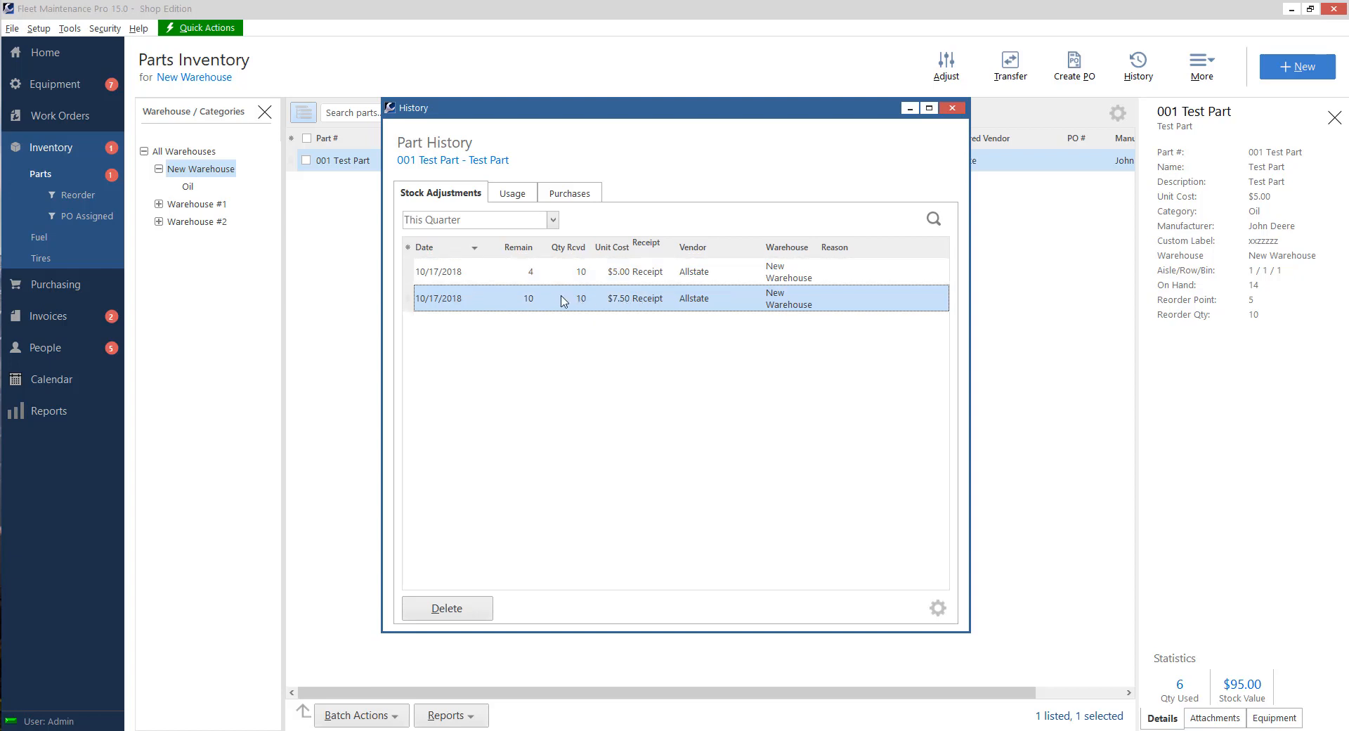
{"action": "left_click", "coordinate": [532, 271]}
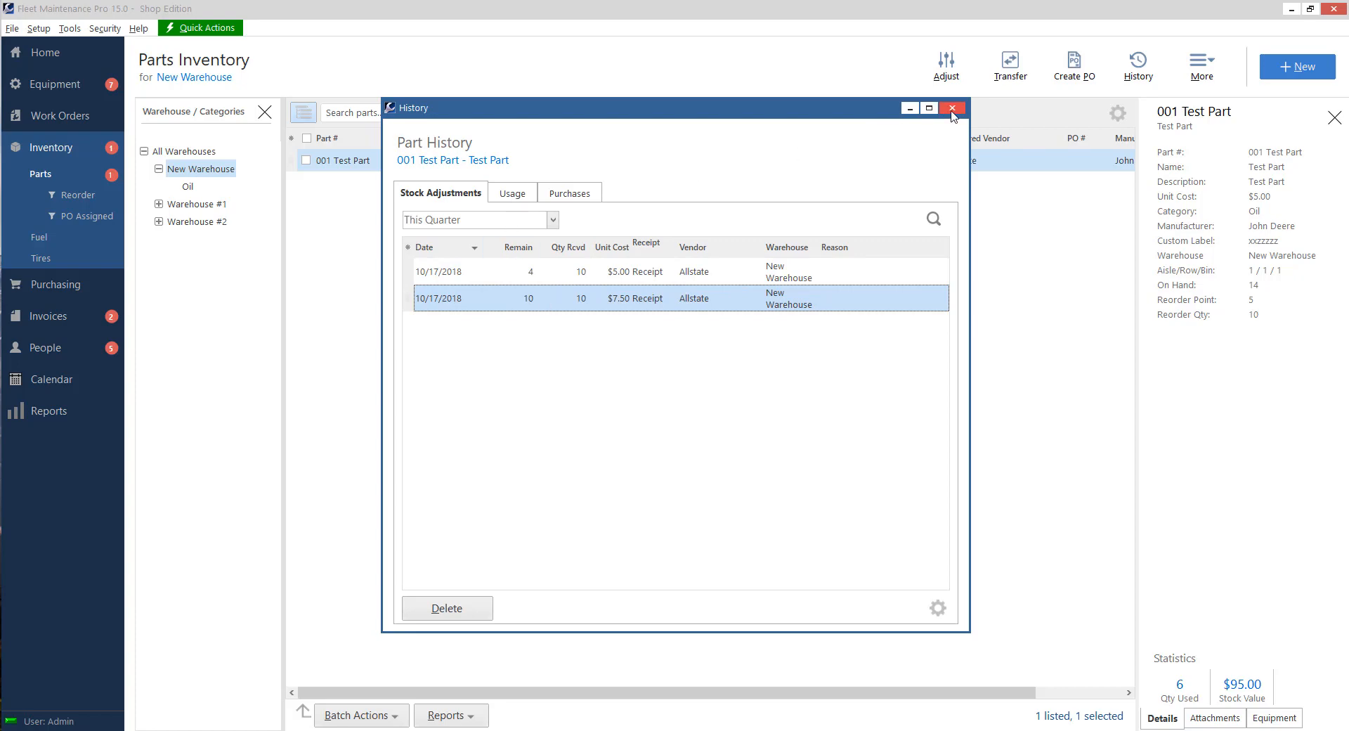
{"action": "left_click", "coordinate": [951, 107]}
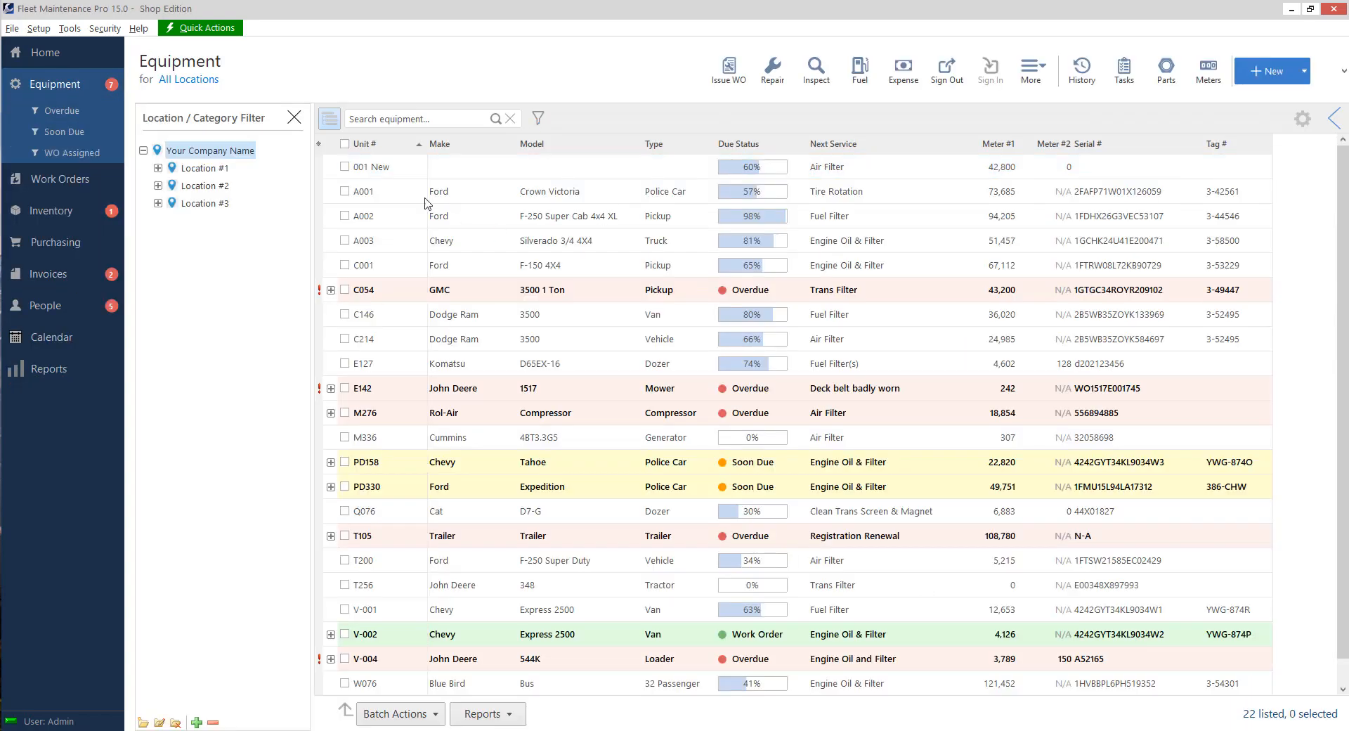
Issue work order 1455 for 001 New with a Brake Shoes task and reopen the task
{"action": "left_click", "coordinate": [371, 166]}
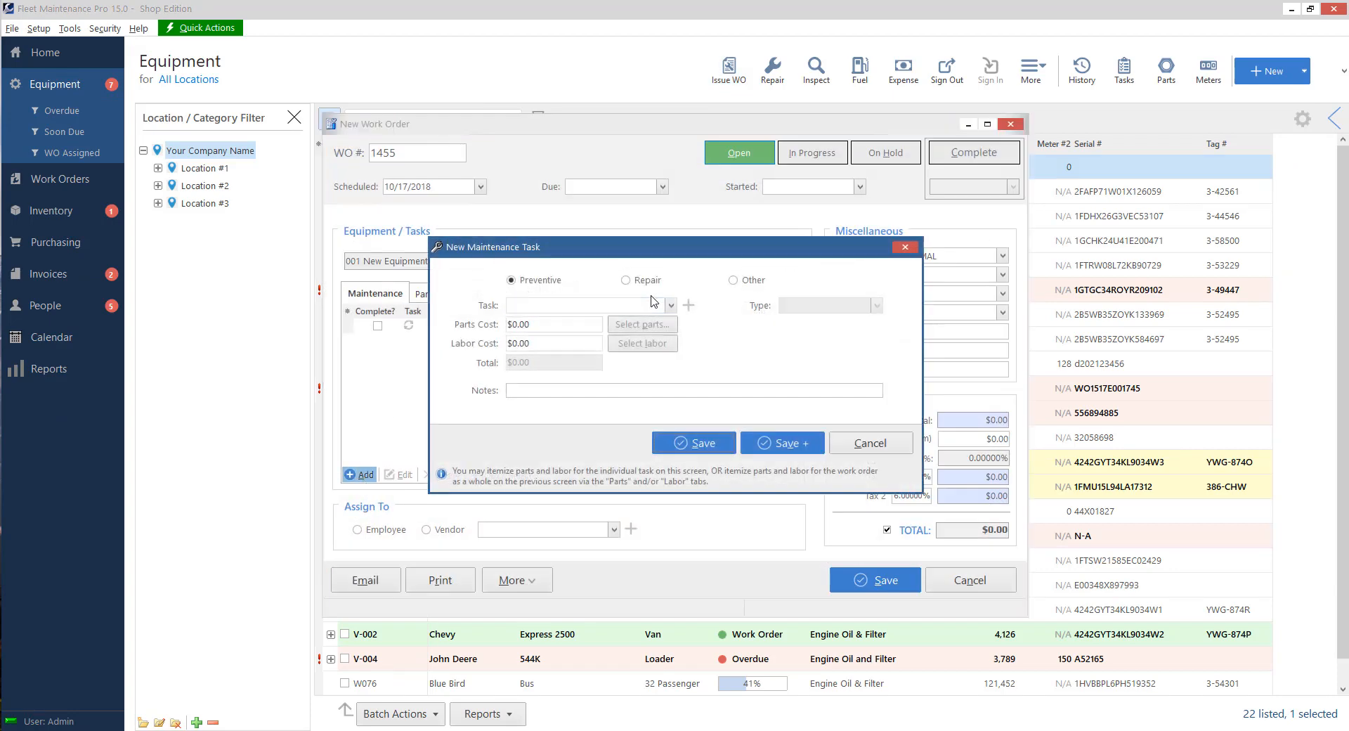
{"action": "left_click", "coordinate": [626, 280]}
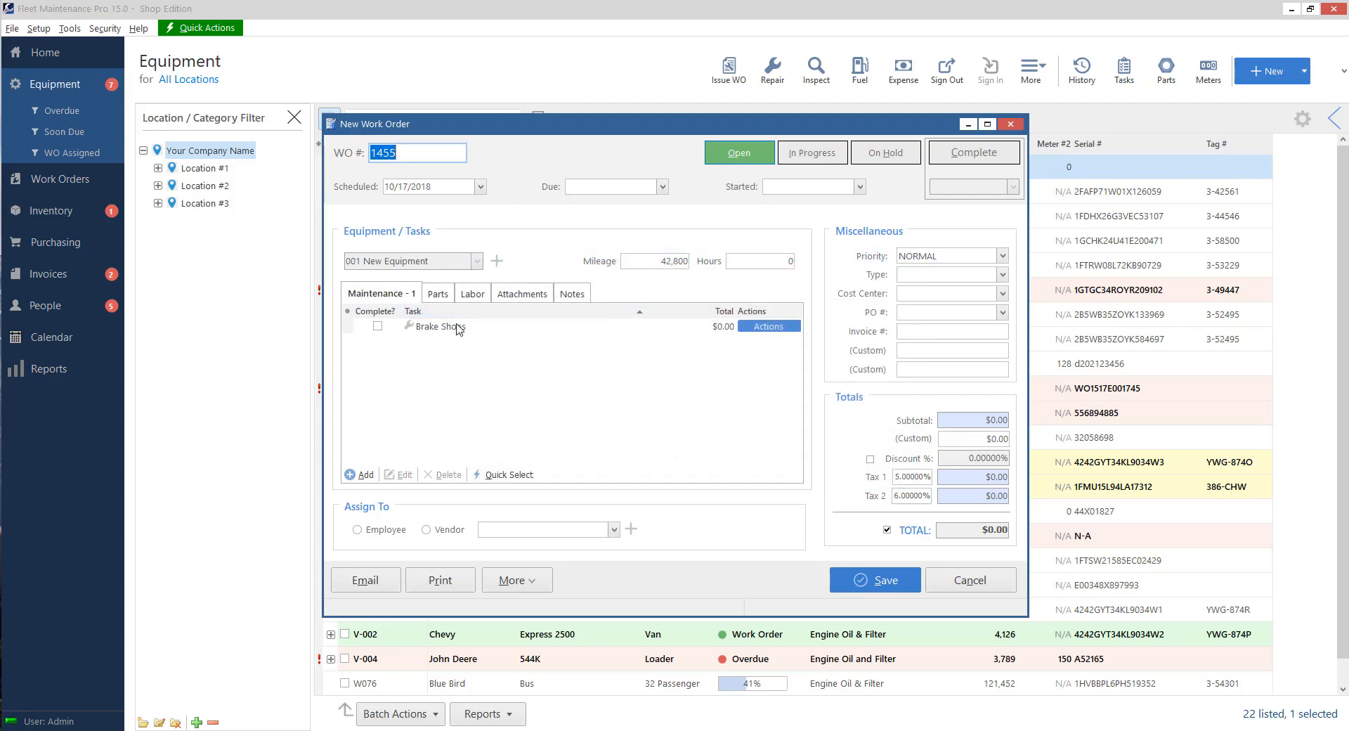
{"action": "left_click", "coordinate": [437, 292]}
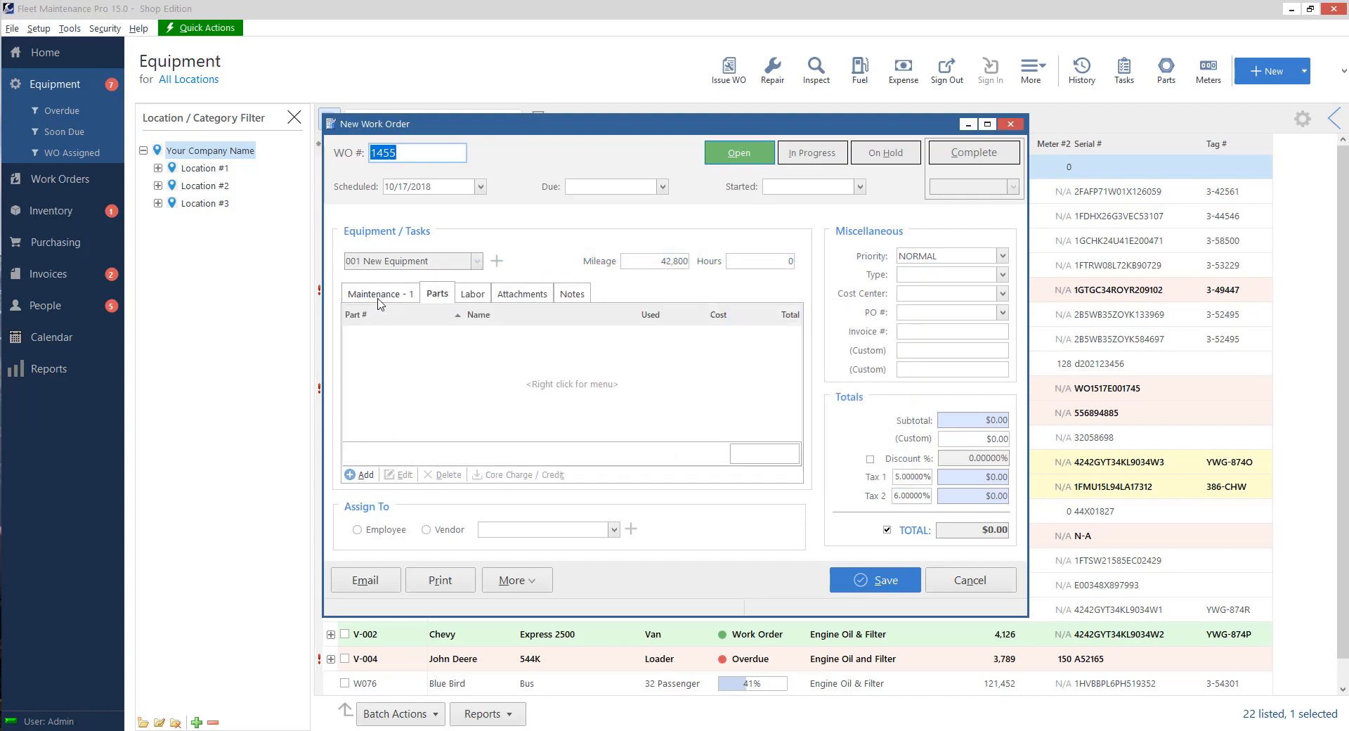
{"action": "left_click", "coordinate": [377, 293]}
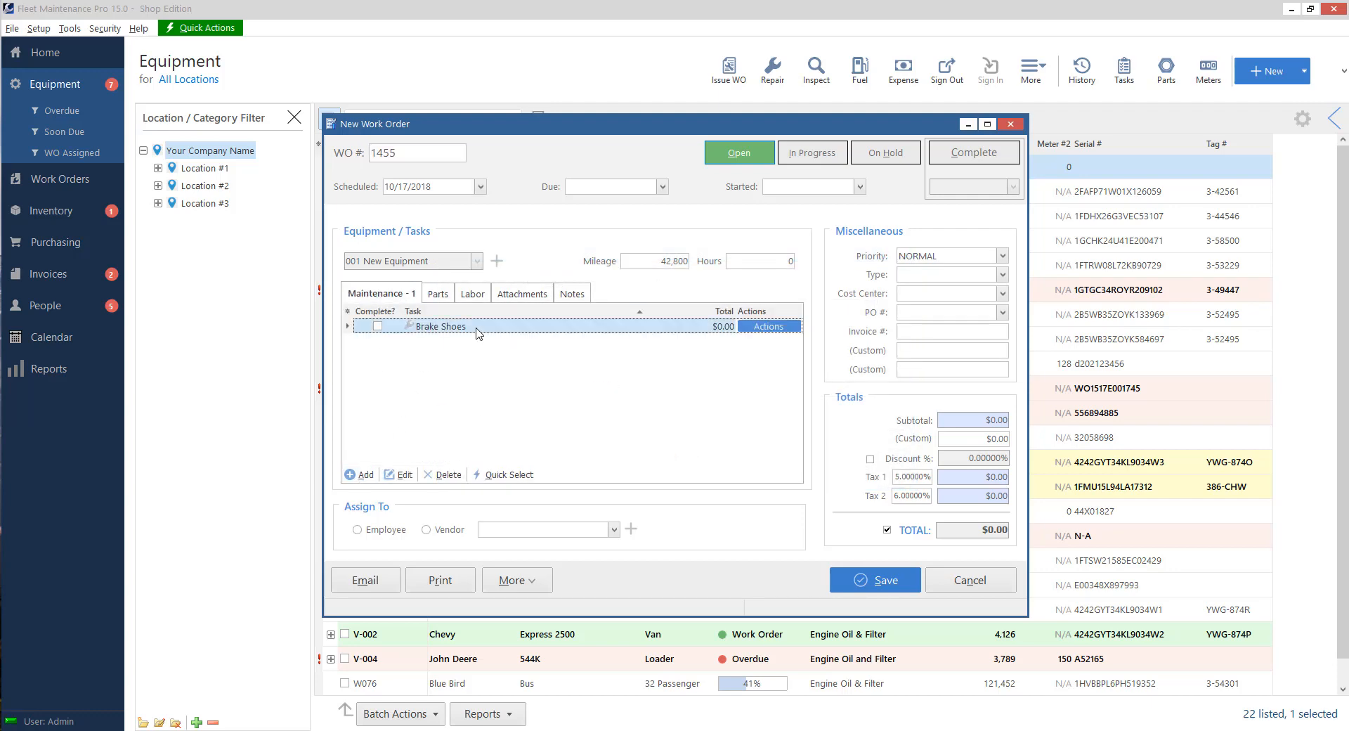
{"action": "double_click", "coordinate": [440, 326]}
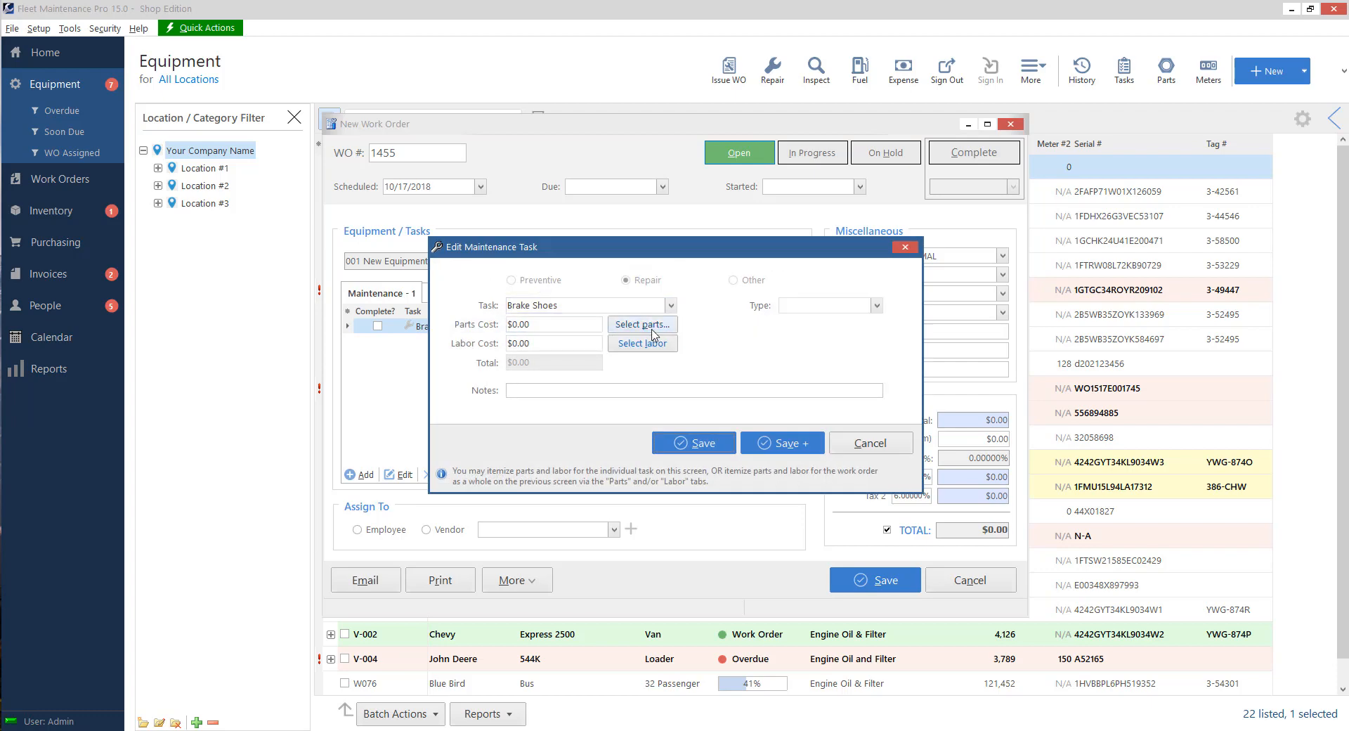
Record 7 of 001 Test Part used on the Brake Shoes task and save the work order
{"action": "left_click", "coordinate": [641, 324]}
{"action": "type", "text": "7"}
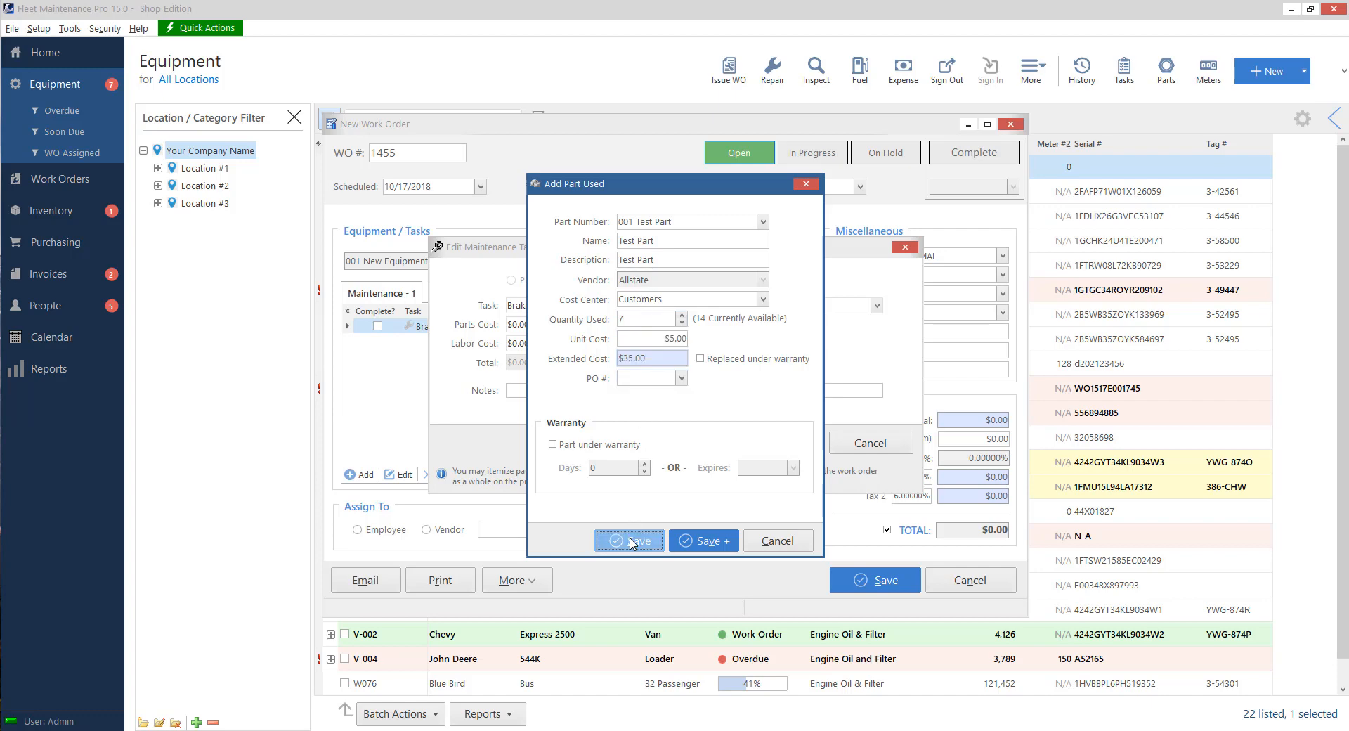
{"action": "left_click", "coordinate": [628, 541]}
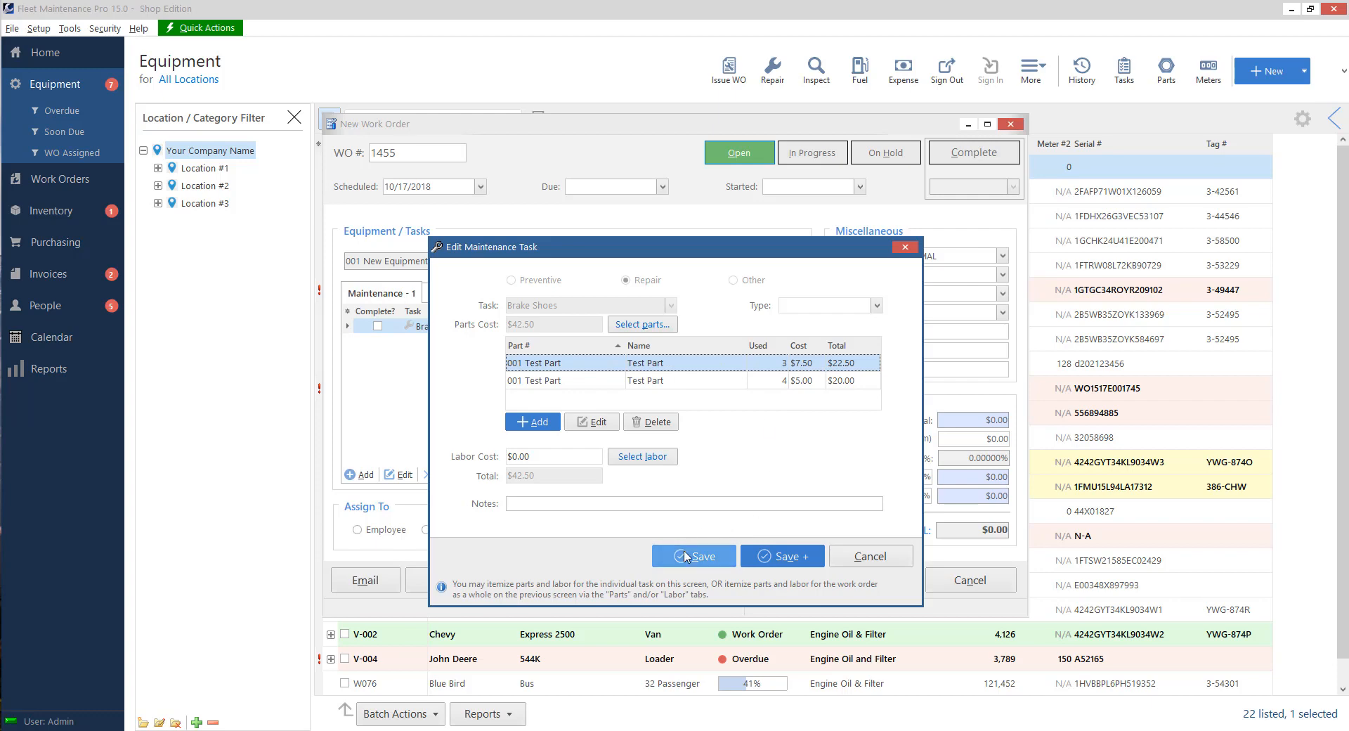
{"action": "left_click", "coordinate": [692, 555]}
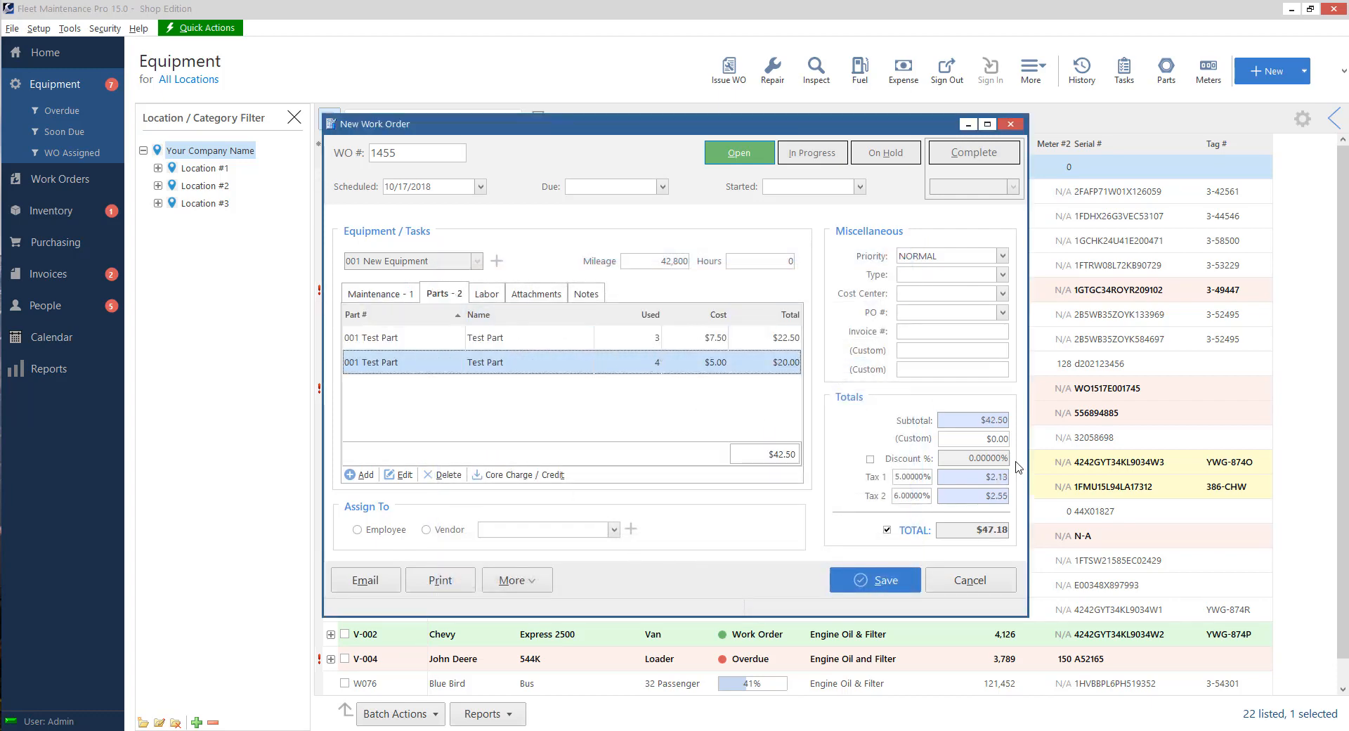
{"action": "mouse_move", "coordinate": [648, 343]}
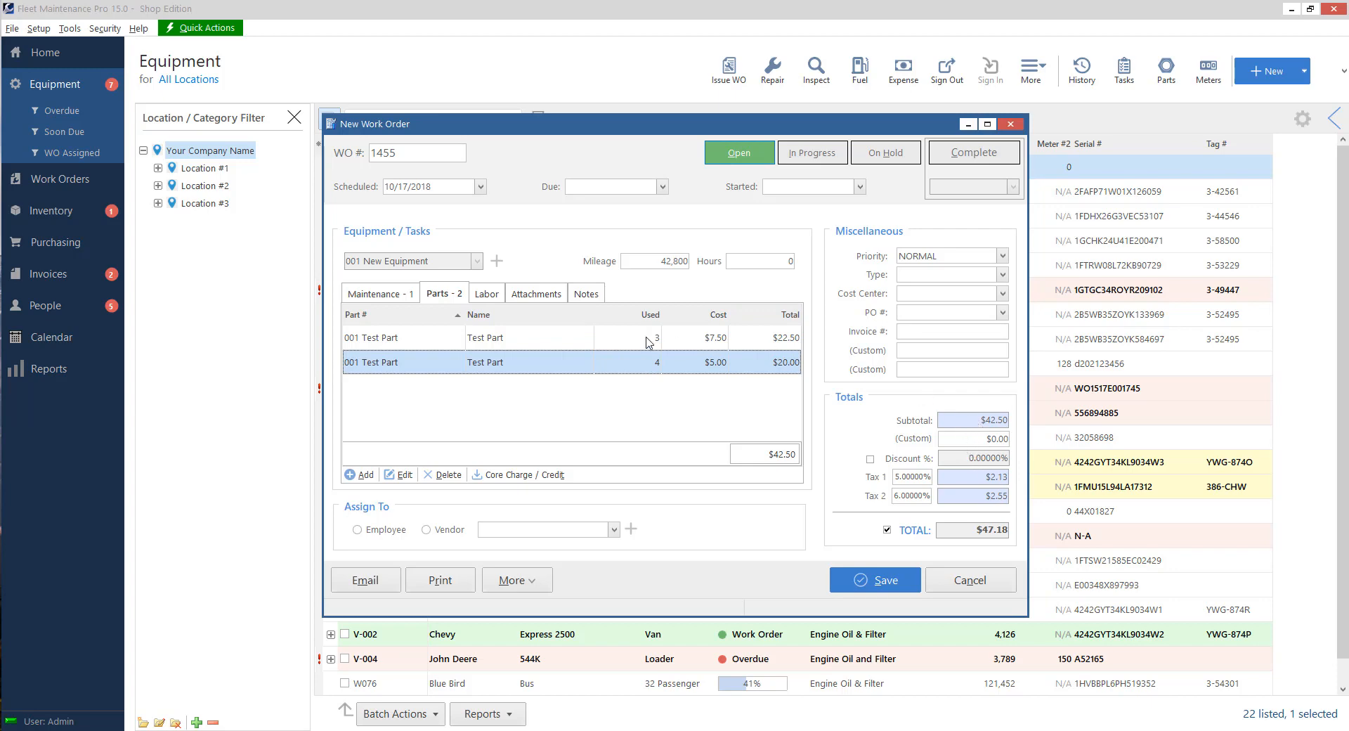
{"action": "left_click", "coordinate": [440, 579]}
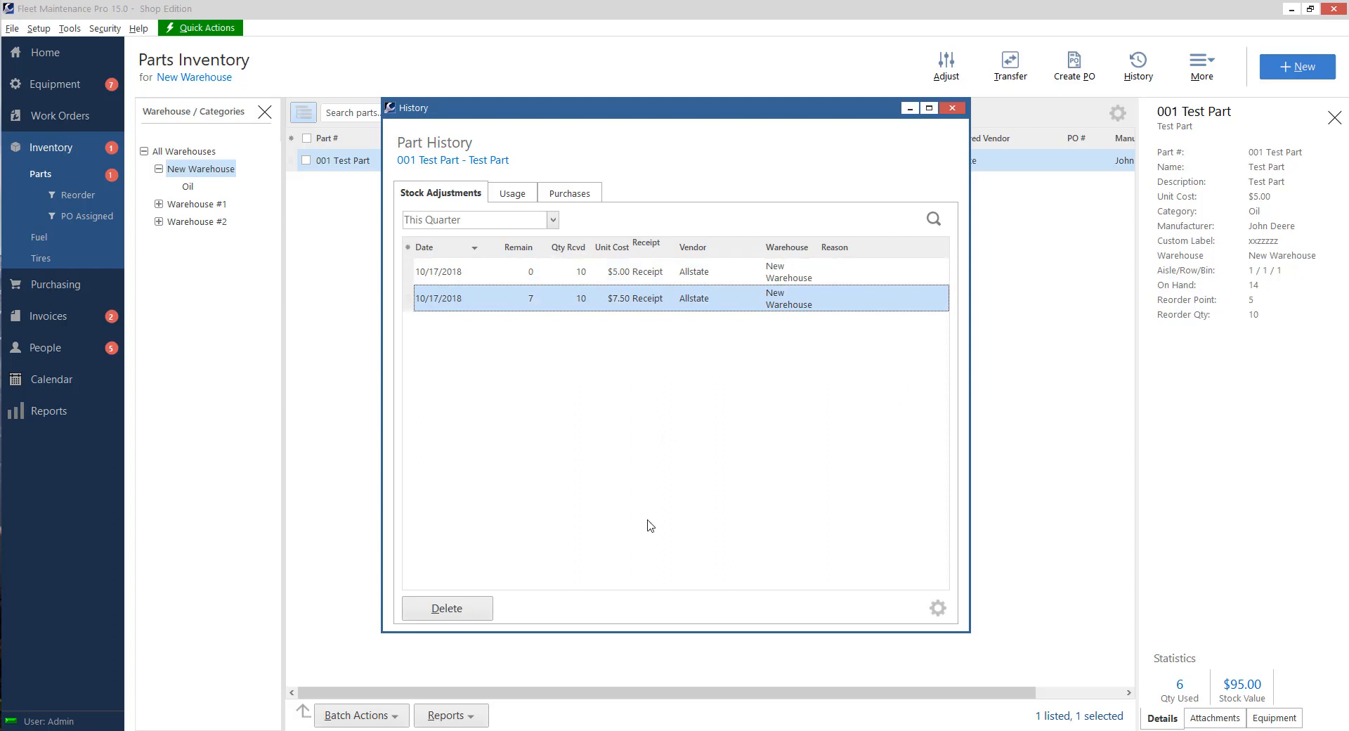
{"action": "mouse_move", "coordinate": [624, 534]}
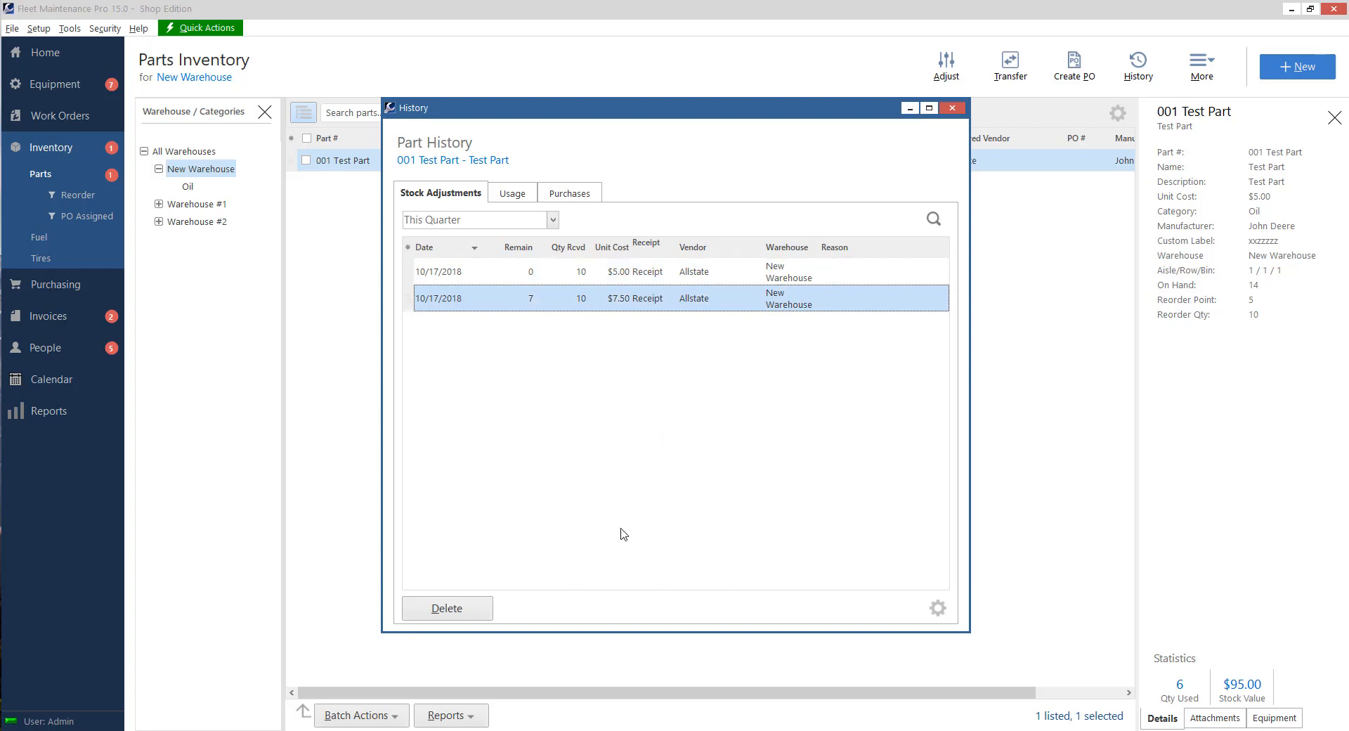
{"action": "mouse_move", "coordinate": [532, 287]}
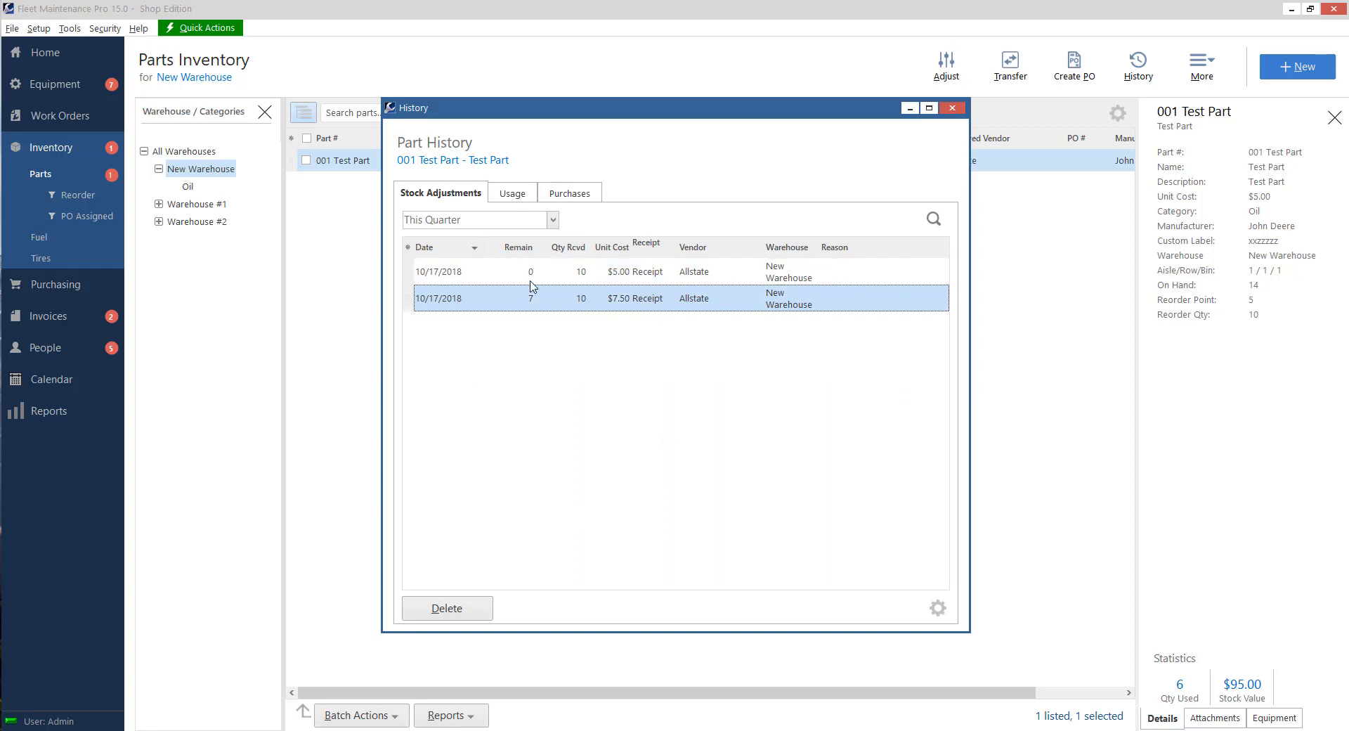
{"action": "mouse_move", "coordinate": [611, 272]}
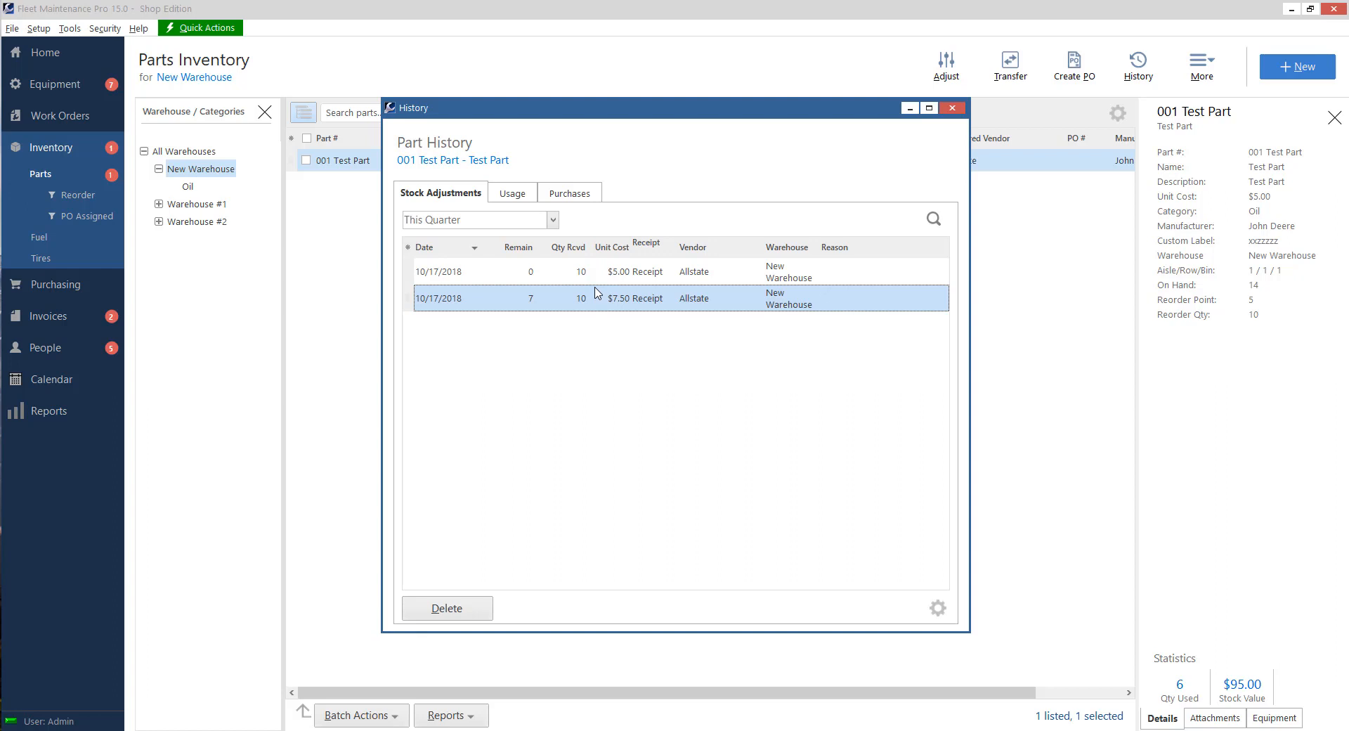
{"action": "mouse_move", "coordinate": [507, 202]}
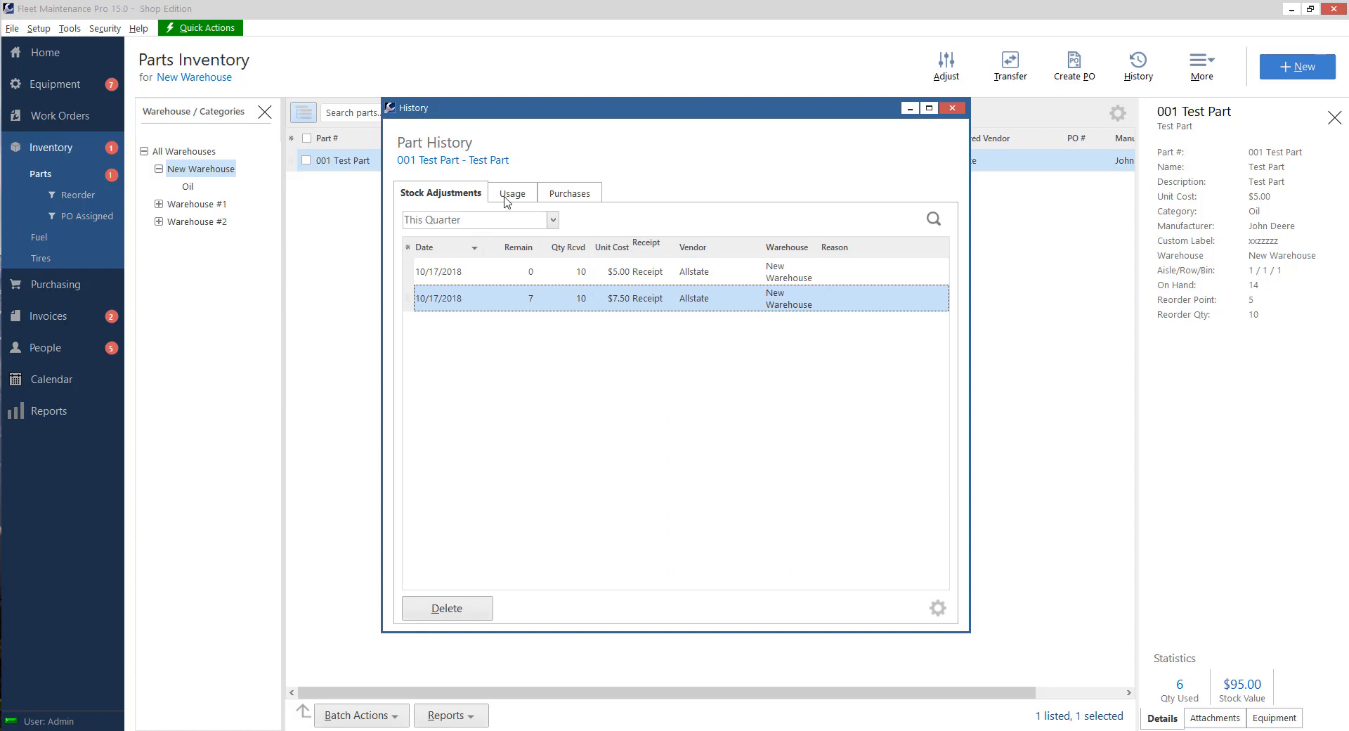
Review the Usage history of 001 Test Part (6 and 4 at $5.00, 3 at $7.50) and close it
{"action": "left_click", "coordinate": [513, 192]}
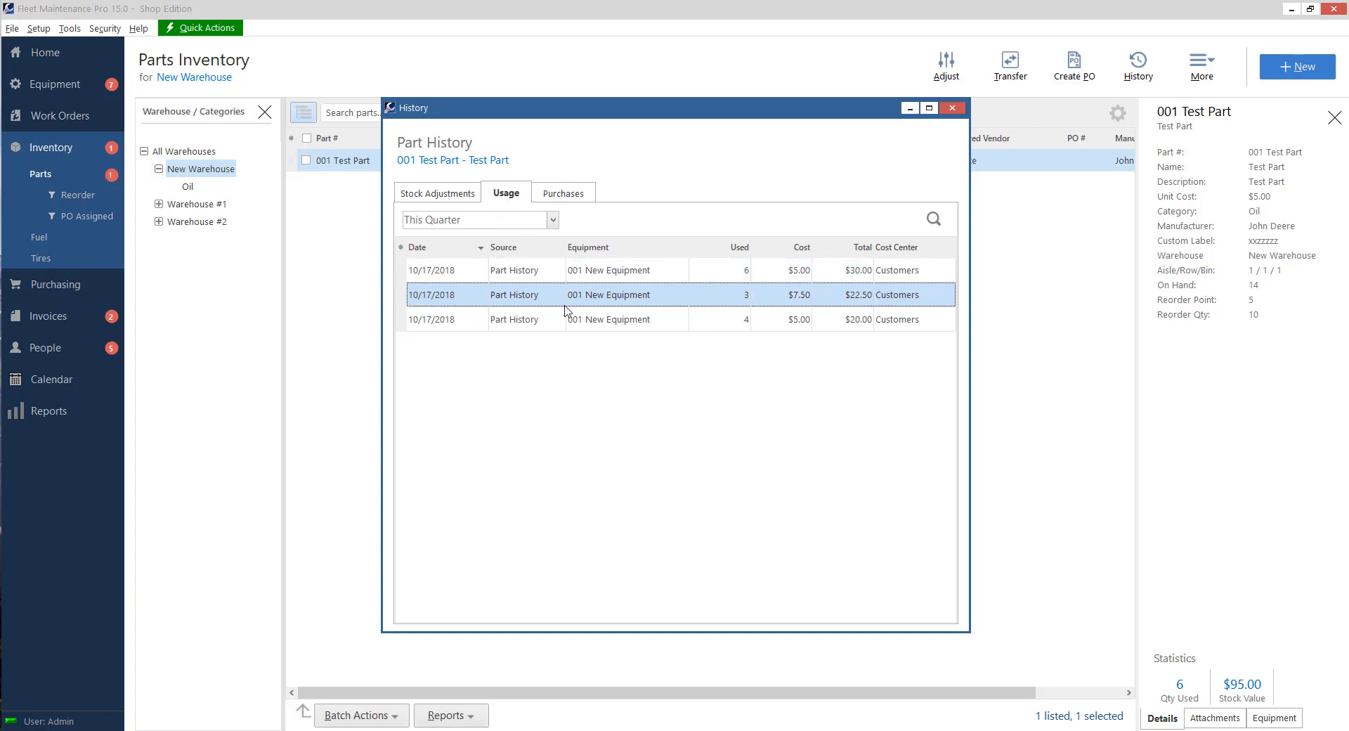
{"action": "mouse_move", "coordinate": [664, 325]}
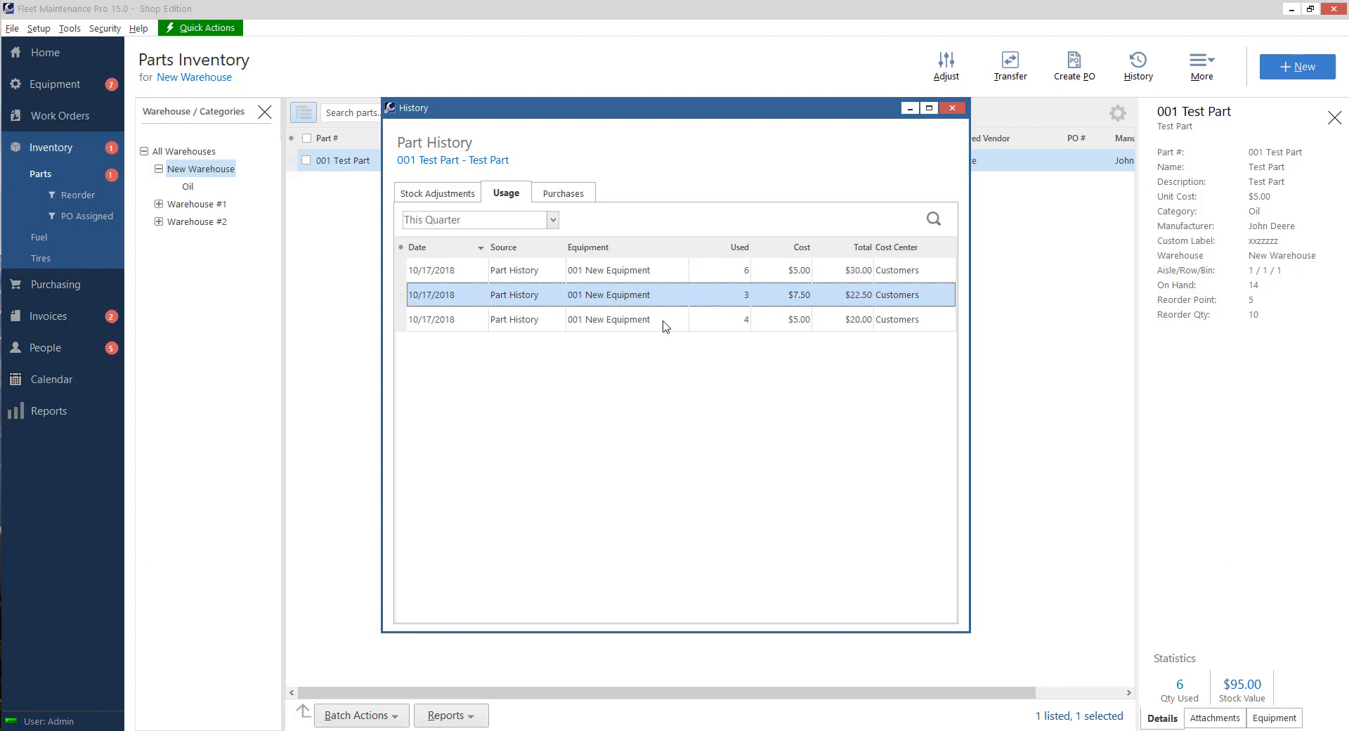
{"action": "mouse_move", "coordinate": [951, 108]}
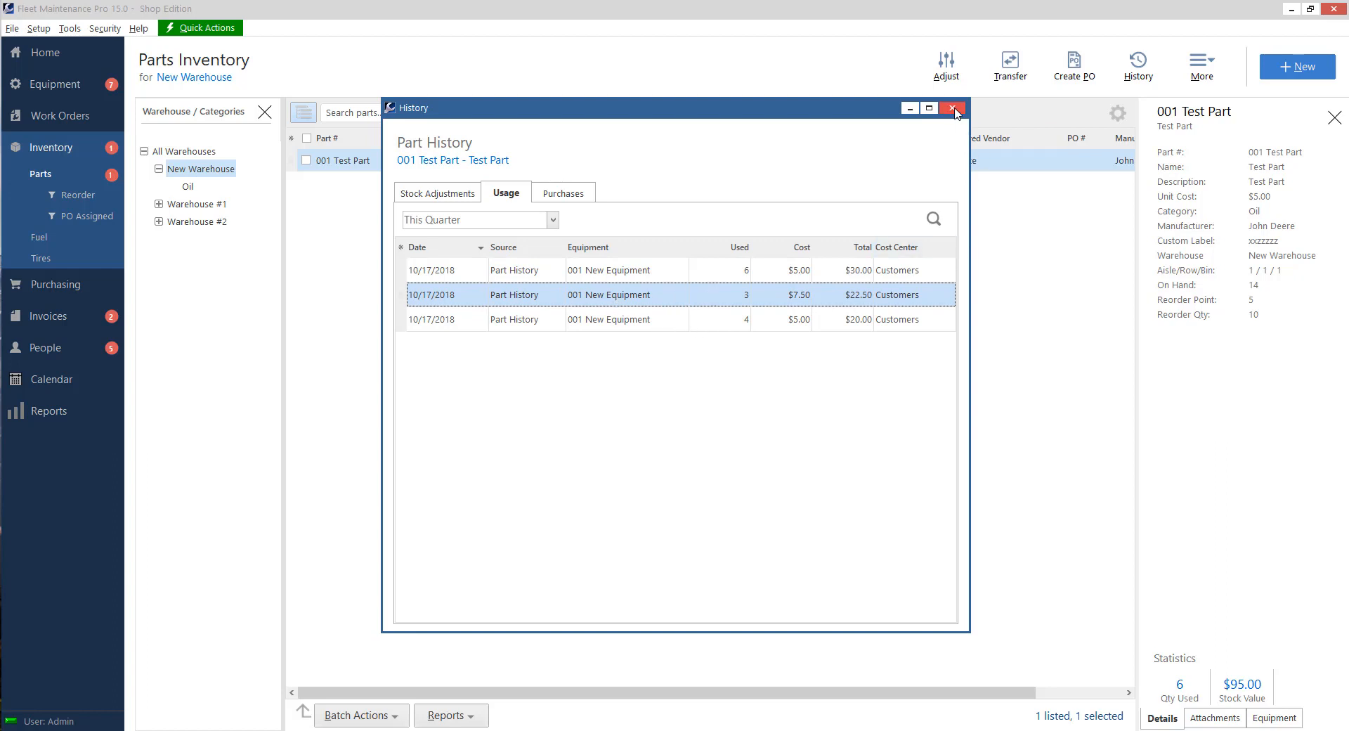
{"action": "left_click", "coordinate": [952, 108]}
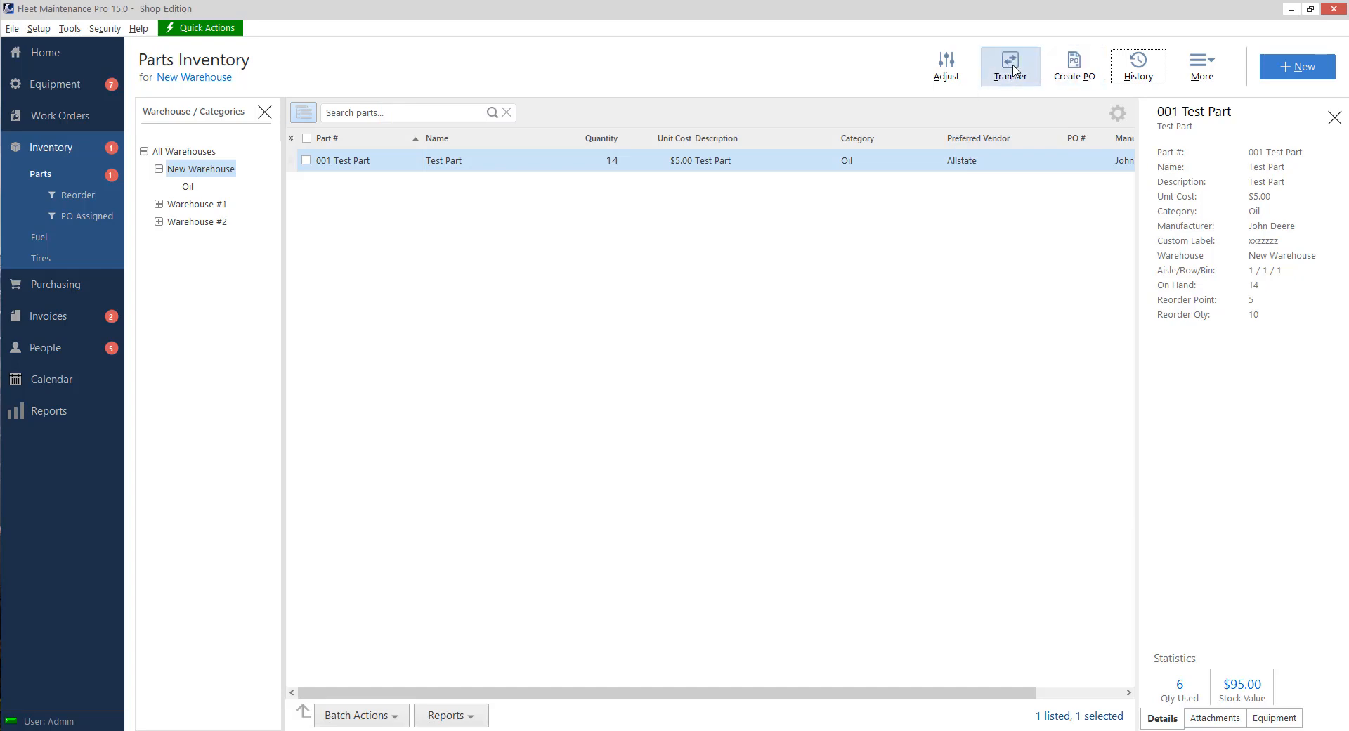
{"action": "left_click", "coordinate": [1009, 66]}
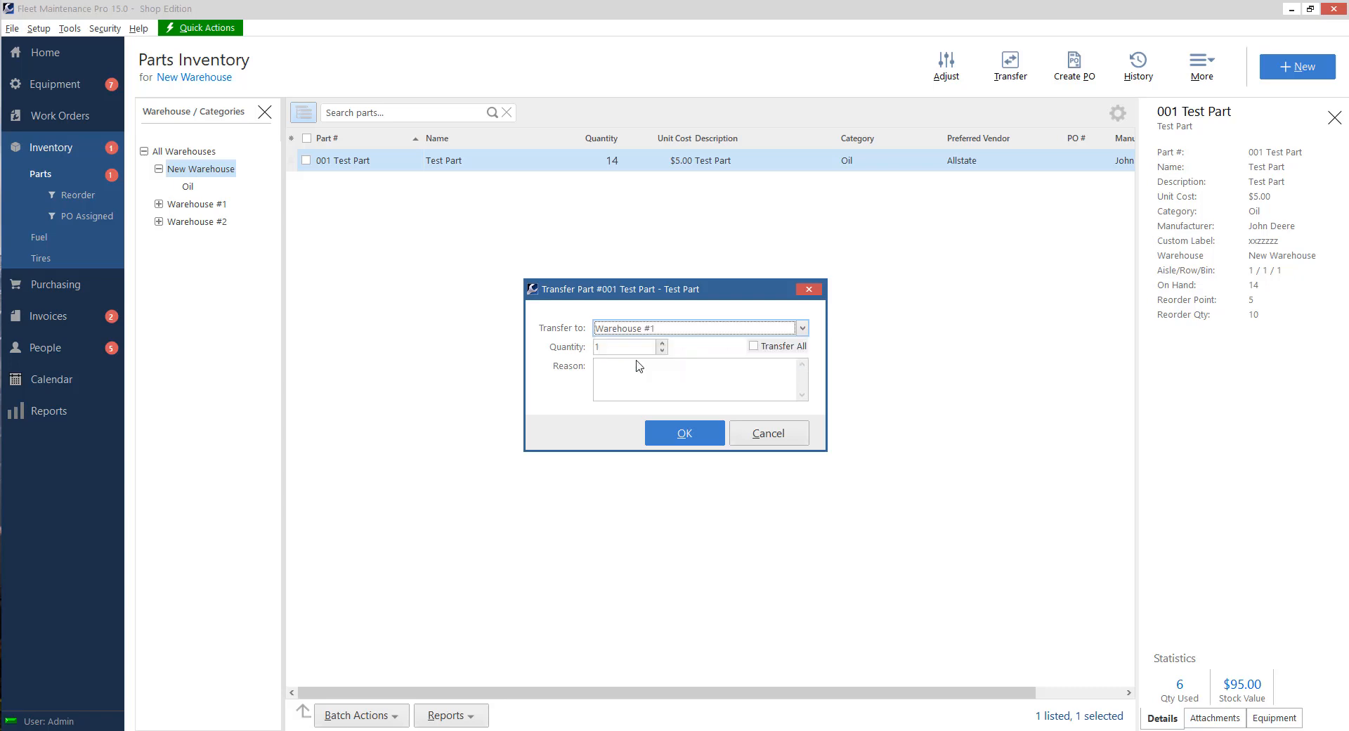
{"action": "type", "text": "3"}
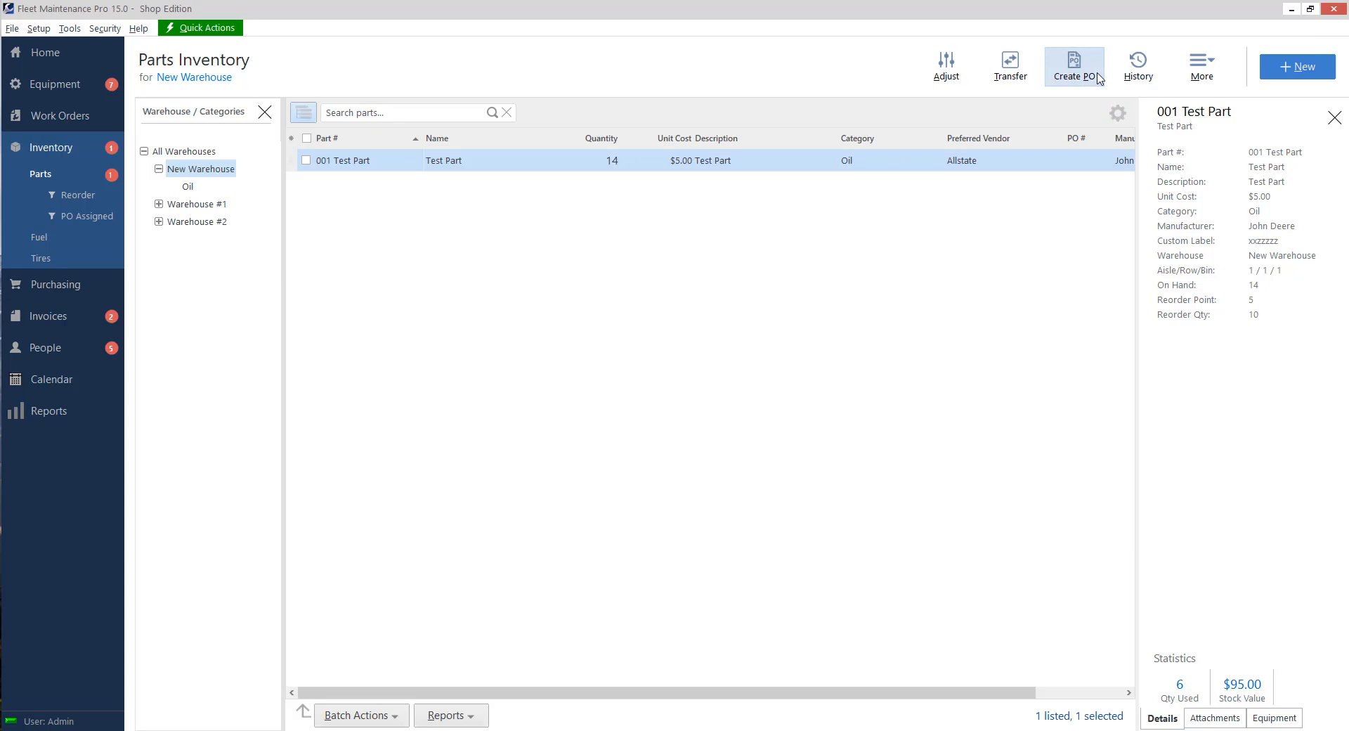
Create purchase order 121 for 10 of 001 Test Part from Allstate
{"action": "left_click", "coordinate": [1074, 66]}
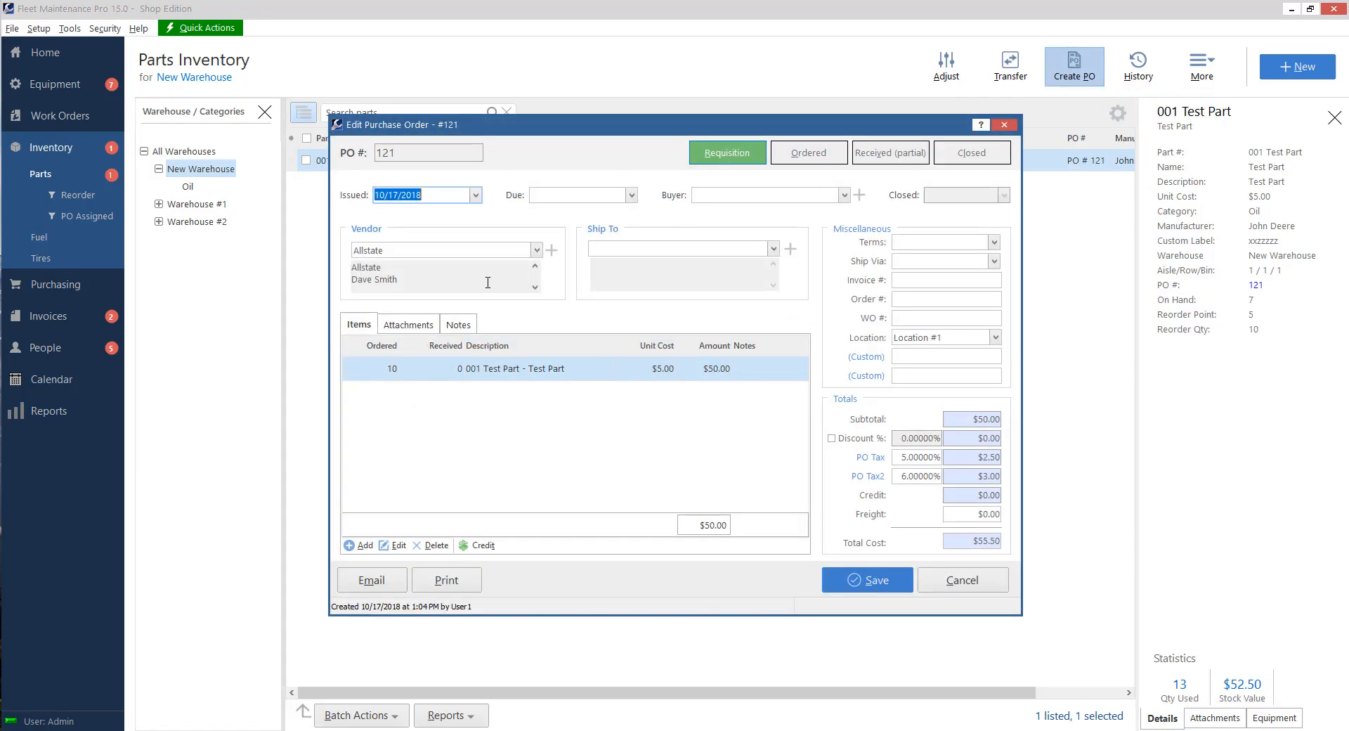
{"action": "mouse_move", "coordinate": [510, 156]}
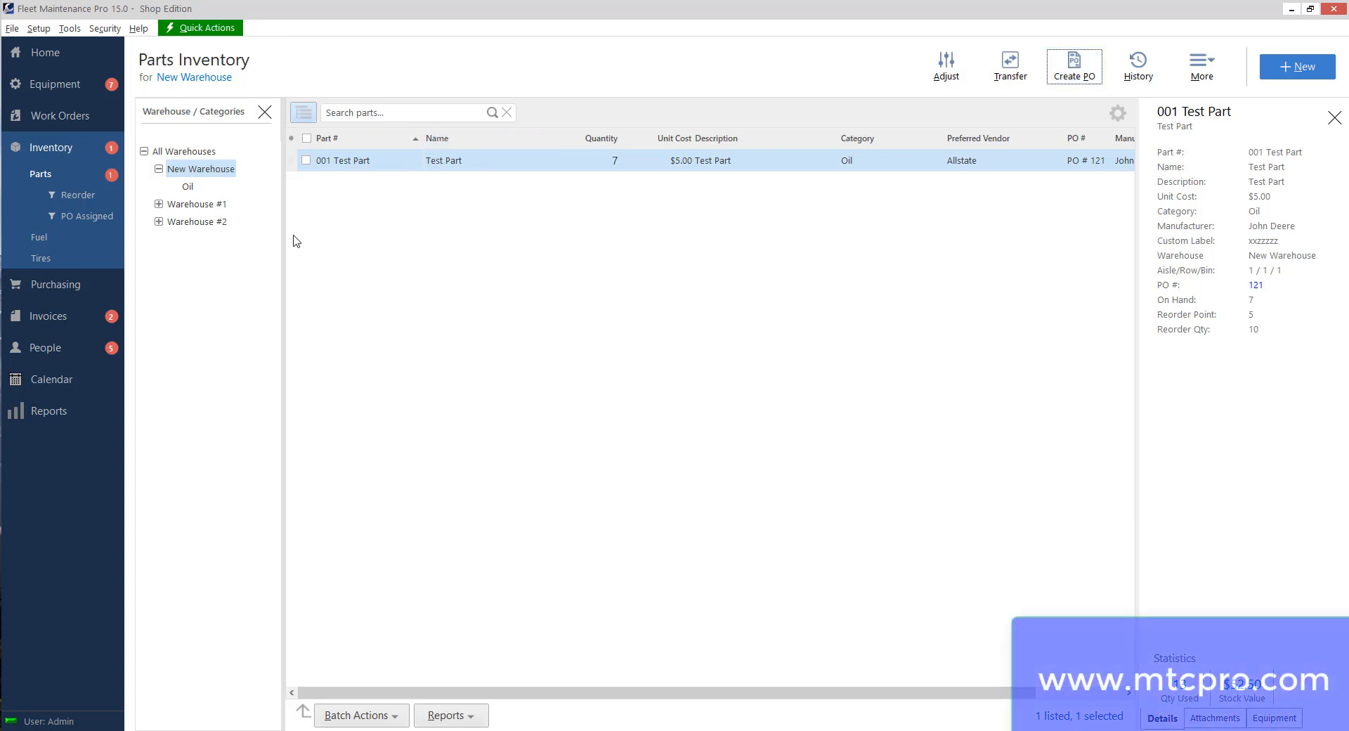
{"action": "mouse_move", "coordinate": [334, 259]}
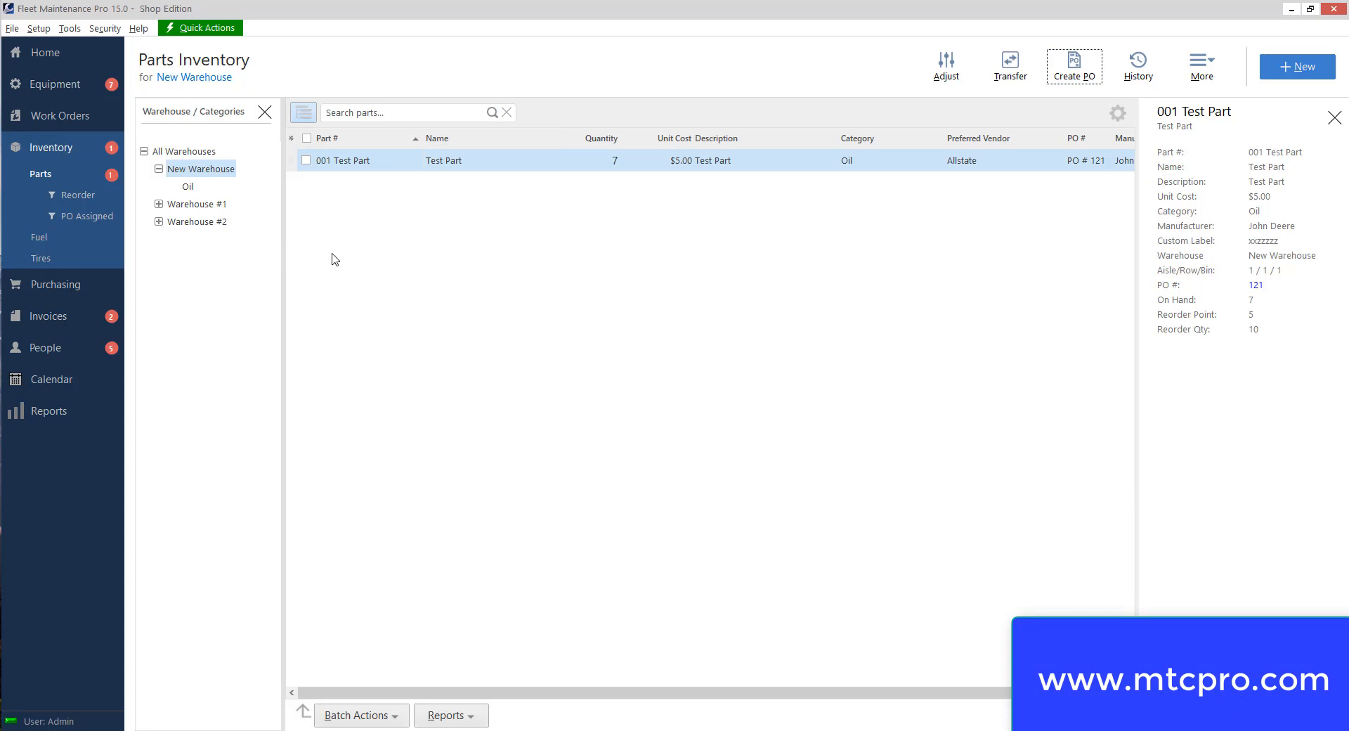
{"action": "mouse_move", "coordinate": [322, 284]}
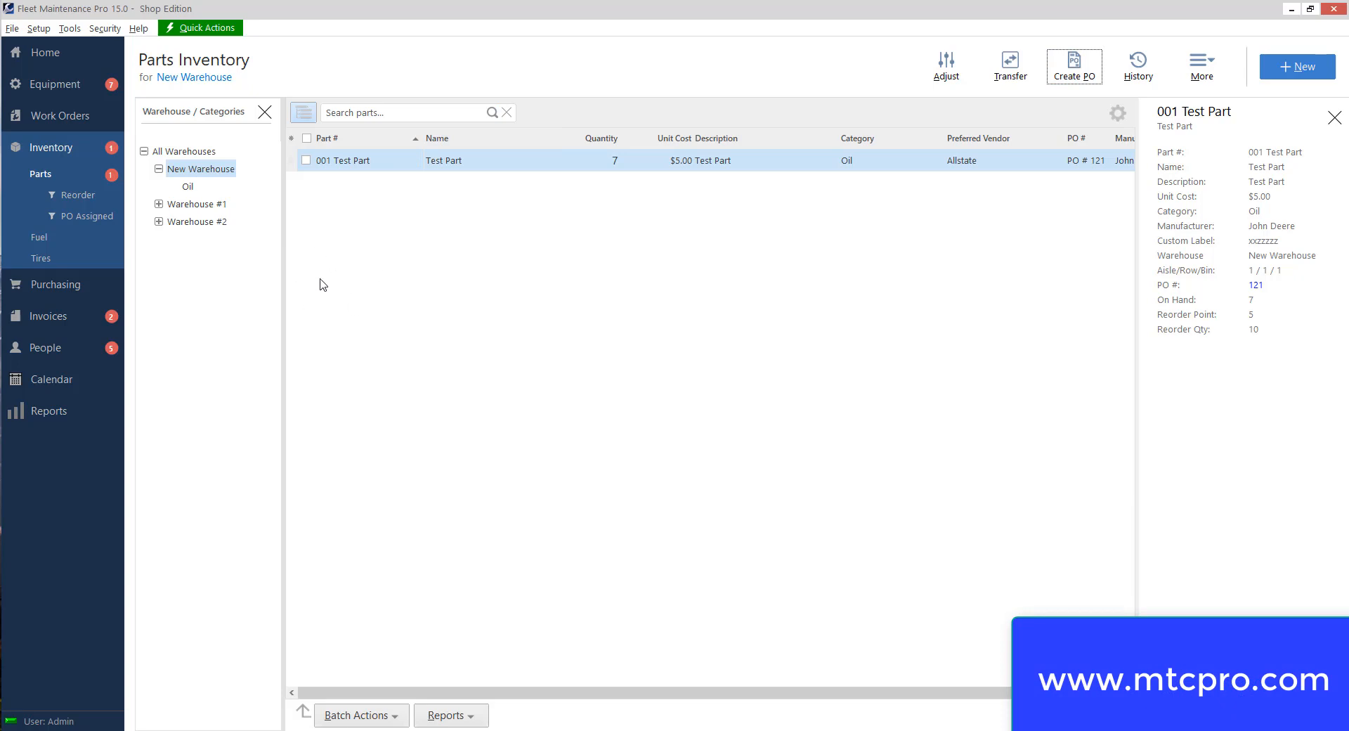